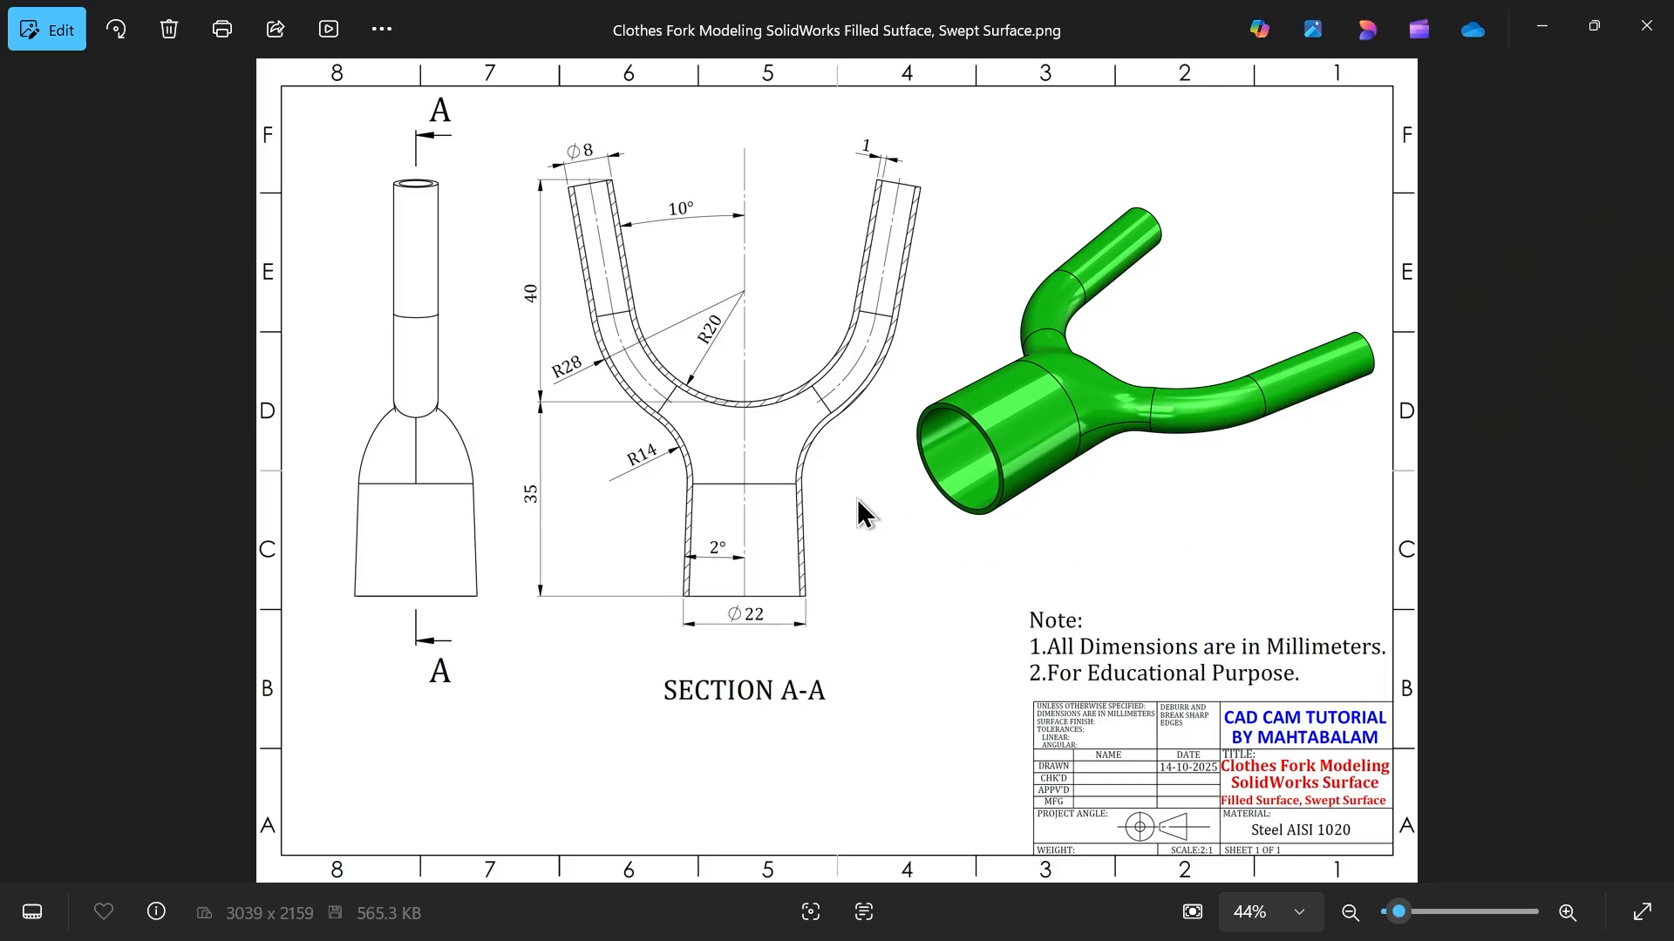
mouse_move(817, 491)
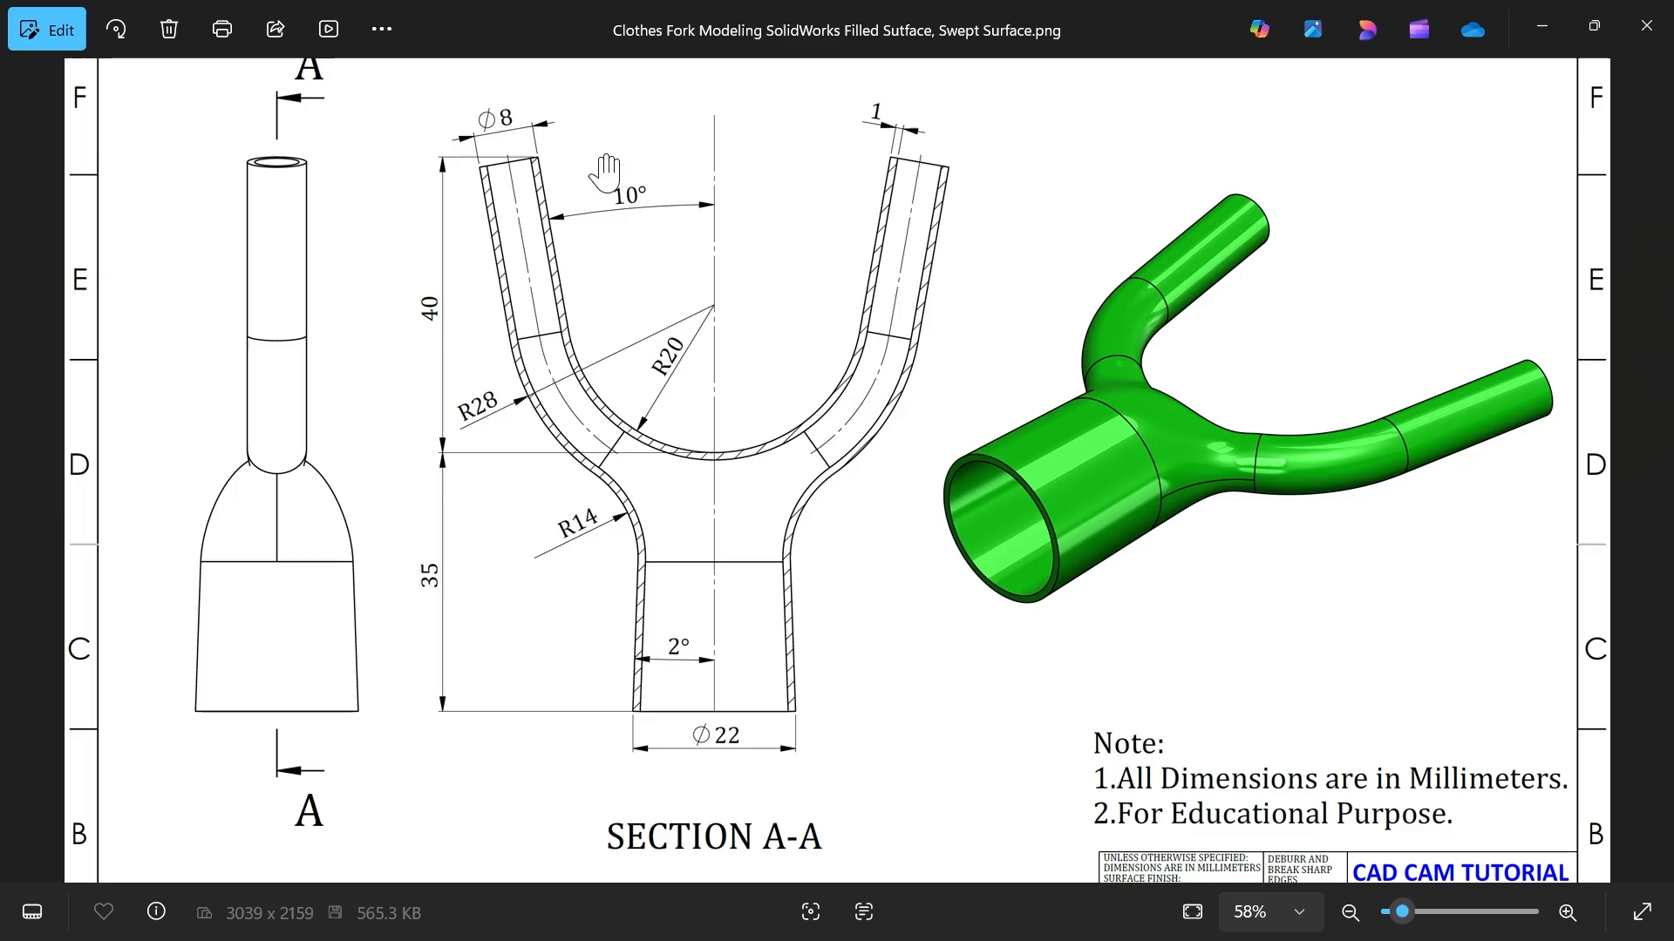
mouse_move(575, 524)
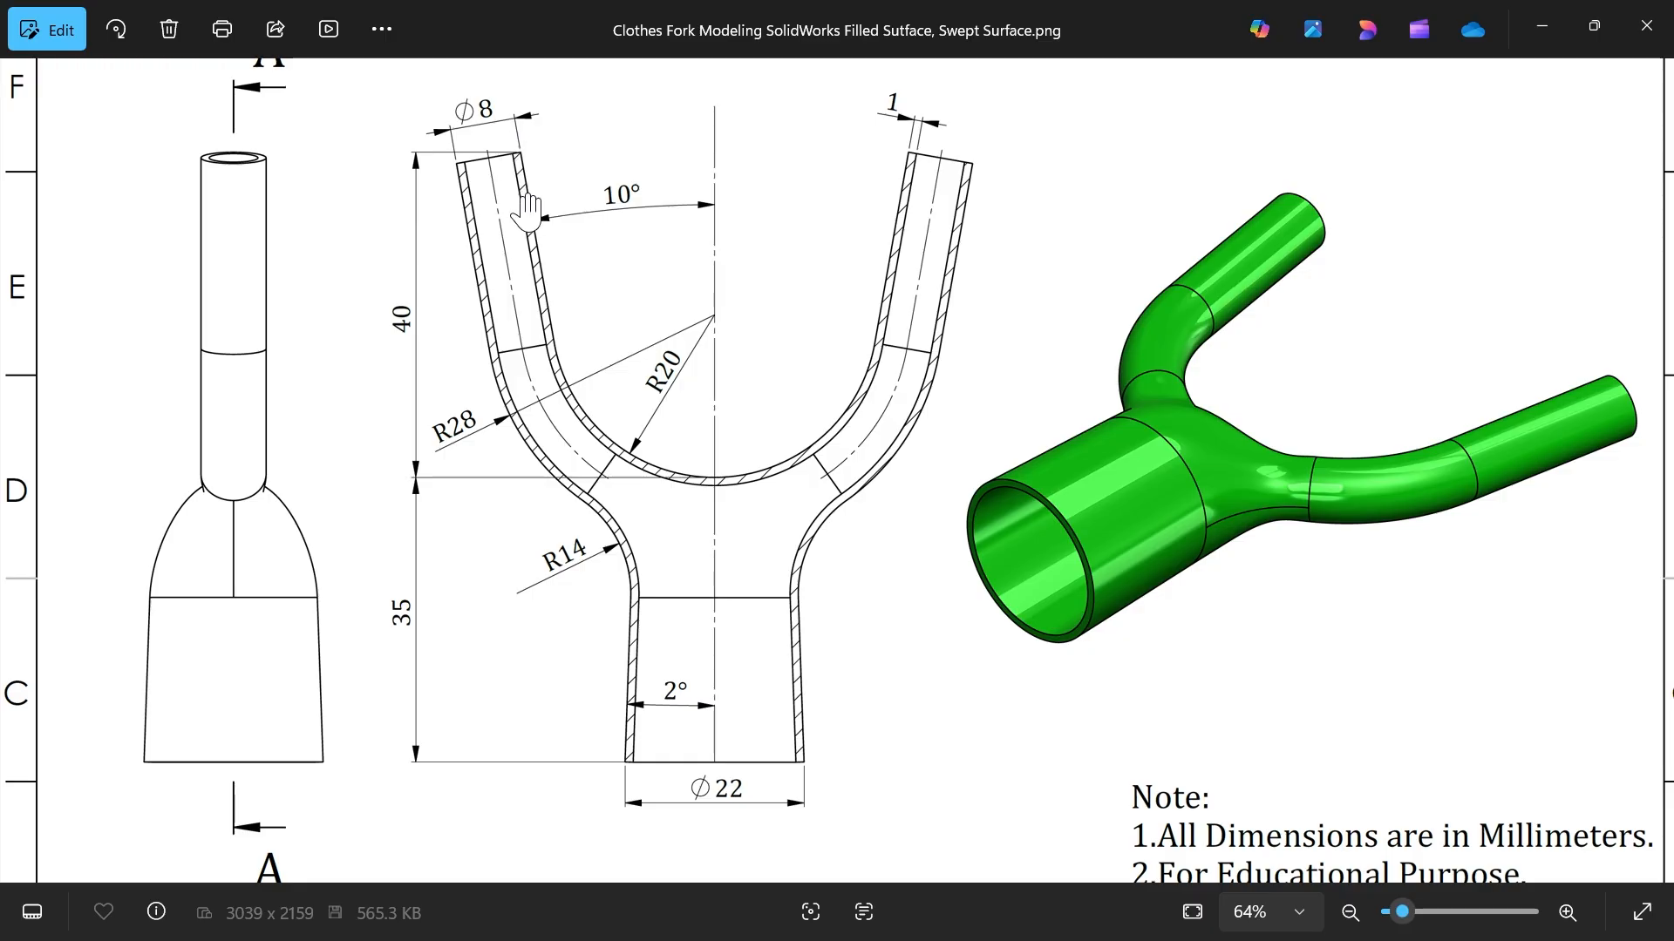
mouse_move(853, 175)
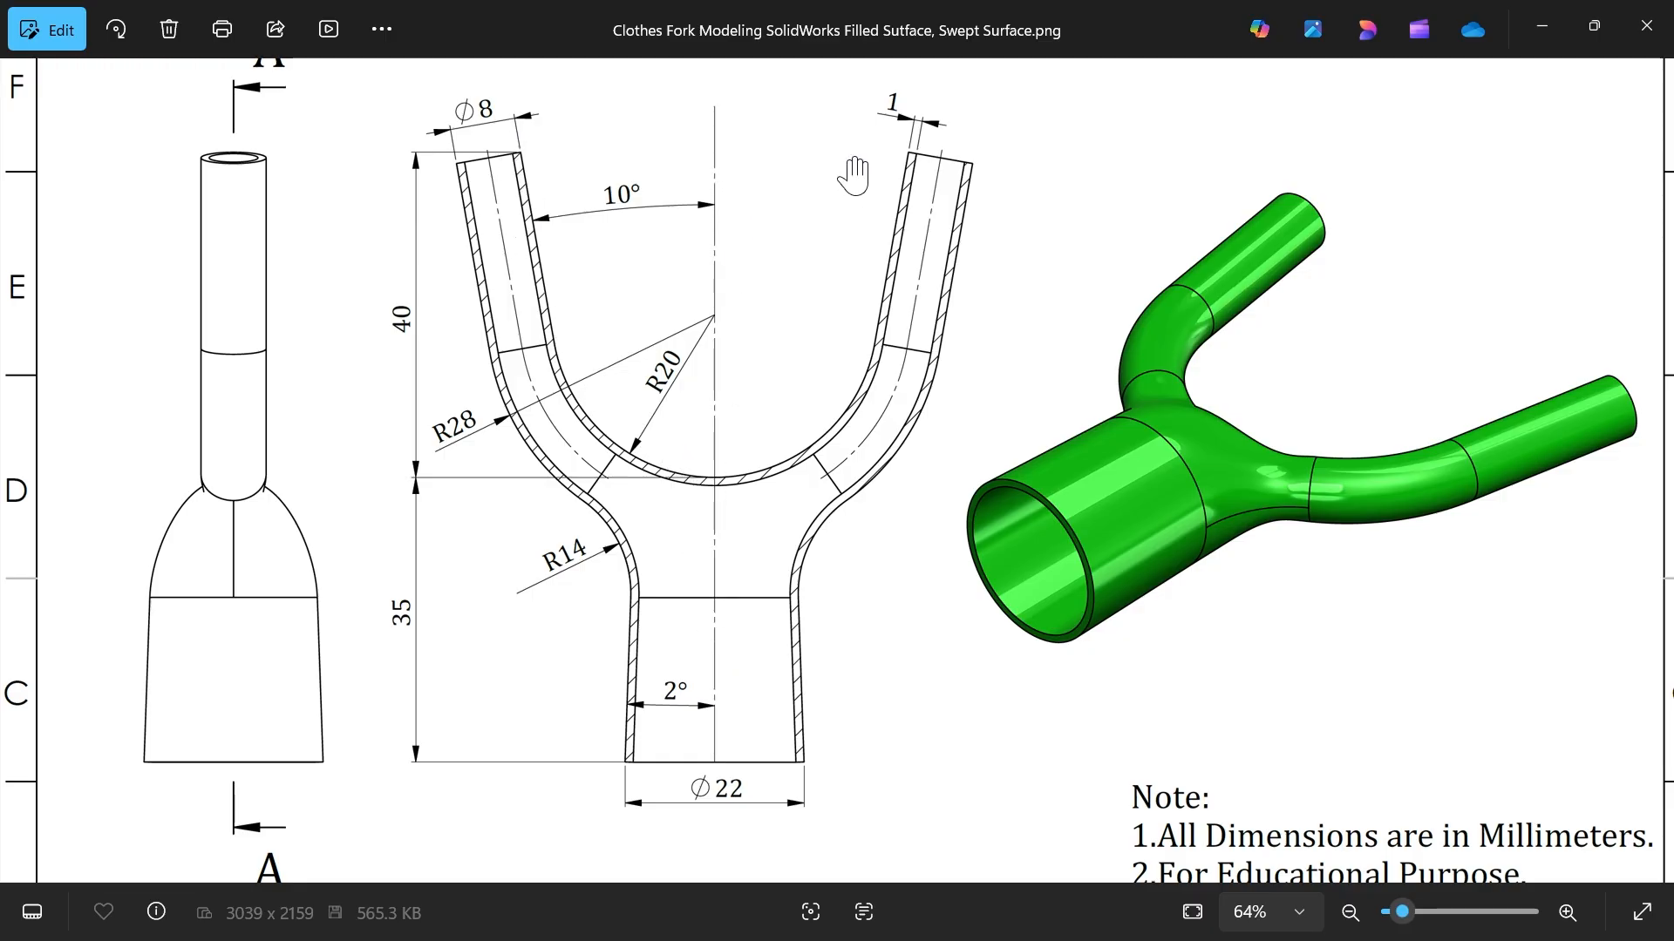
mouse_move(496, 165)
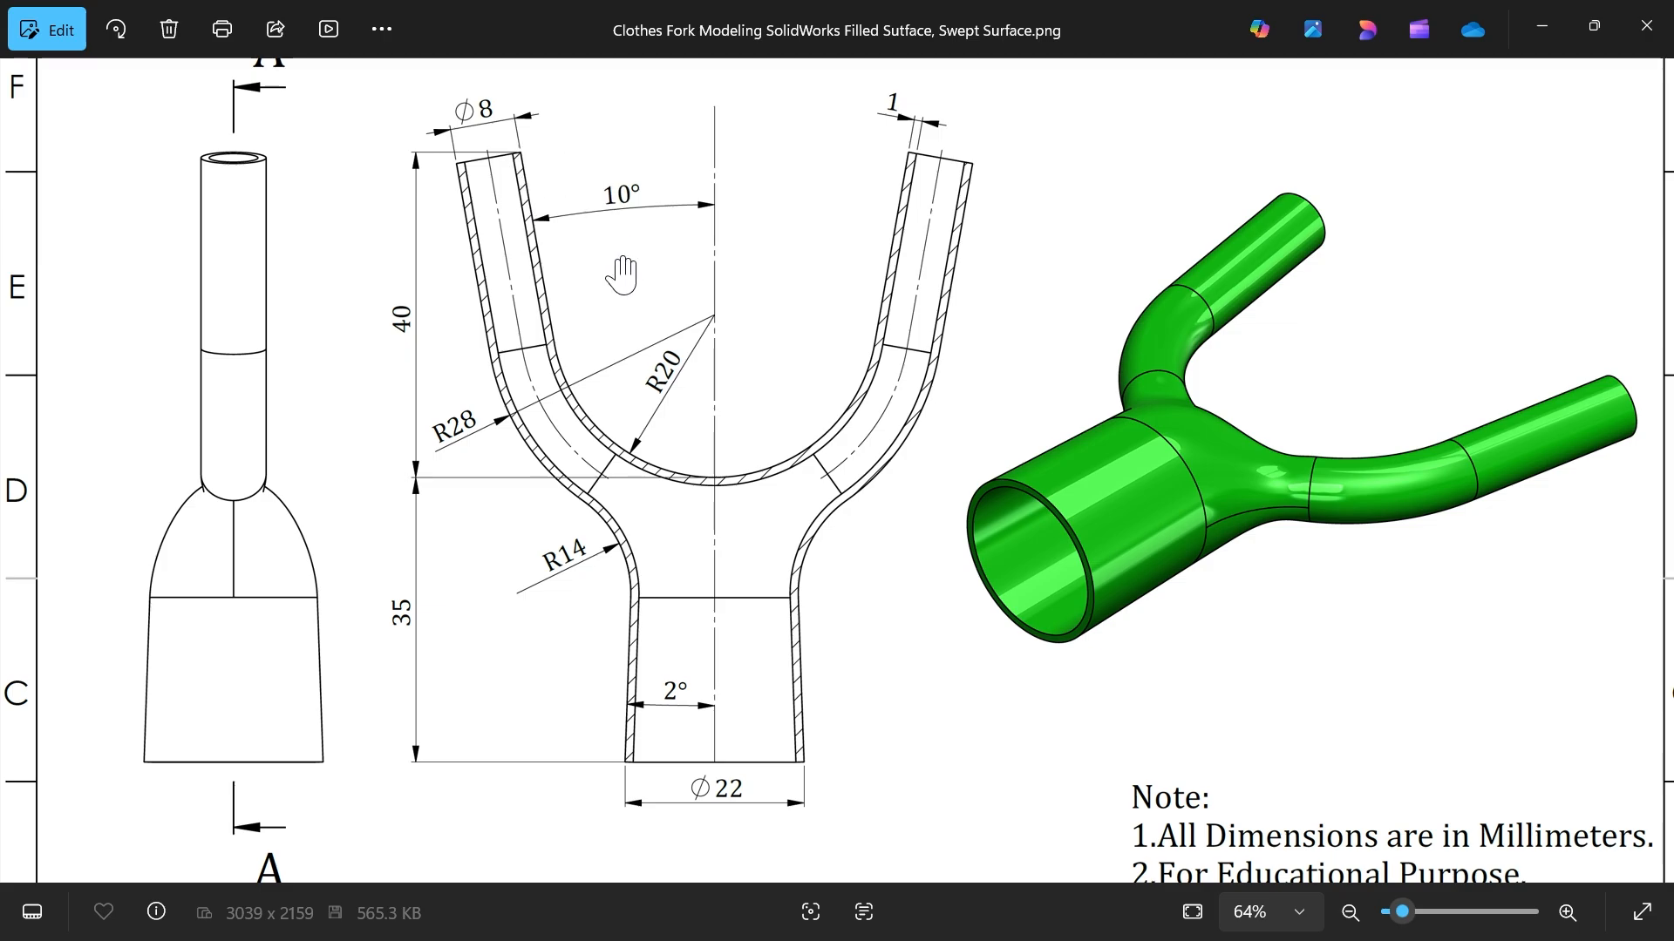
mouse_move(652, 203)
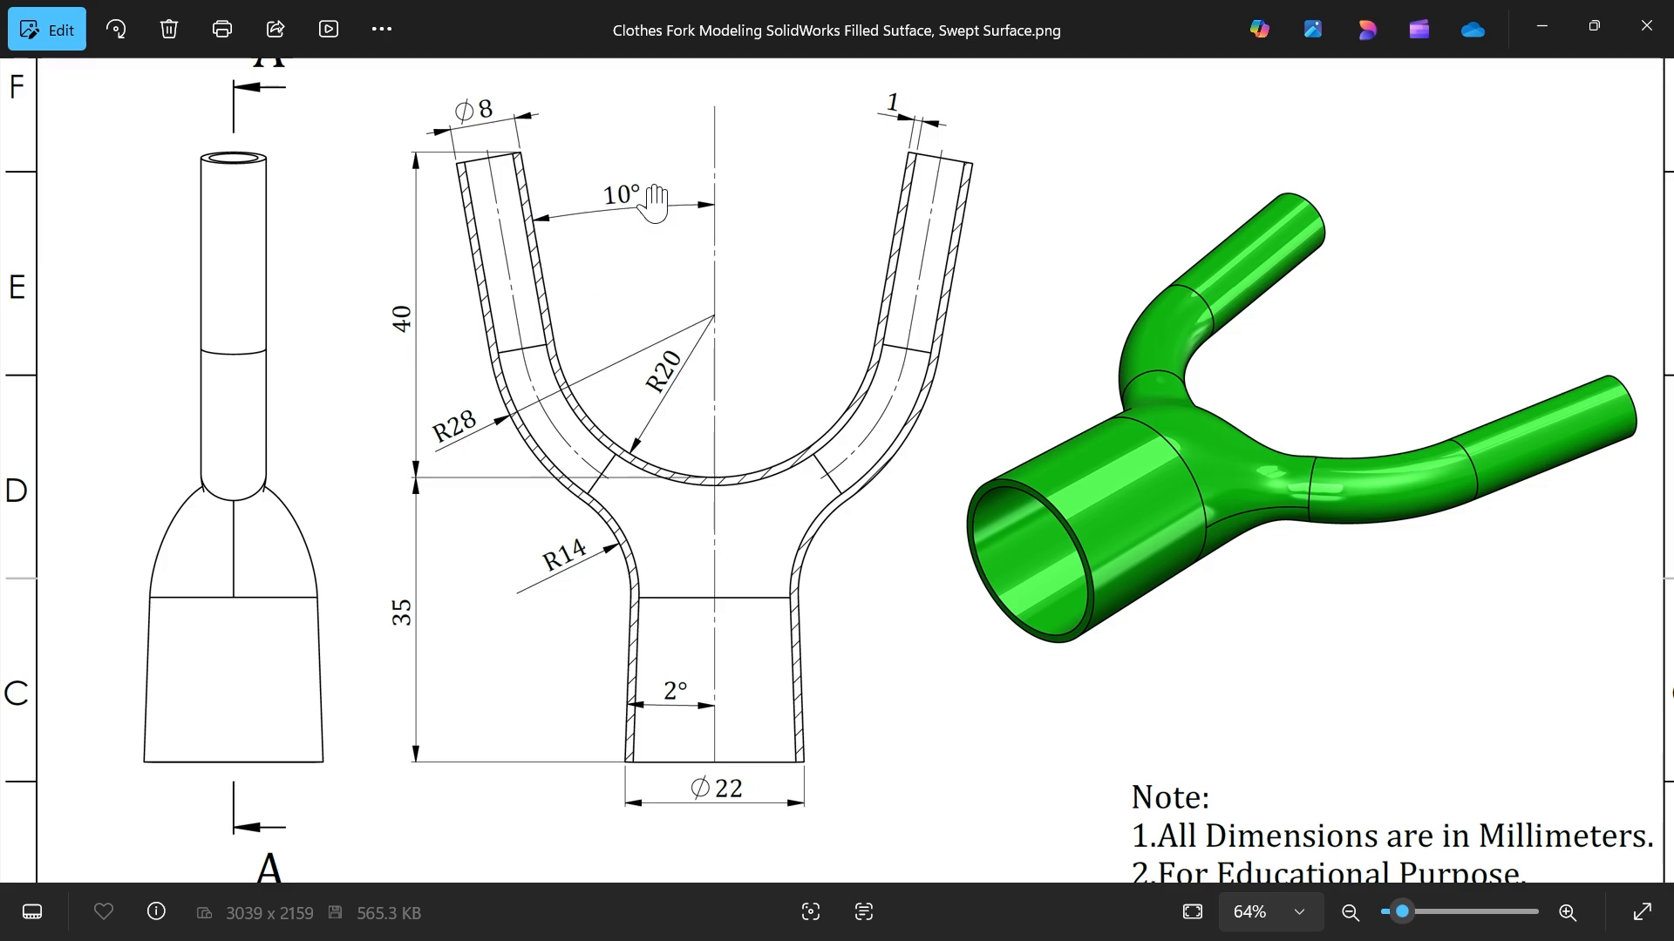
mouse_move(427, 619)
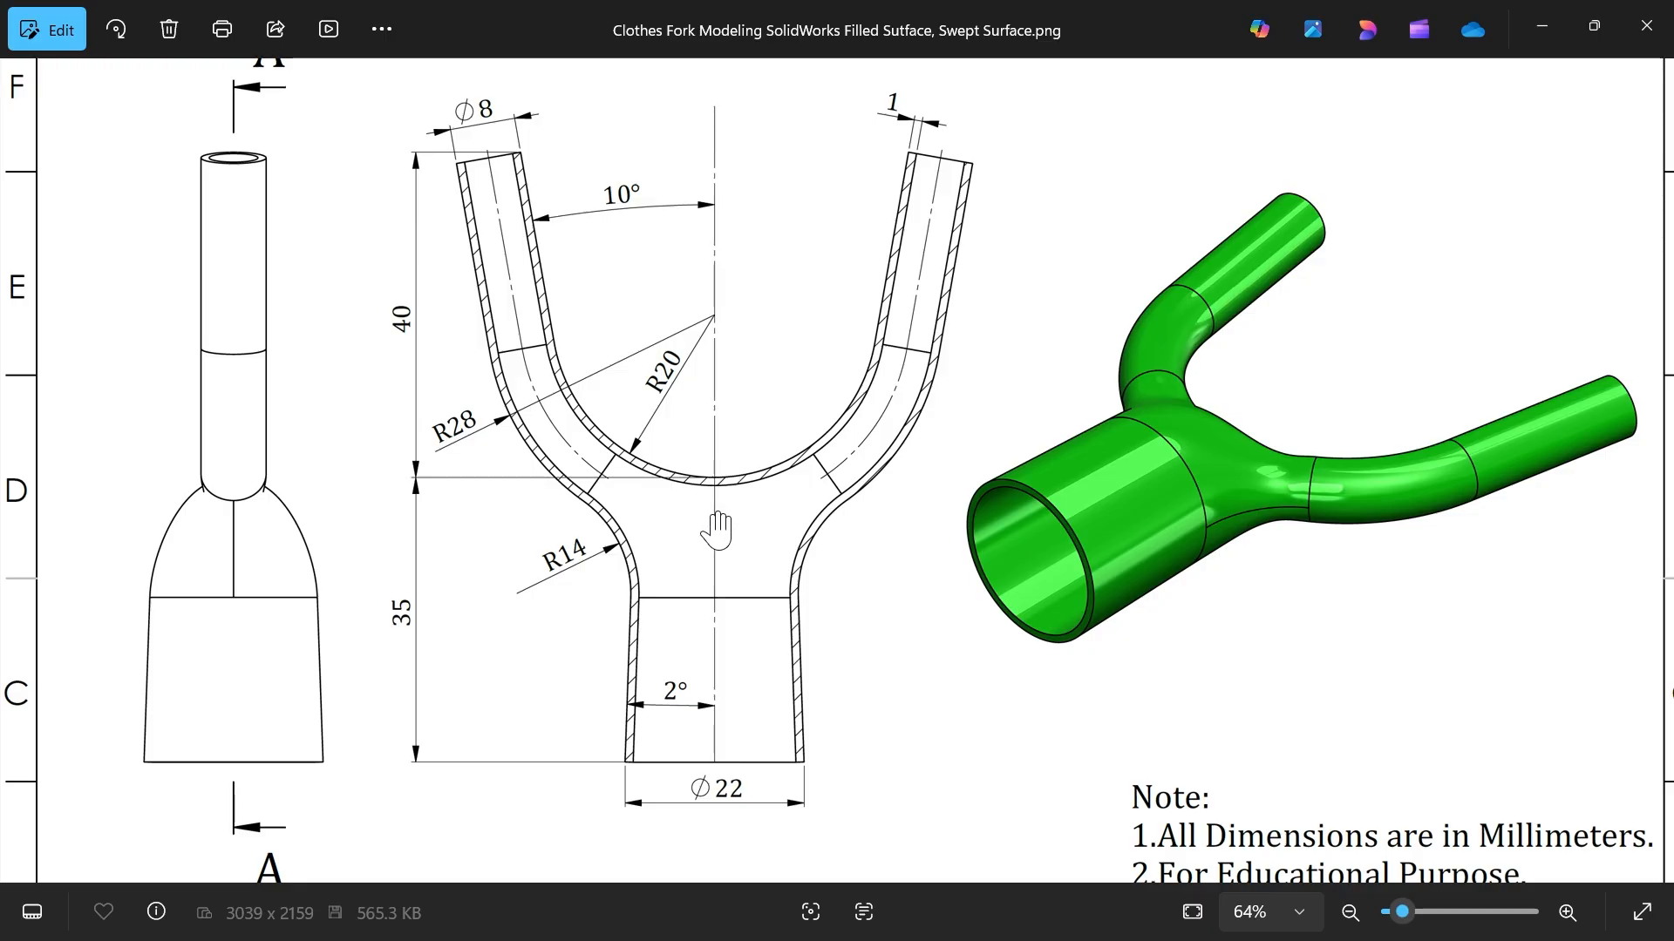
mouse_move(388, 239)
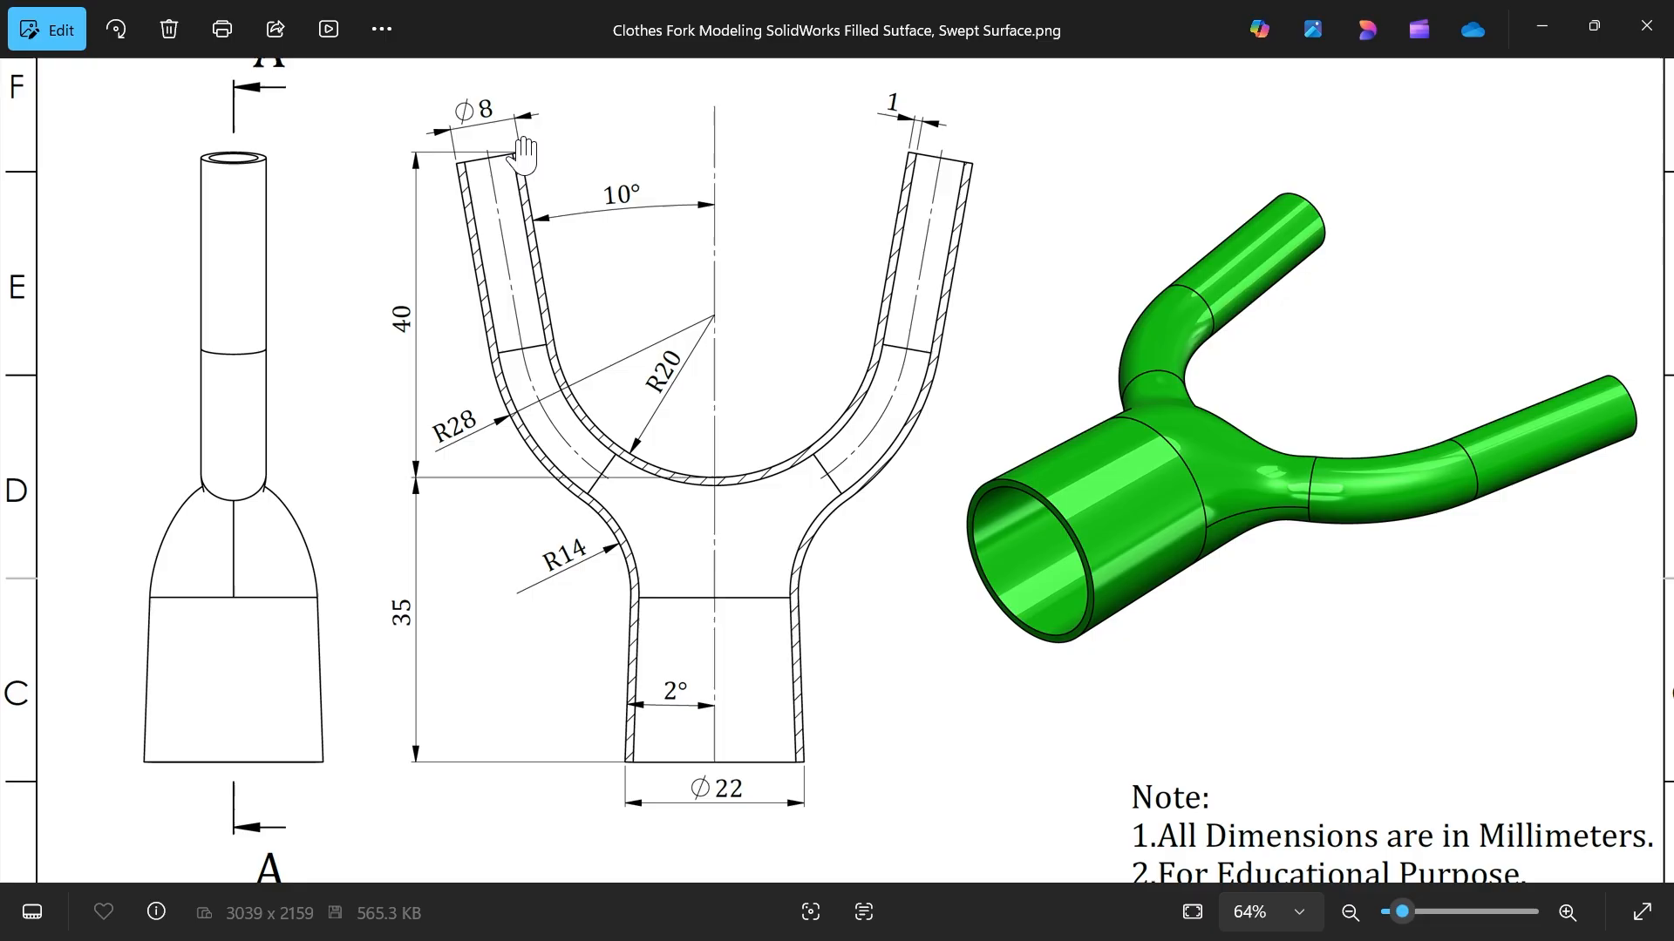
mouse_move(475, 144)
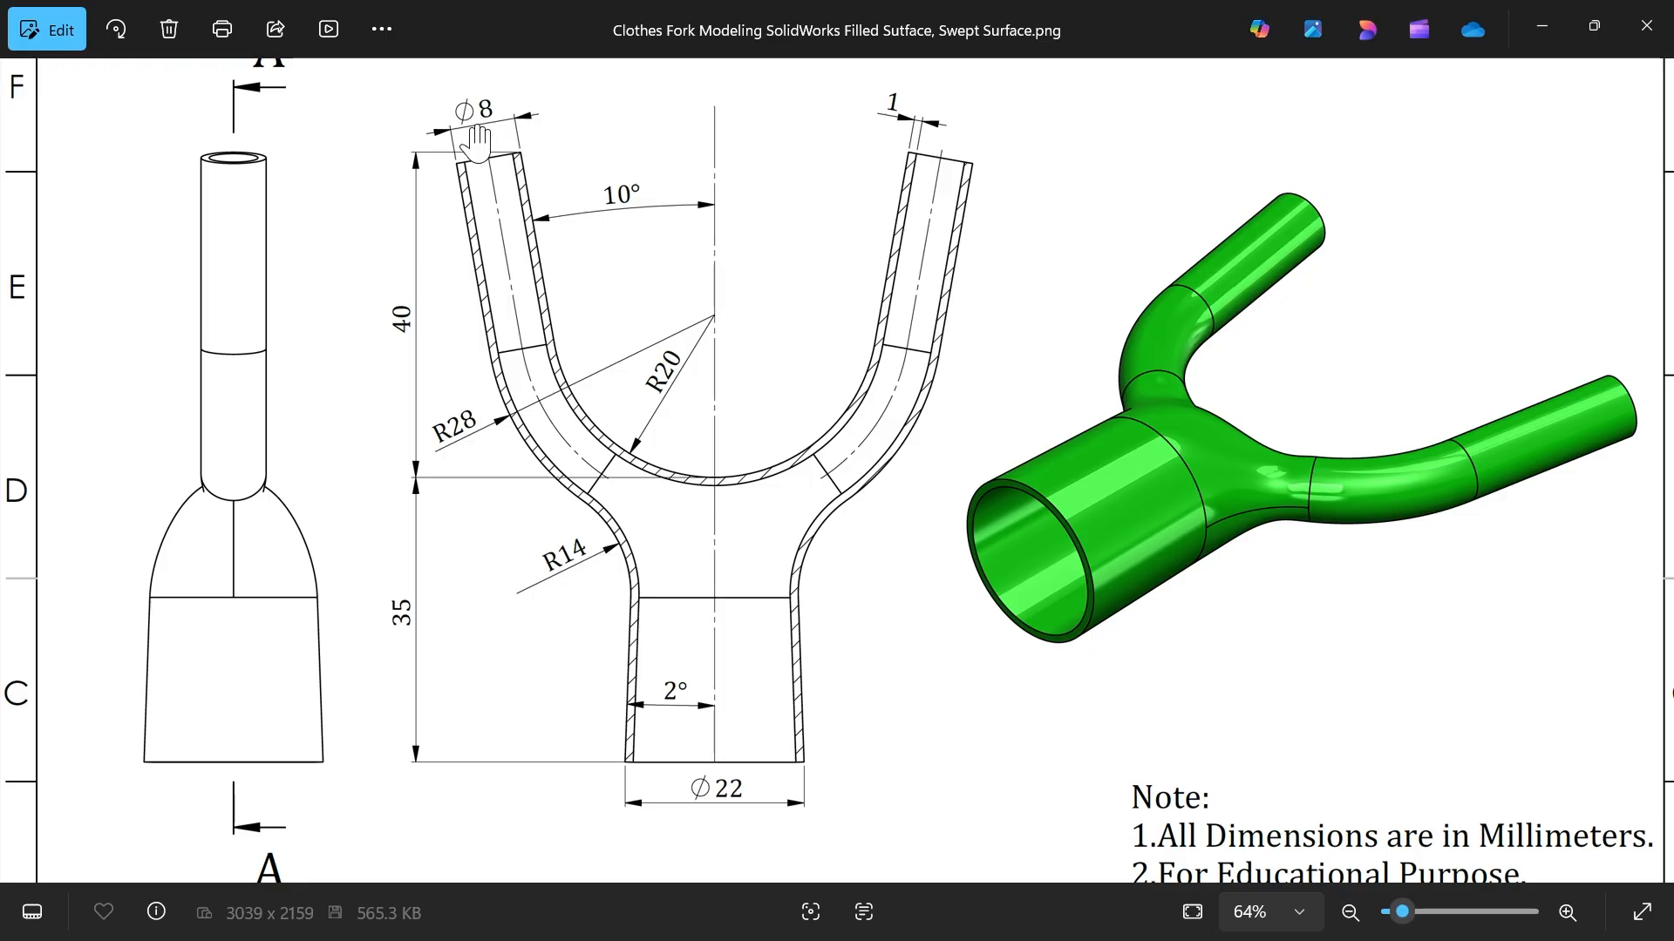
Draw a vertical centreline, then outline half the fork with lines and tangent arcs down to the base
scroll("down", 3)
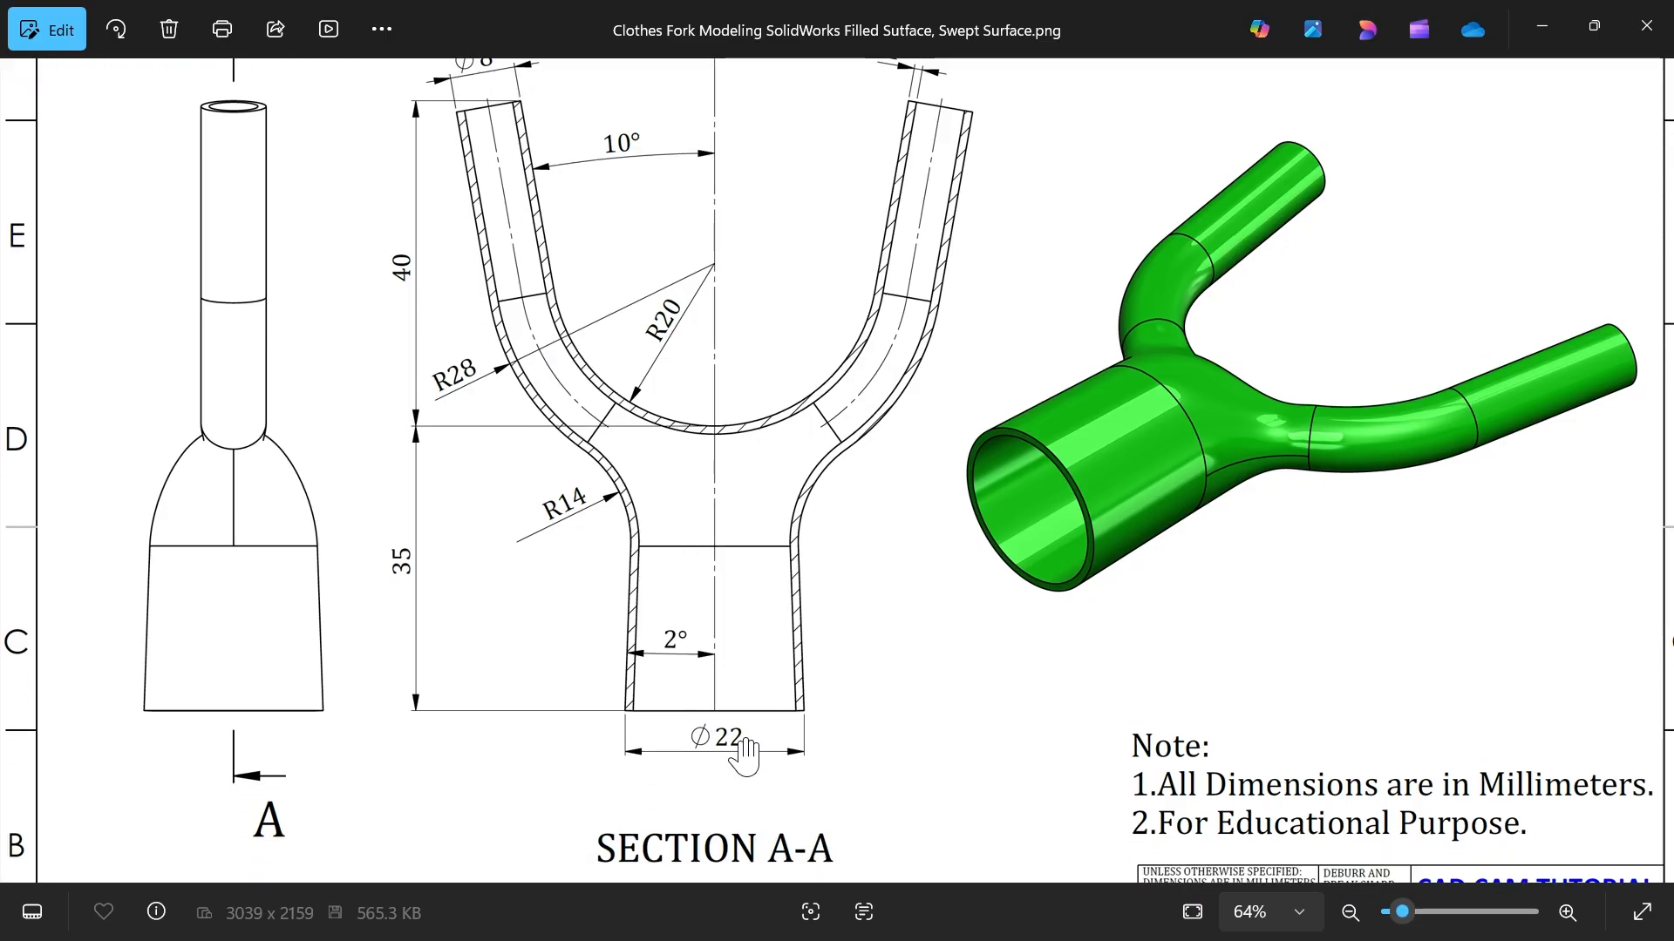
mouse_move(672, 651)
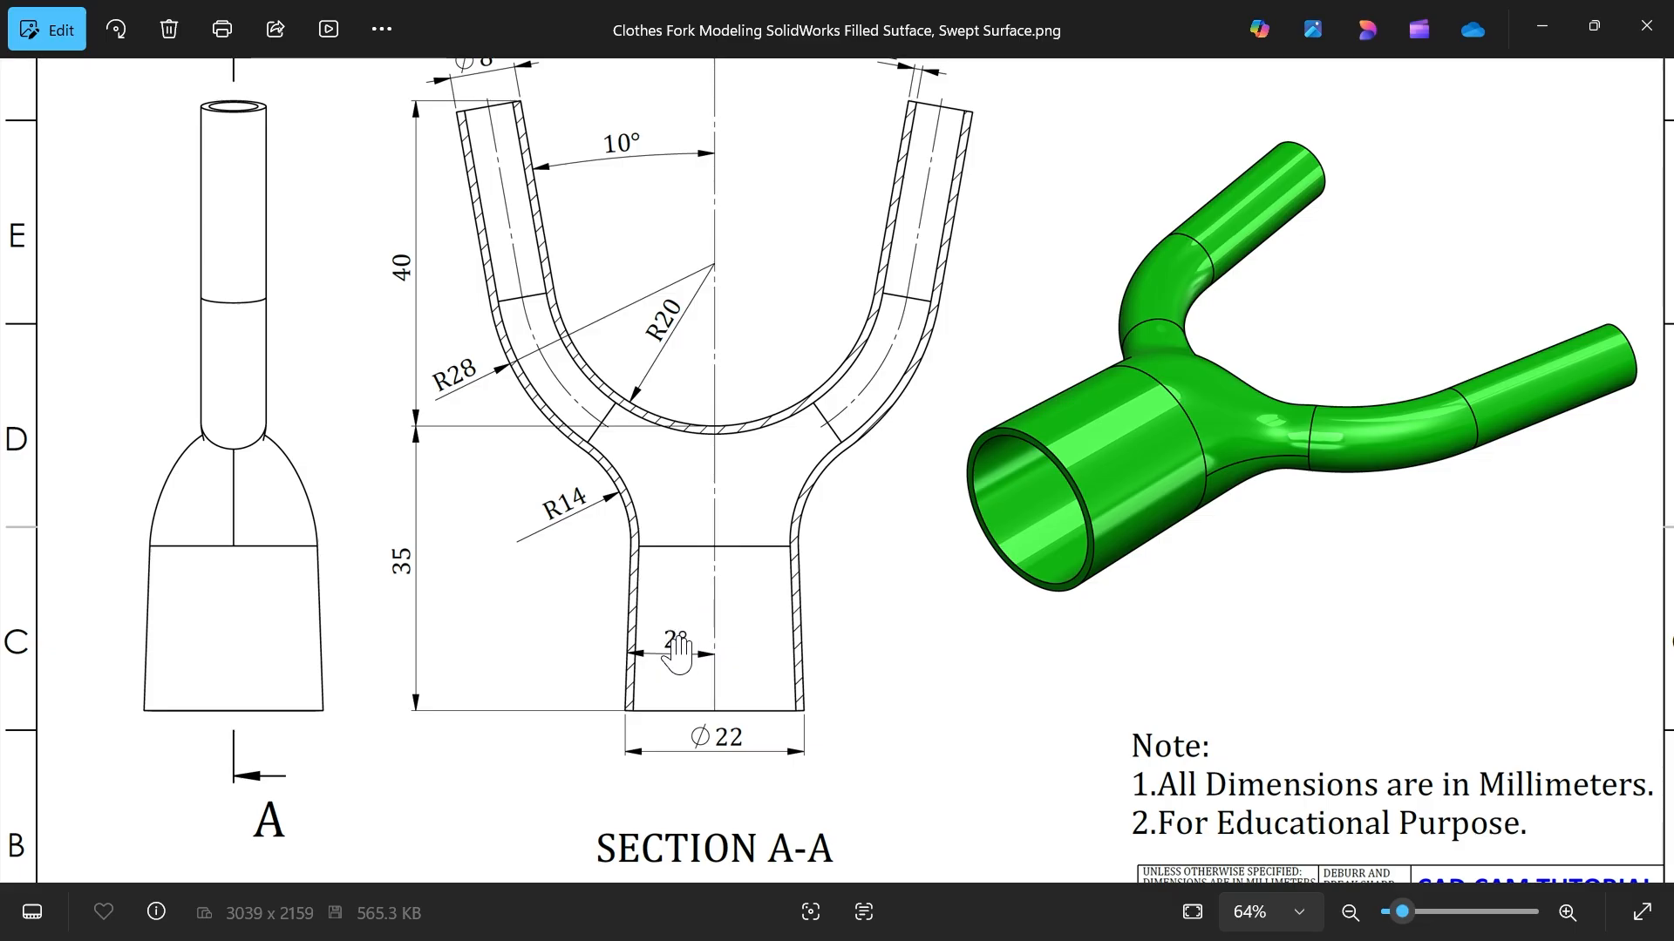
mouse_move(564, 323)
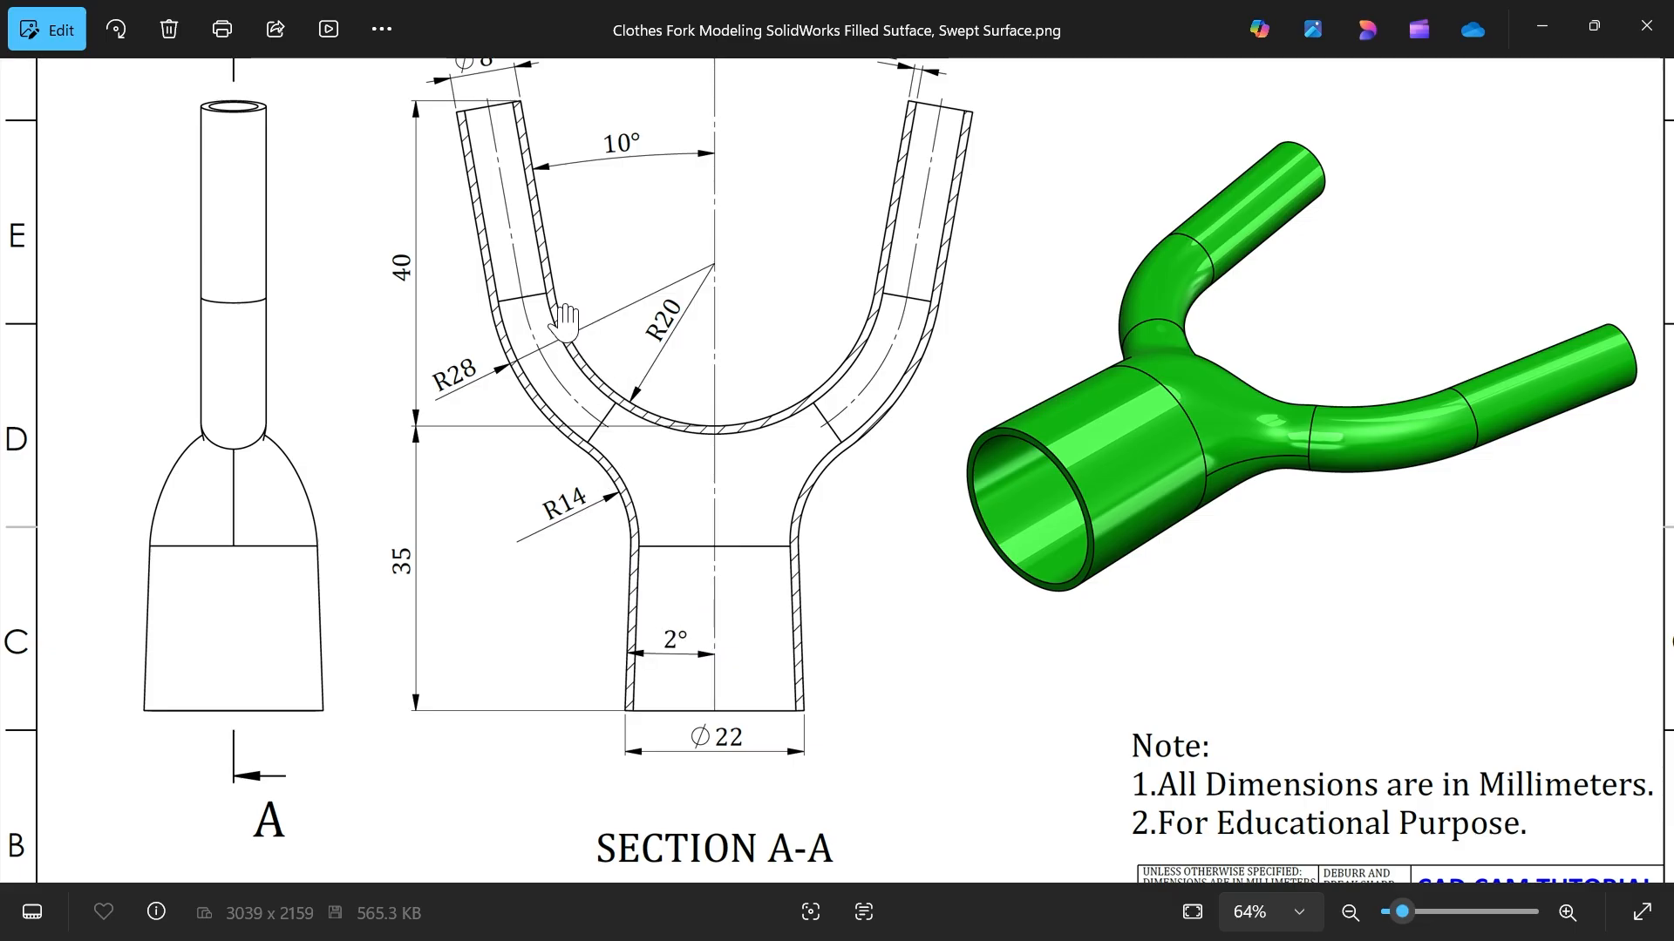
mouse_move(486, 400)
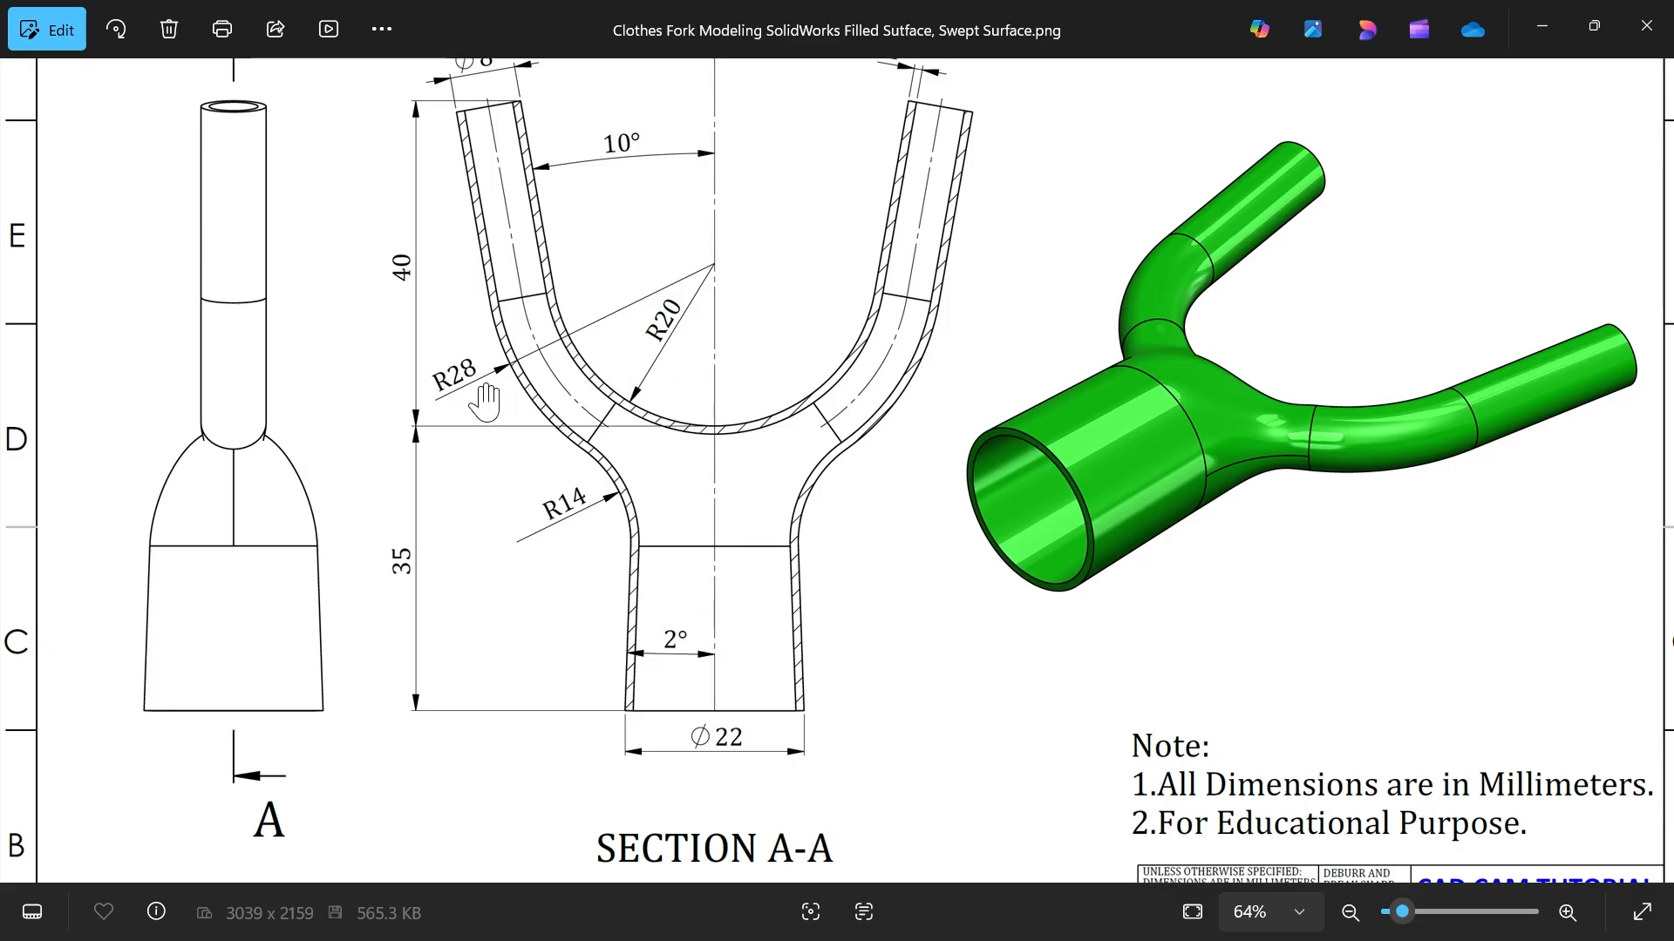
mouse_move(488, 352)
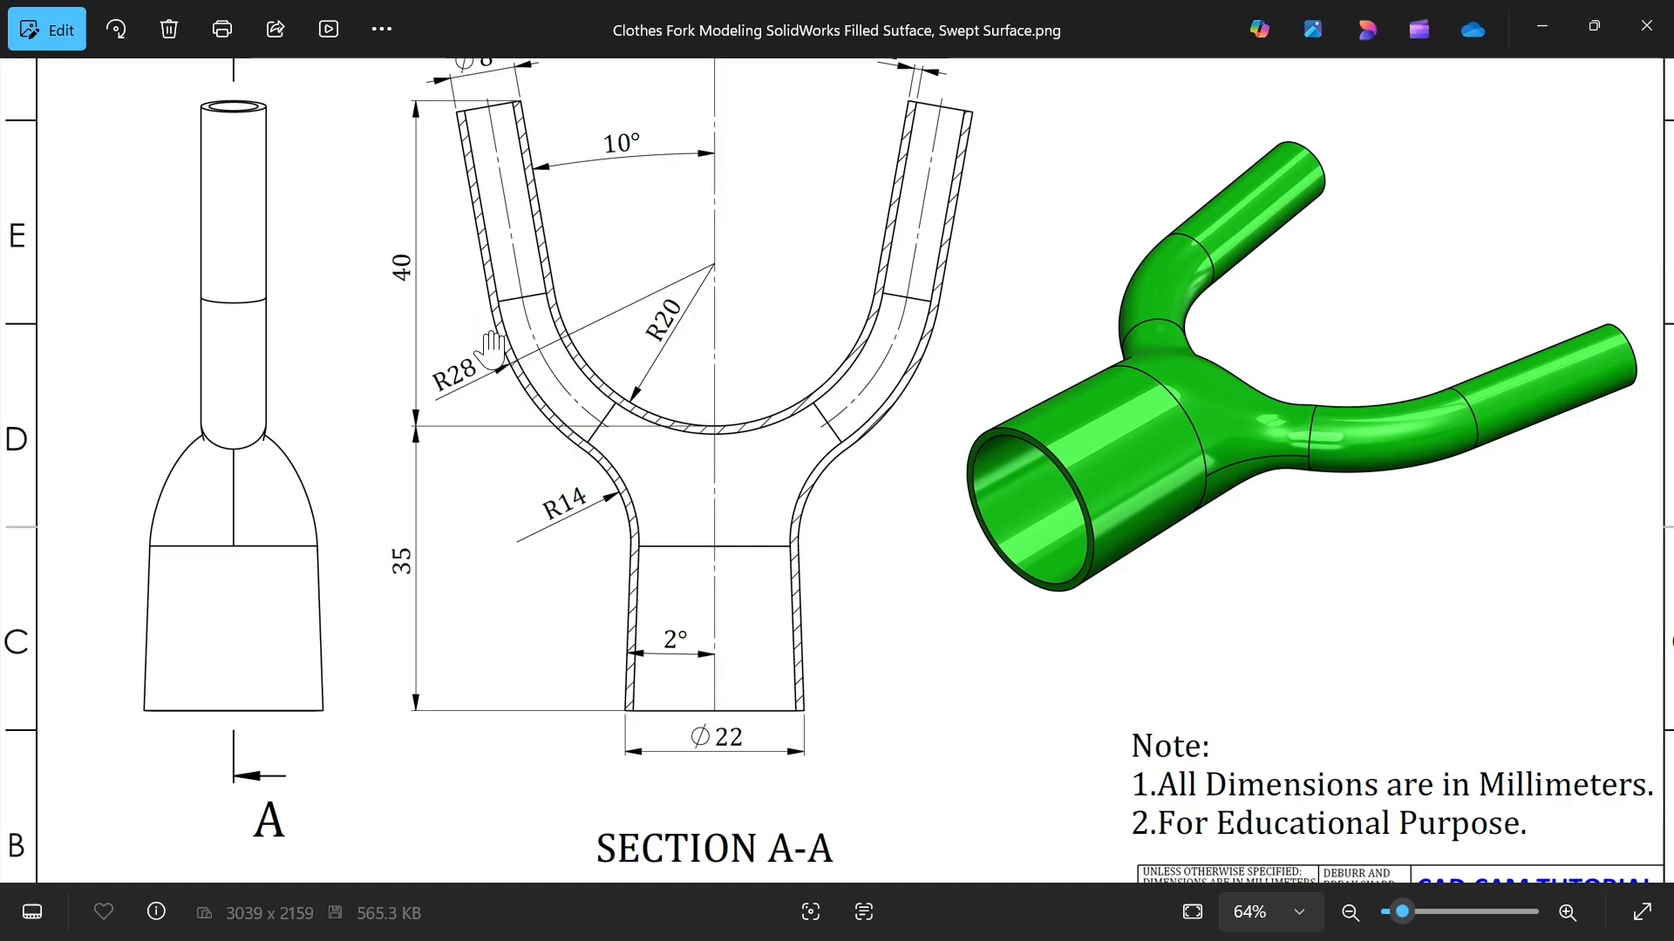
mouse_move(564, 526)
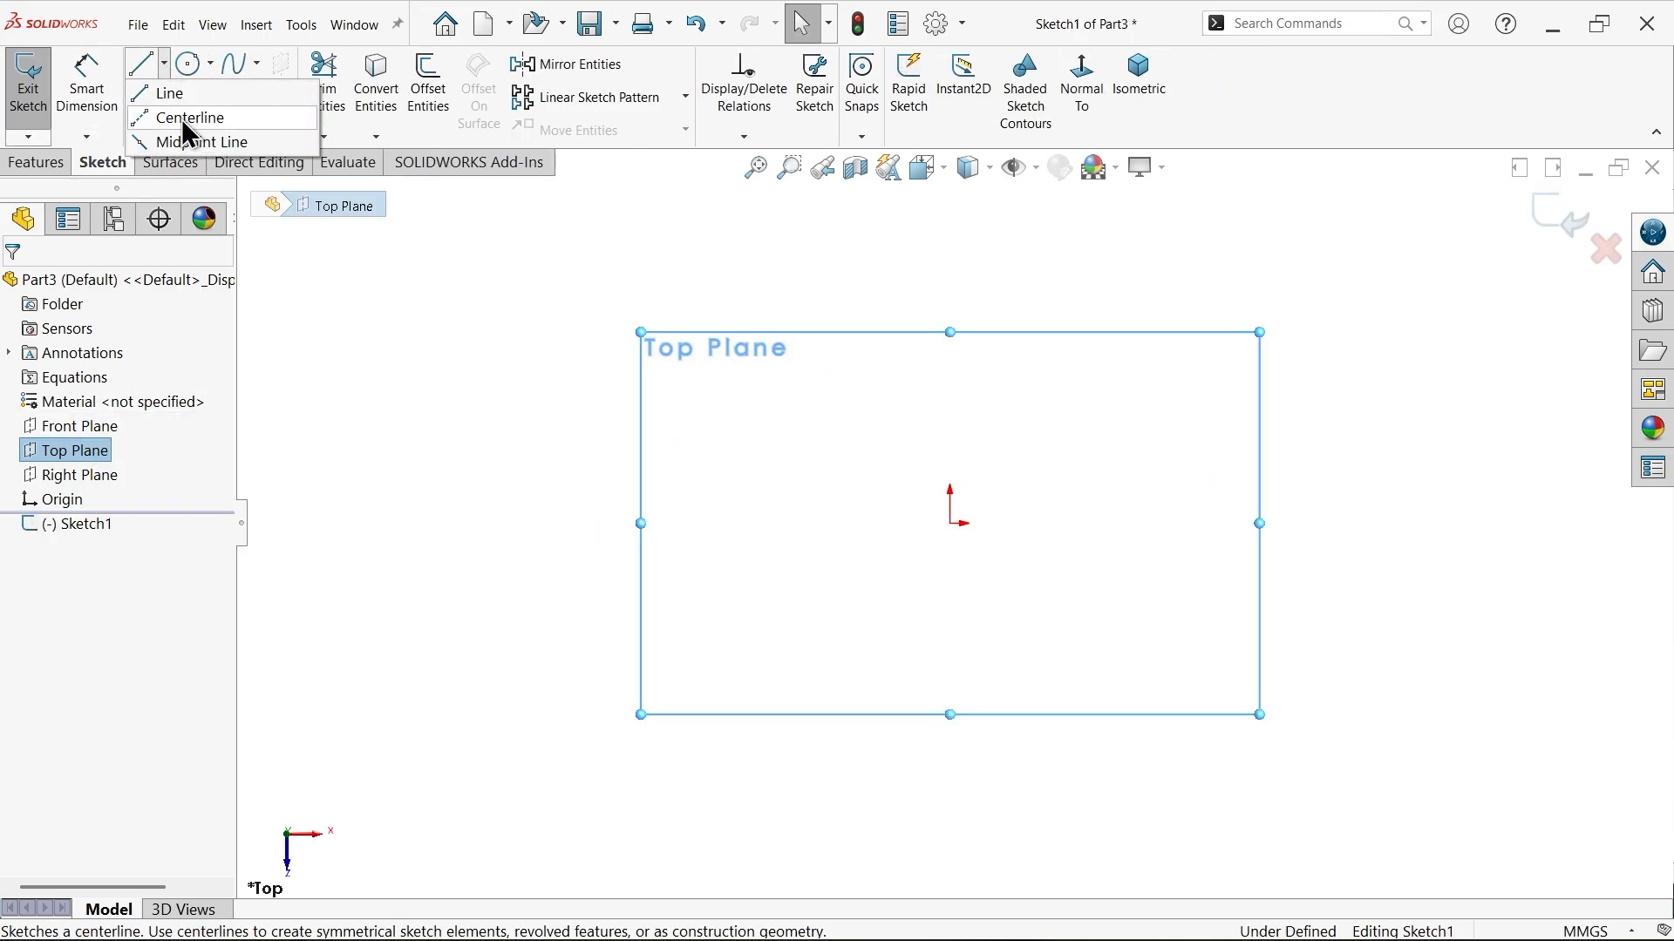
left_click(192, 117)
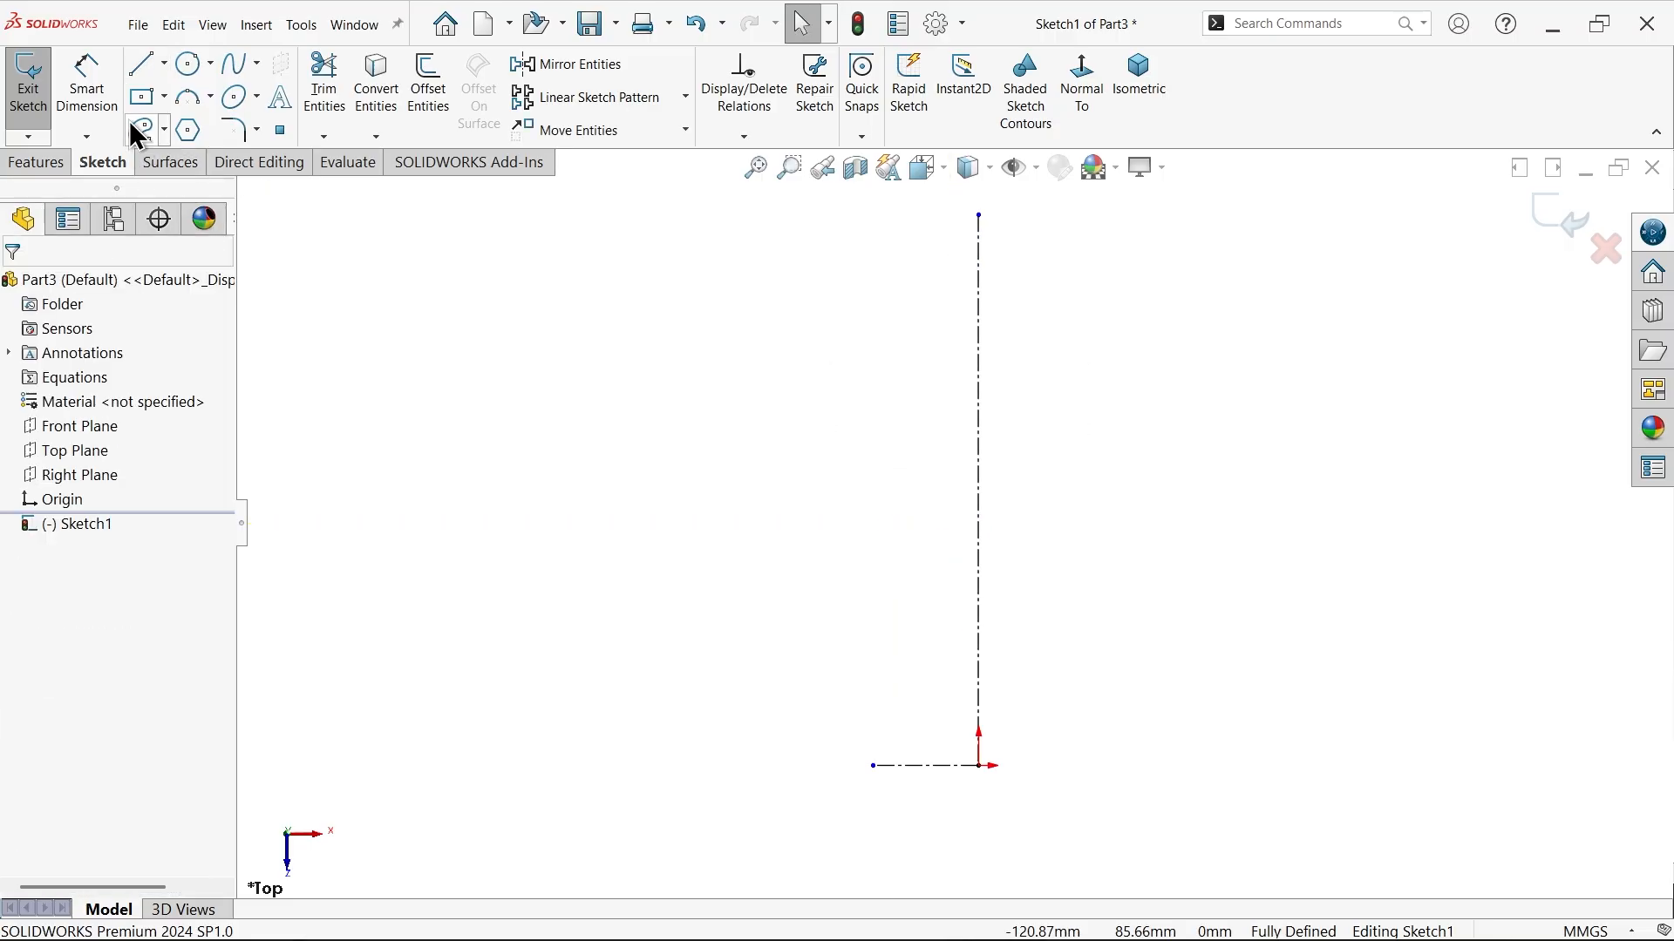
left_click(139, 63)
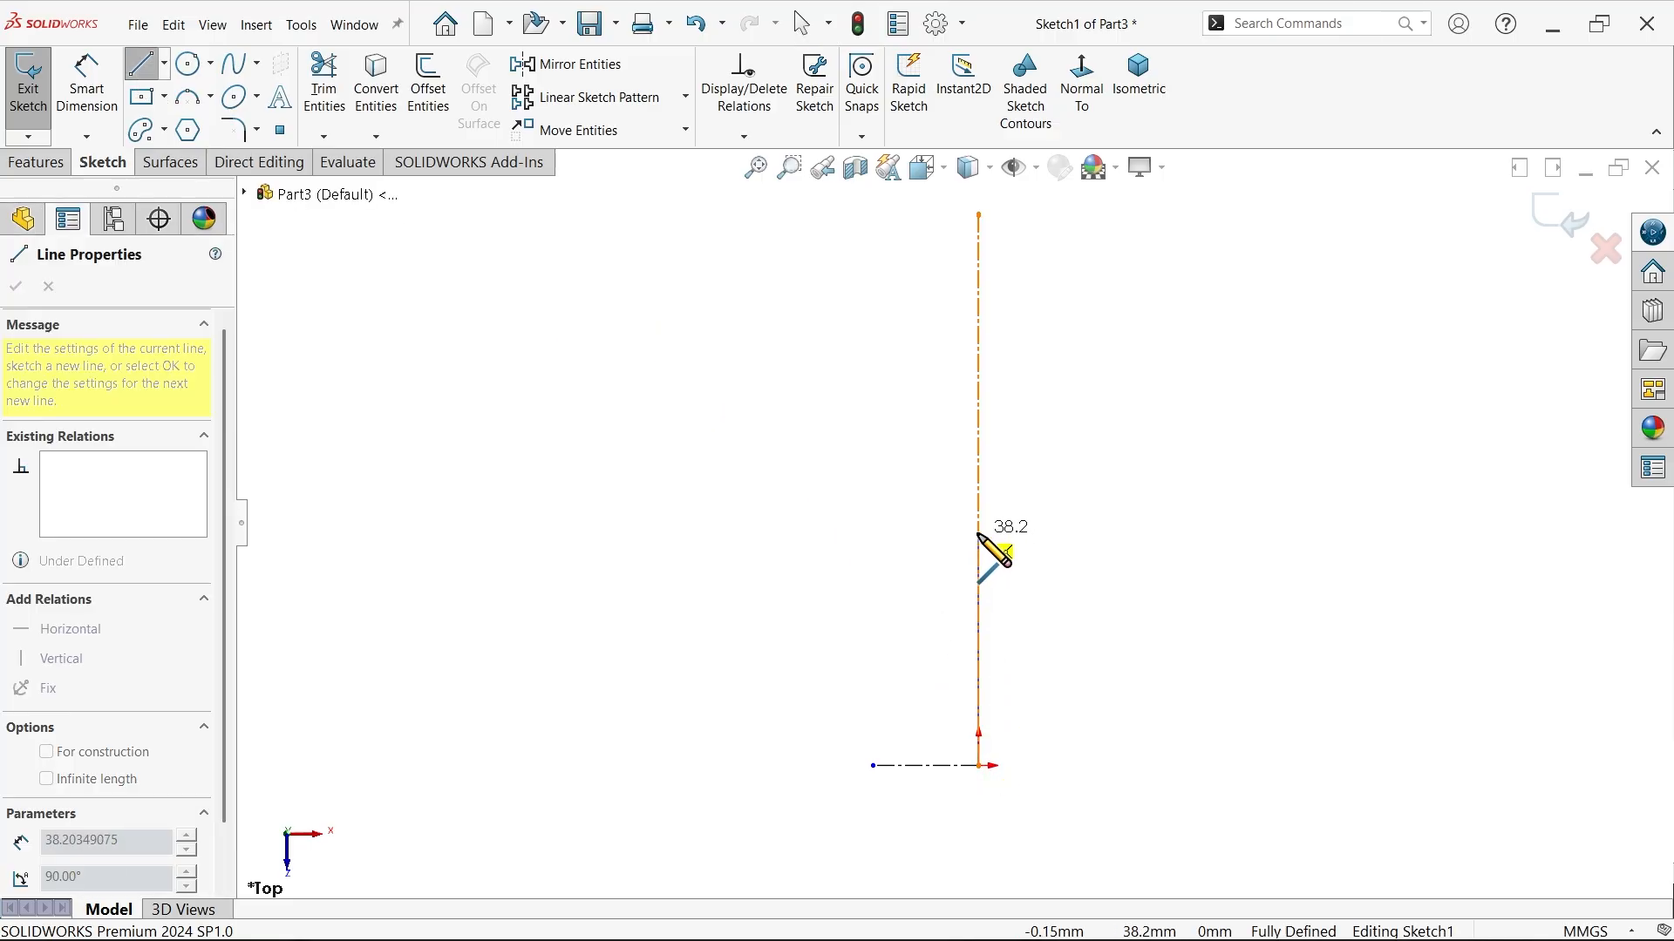
left_click_drag(987, 555, 1023, 571)
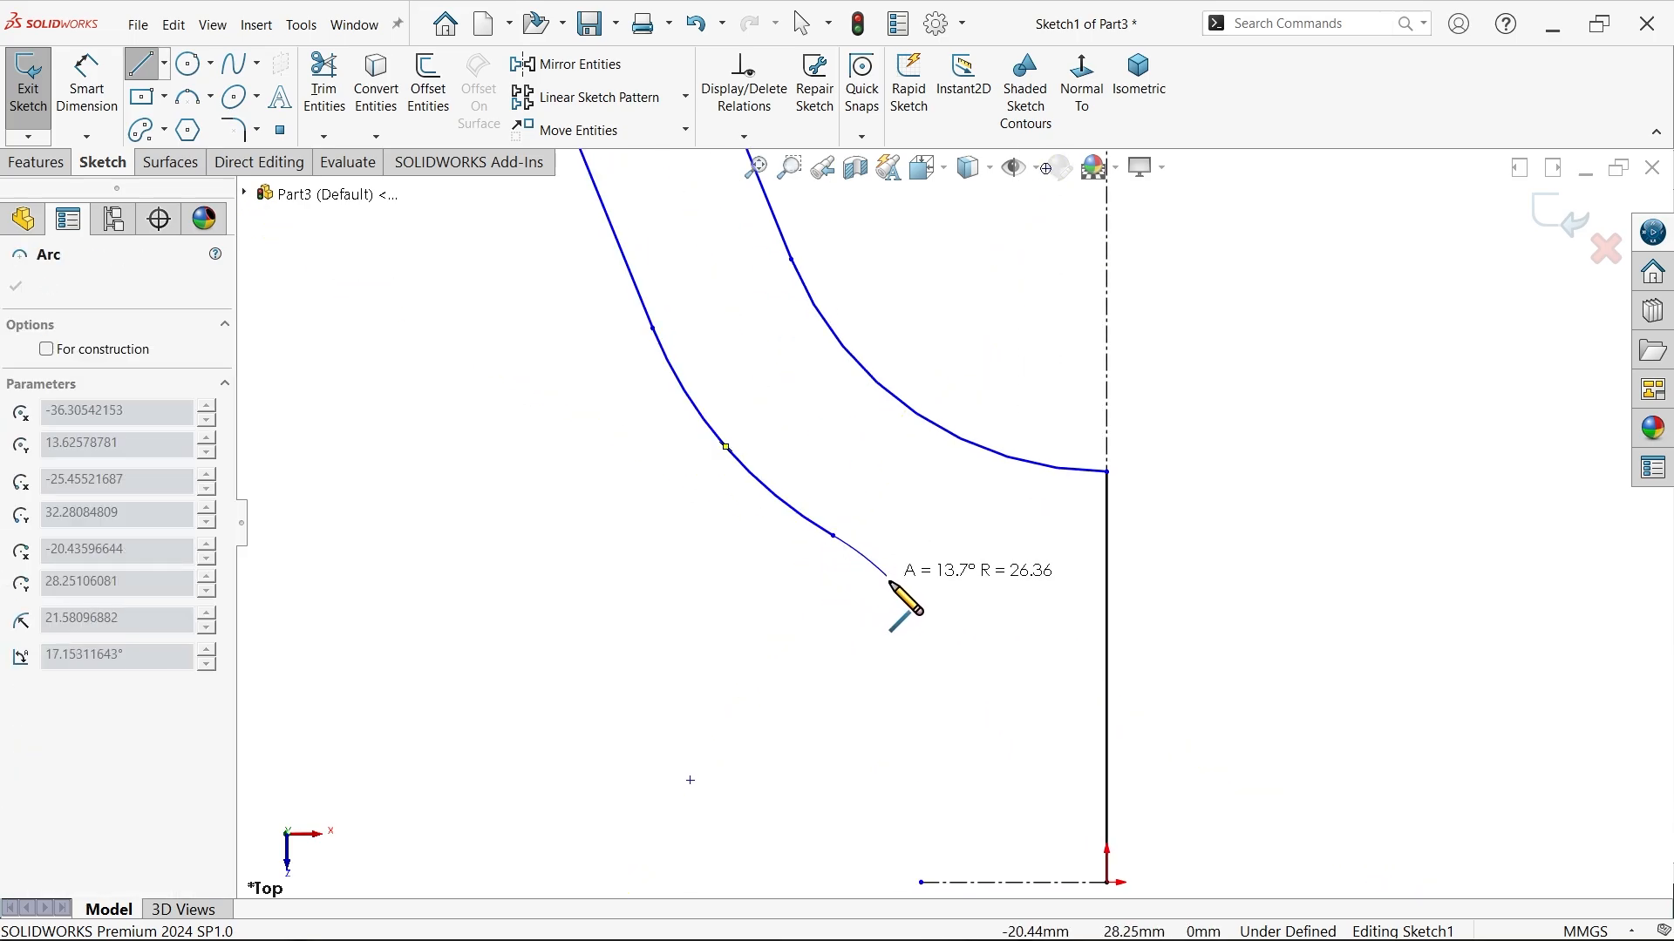
left_click_drag(902, 598, 939, 683)
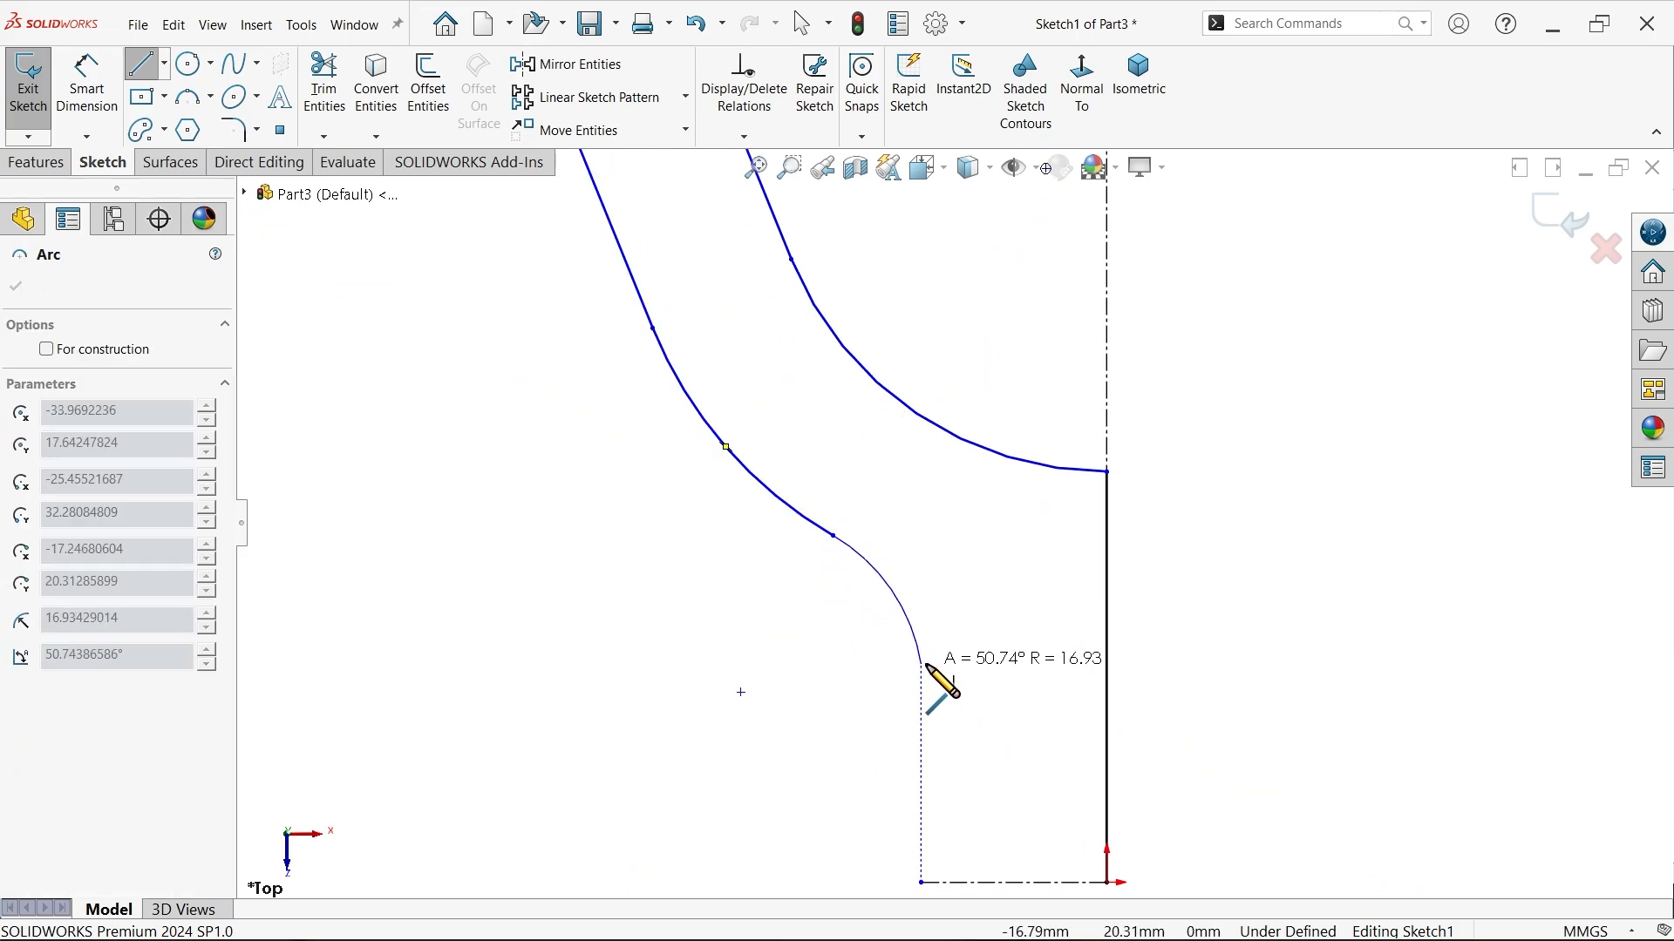
left_click_drag(940, 689, 976, 694)
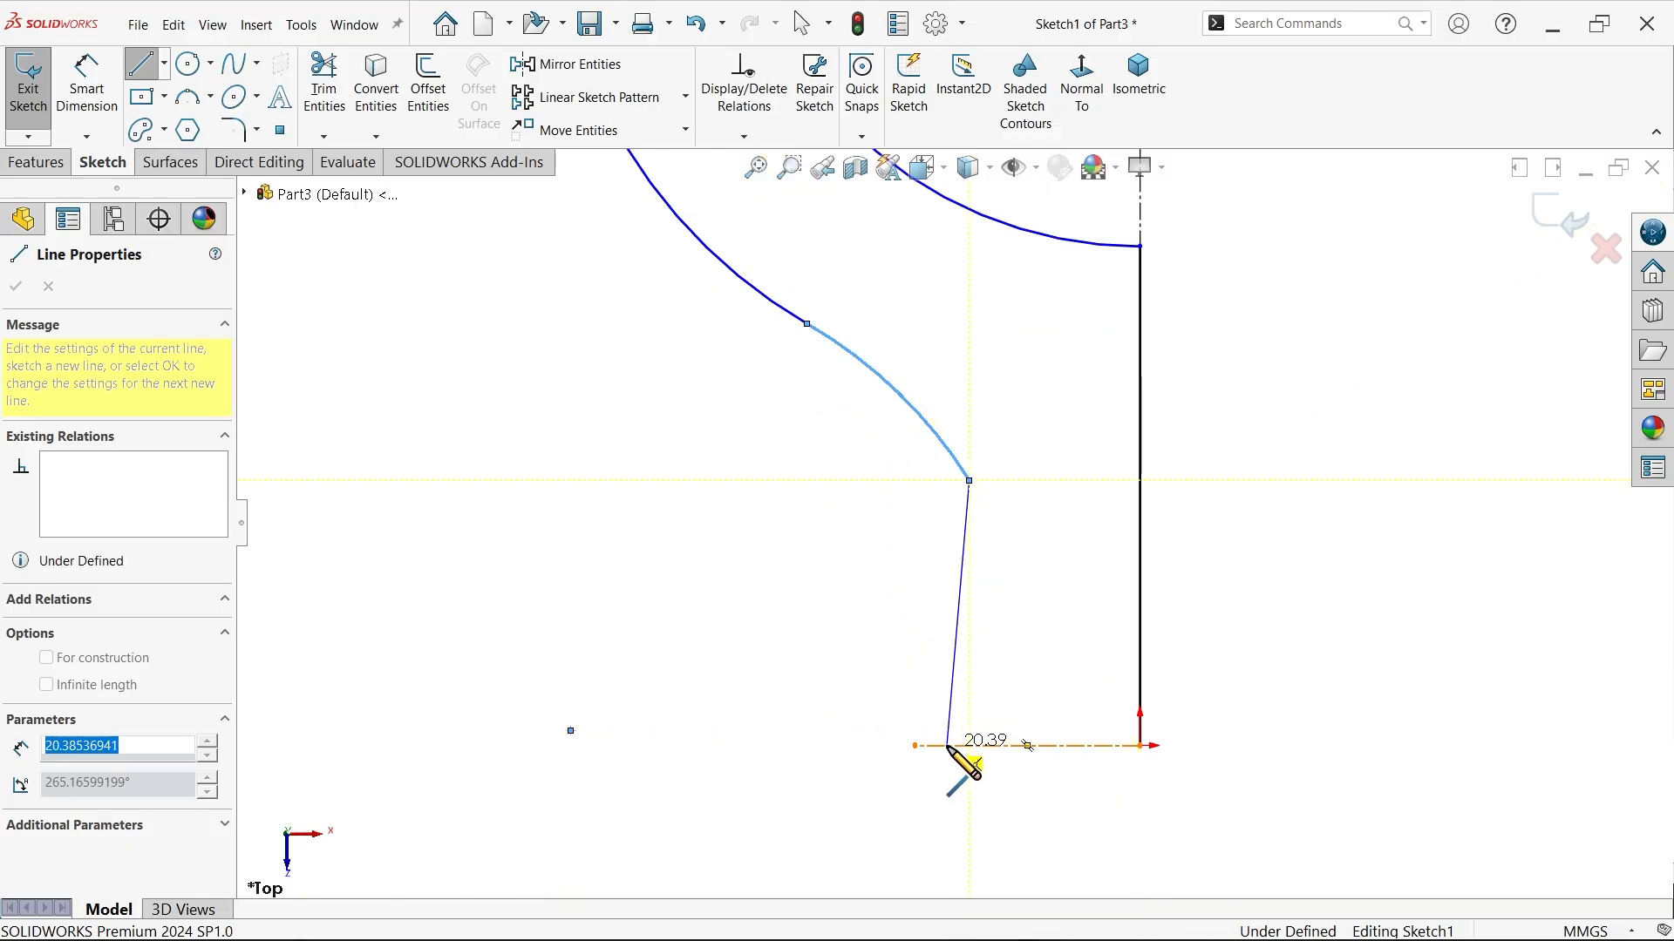
left_click_drag(965, 747, 1152, 758)
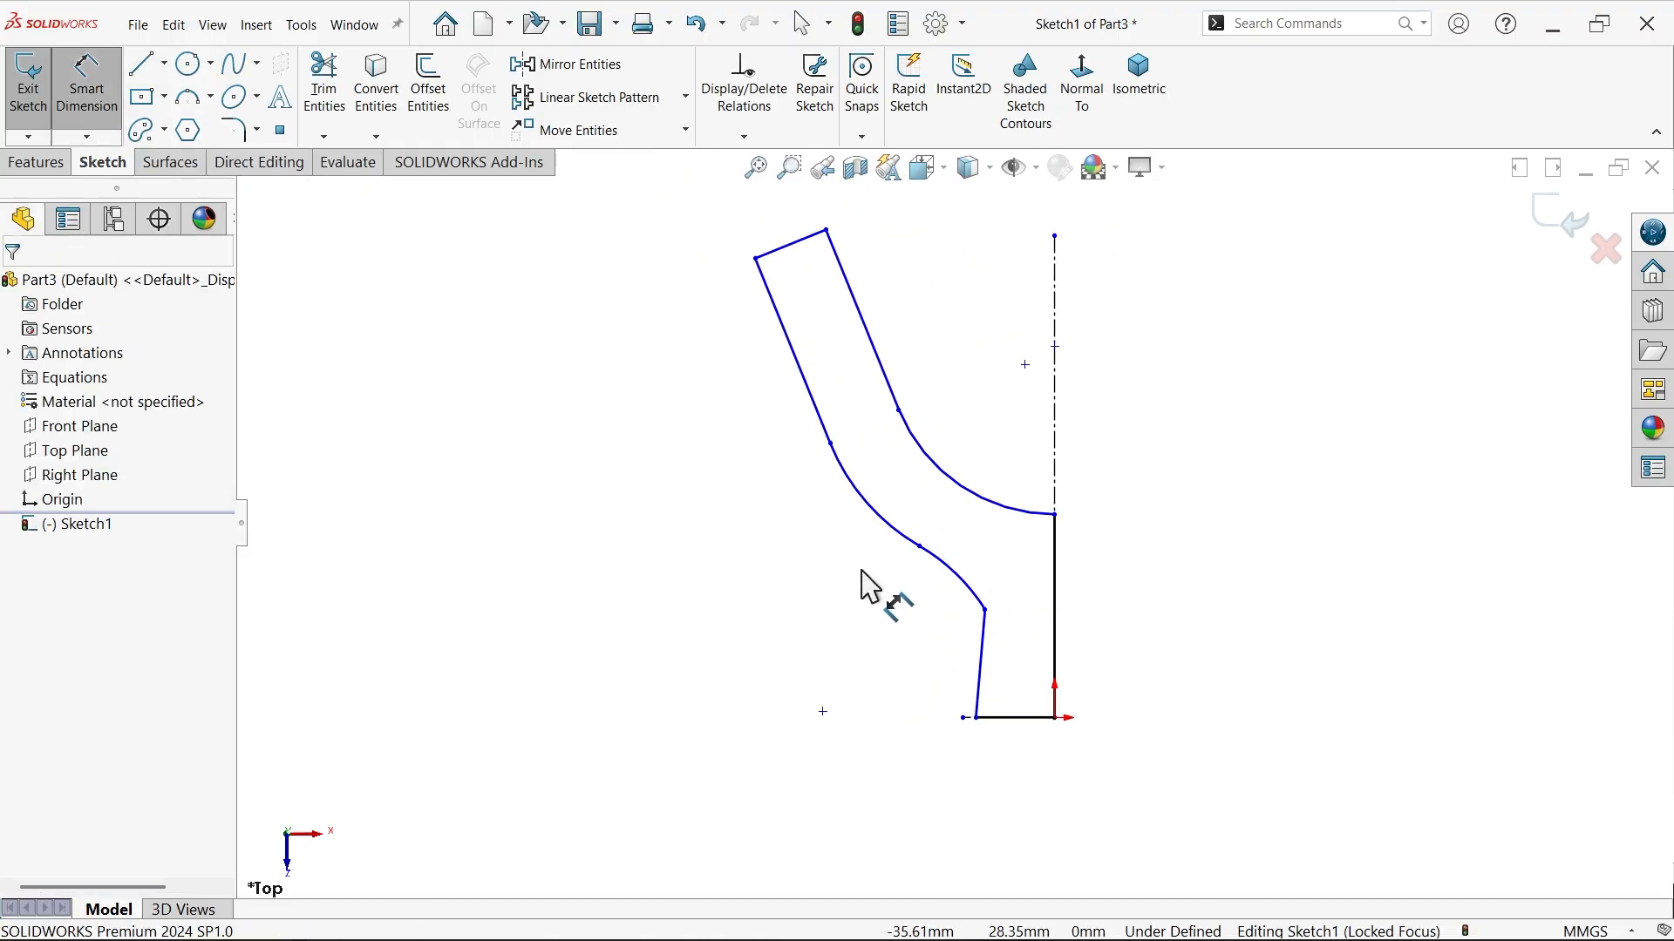
Dimension the fork outline with a 22 mm base width and an R20 inner arc
left_click(974, 716)
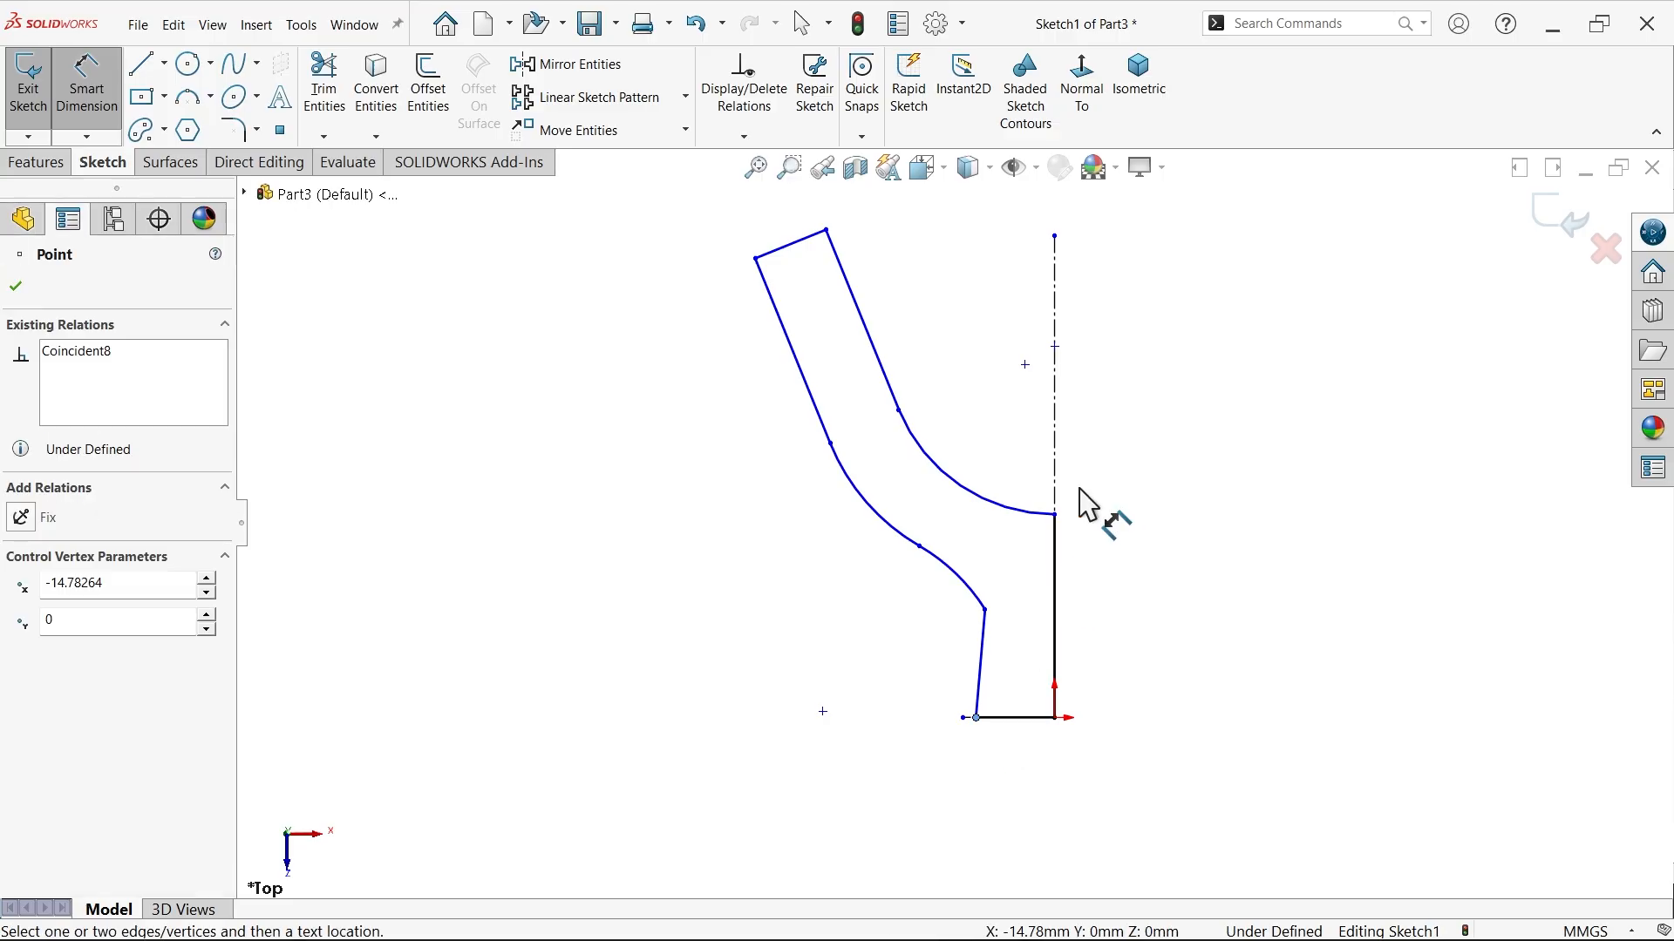
left_click(1067, 773)
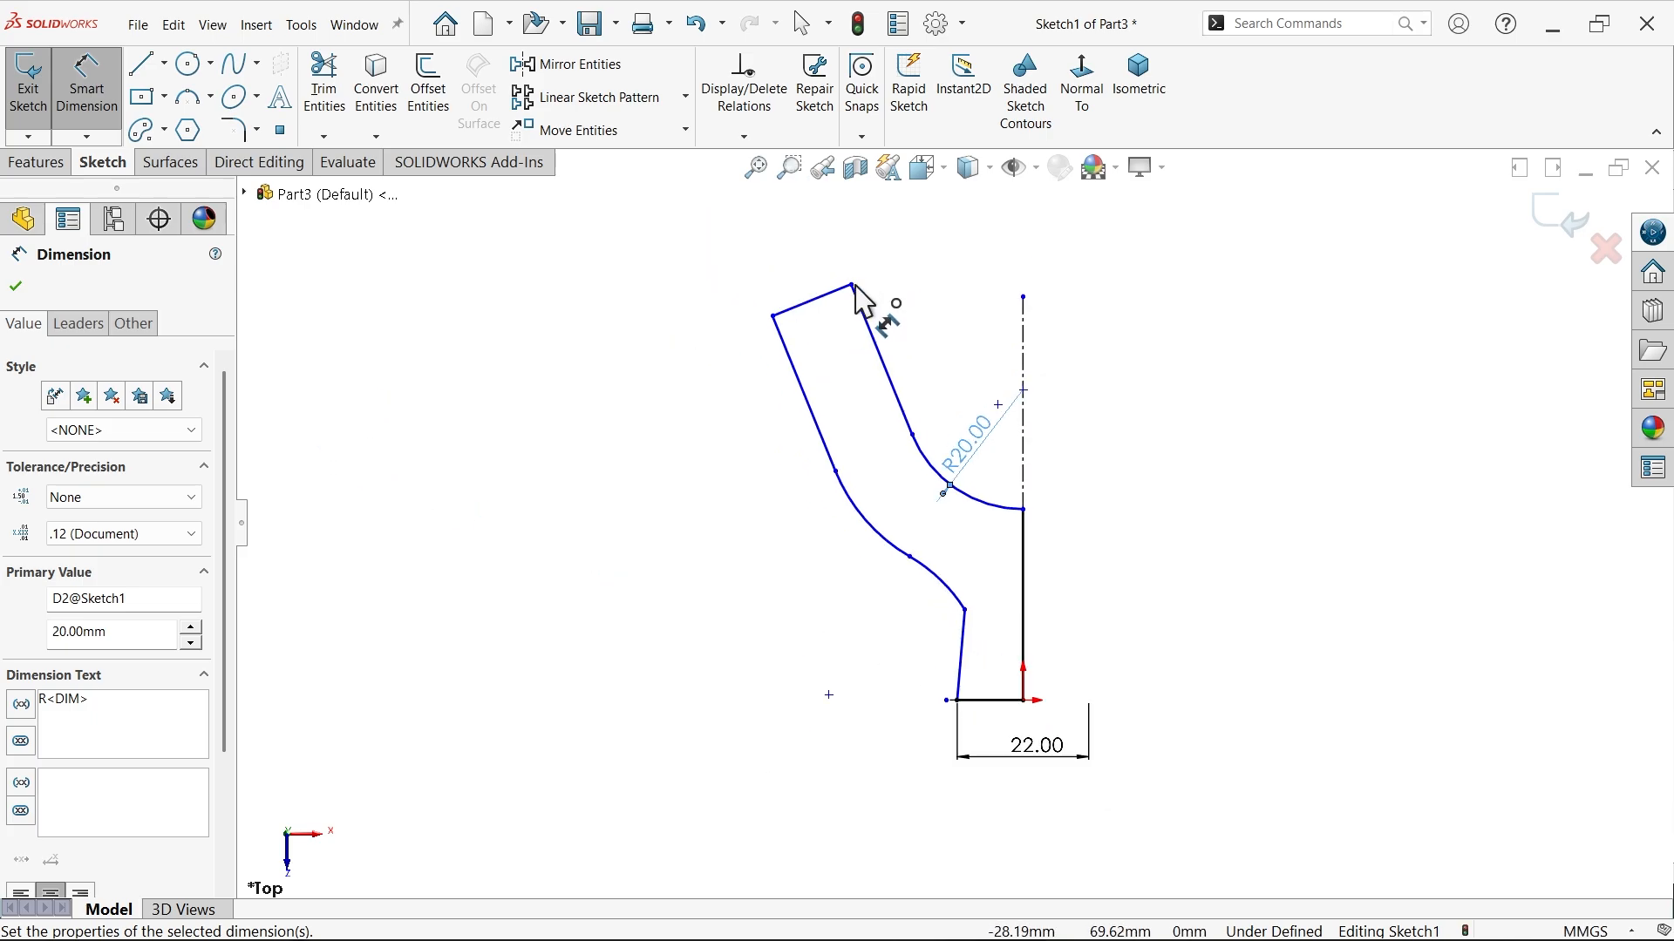
left_click(851, 288)
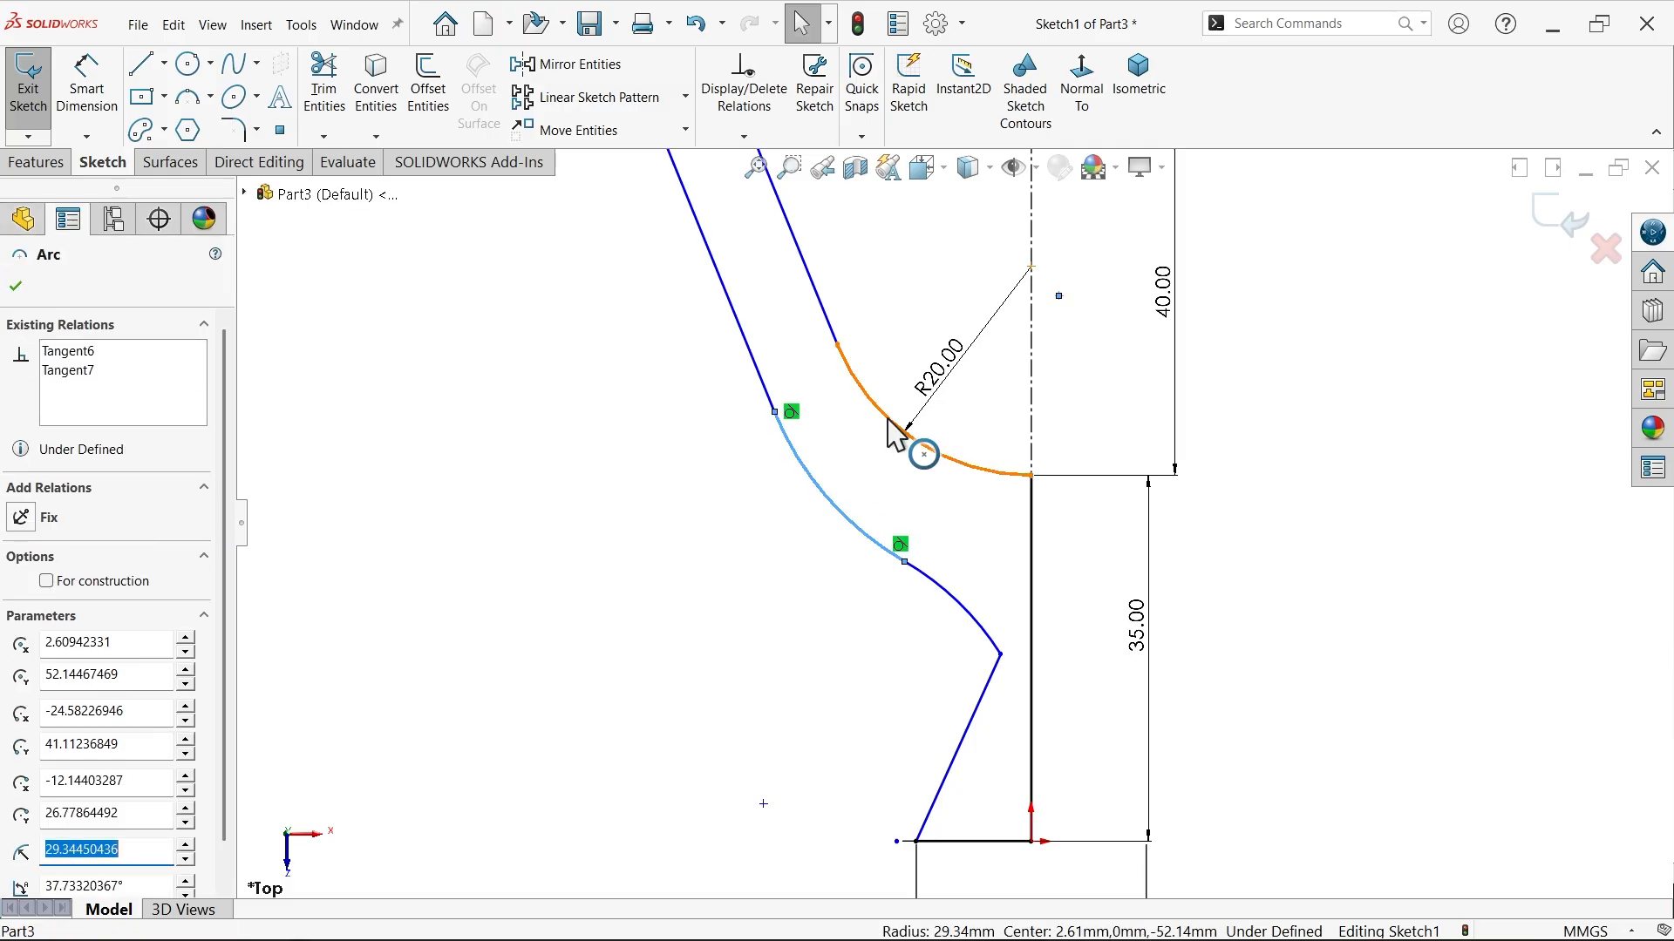
Add R14, 8 mm and 10° angle dimensions to the fork outline
left_click(1028, 475)
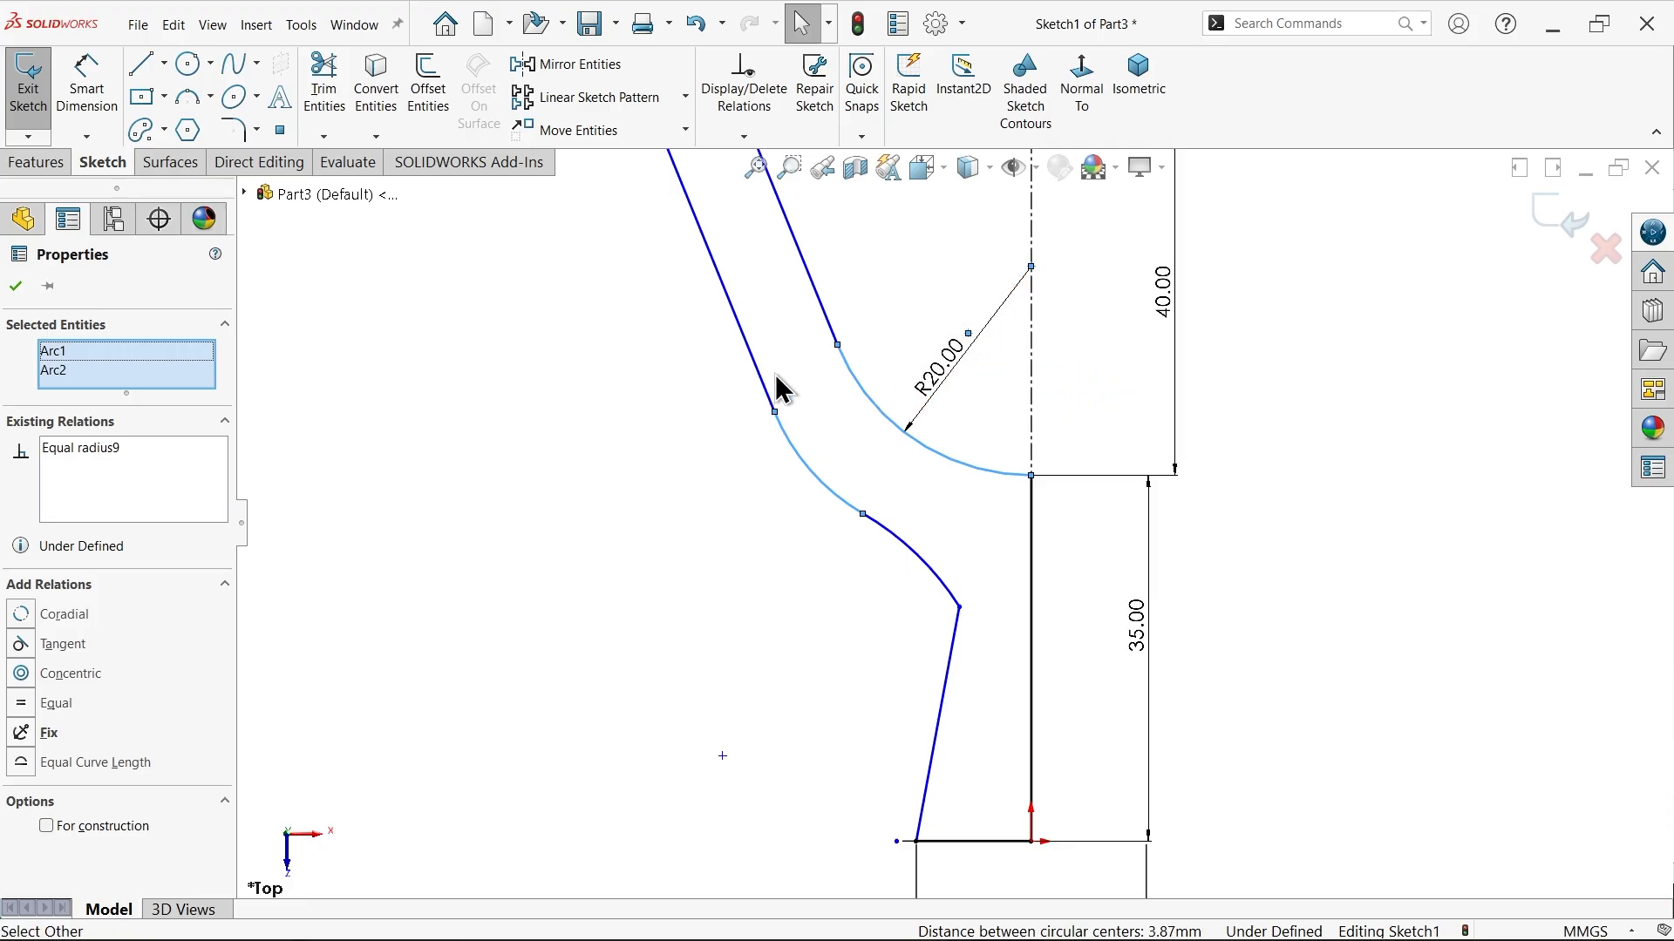
left_click(833, 299)
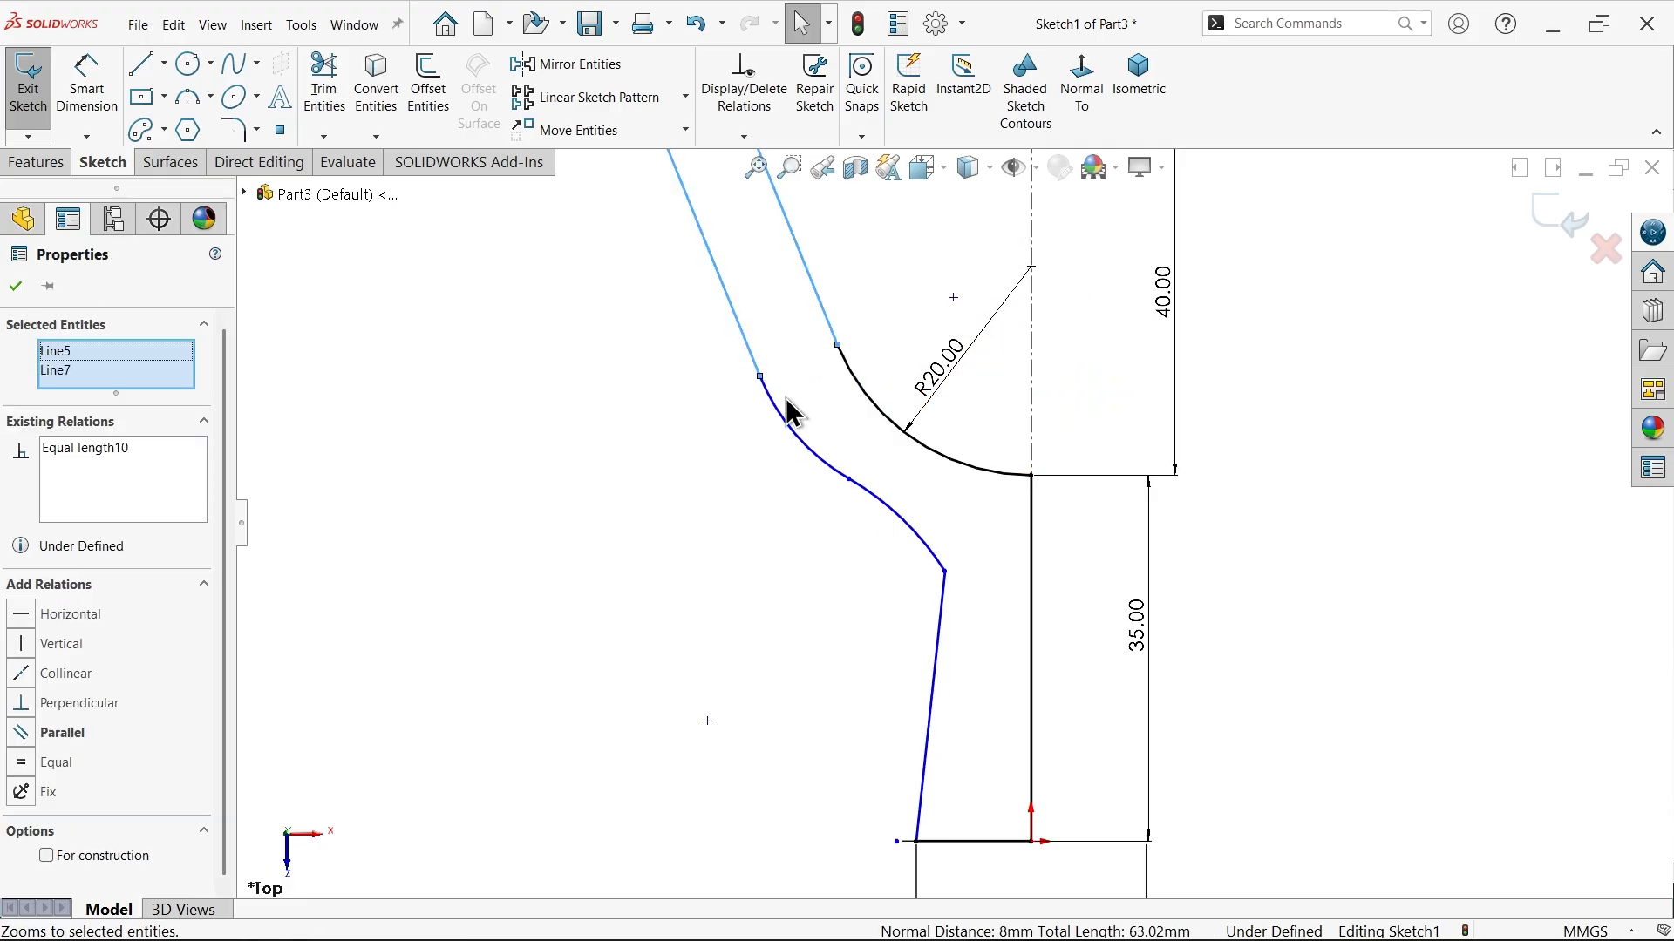
left_click(943, 571)
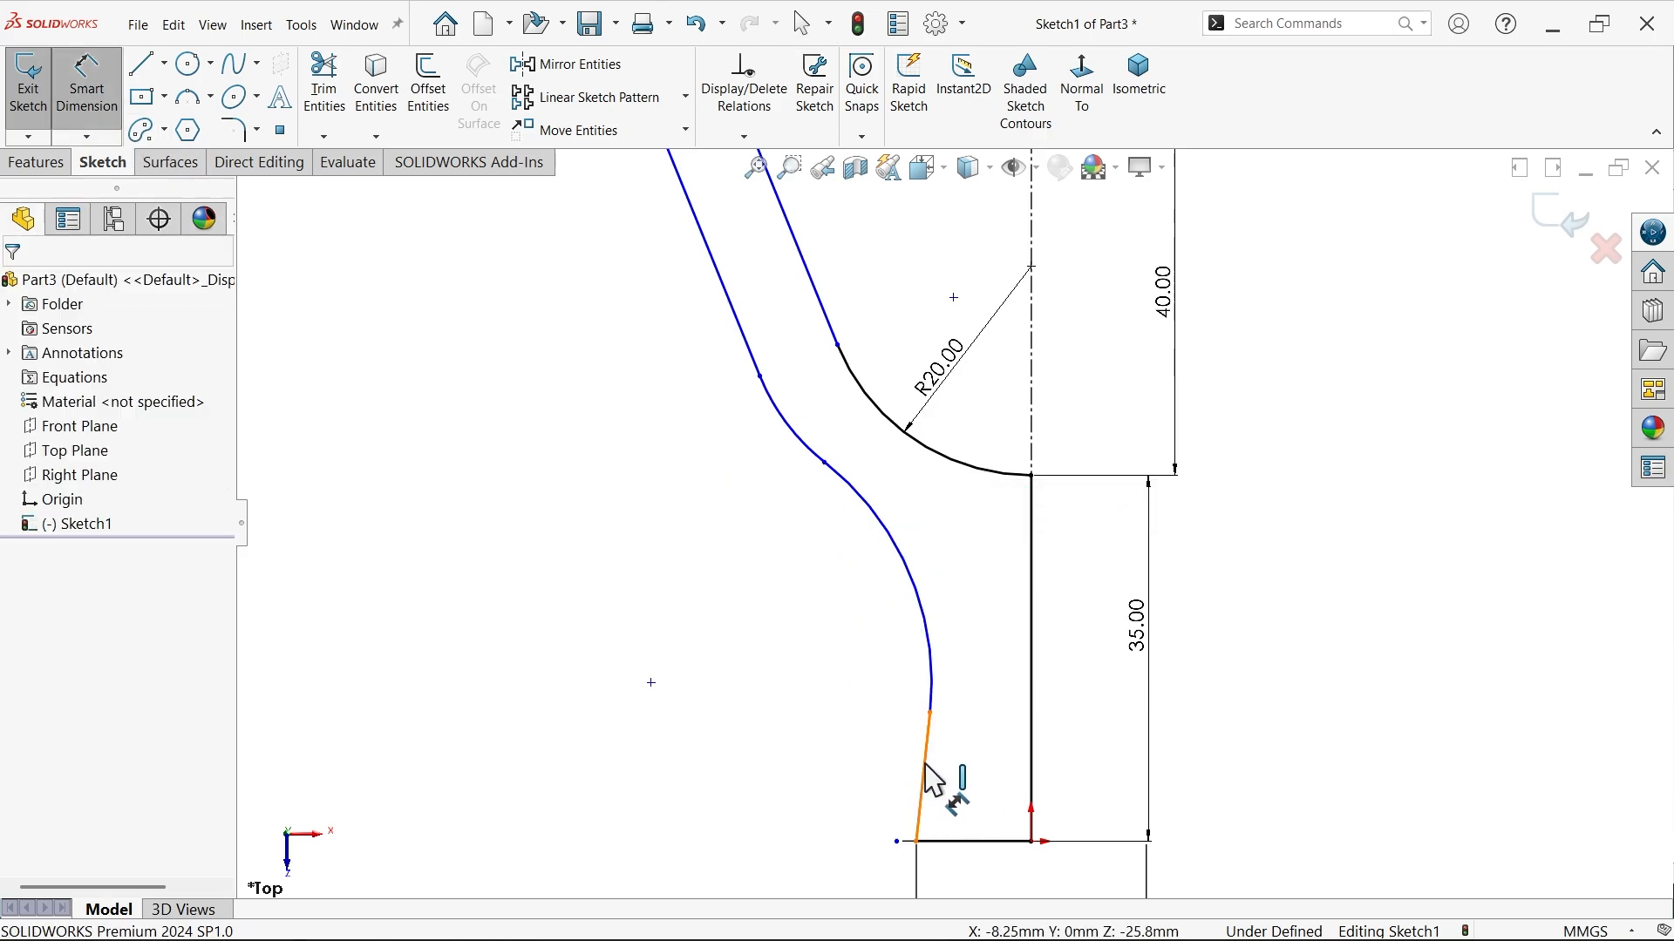
left_click(926, 747)
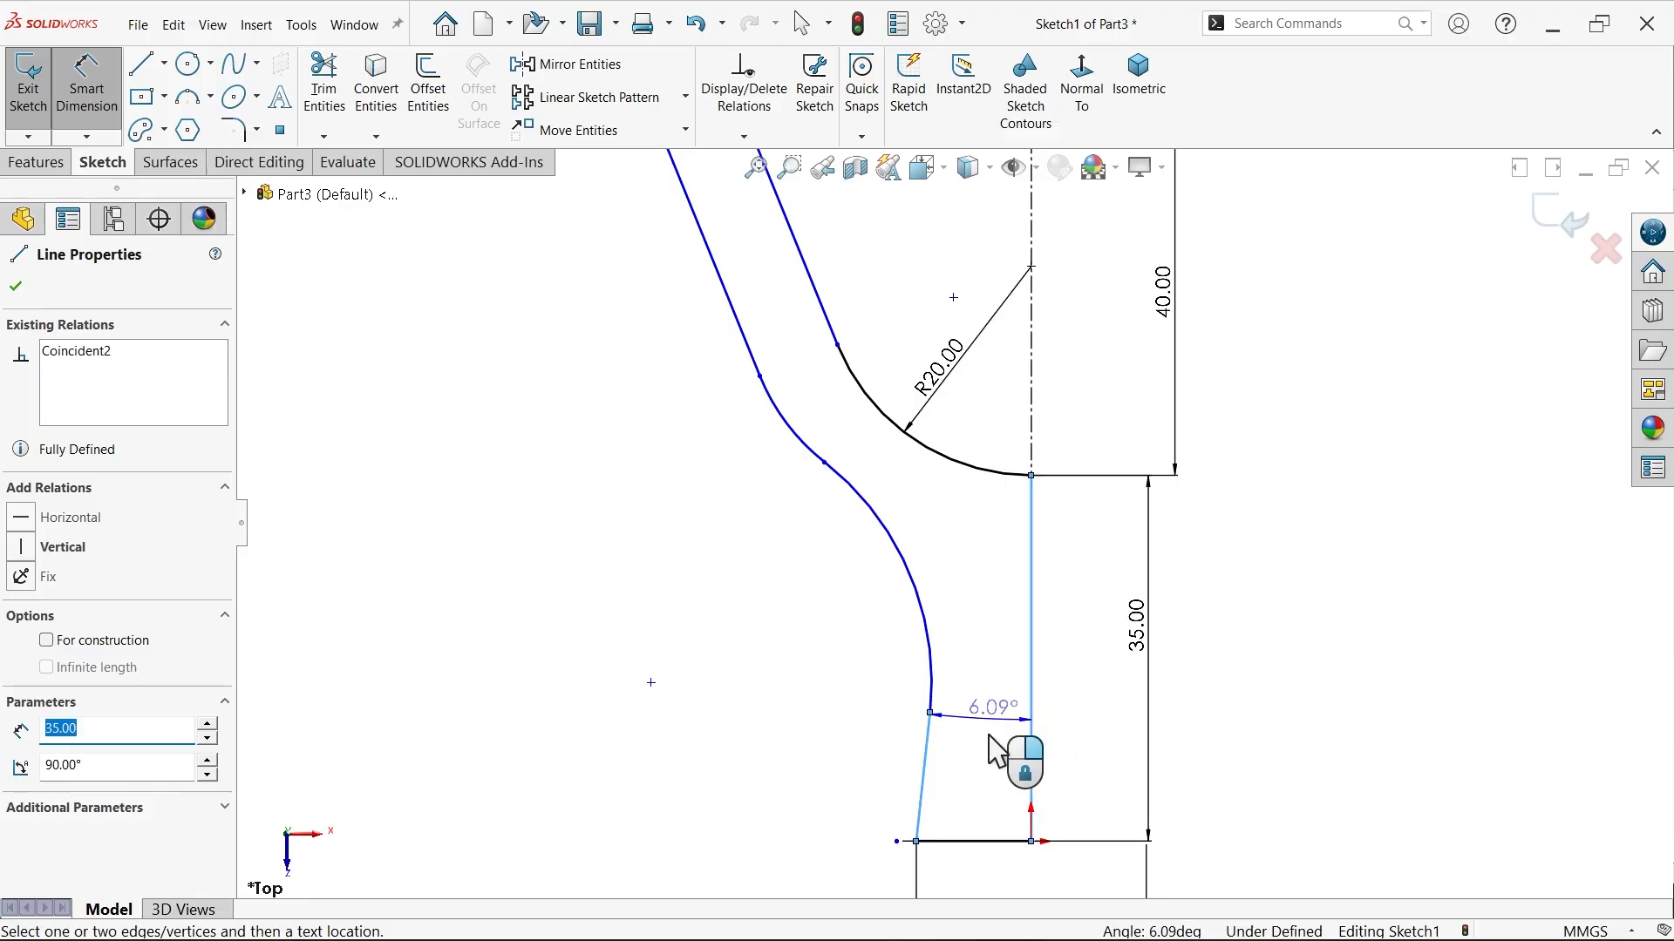
left_click(982, 737)
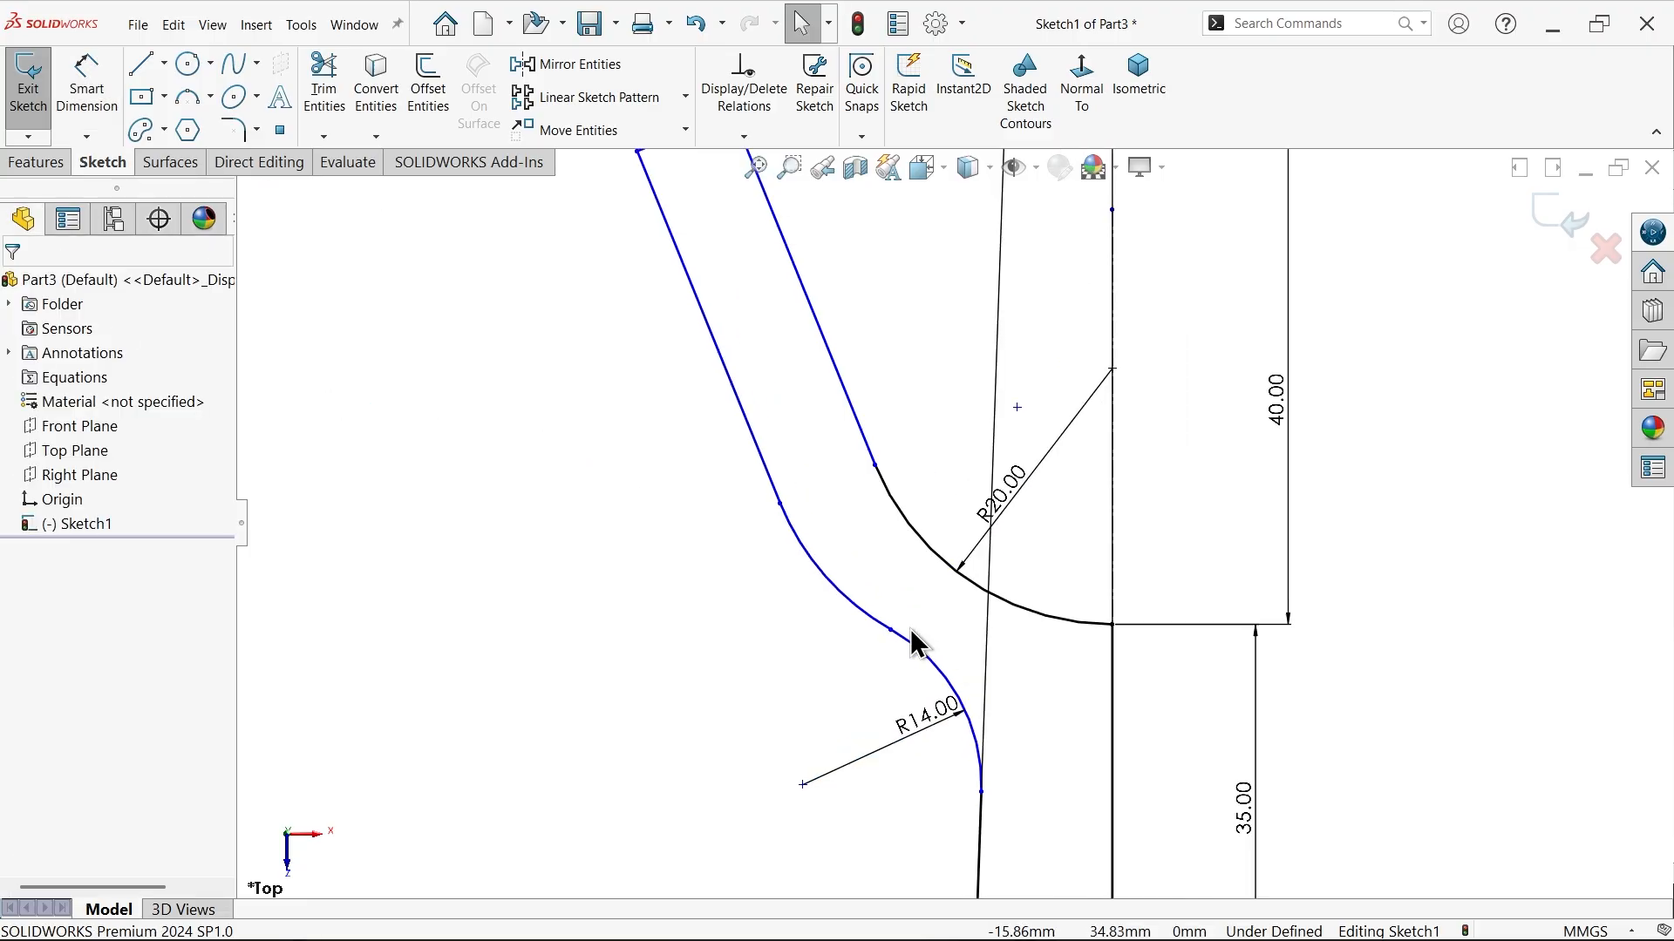
left_click(889, 628)
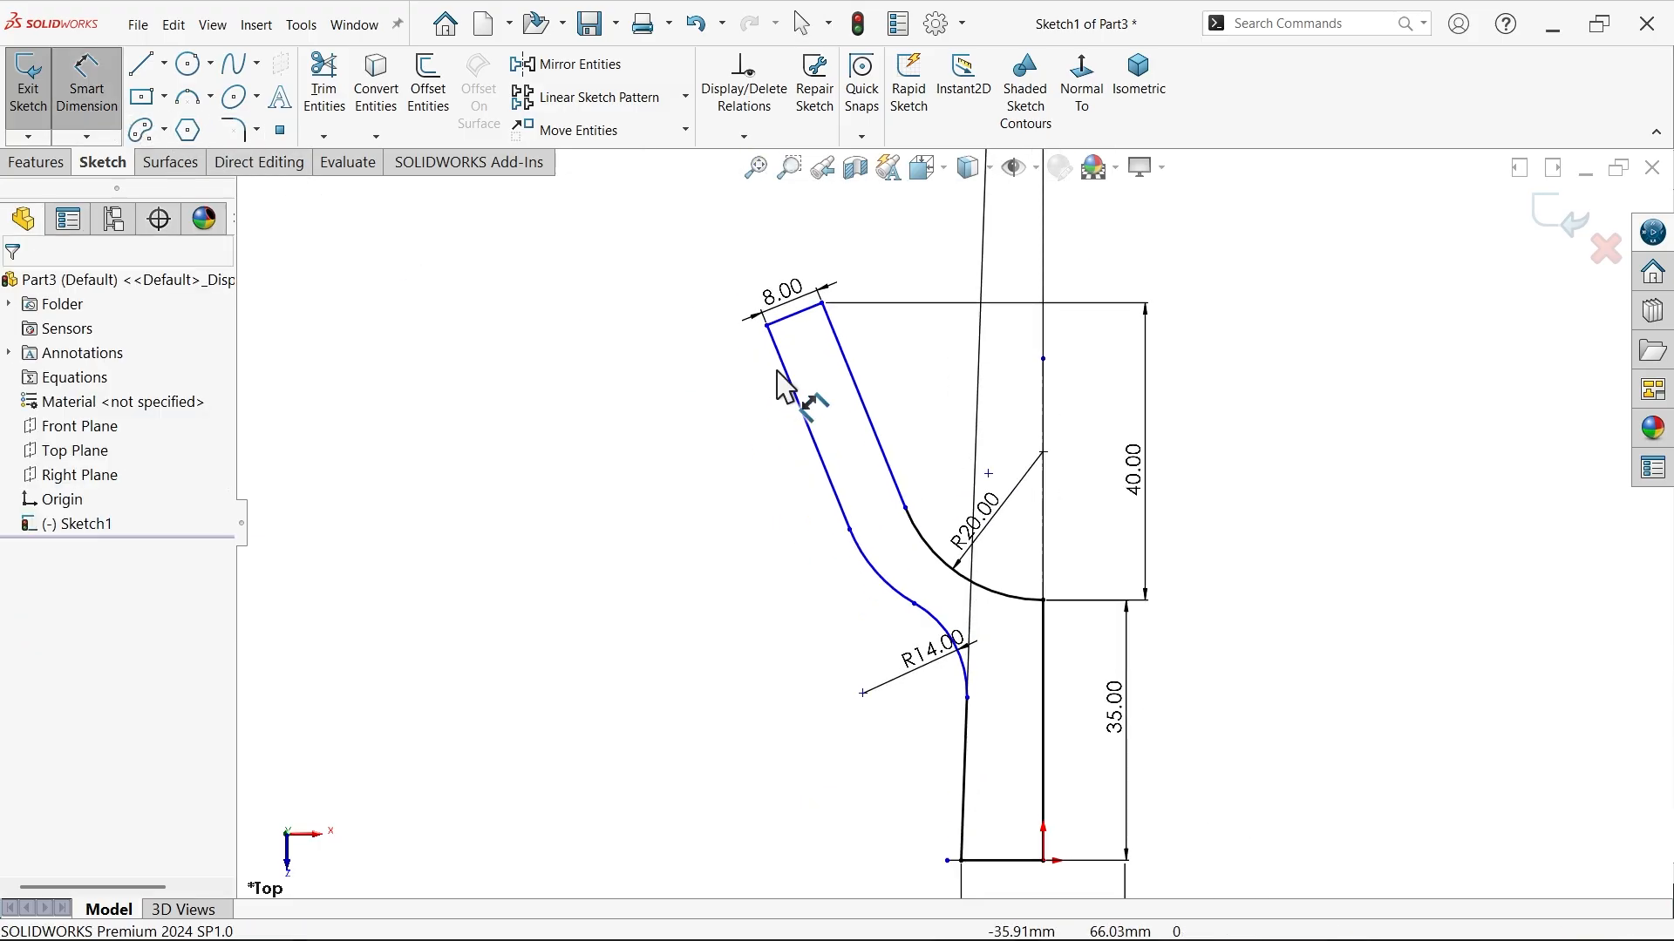
left_click(843, 374)
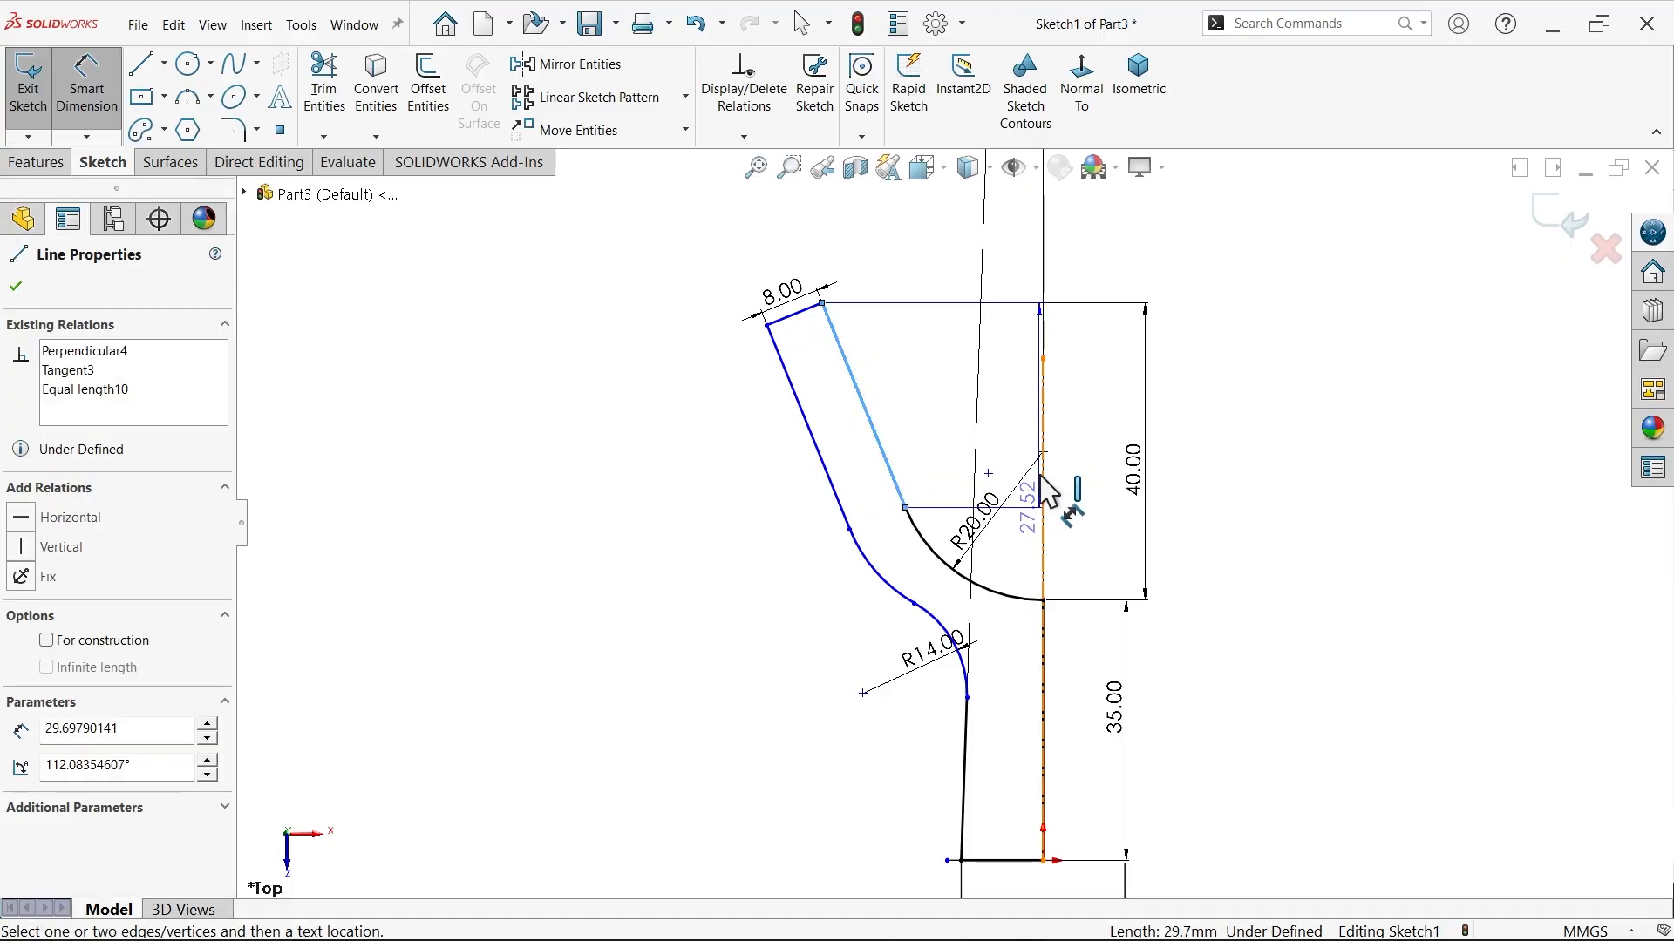
left_click(1030, 502)
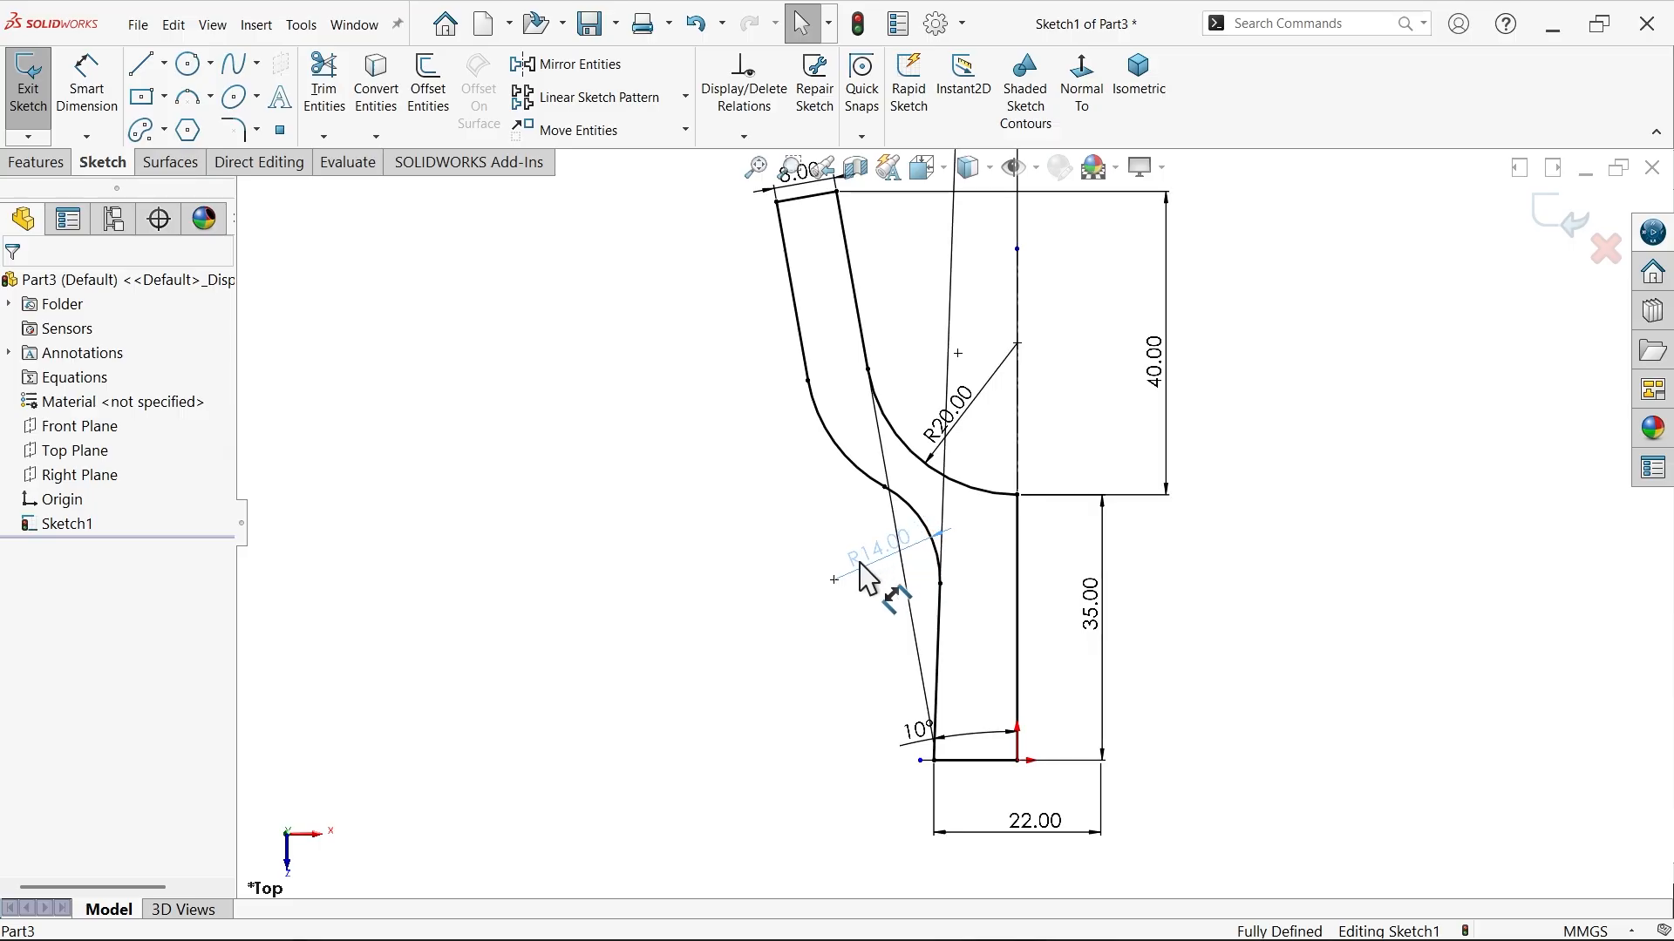
Make the outer S-shaped curve concentric with the inner R20 arc
left_click(167, 162)
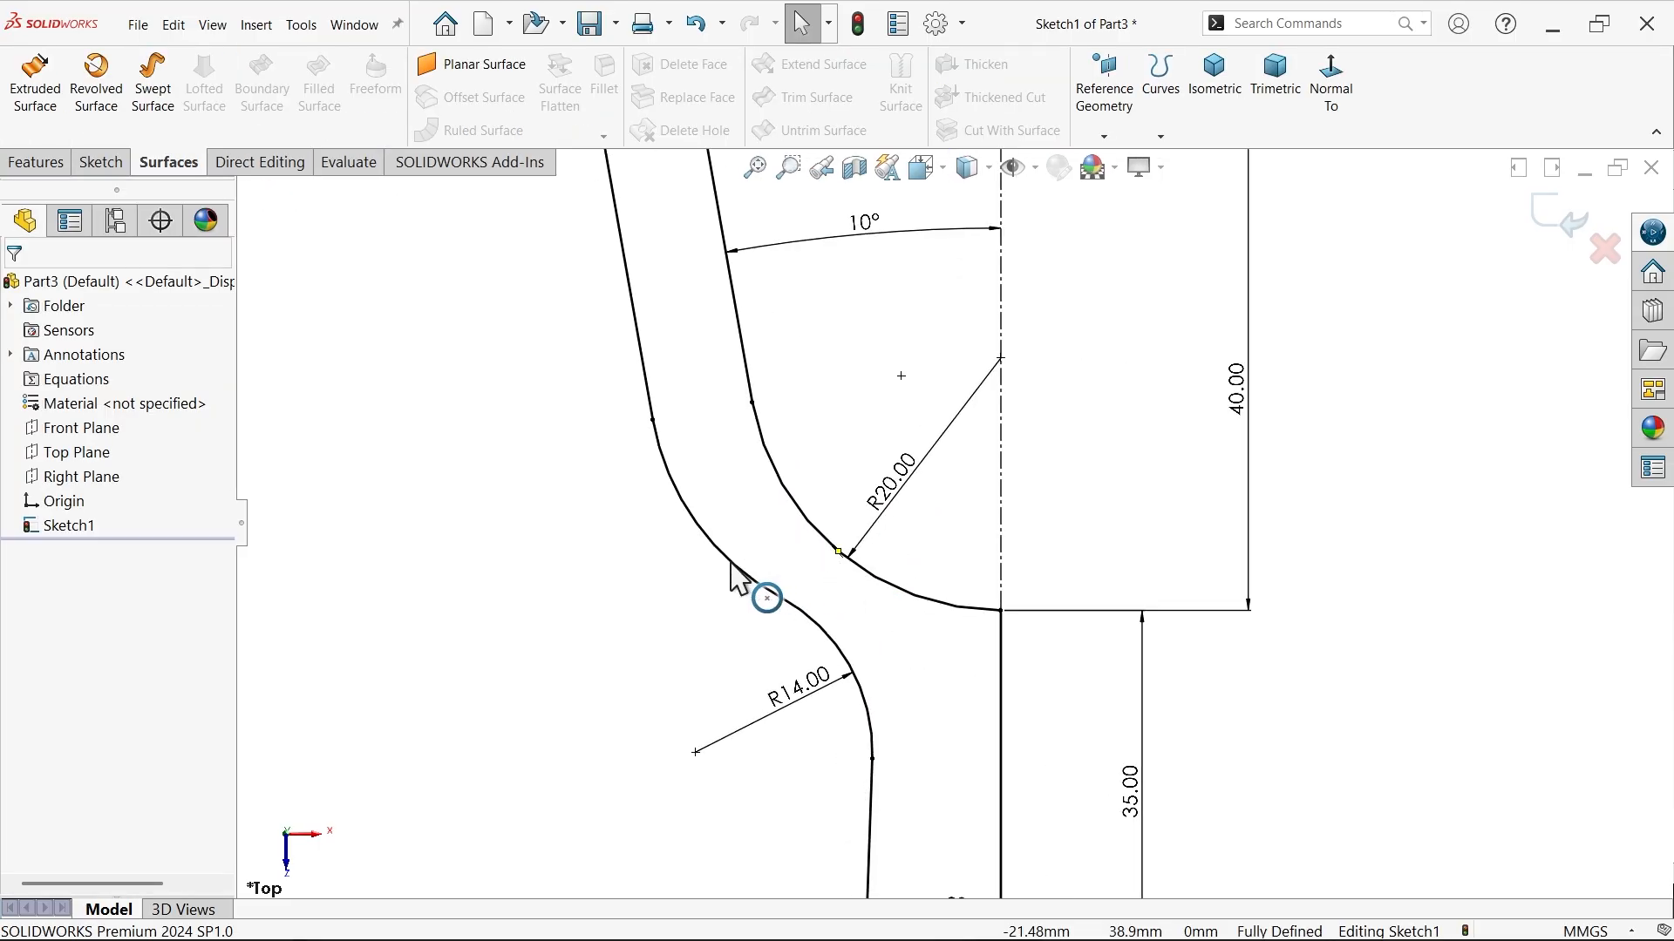
left_click(764, 595)
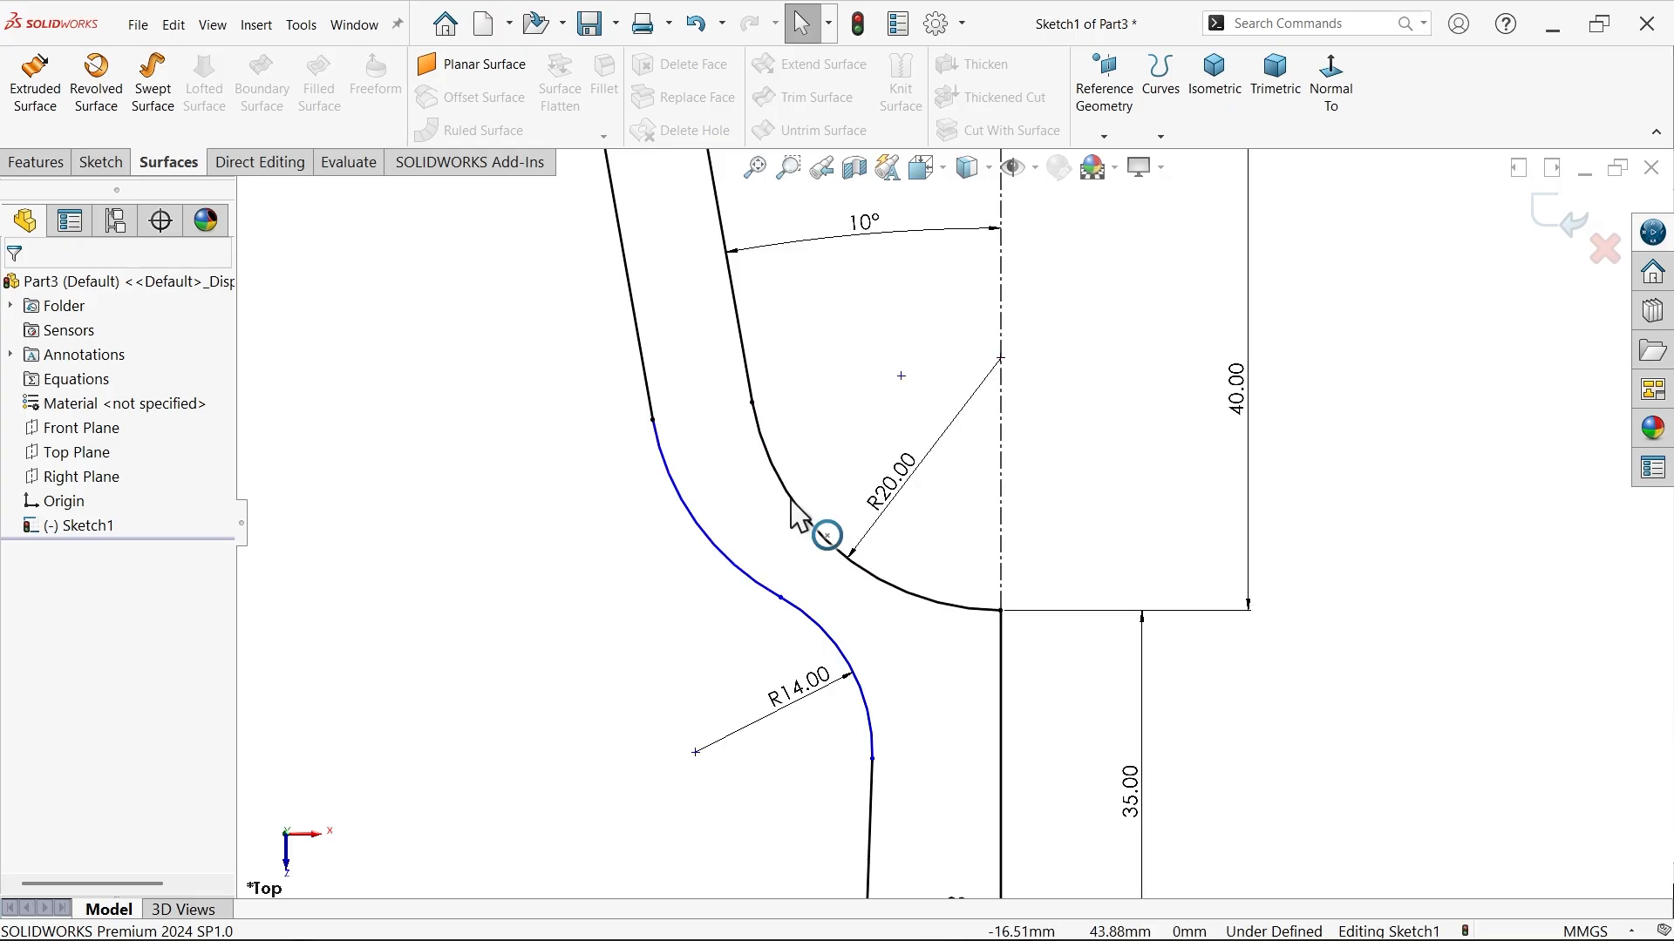
left_click(827, 534)
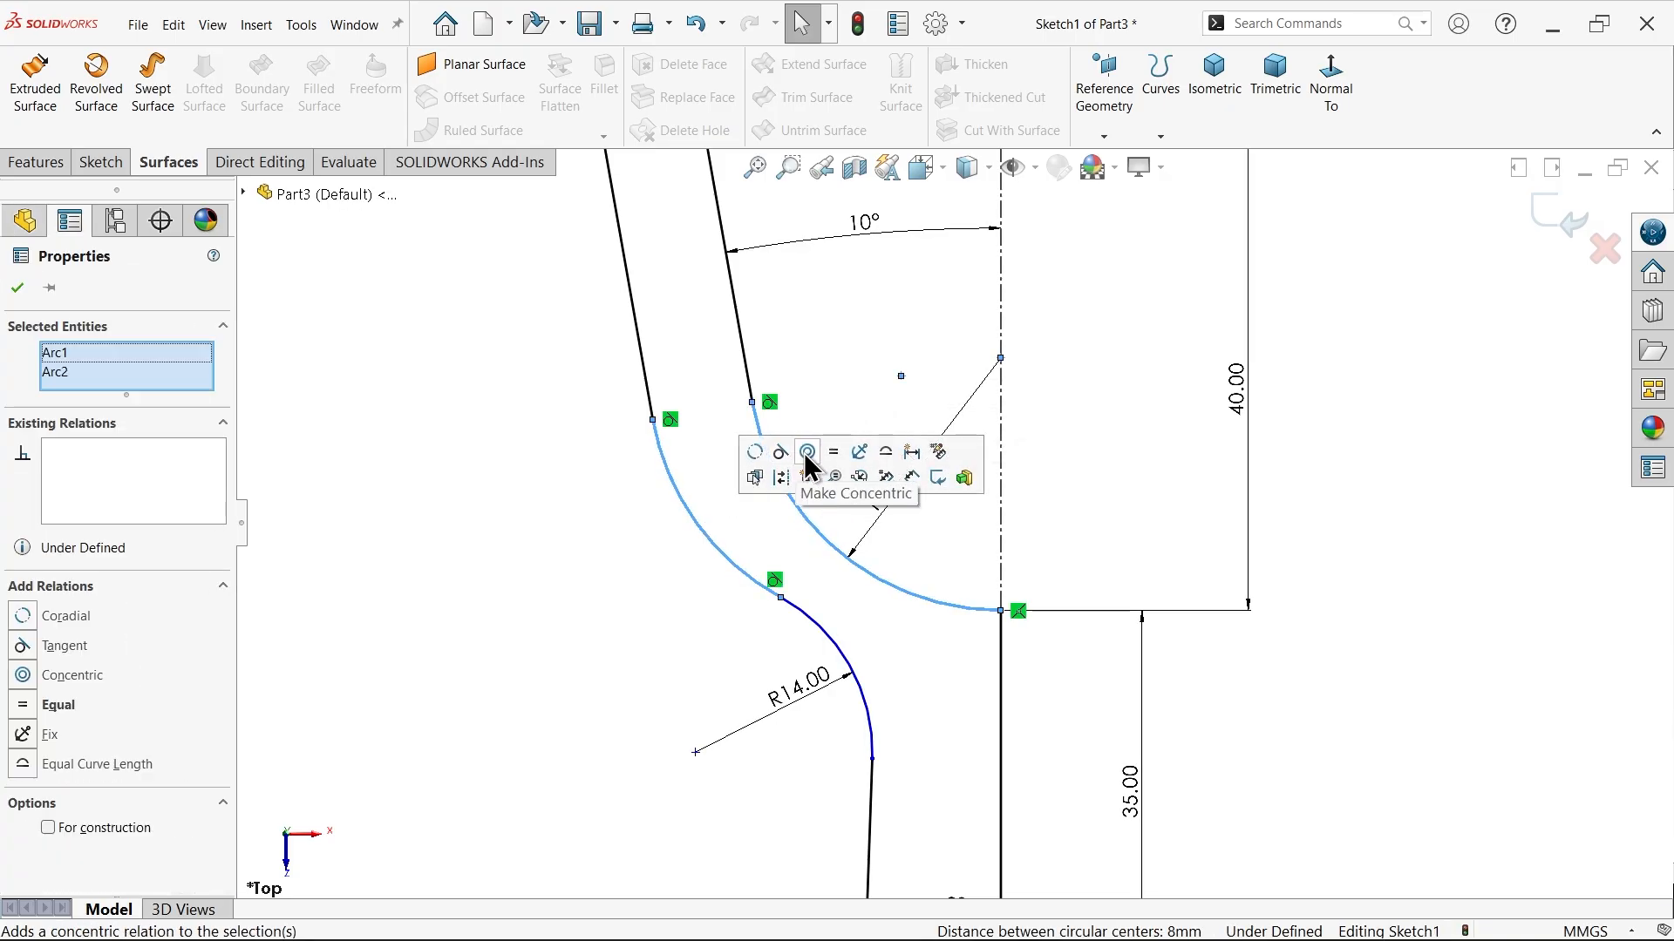
left_click(806, 451)
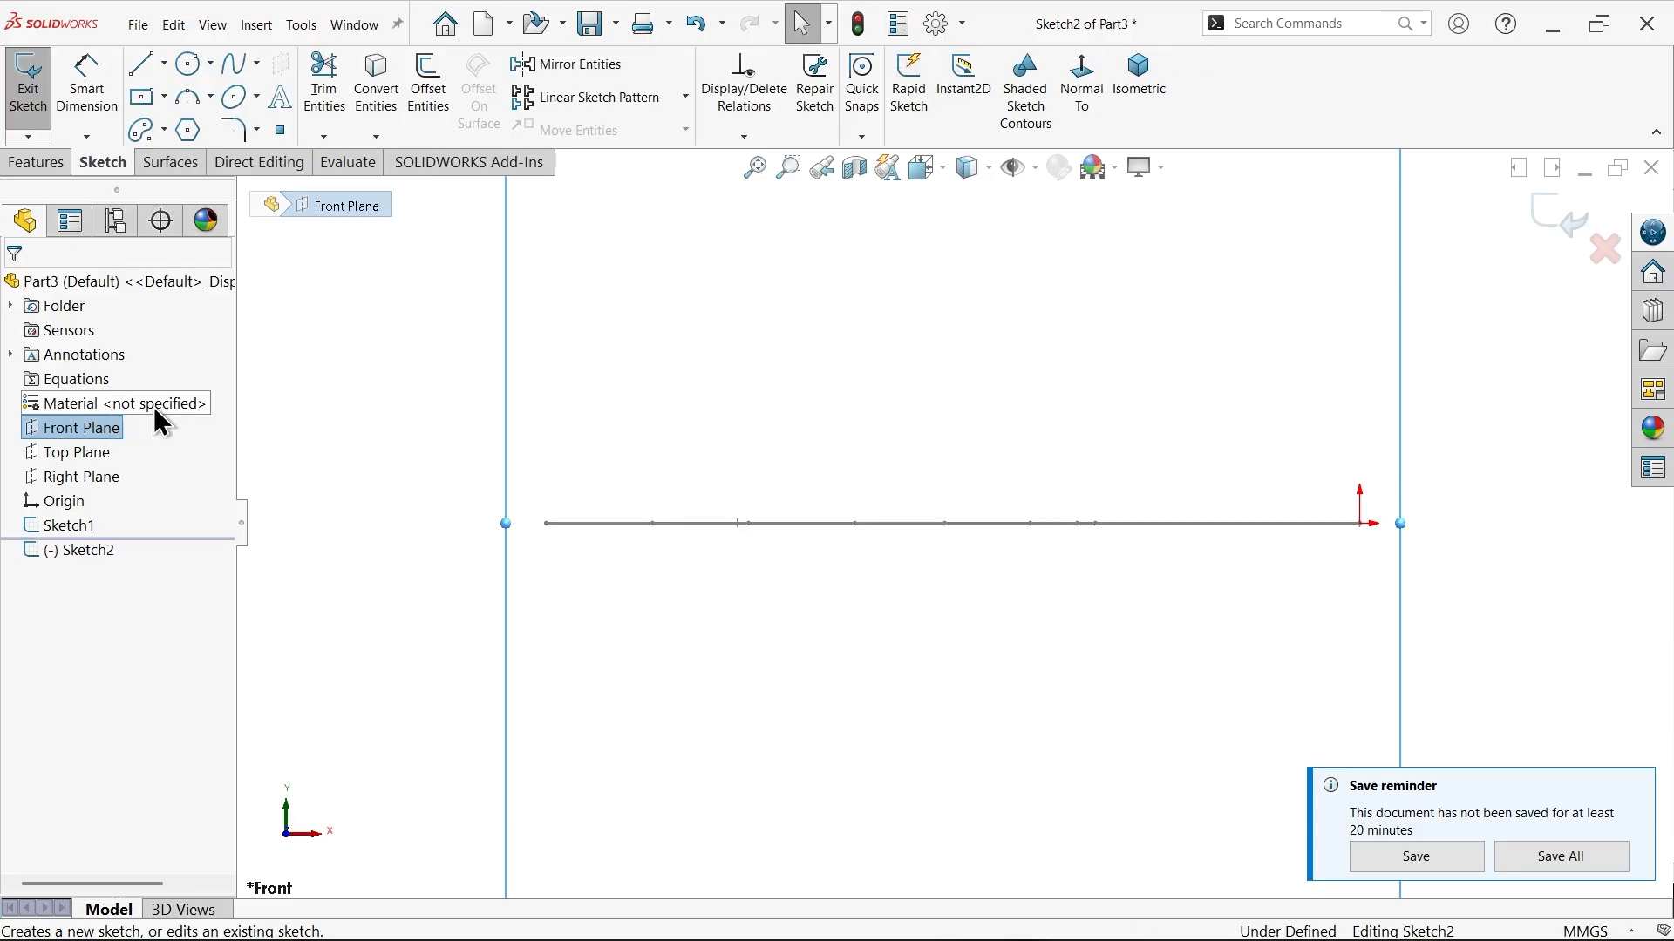
In isometric view, draw a centrepoint arc on the Front Plane and merge its end with the outline corner
left_click(1138, 84)
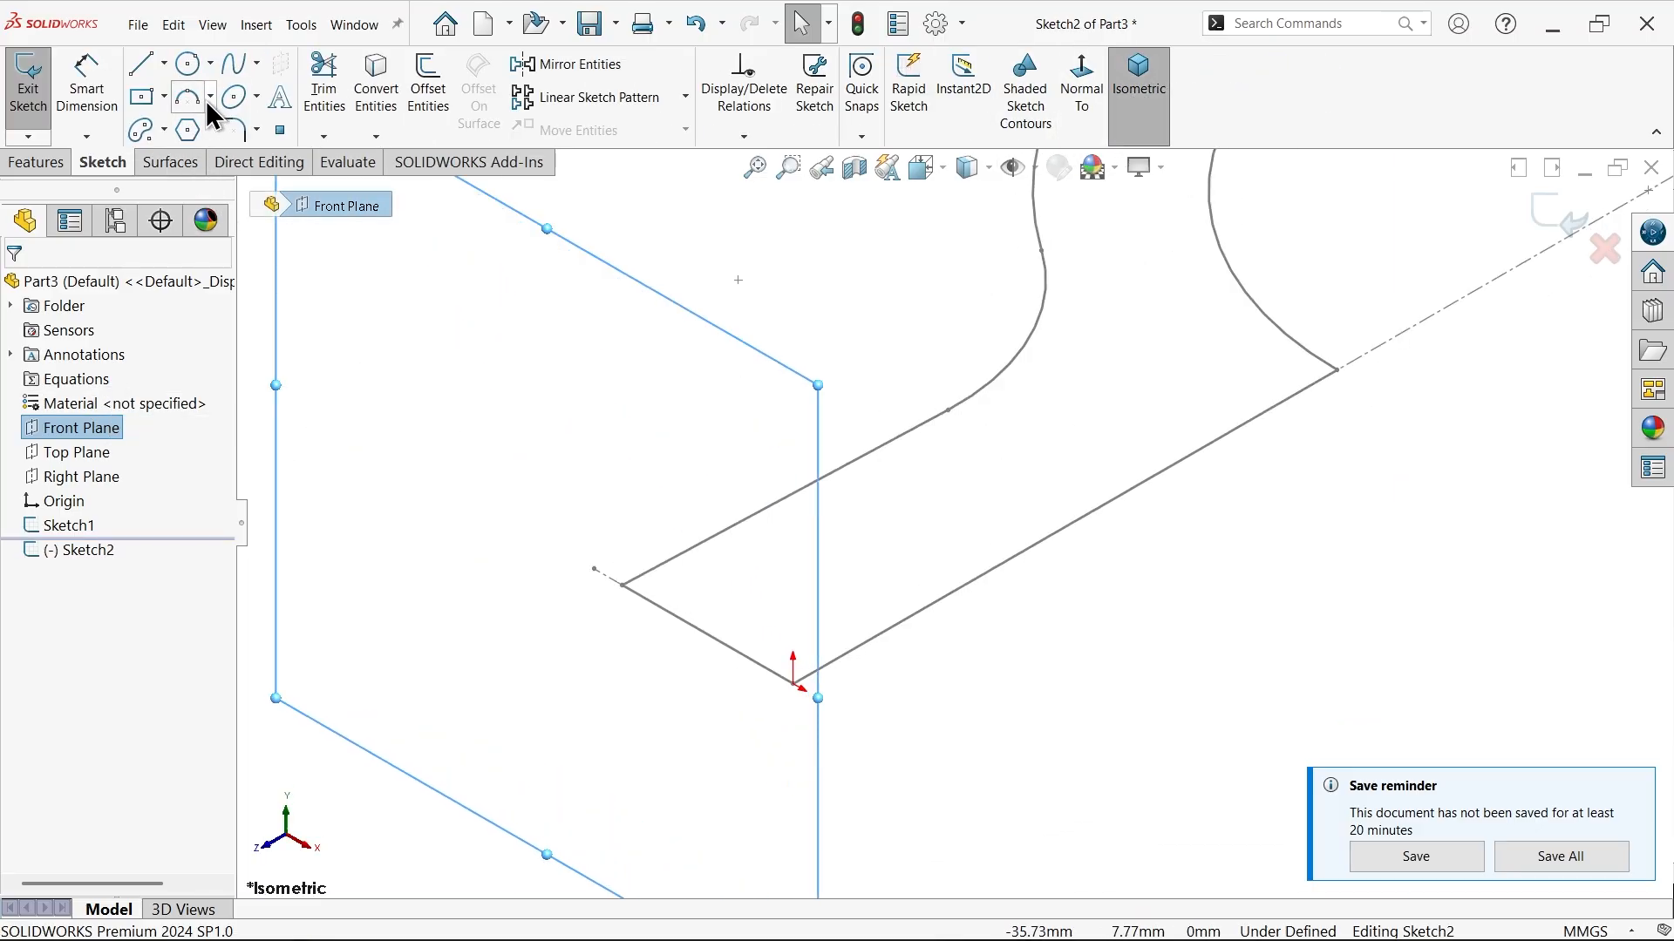
left_click(209, 97)
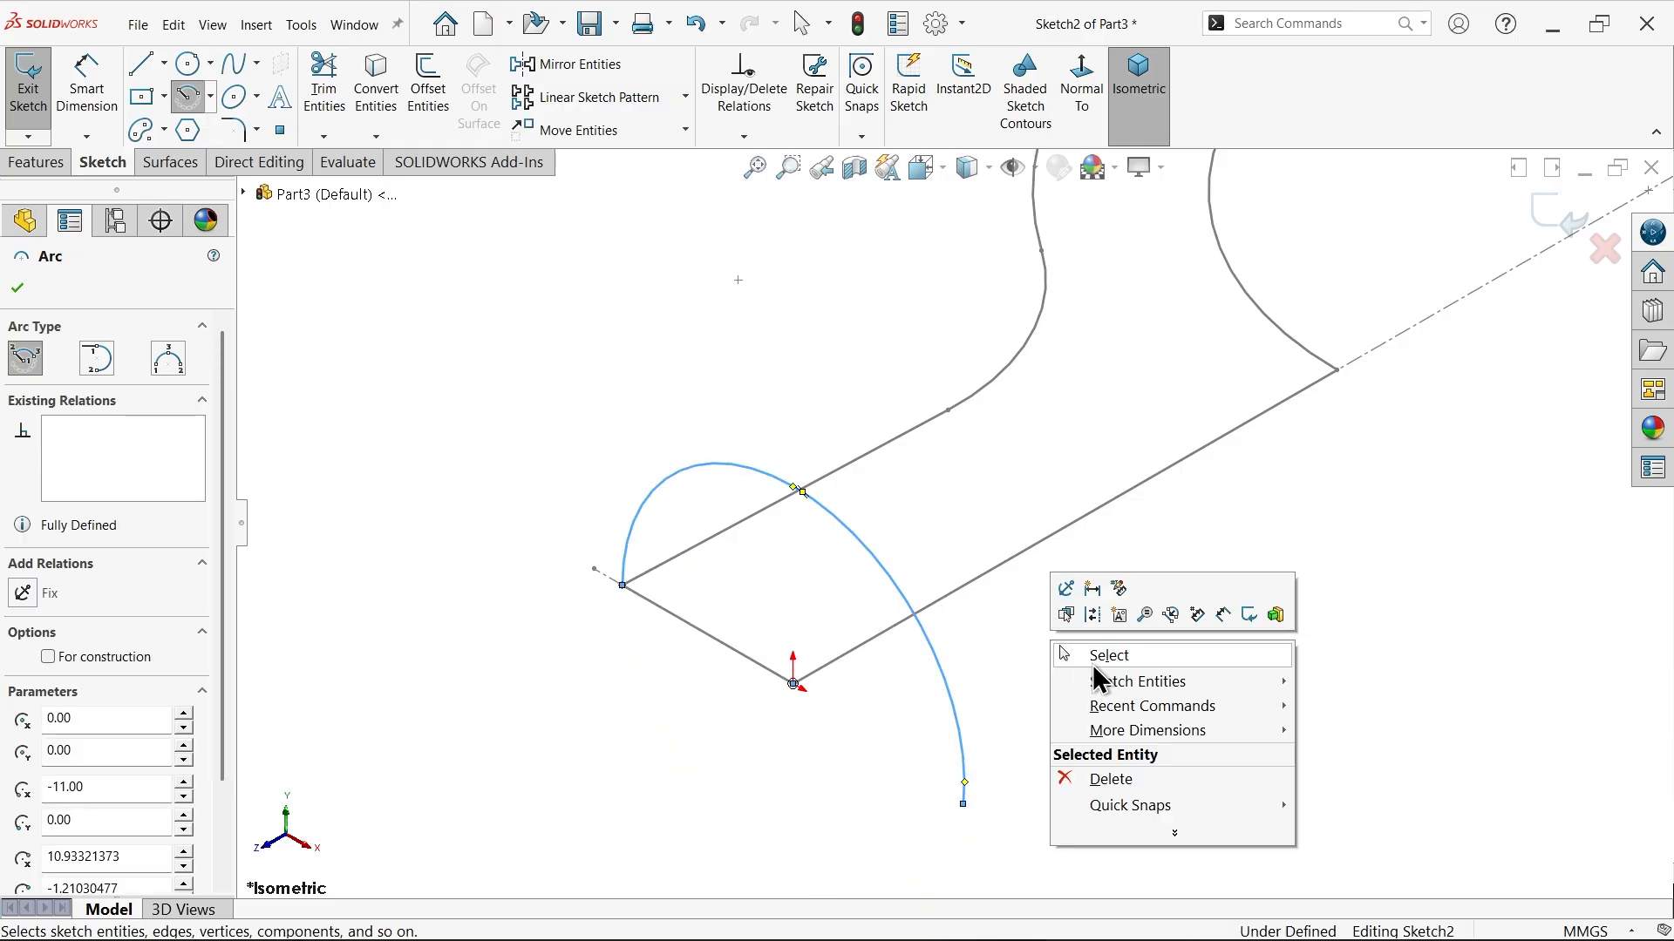
left_click(1109, 655)
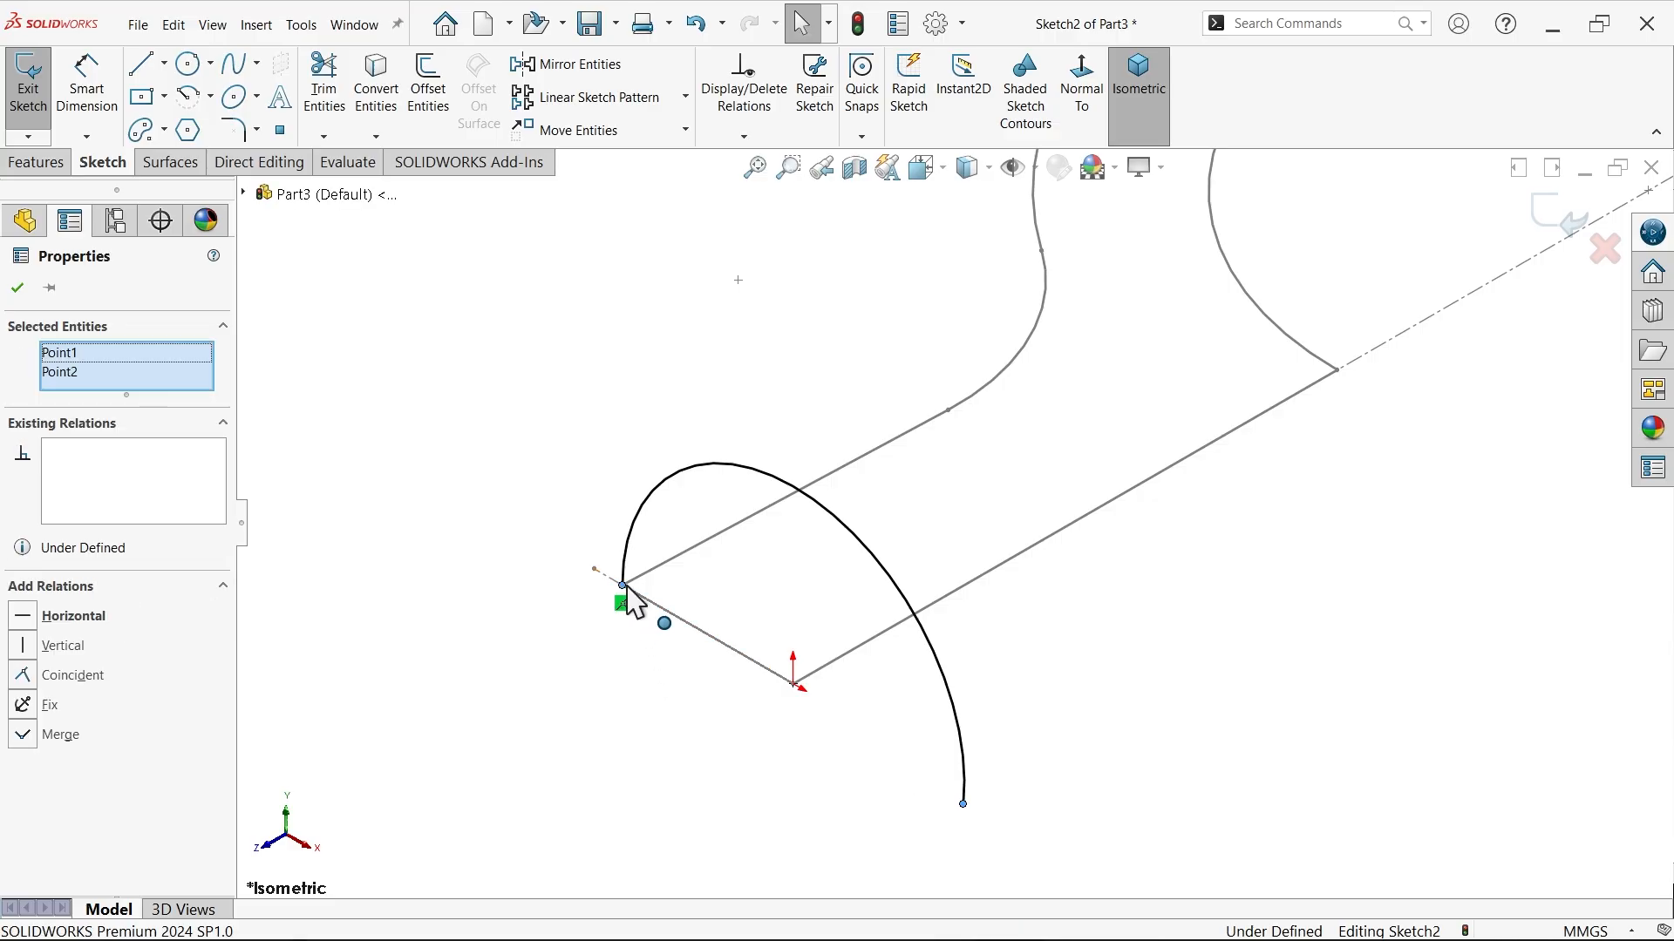
left_click(72, 616)
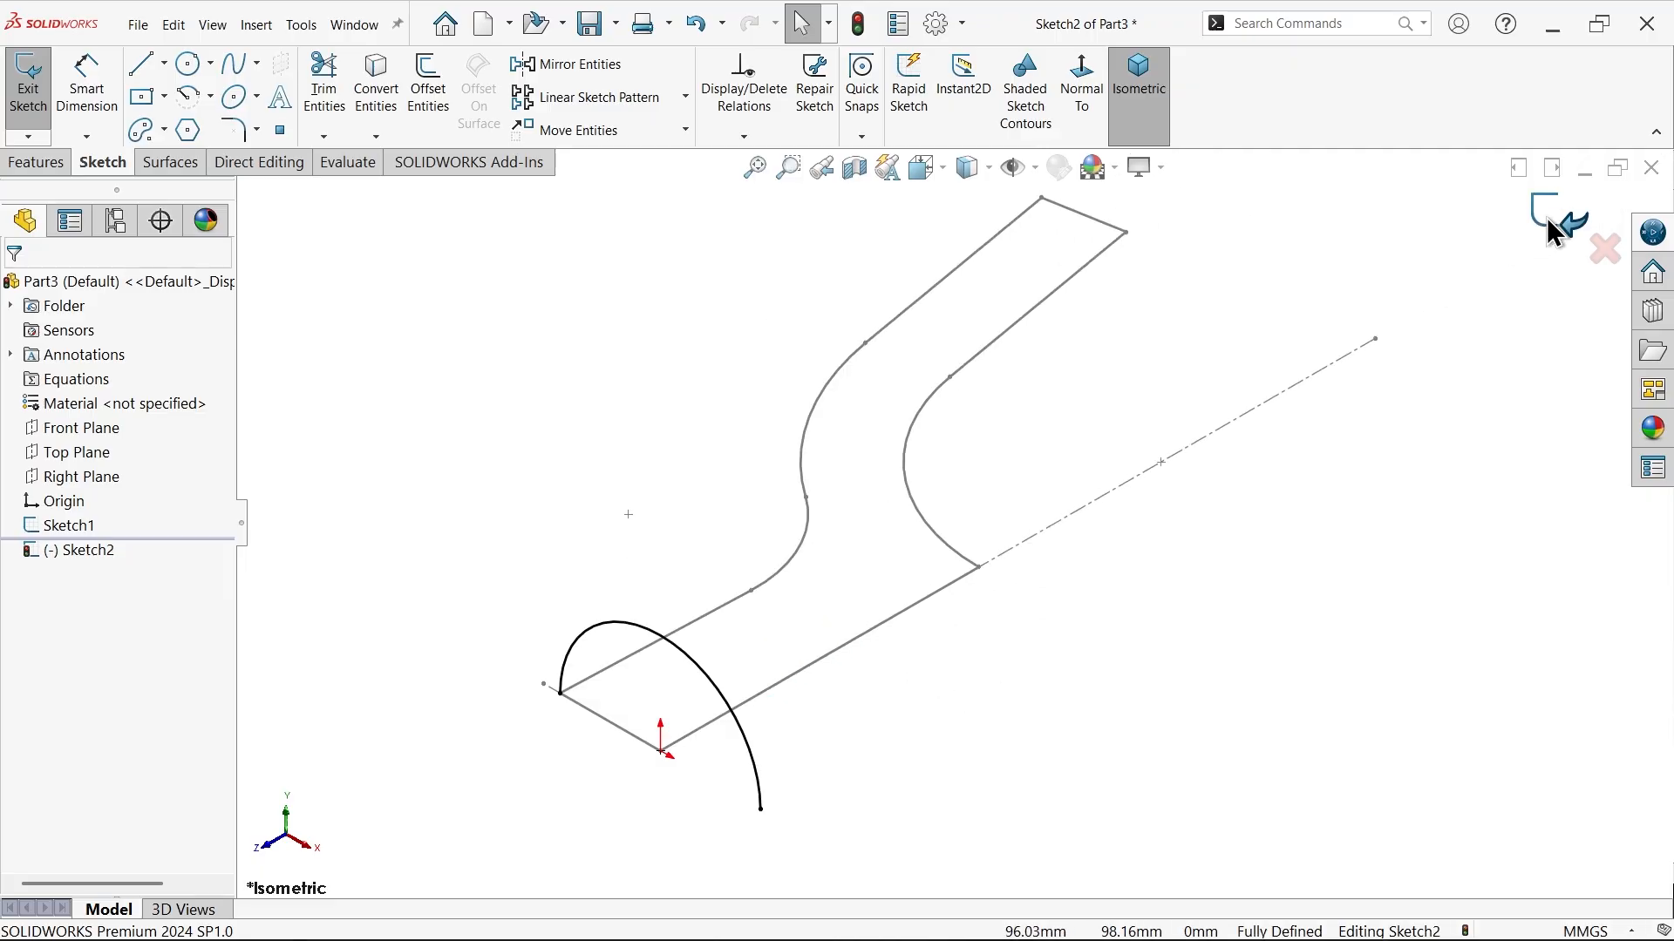
Exit the sketch and start a swept surface with the Sketch2 arc profile along the lower straight edge
left_click(1556, 219)
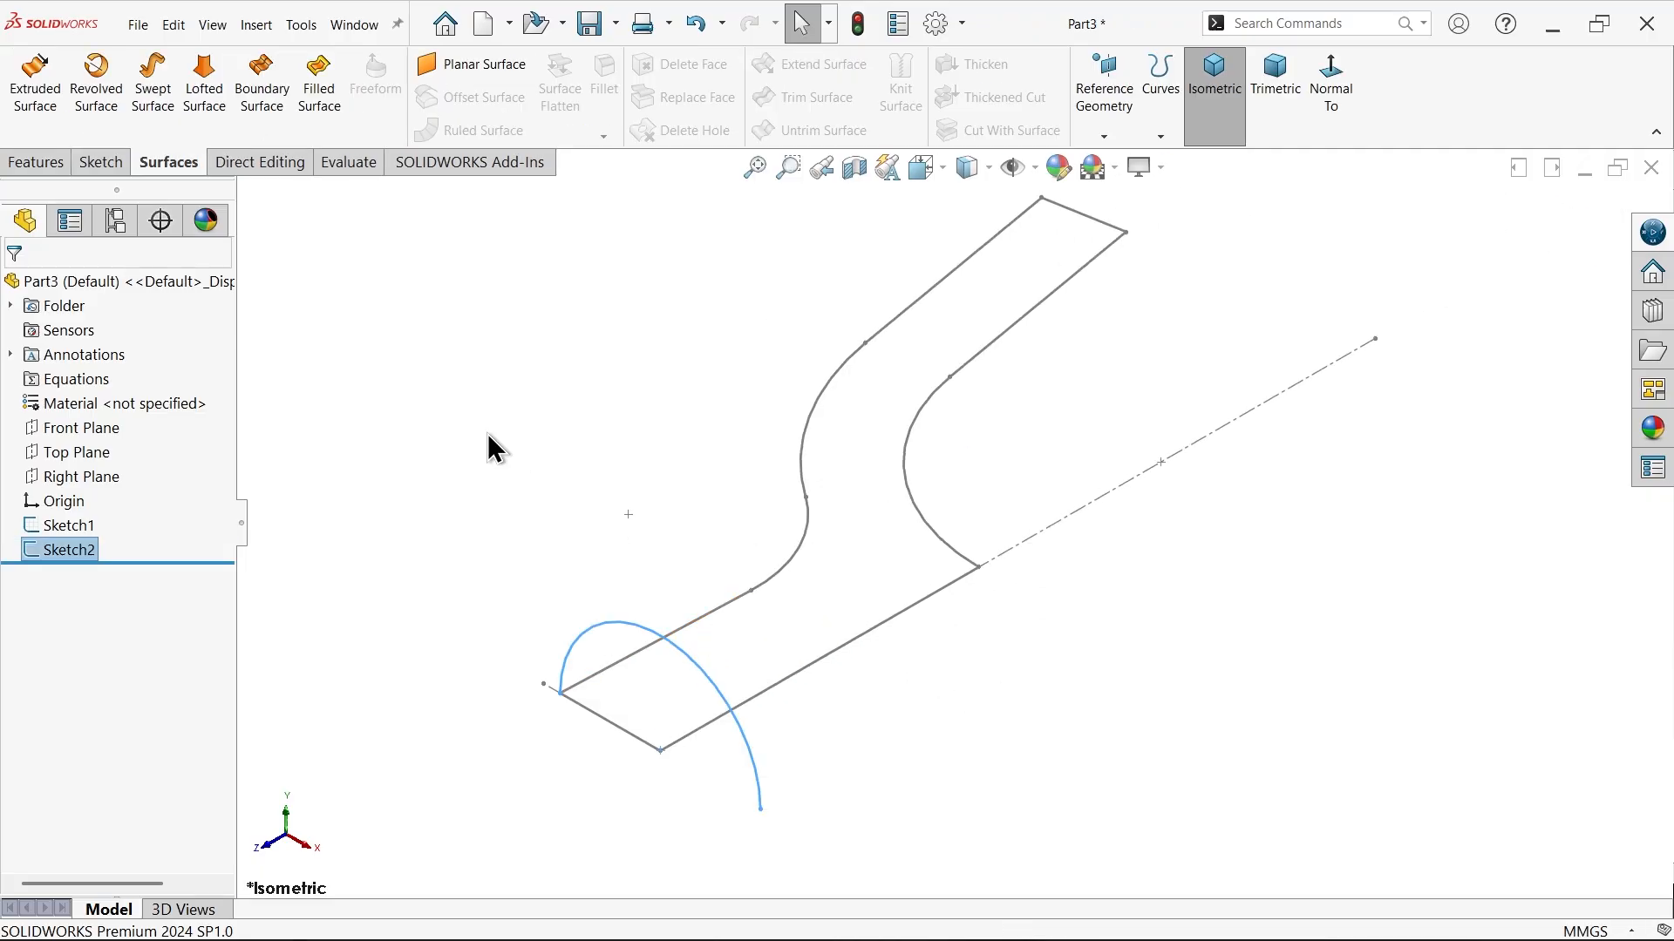
left_click(152, 80)
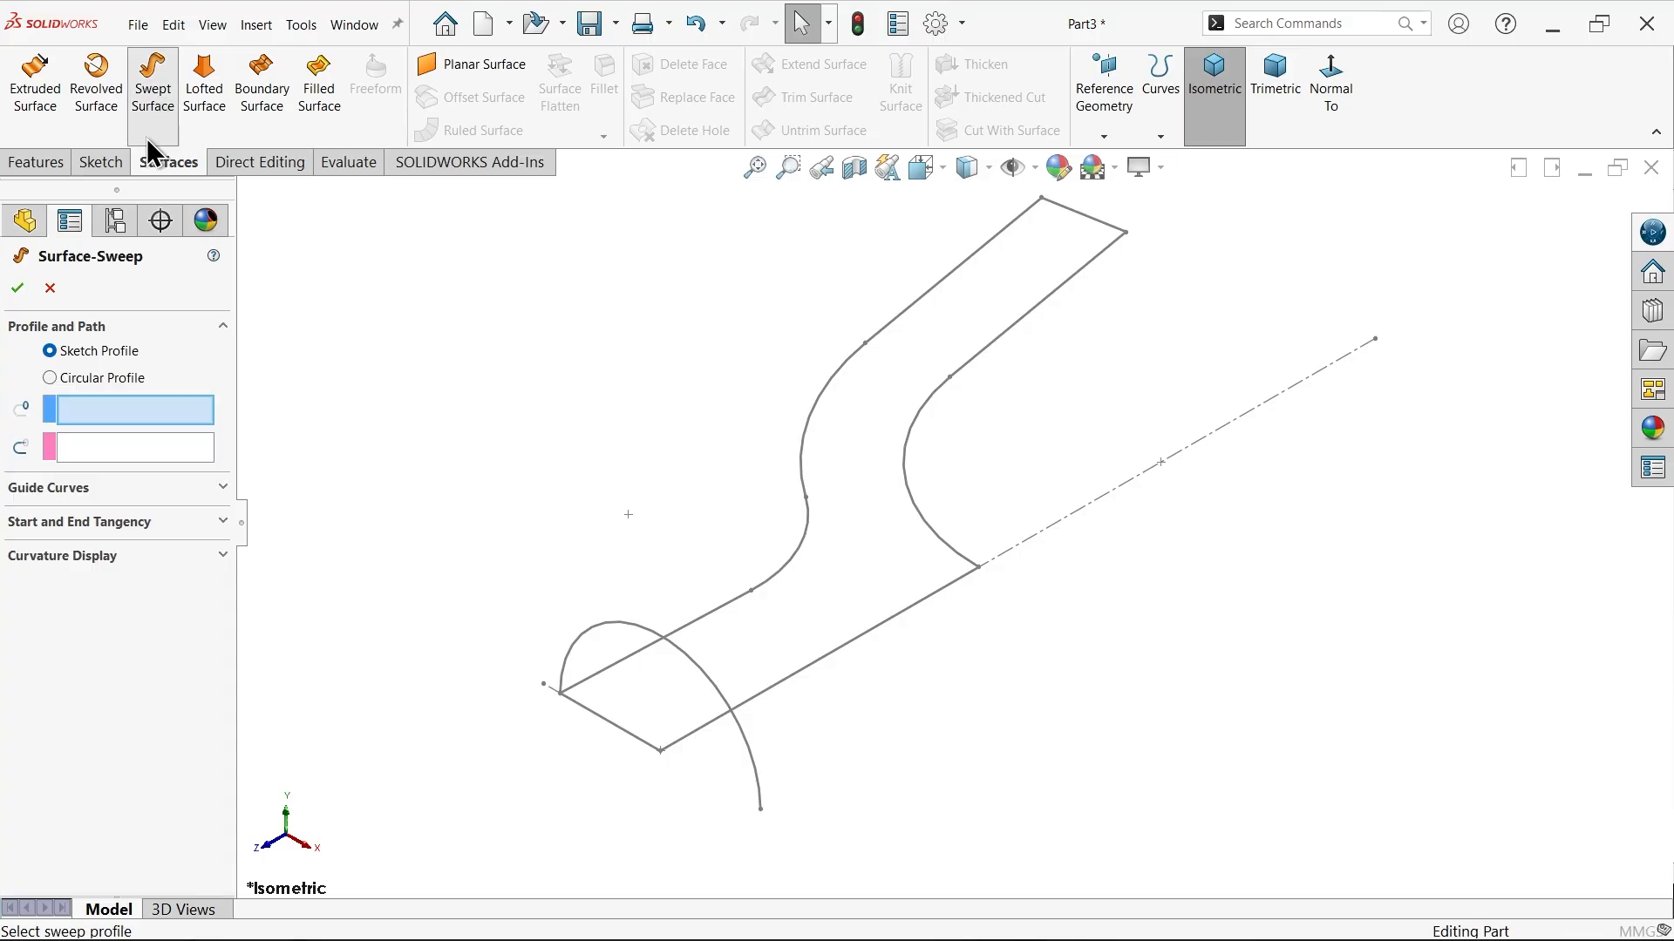
left_click(733, 700)
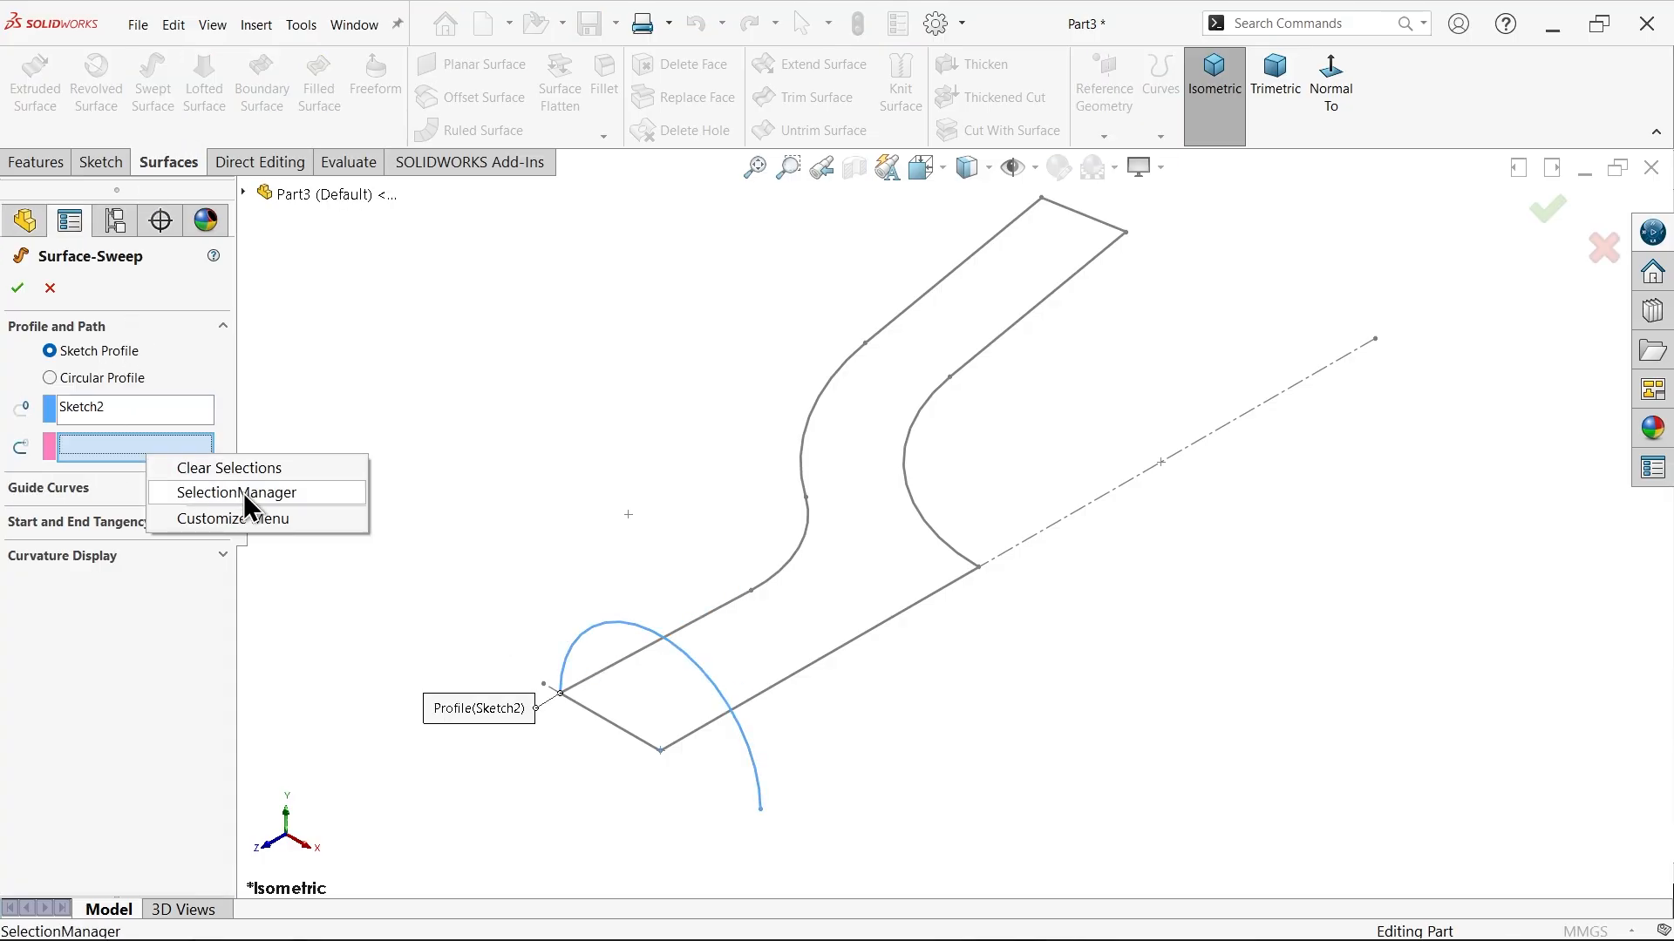
left_click(237, 492)
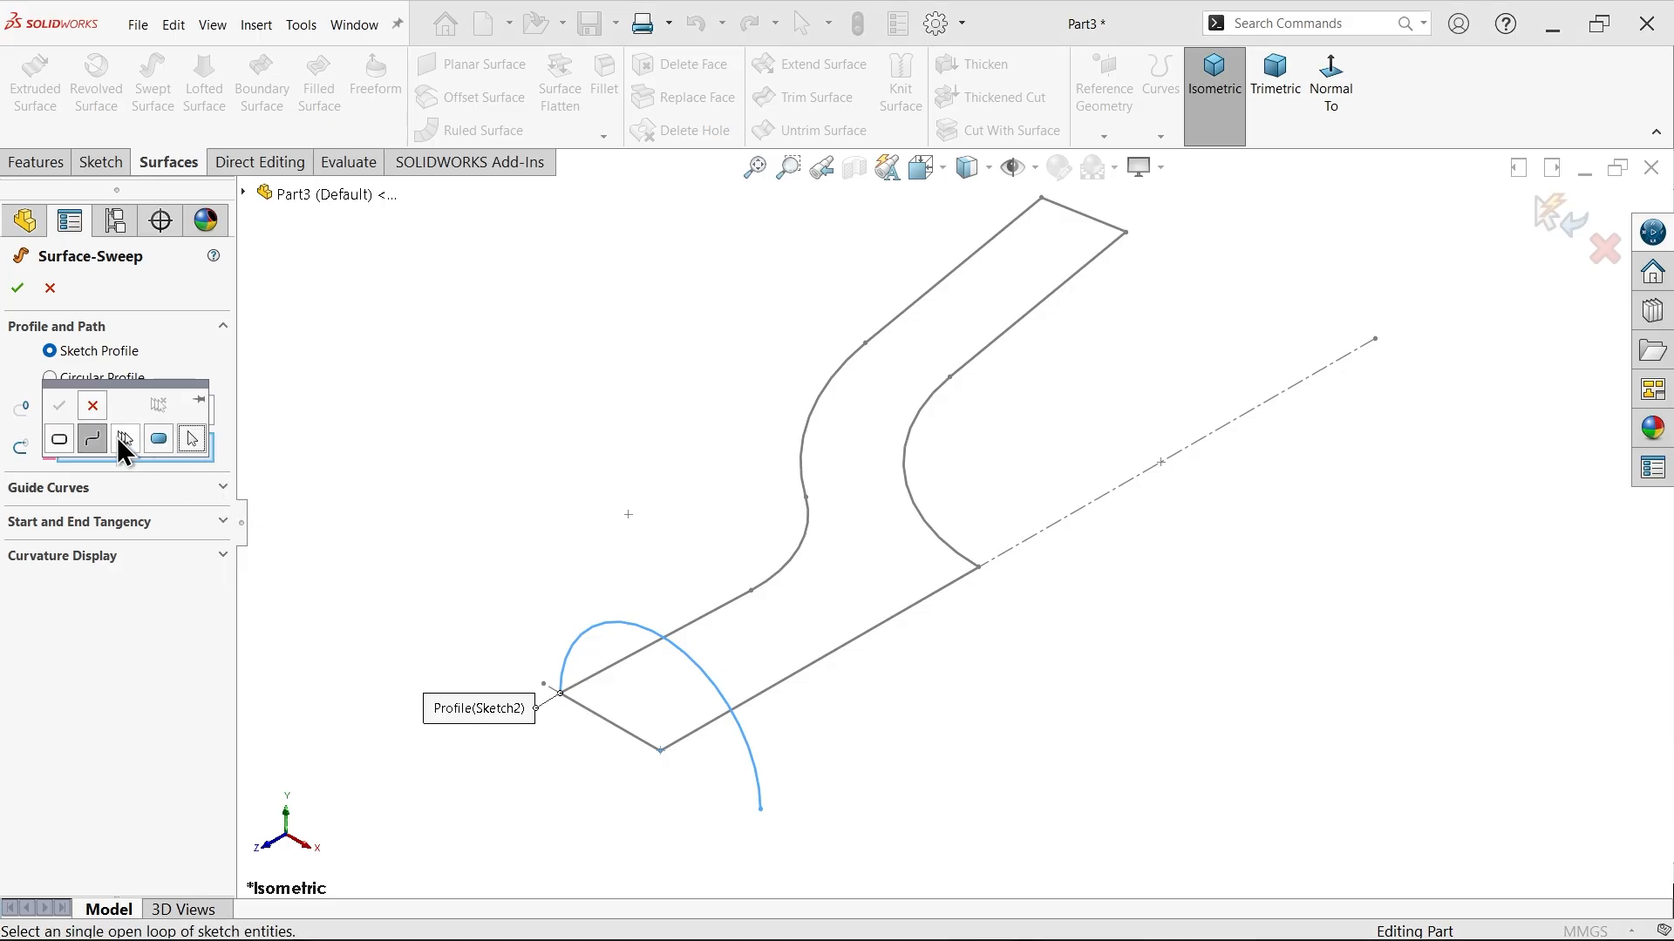
left_click(812, 683)
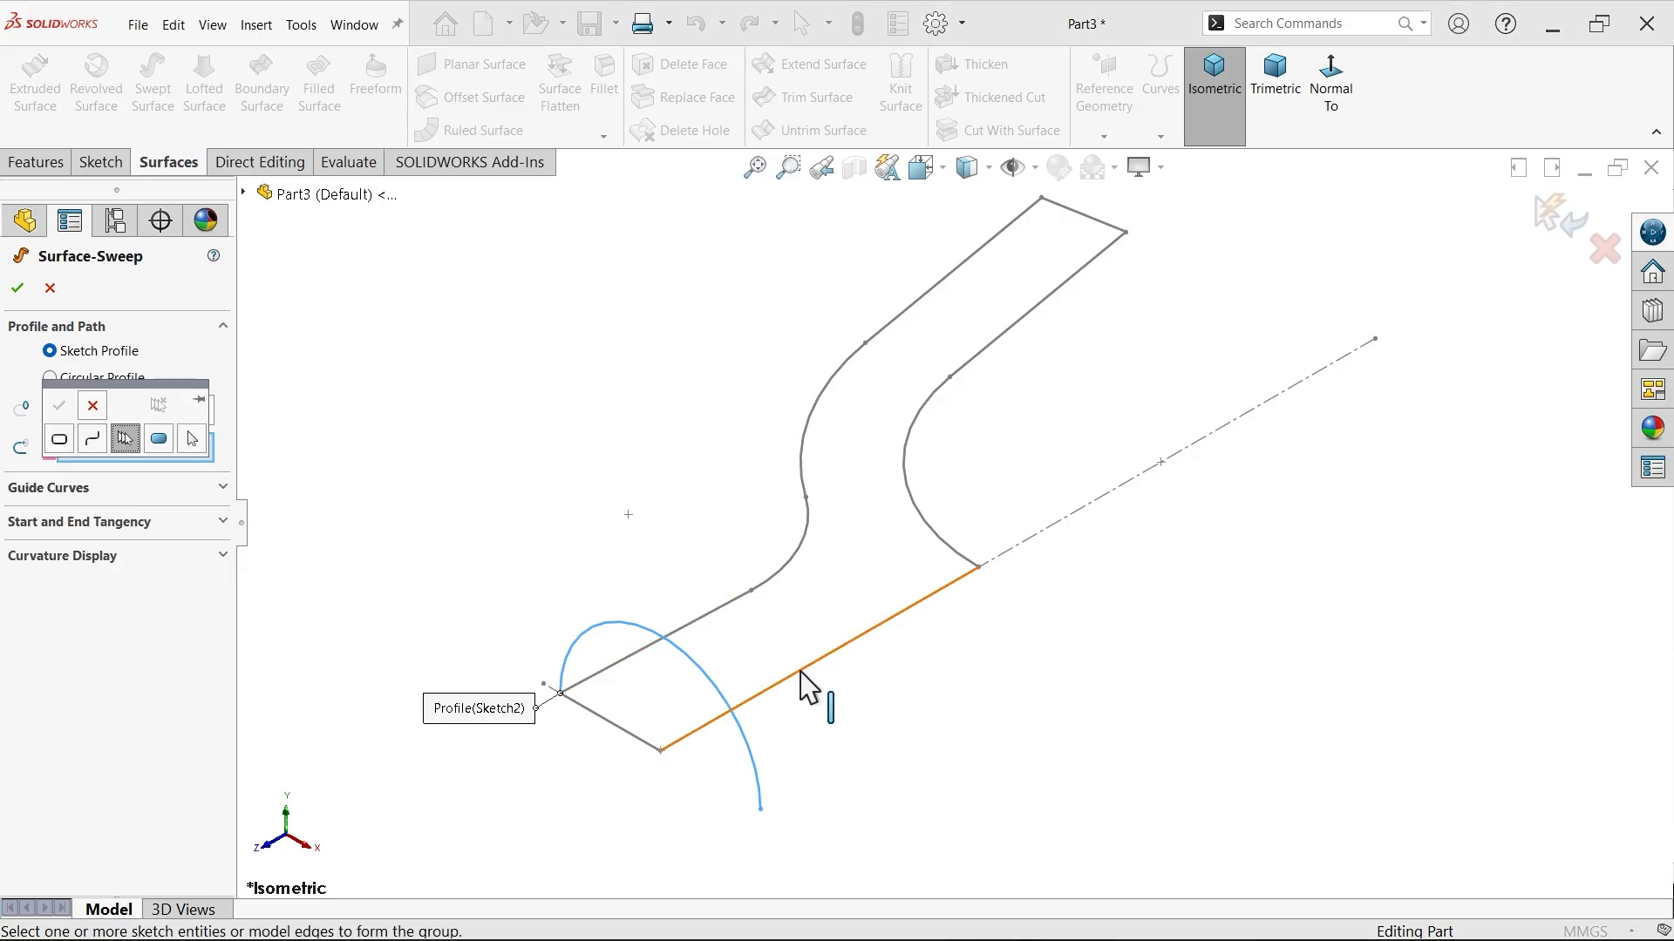
left_click(812, 683)
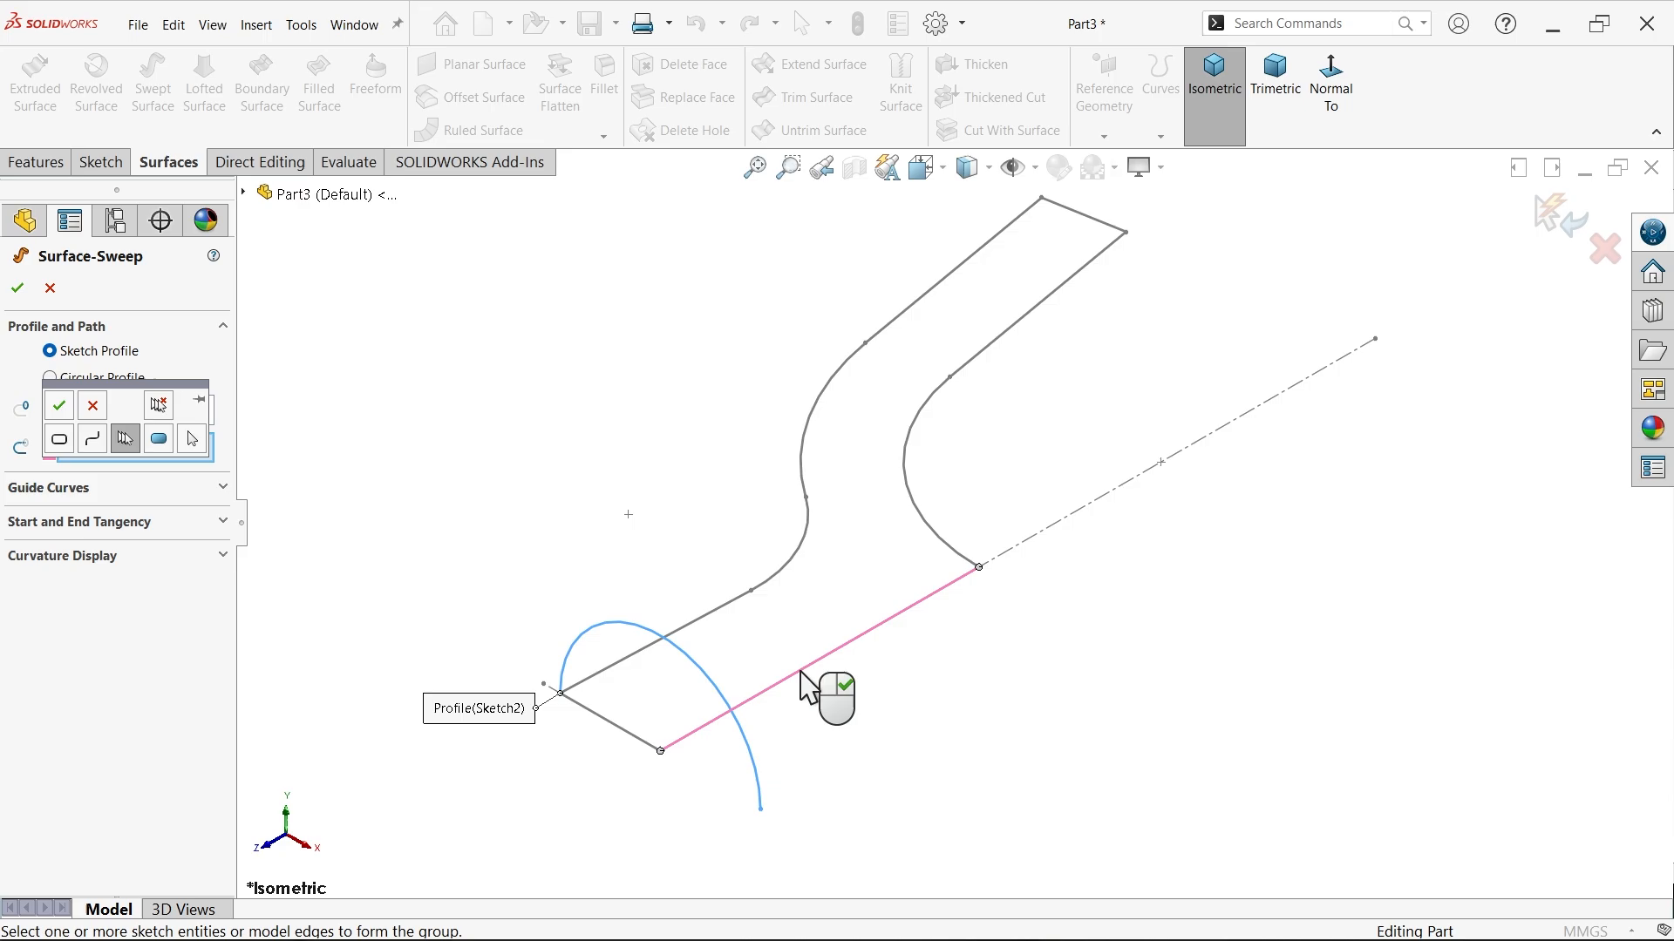
mouse_move(60, 404)
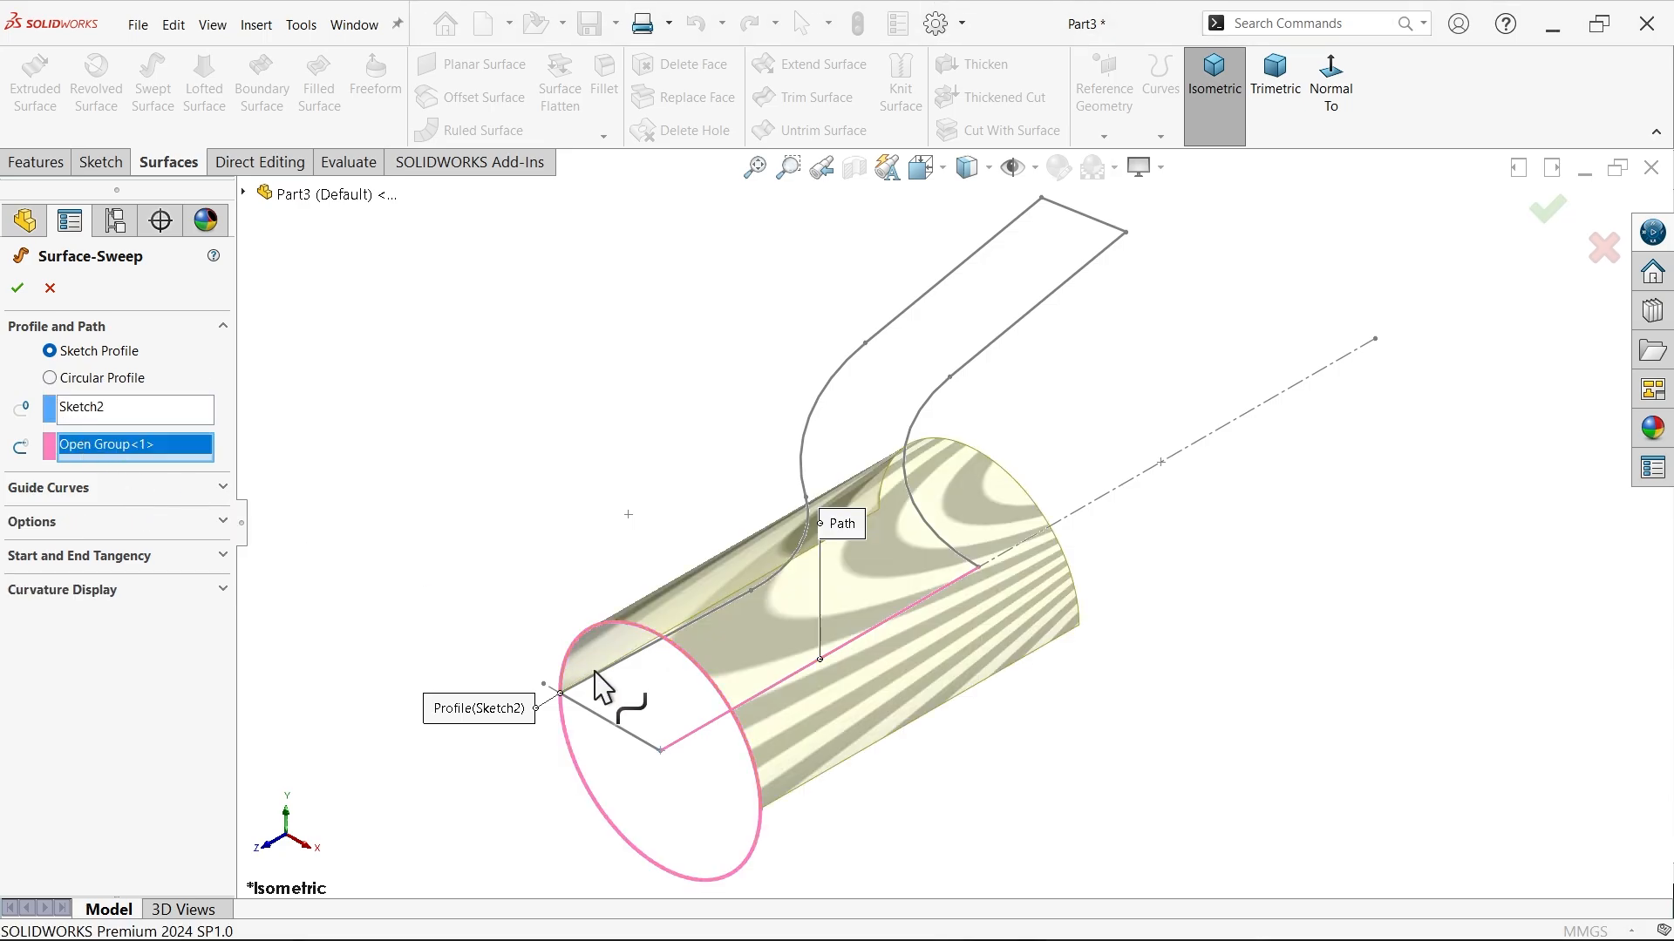
Pick the opposite edge as guide curve and confirm Surface-Sweep1
left_click(47, 488)
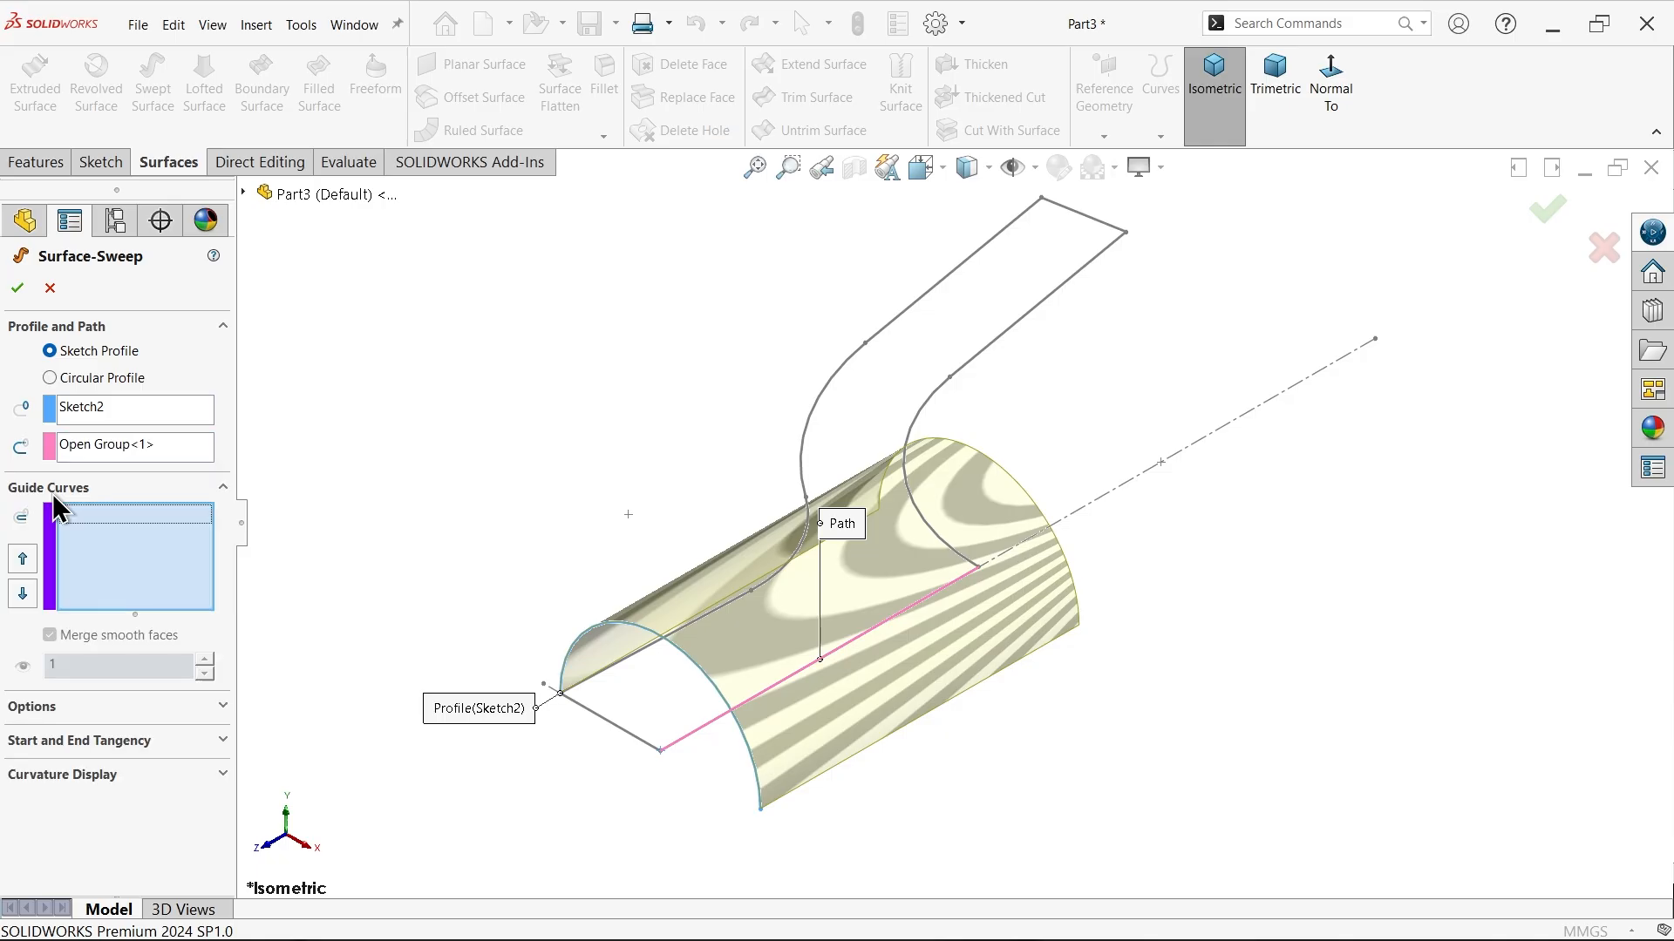
right_click(128, 518)
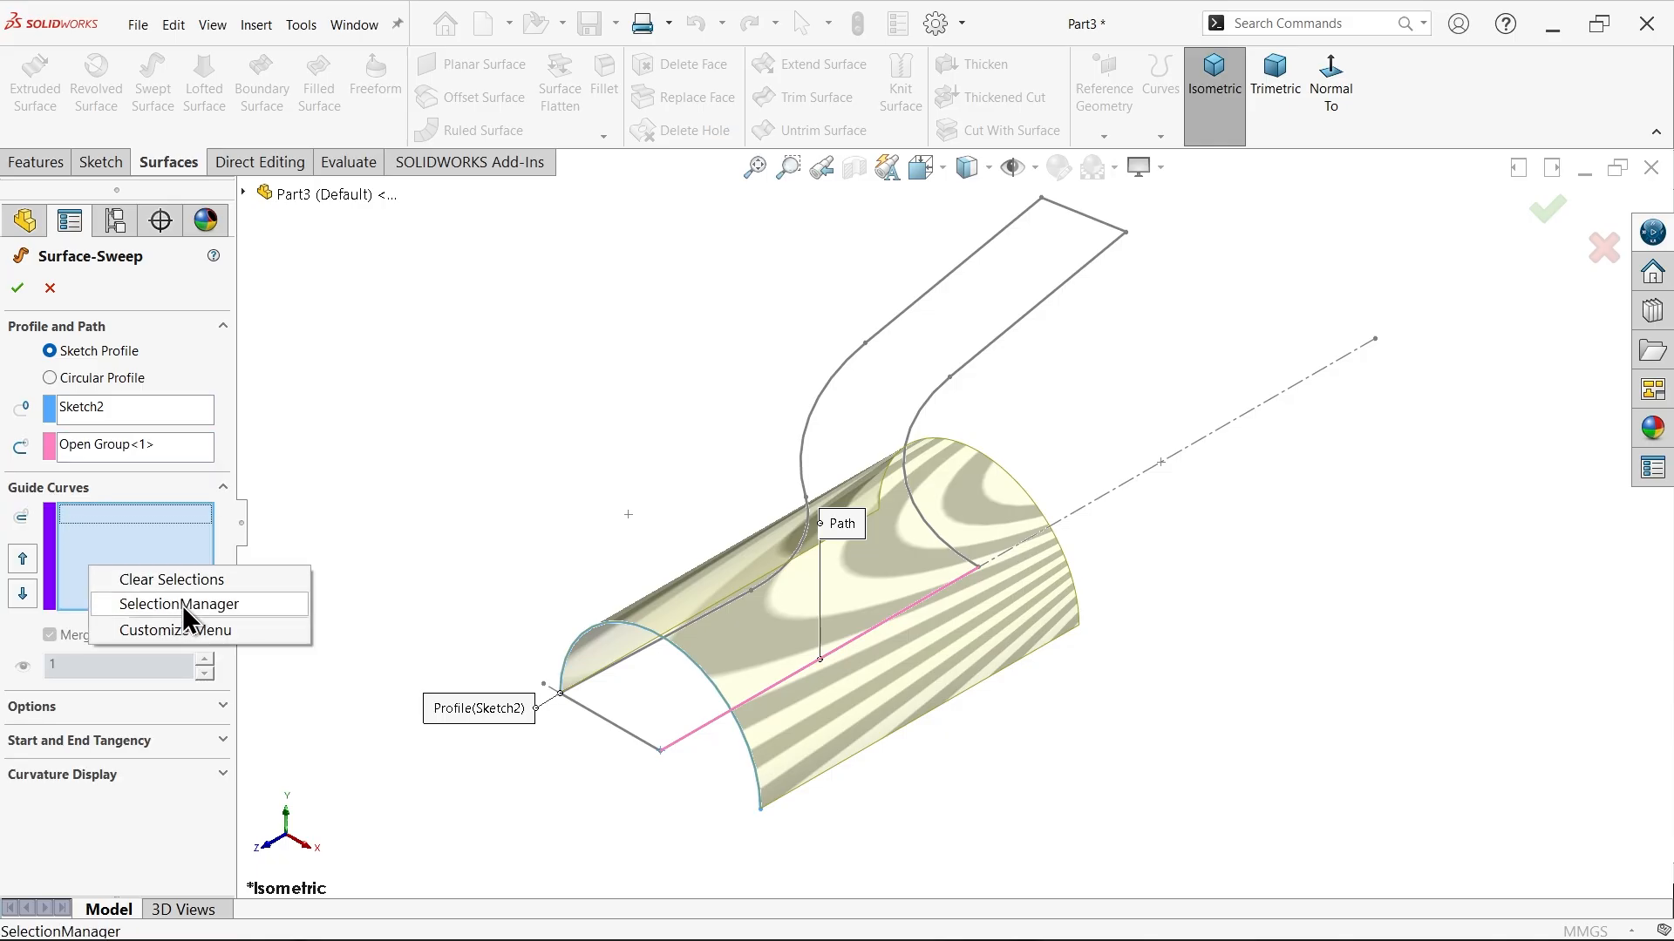
left_click(181, 603)
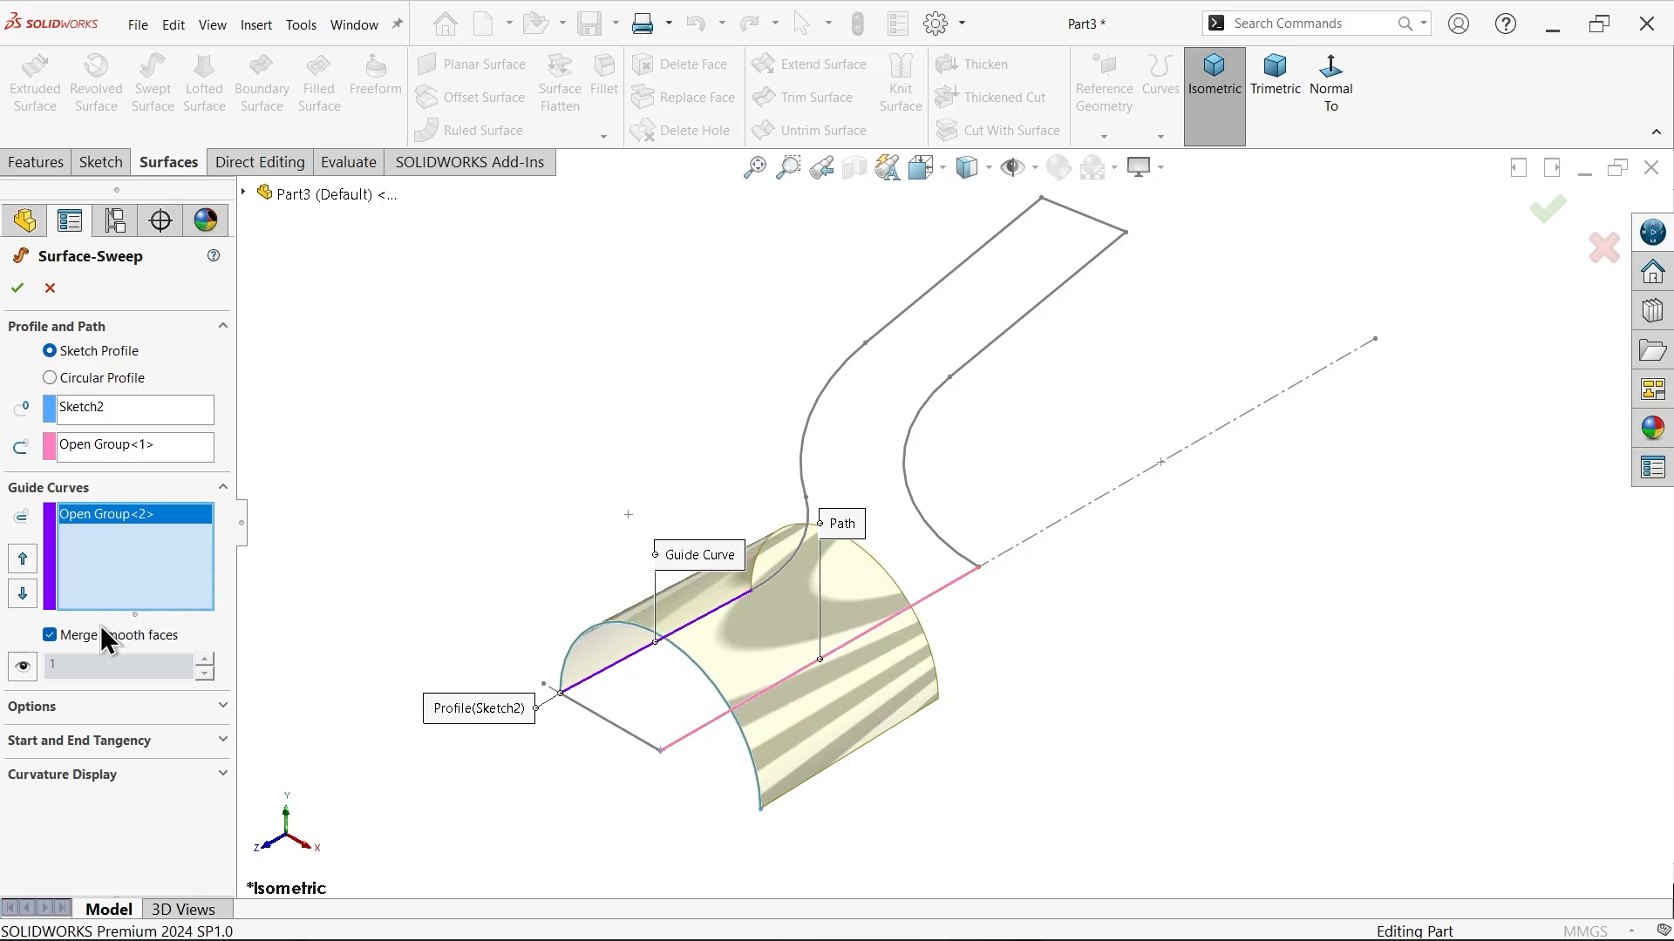
left_click(18, 289)
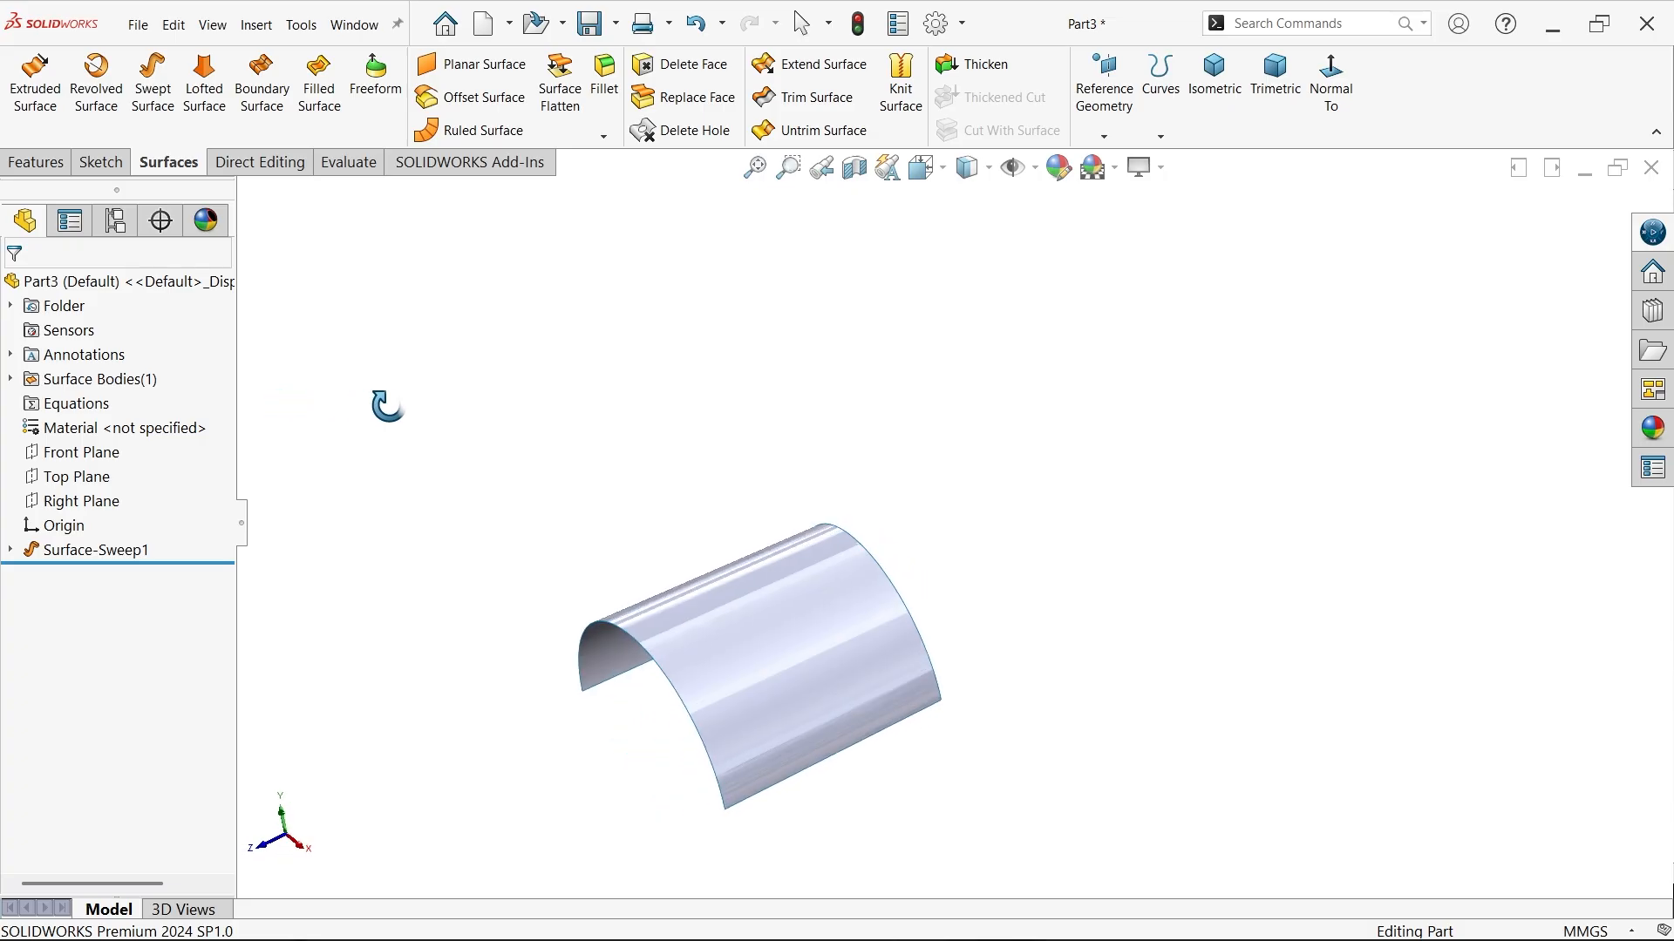
left_click(99, 550)
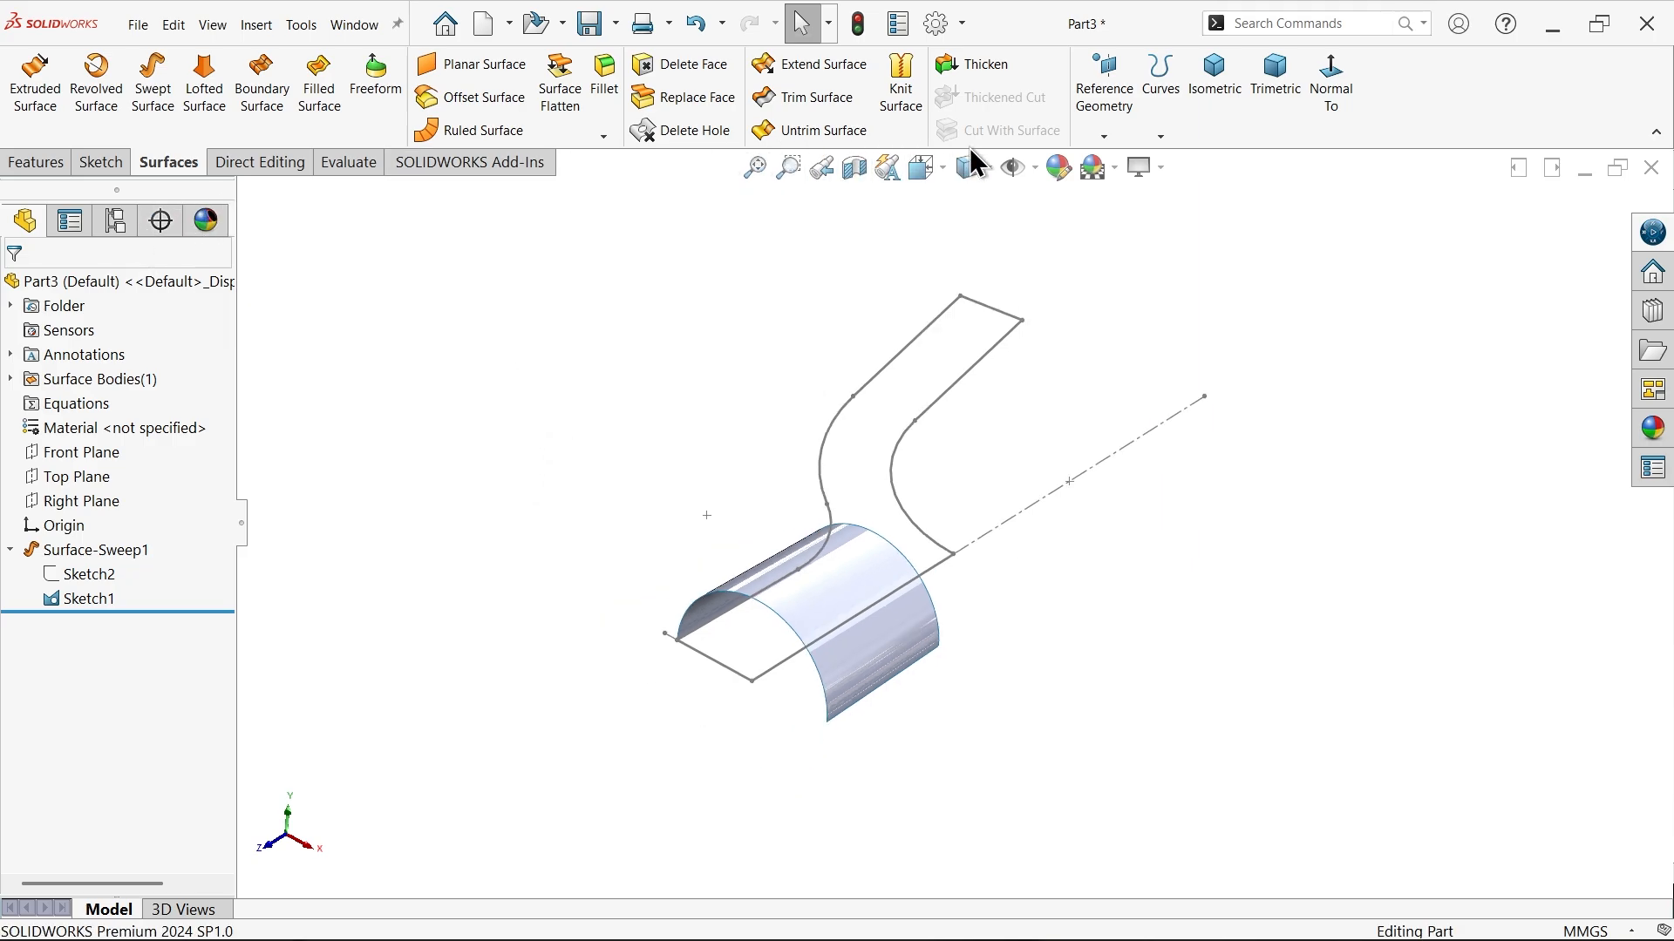
Create Plane1 perpendicular to the Top Plane through Line6 of Sketch1
left_click(1103, 84)
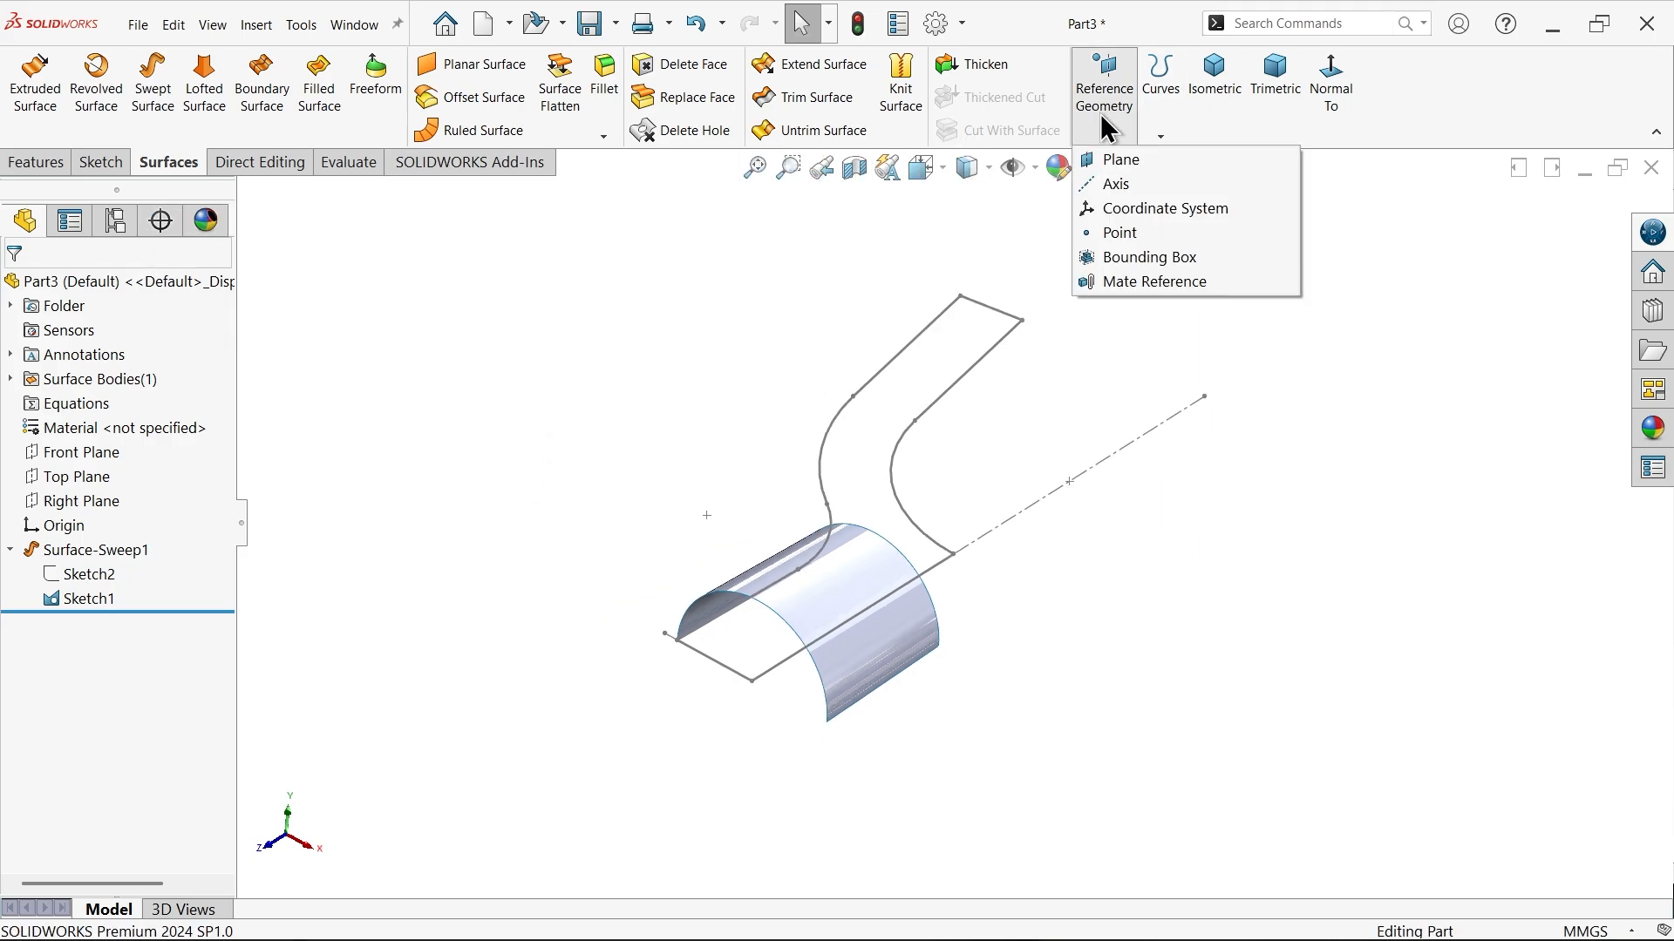
left_click(1119, 158)
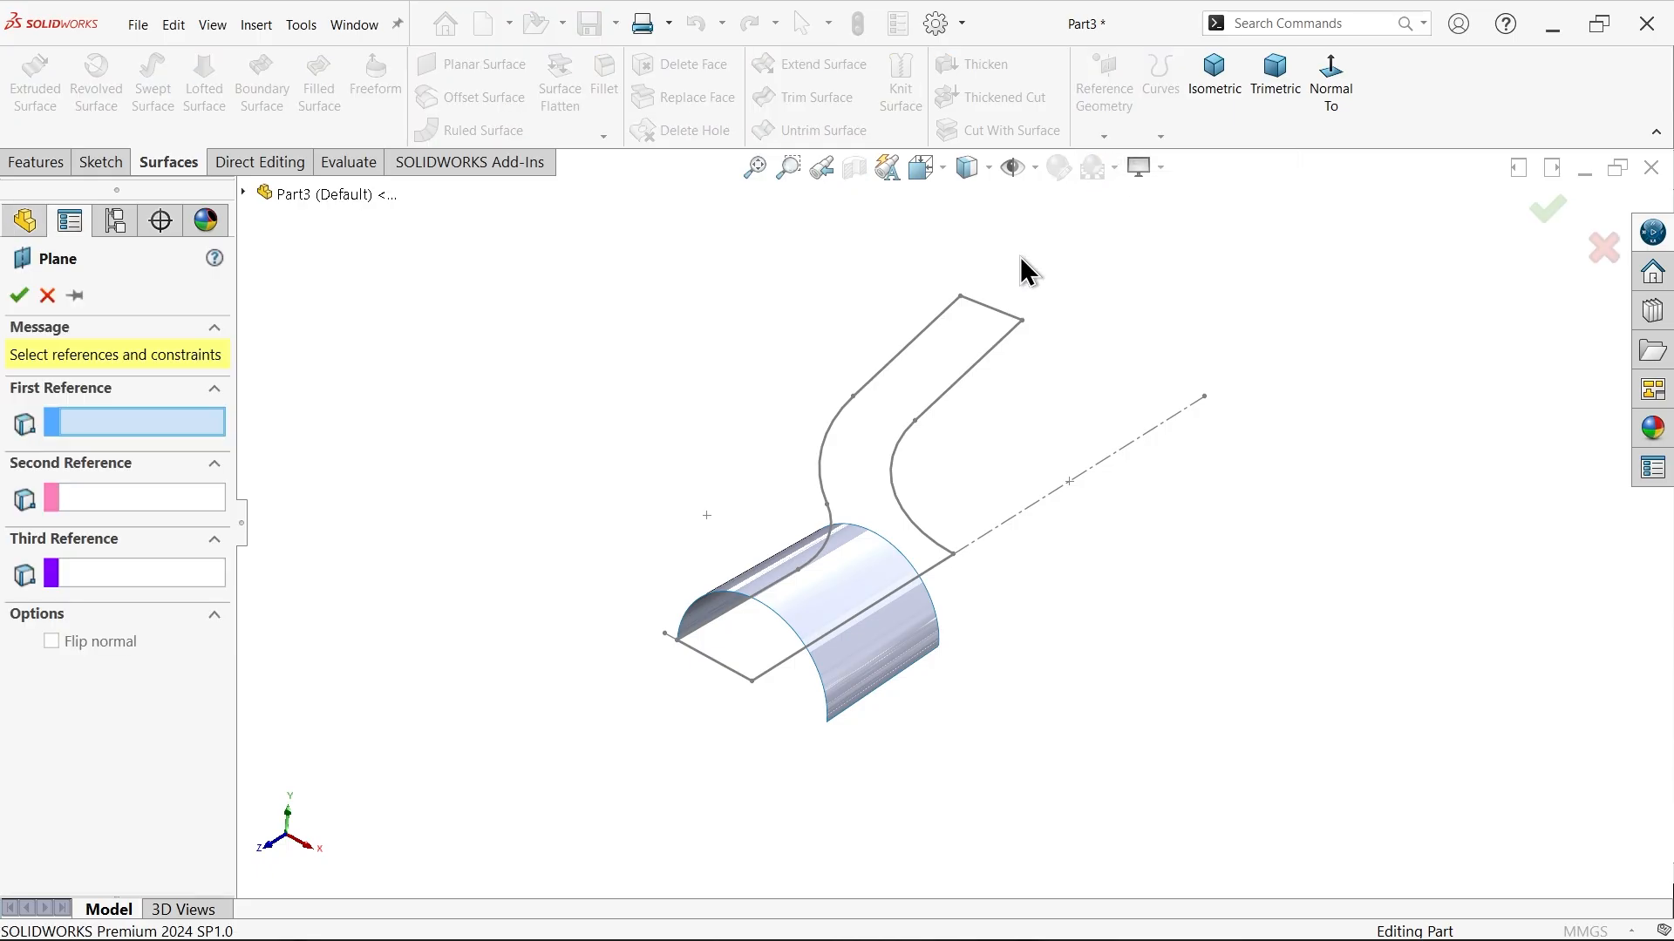
left_click(243, 194)
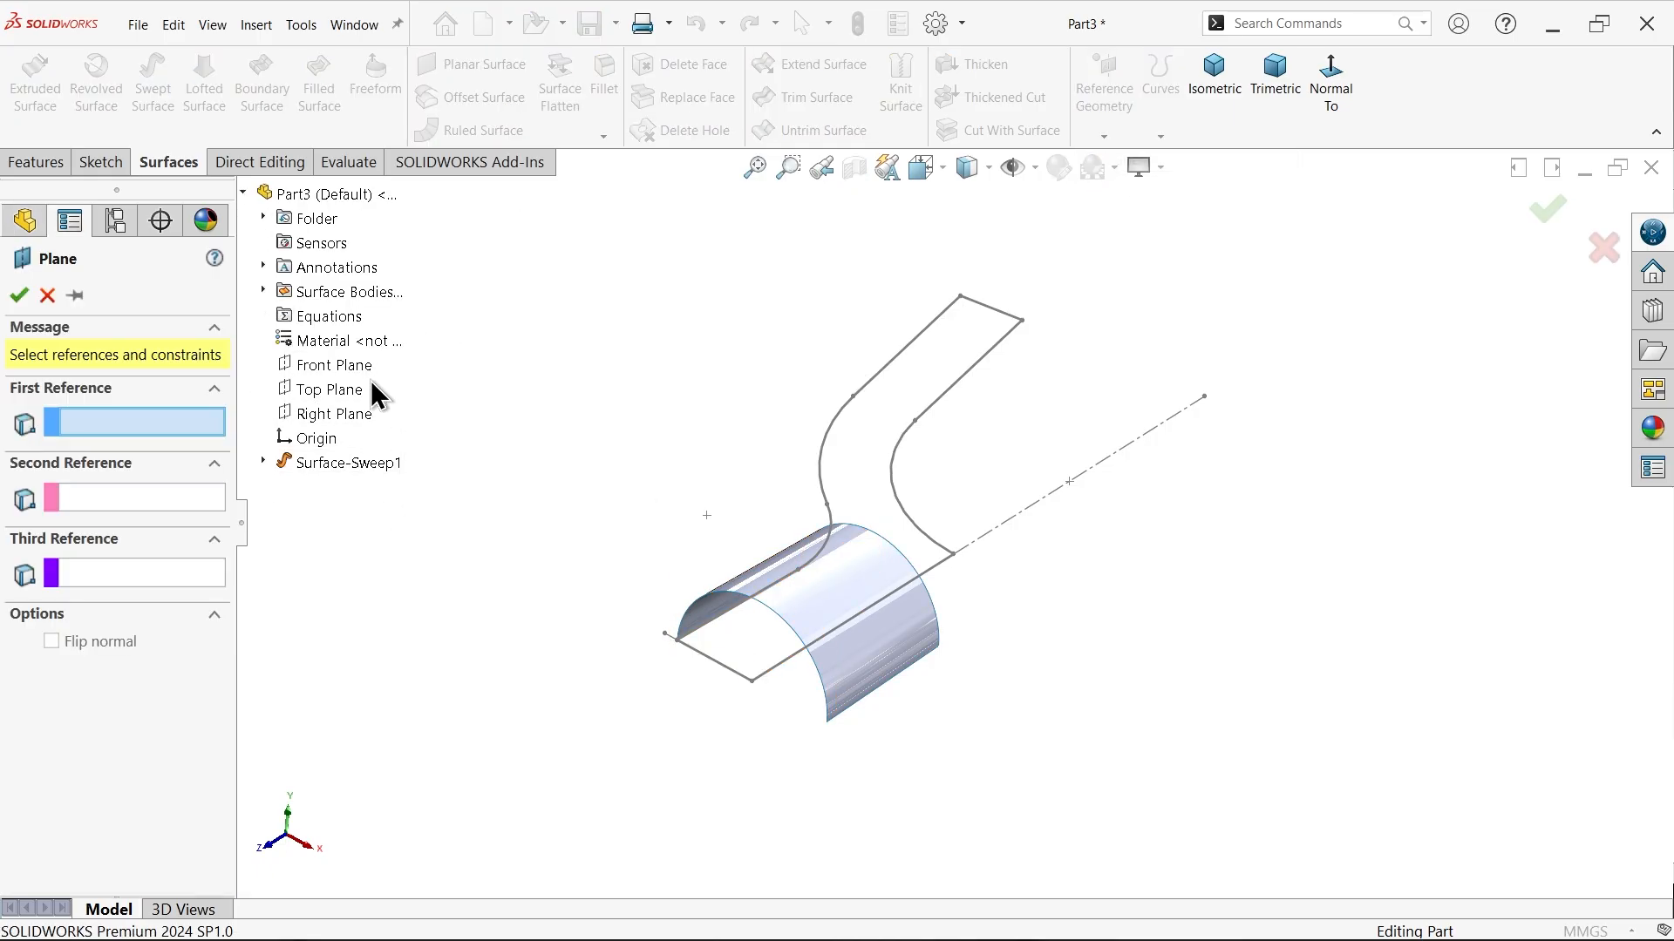
left_click(332, 390)
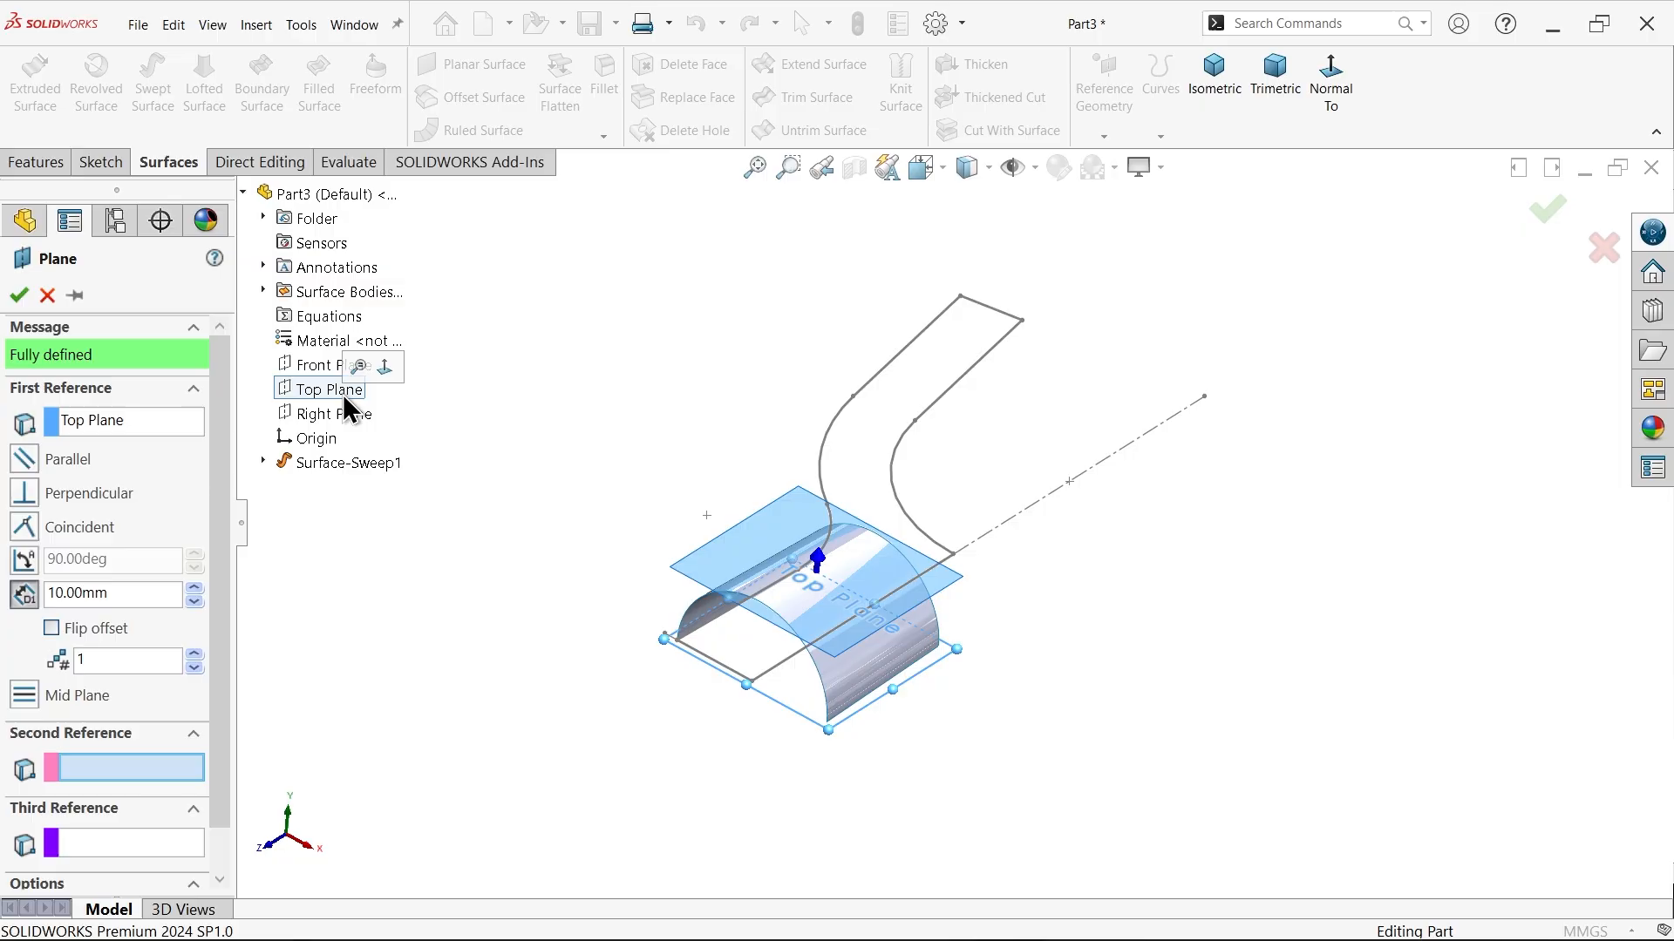
mouse_move(1012, 365)
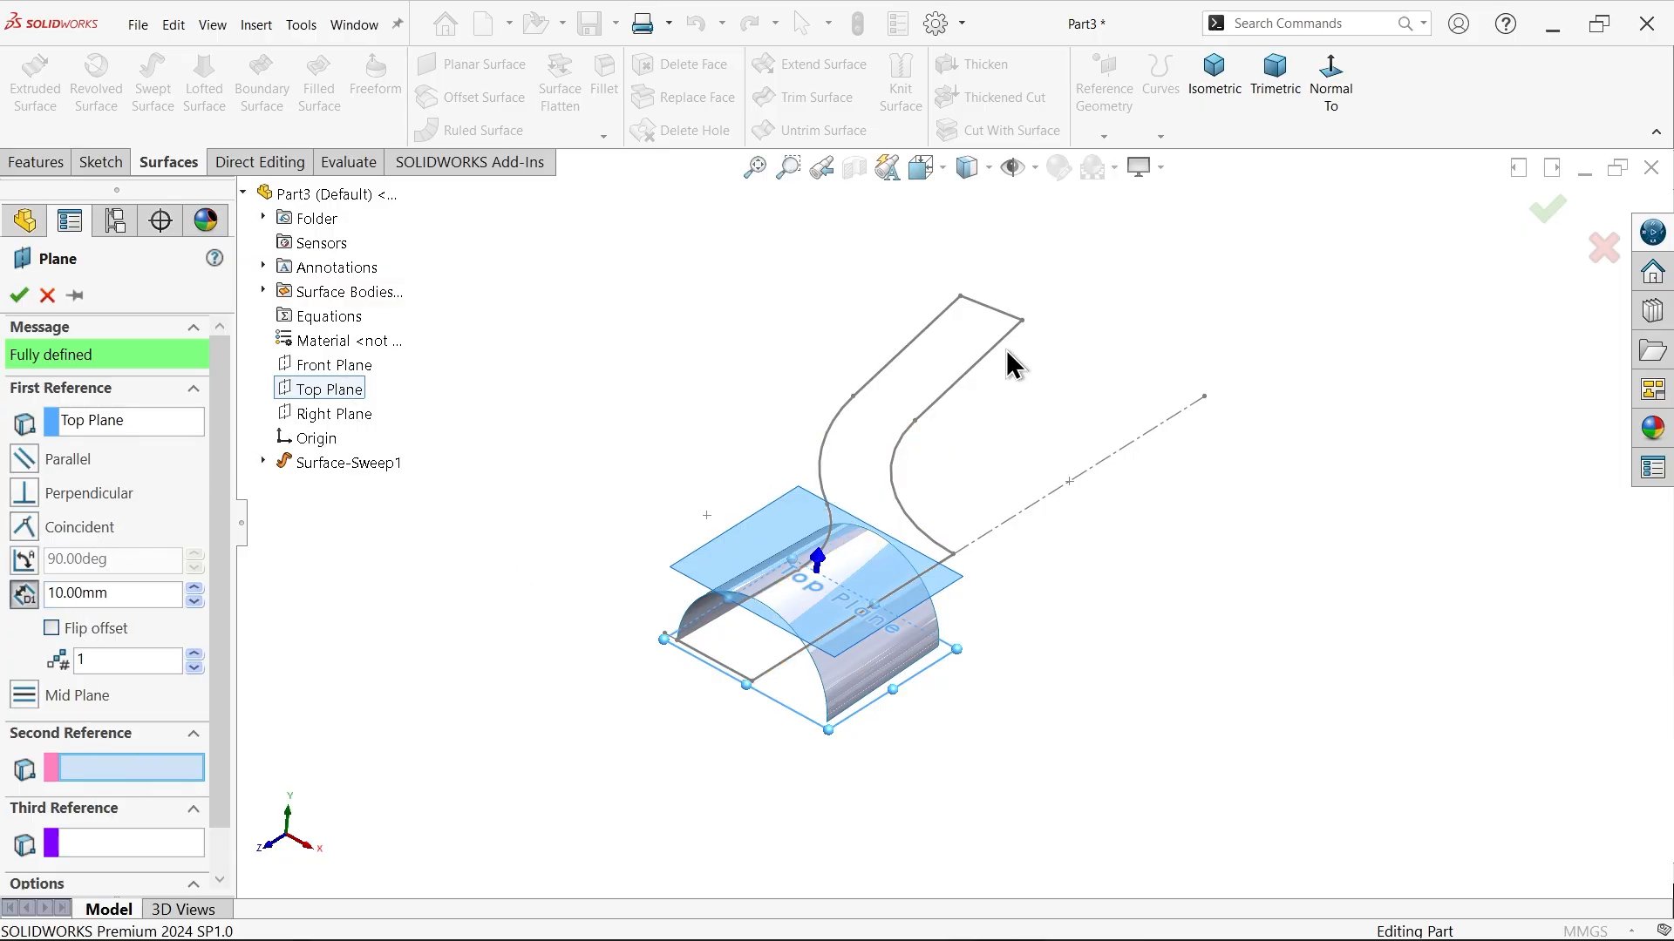
left_click(991, 304)
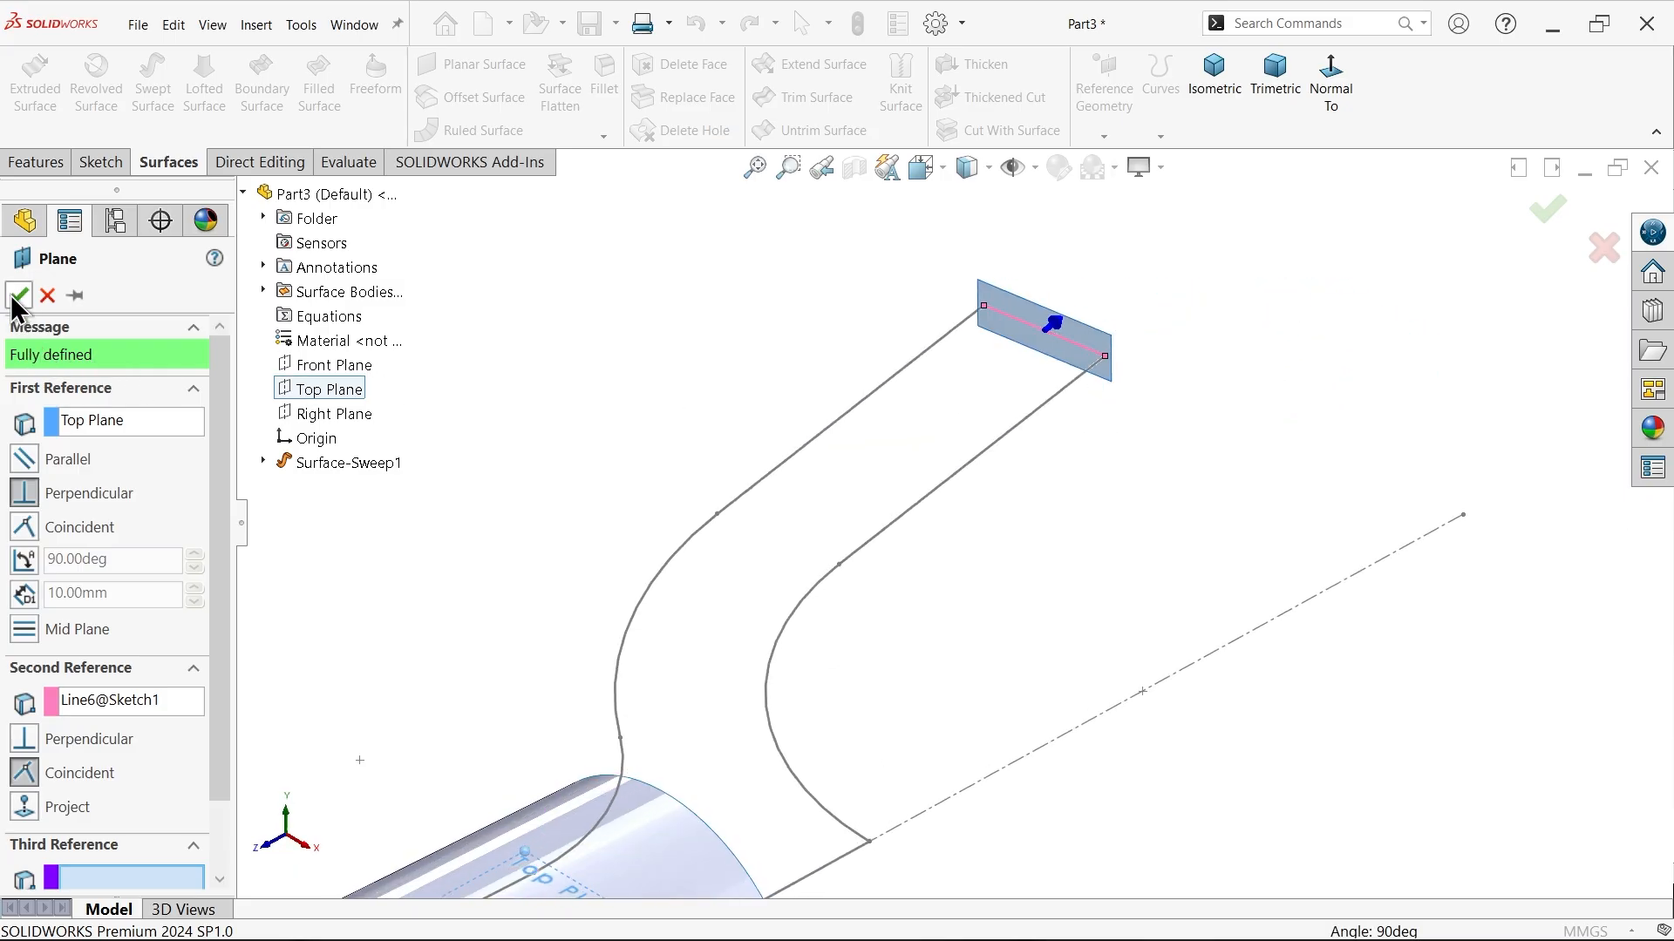
left_click(19, 295)
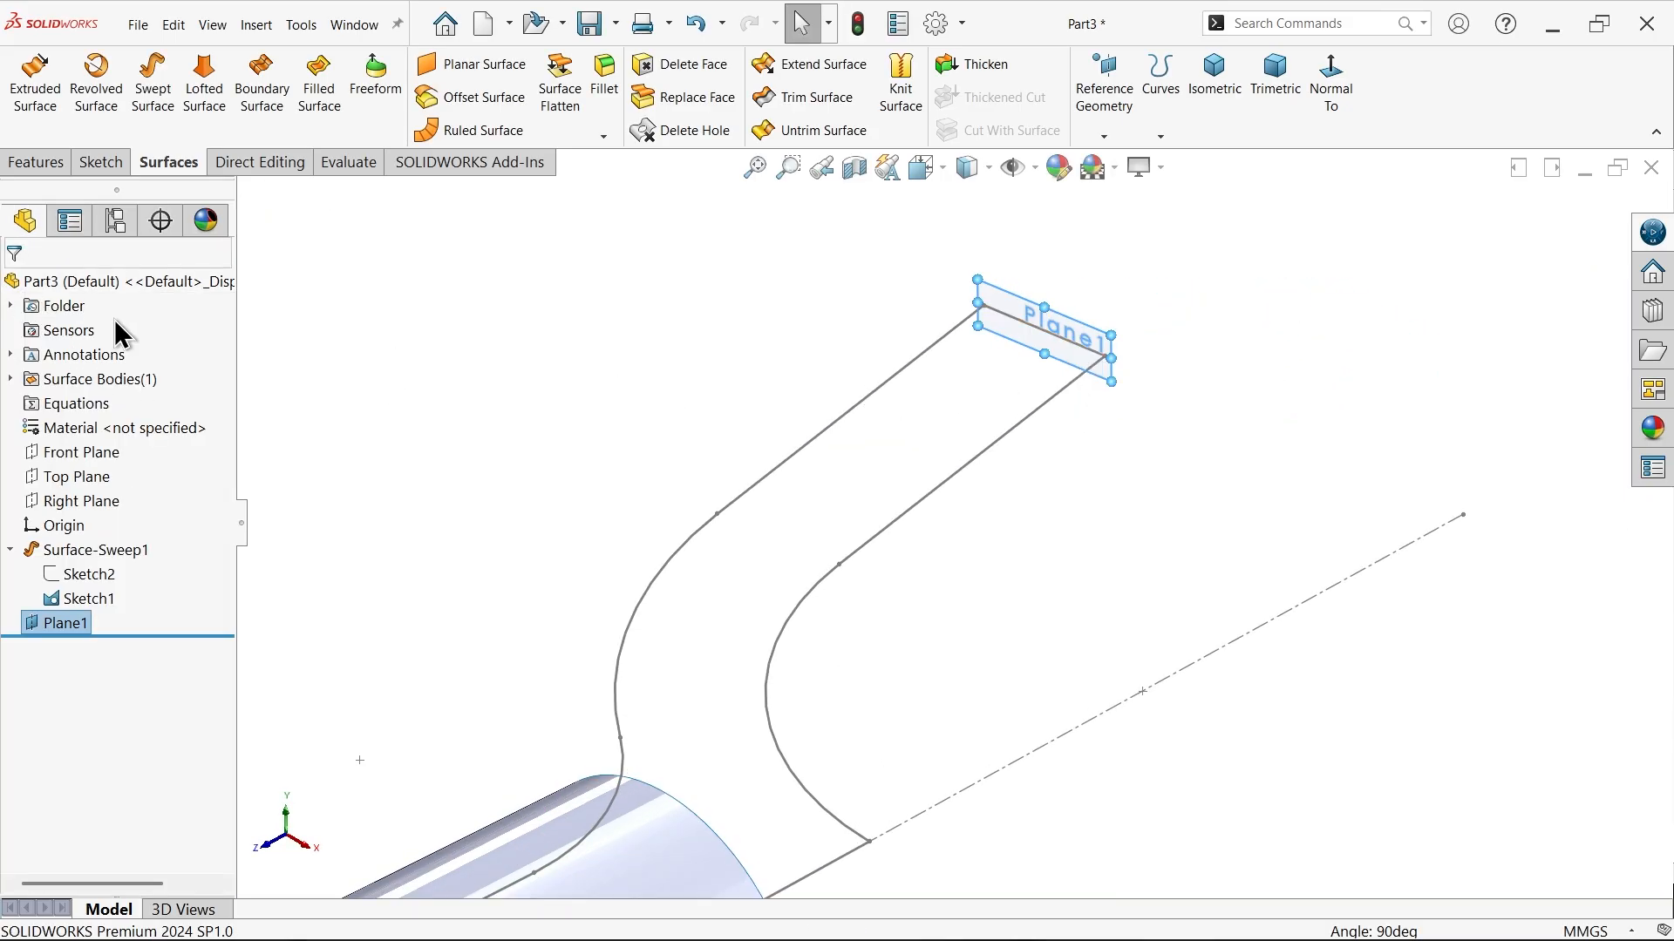
On Plane1, draw a half-circle arc coincident with Line6 and exit the sketch
left_click(101, 161)
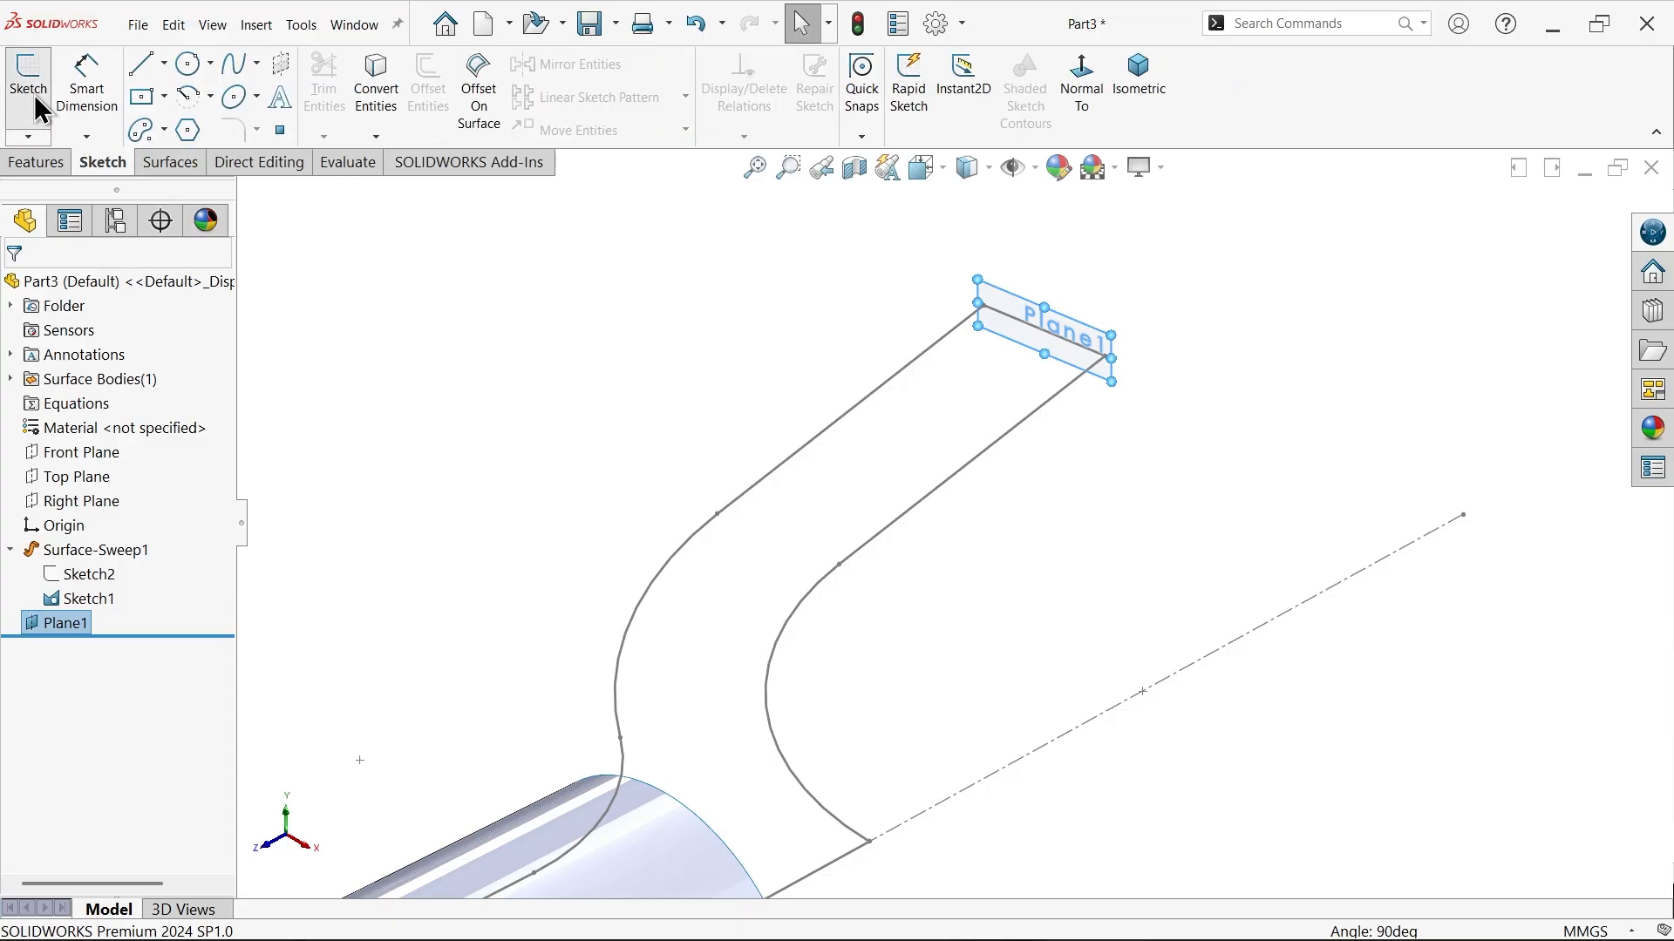
left_click(210, 93)
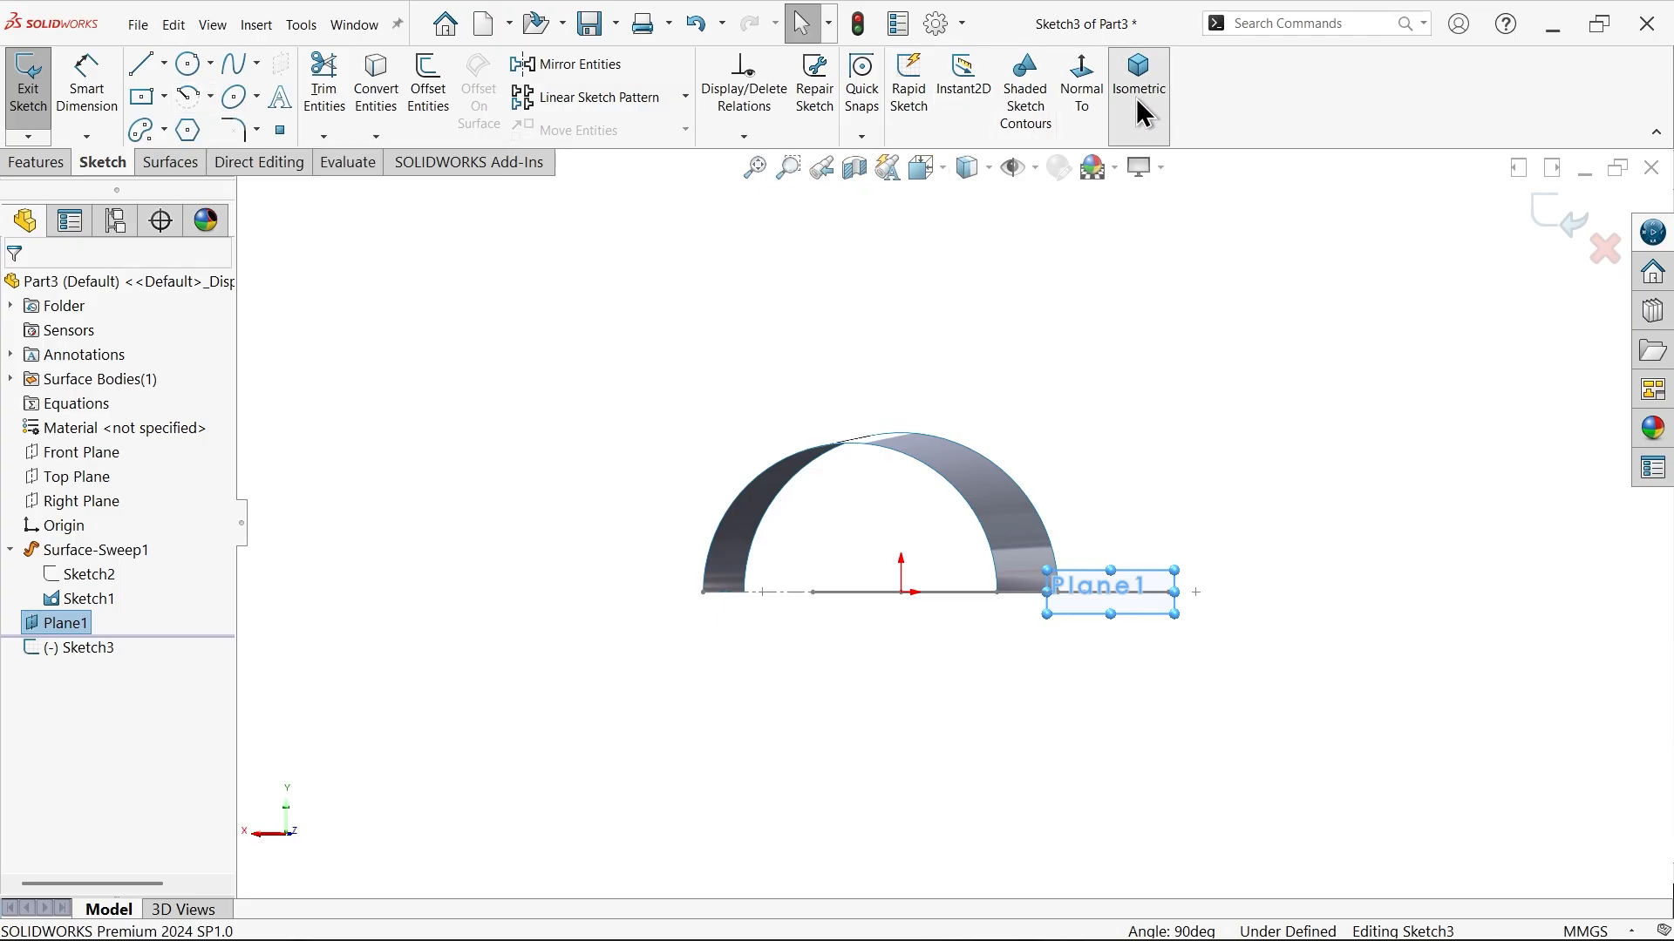
left_click(1138, 84)
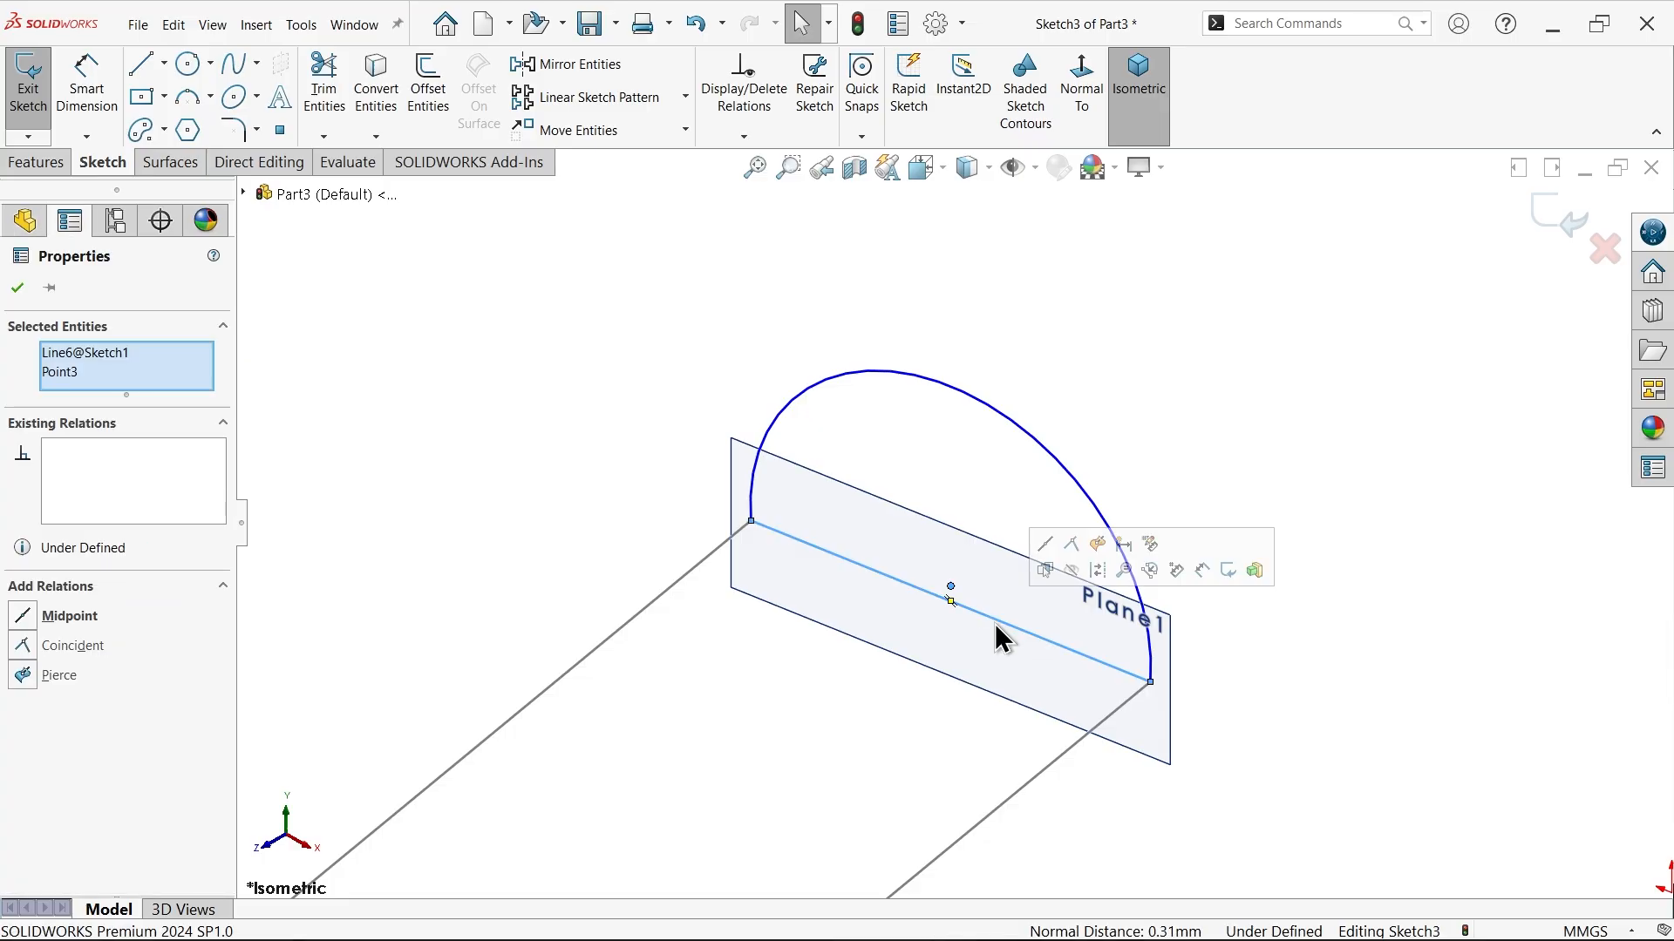
left_click(1073, 546)
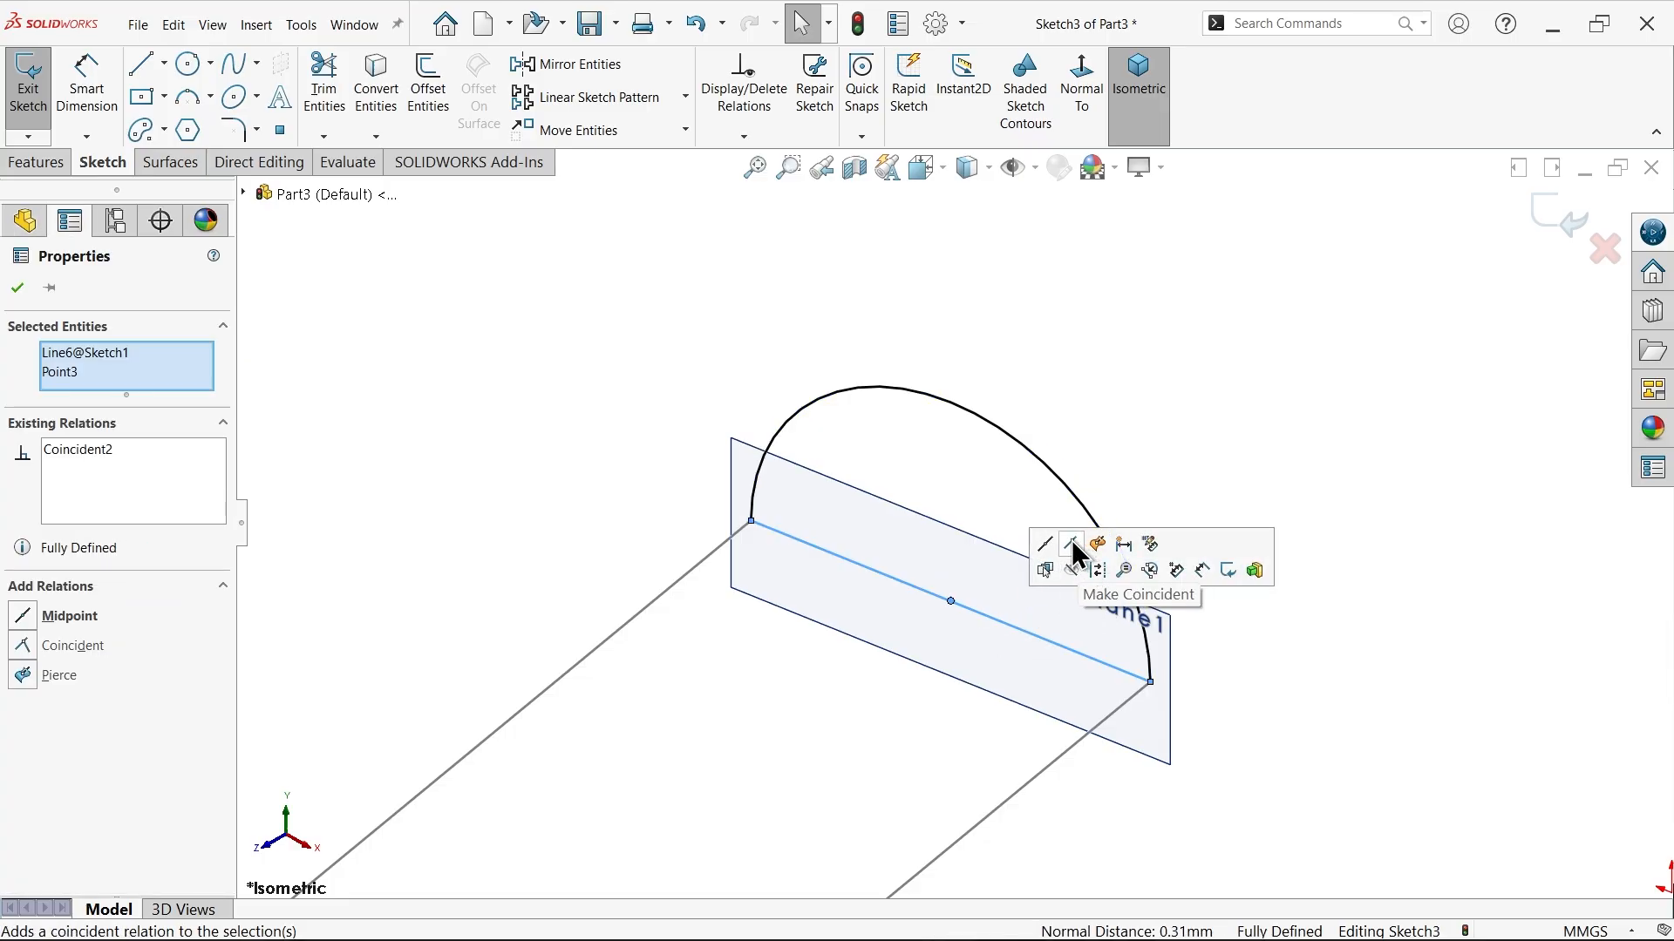
left_click(1070, 544)
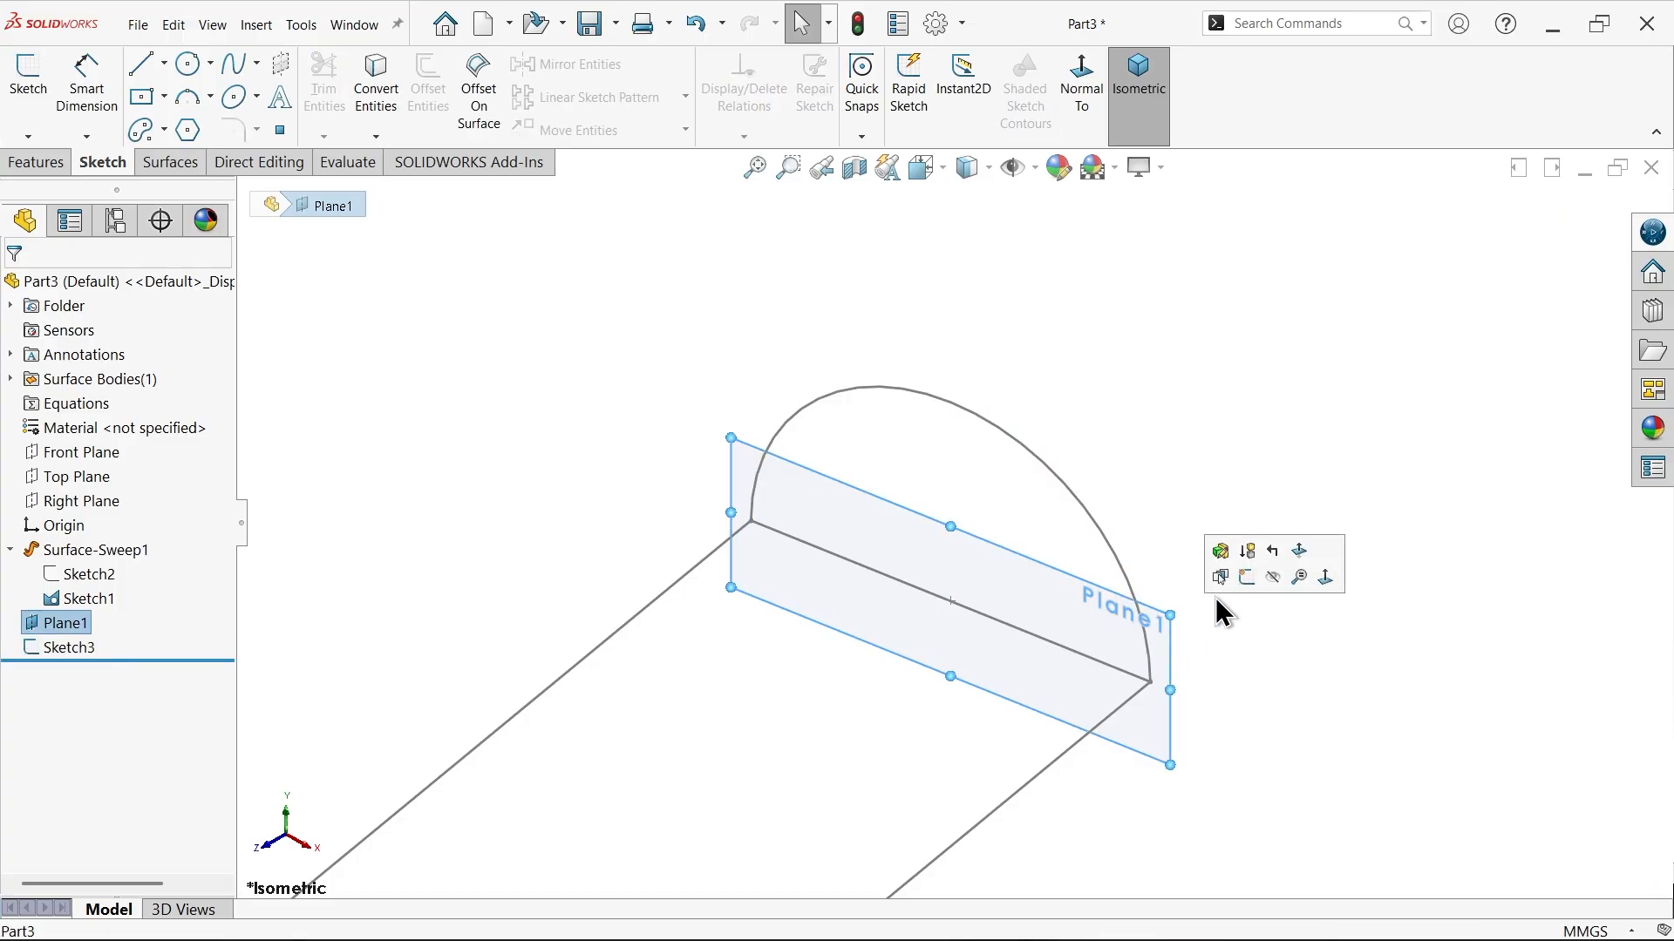
left_click(1073, 538)
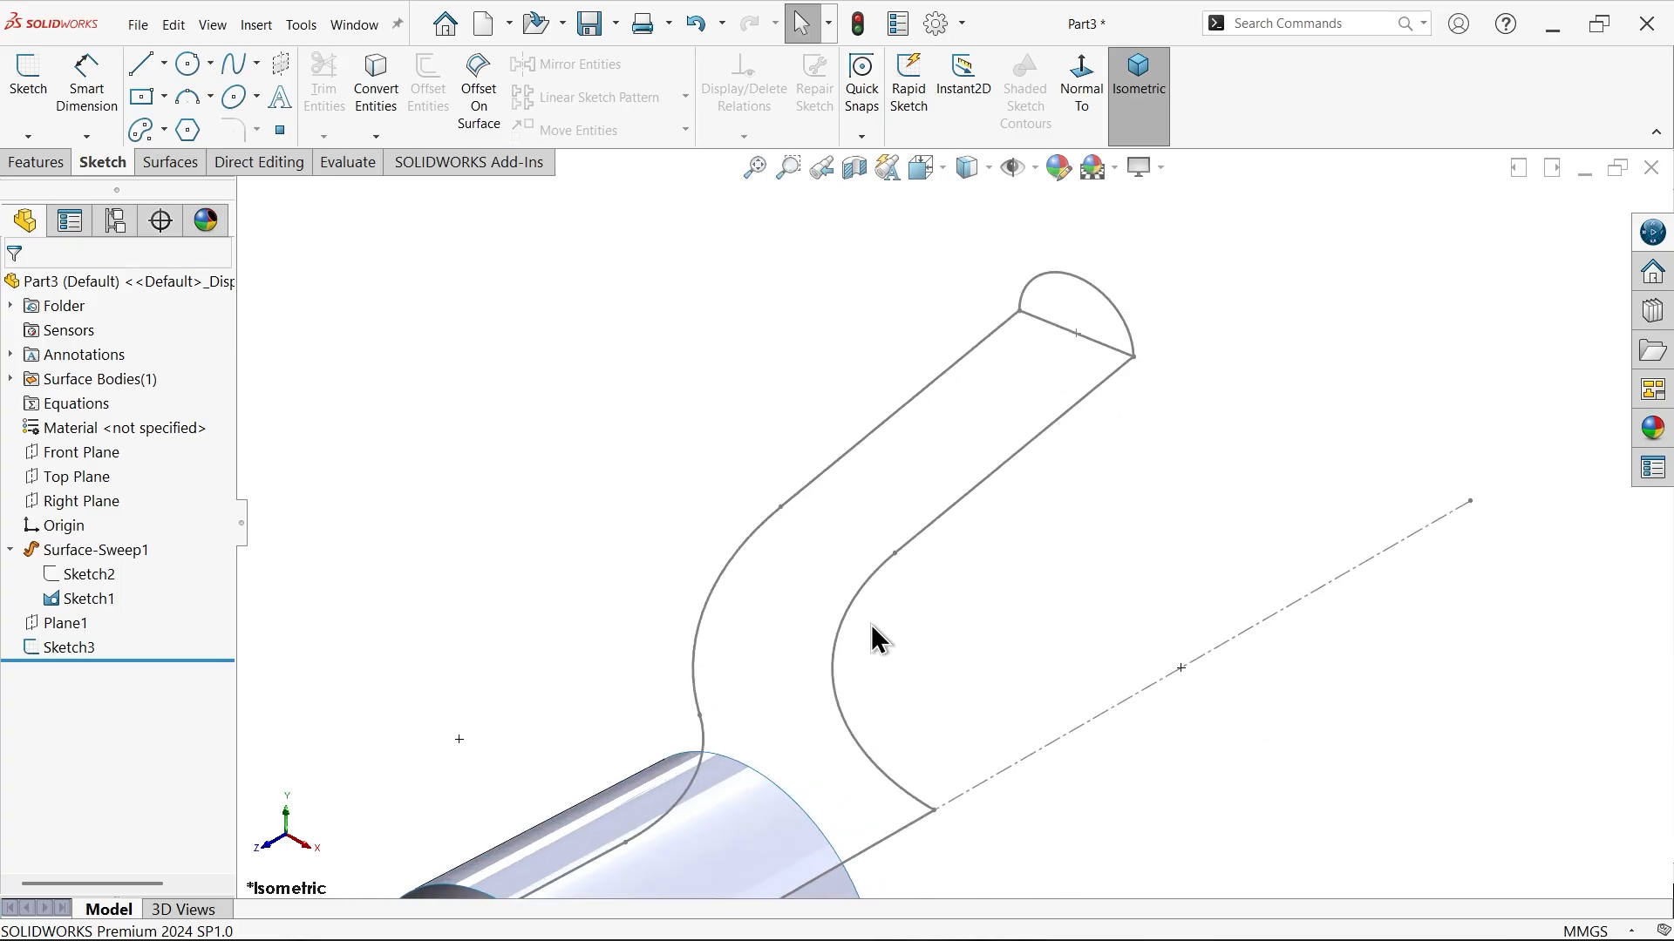
Sweep Sketch3 along the grouped bent path with the outer curve as guide, Merge smooth faces off
left_click(168, 162)
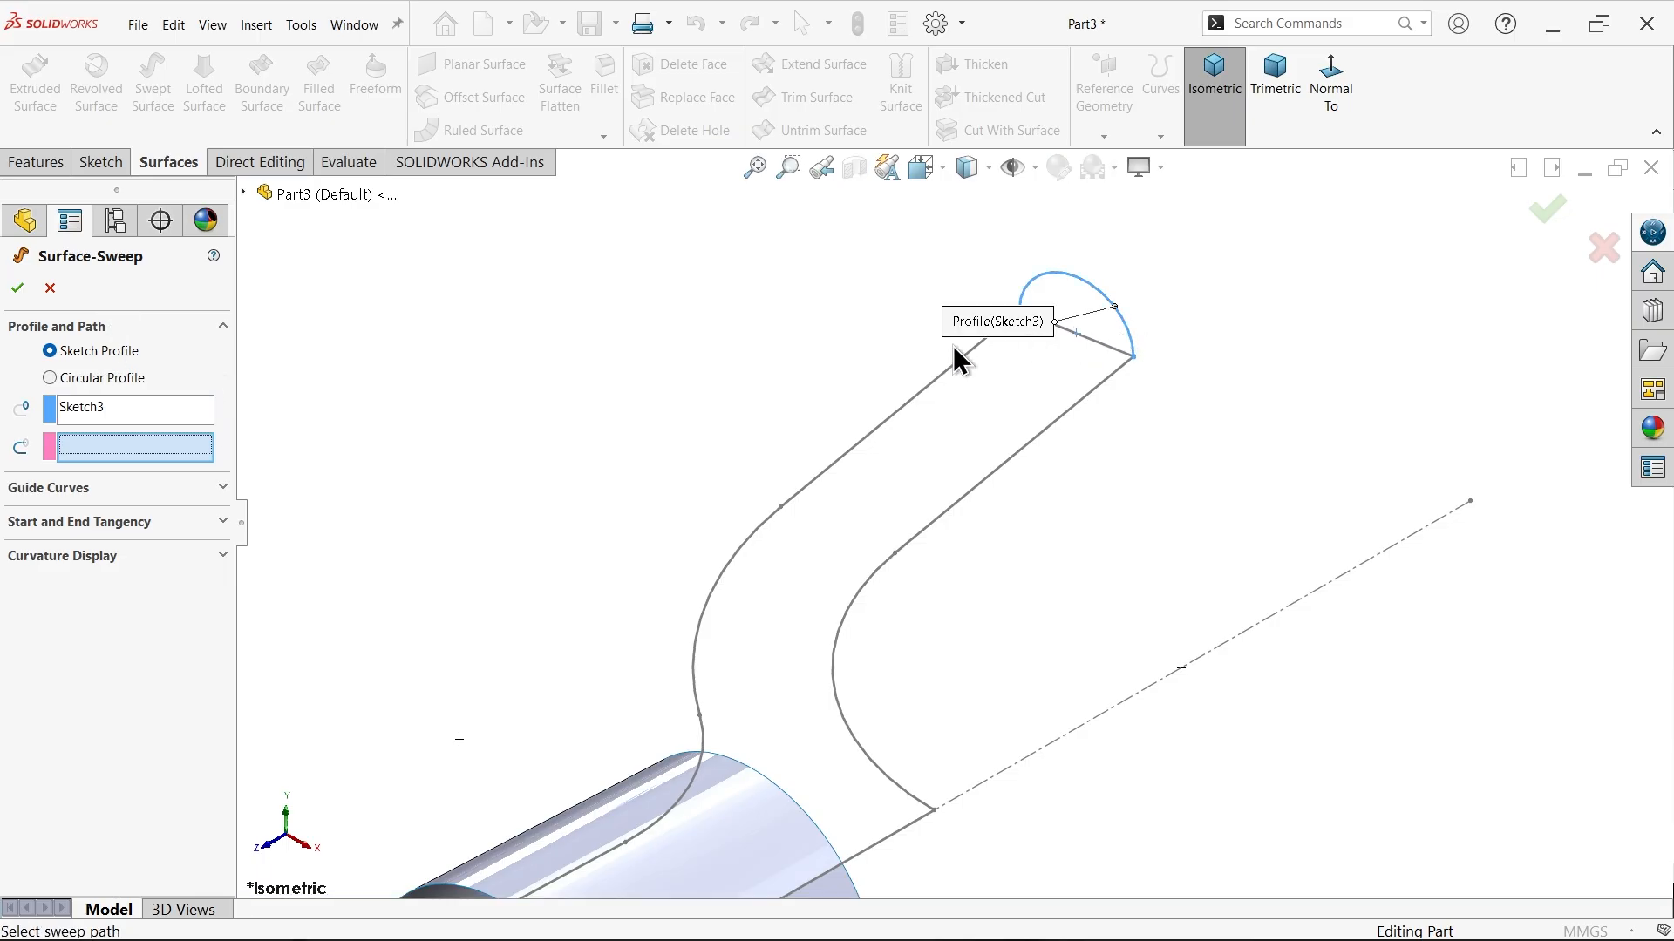
right_click(134, 446)
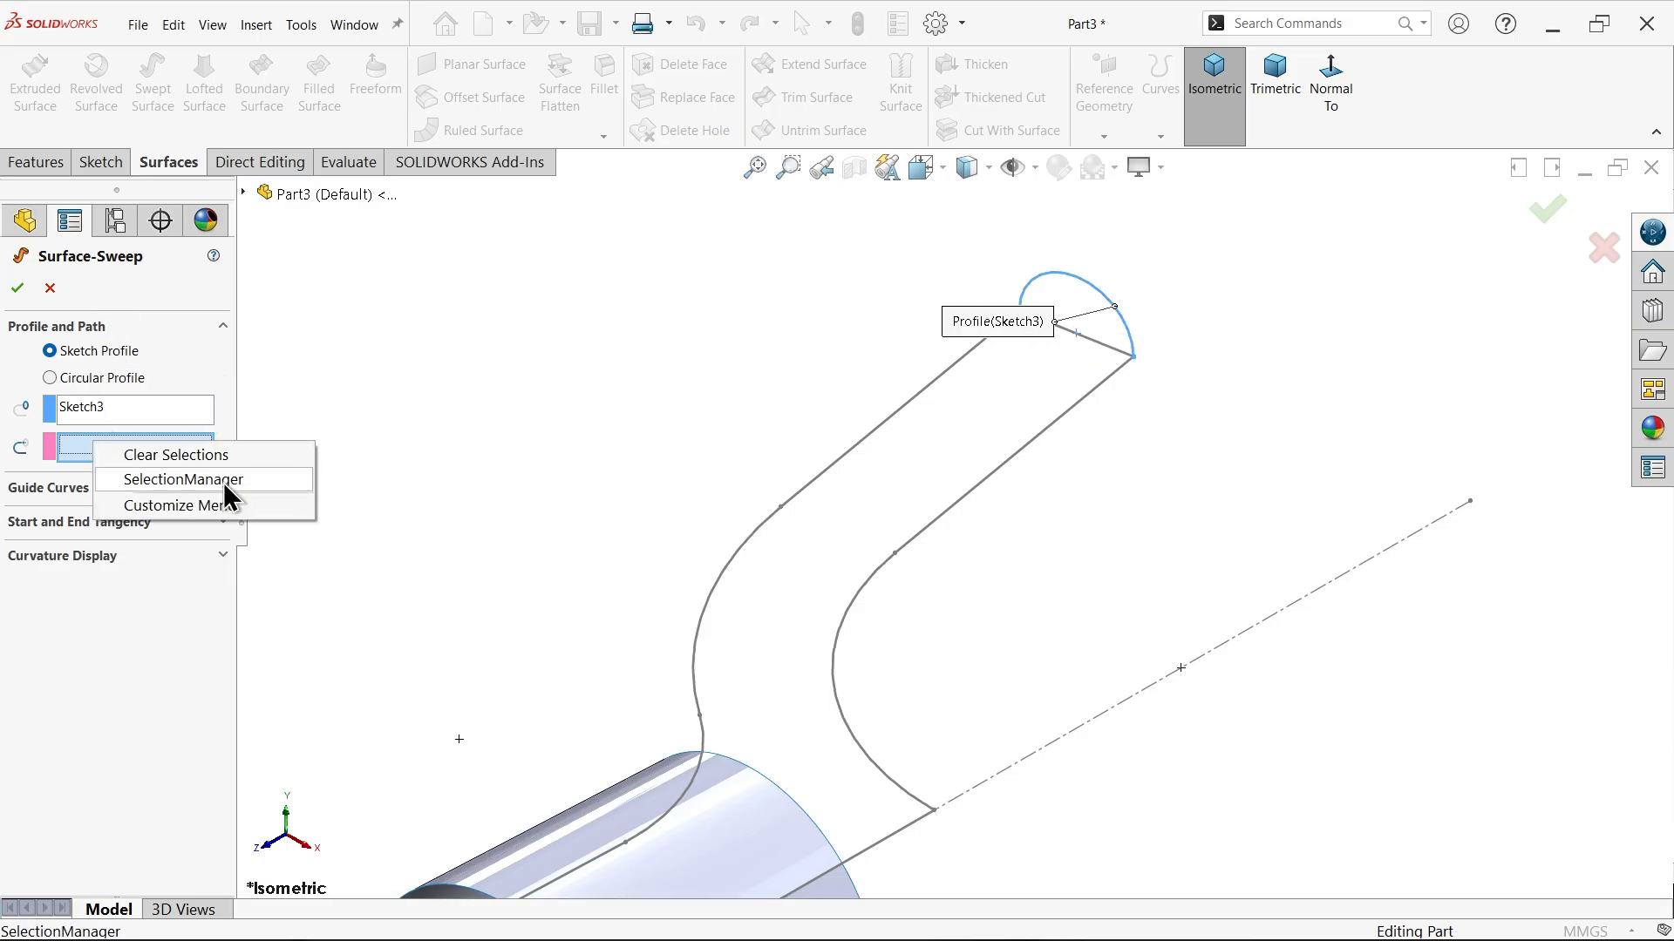
left_click(181, 478)
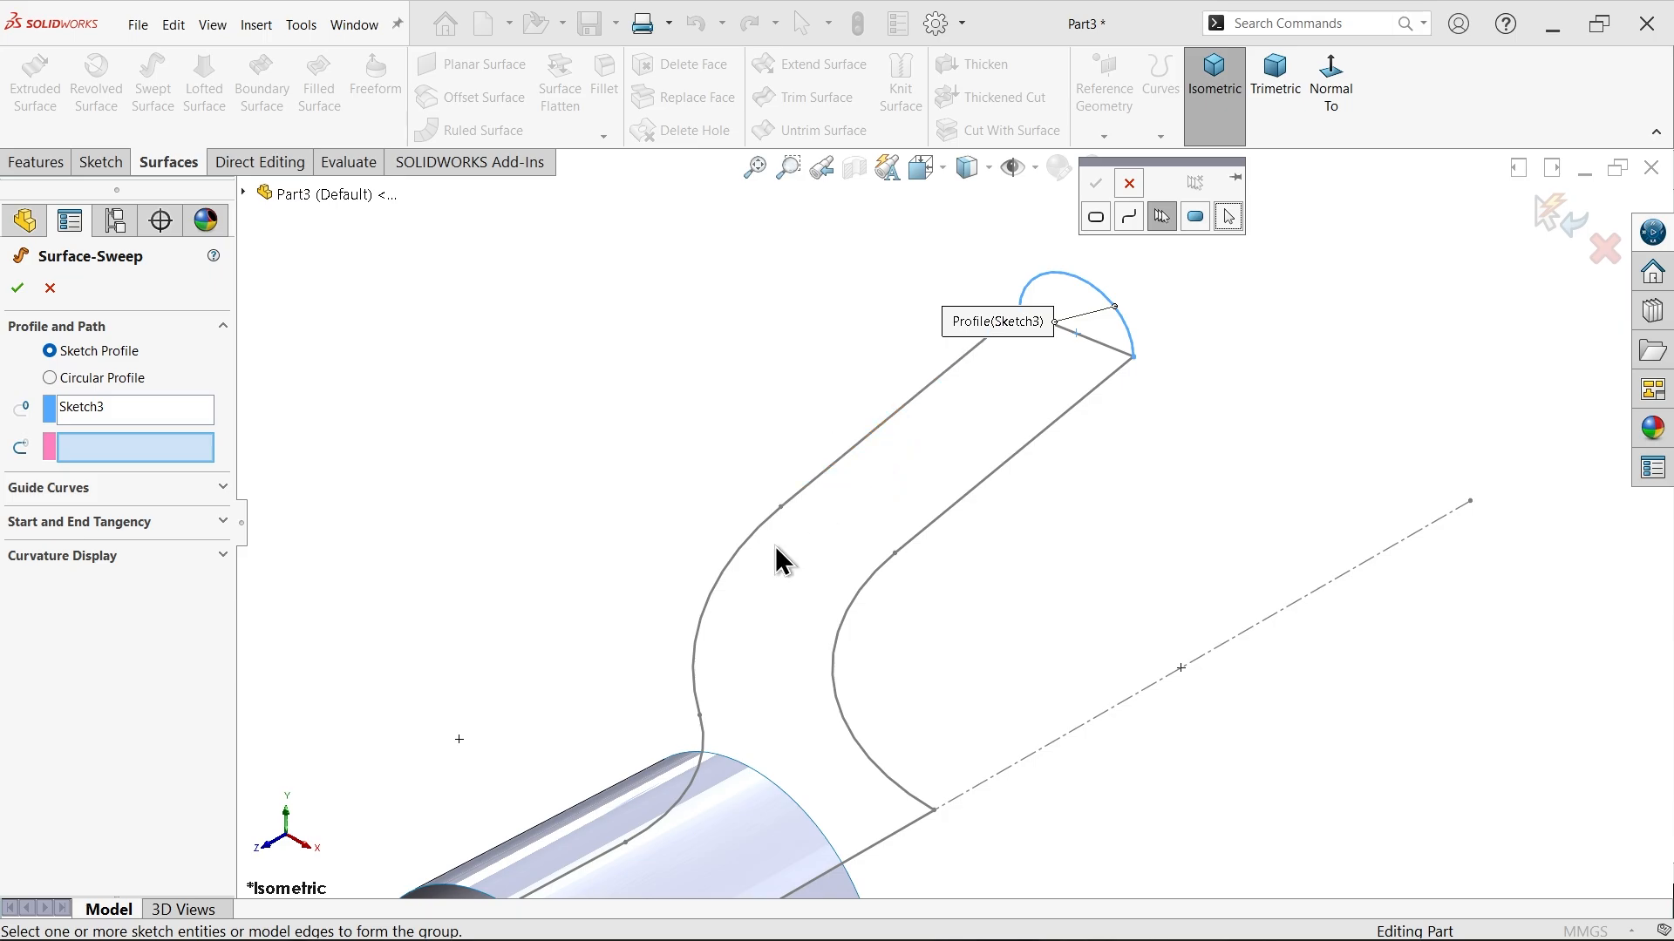
mouse_move(1161, 217)
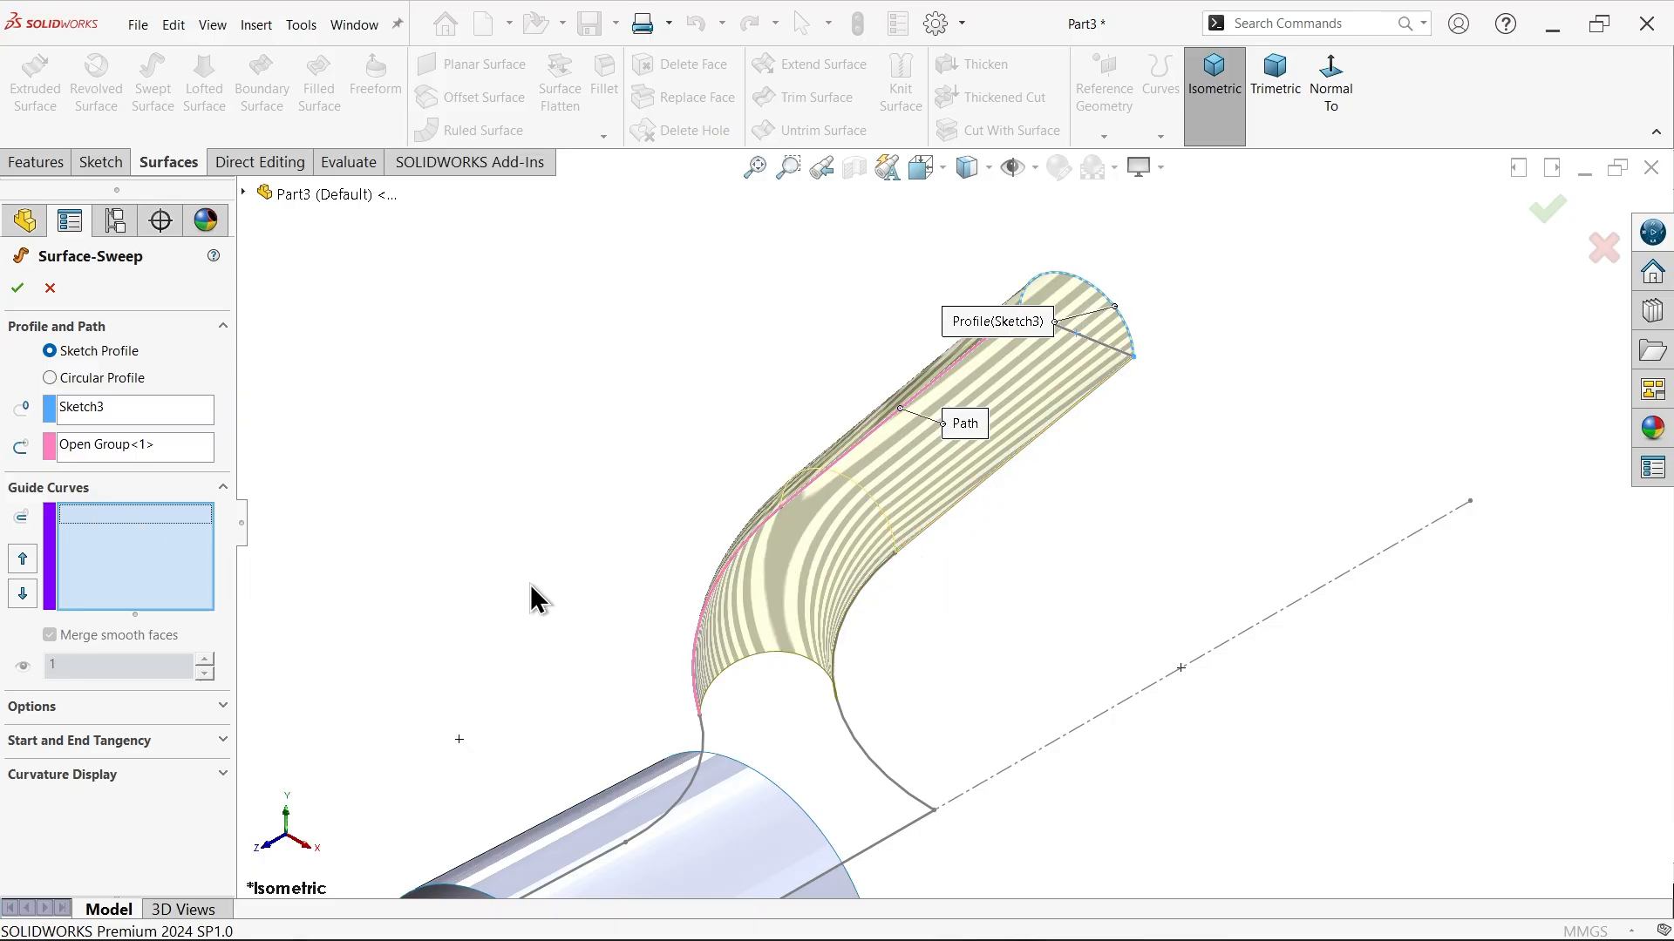
left_click(128, 555)
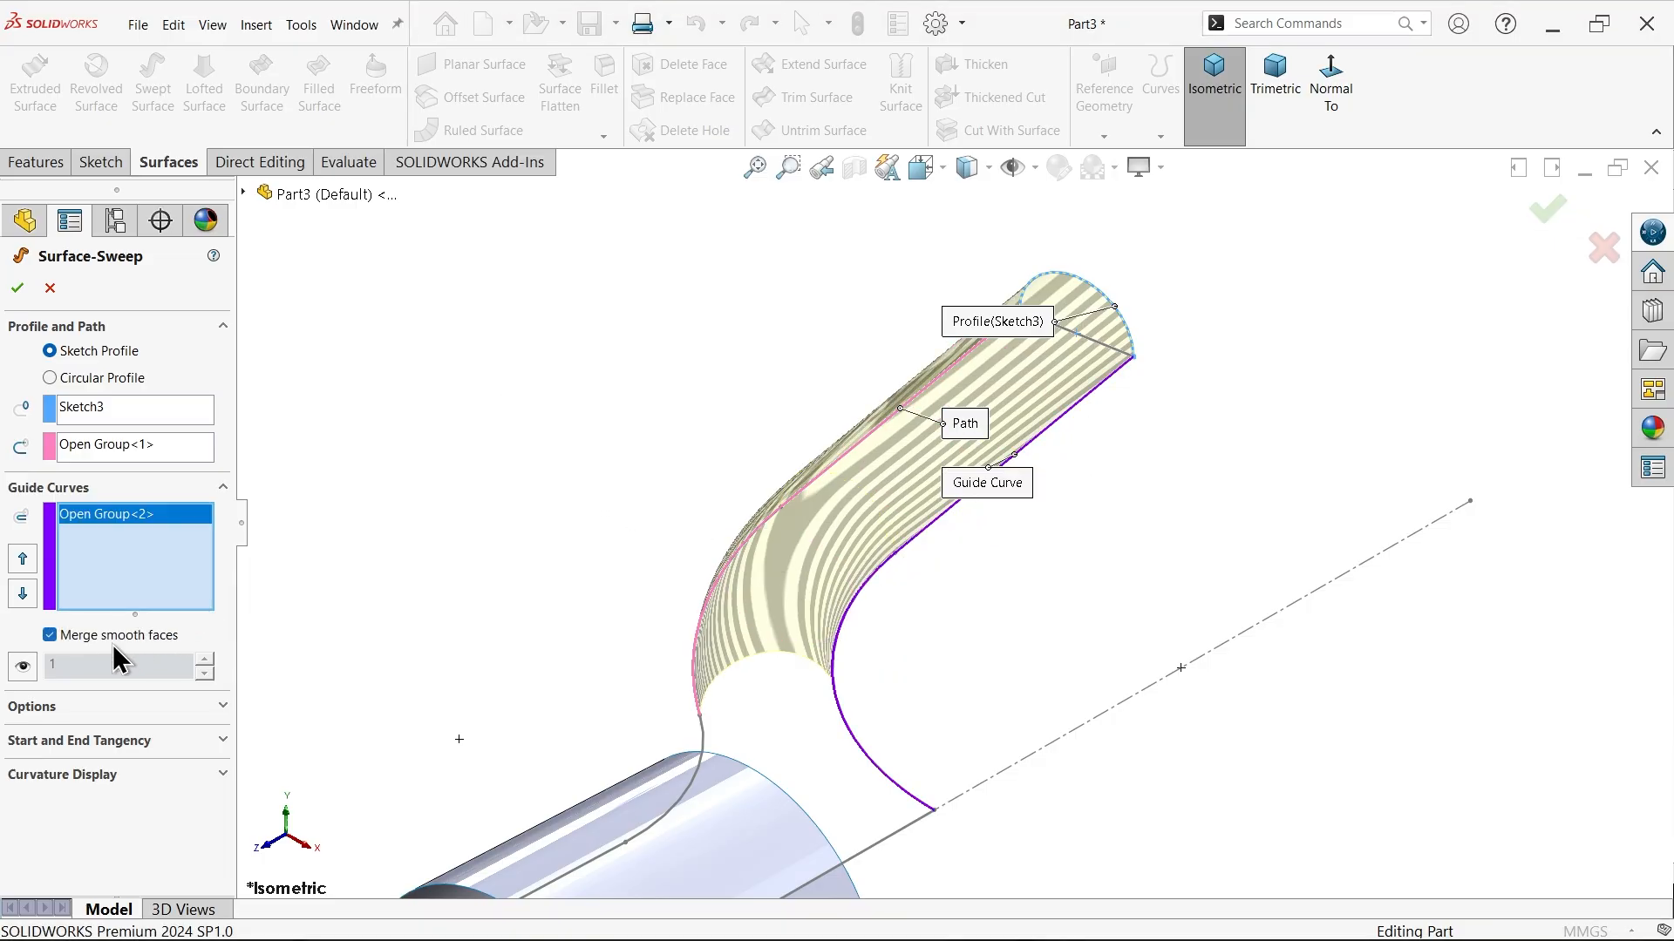
left_click(50, 633)
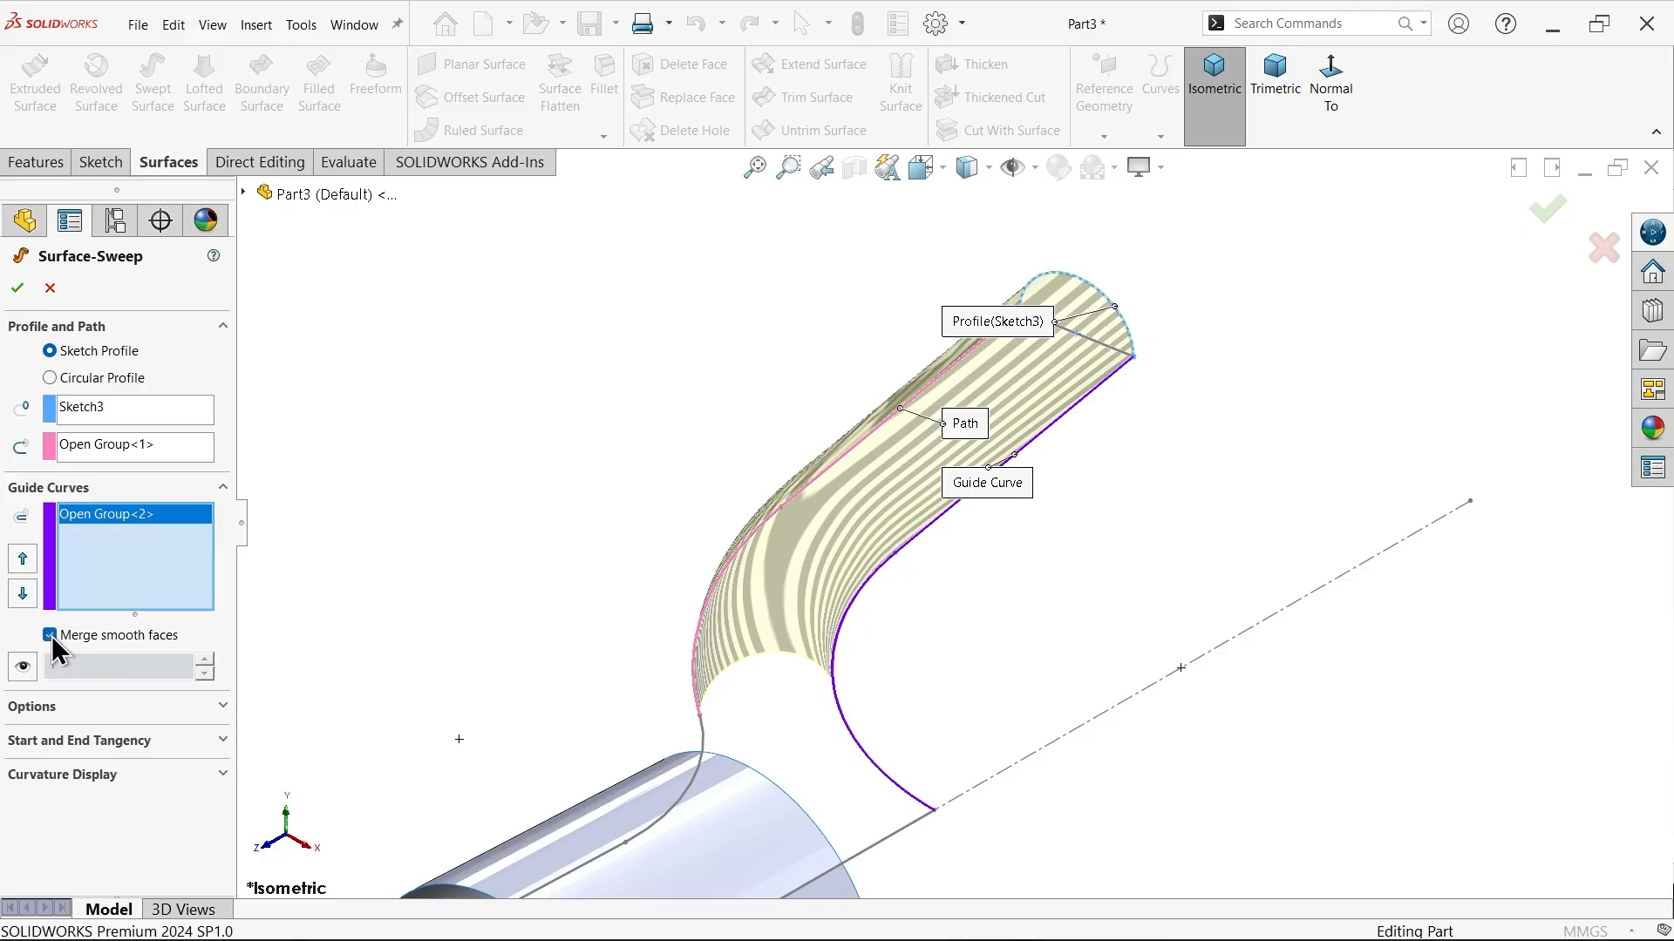
left_click(51, 636)
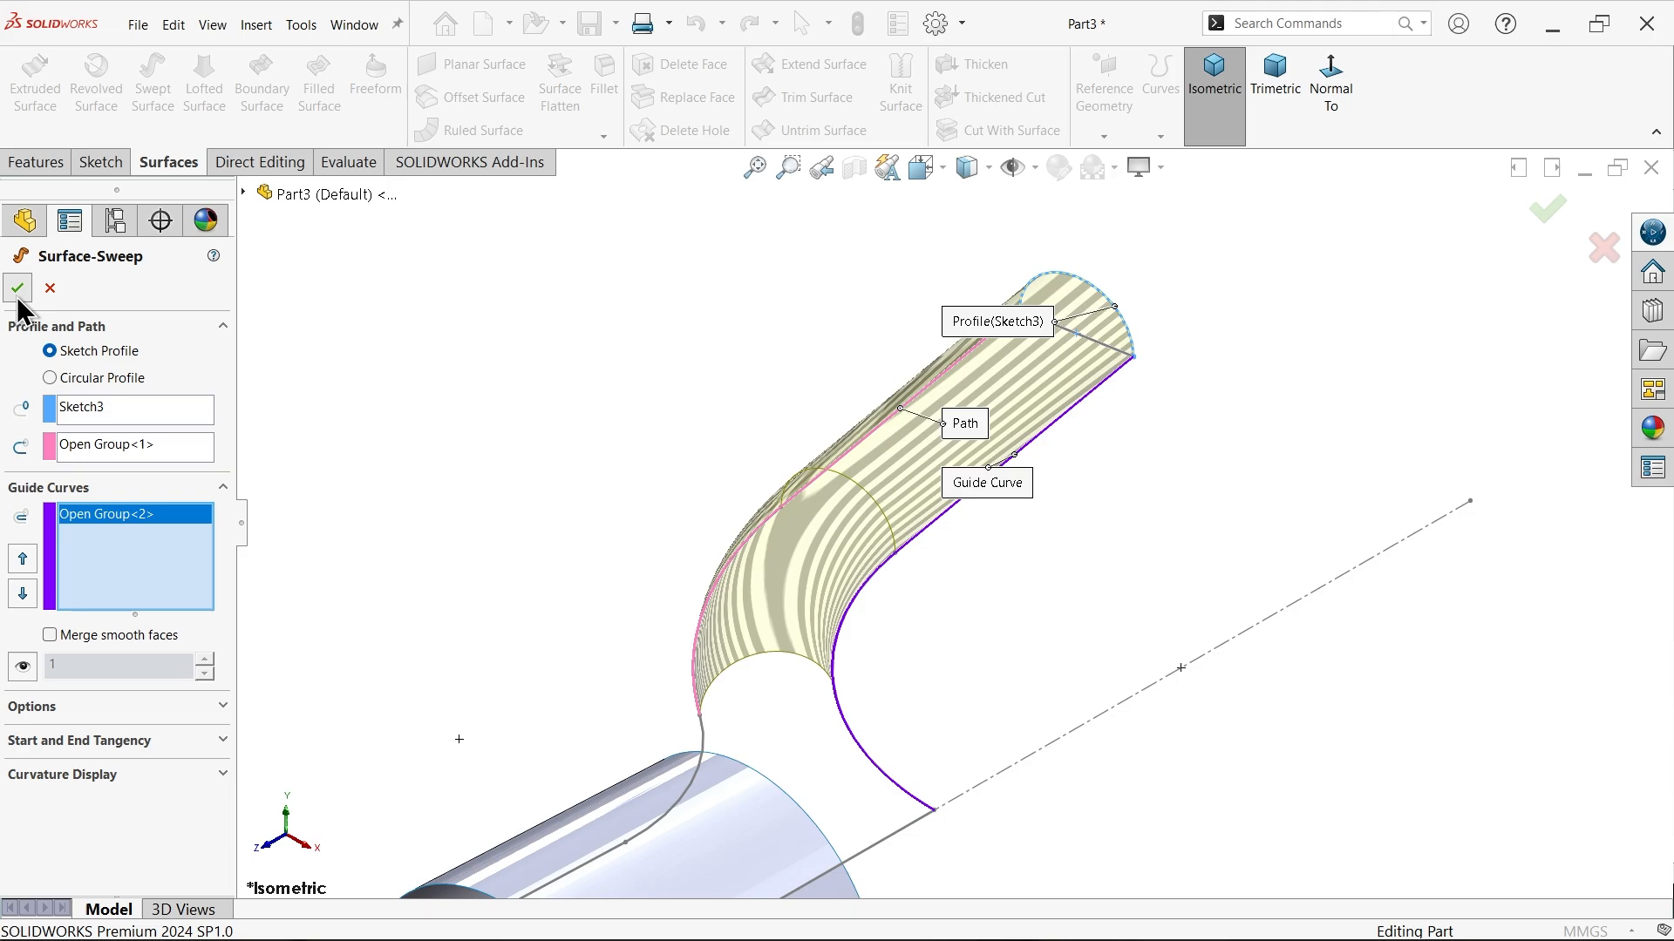
left_click(18, 288)
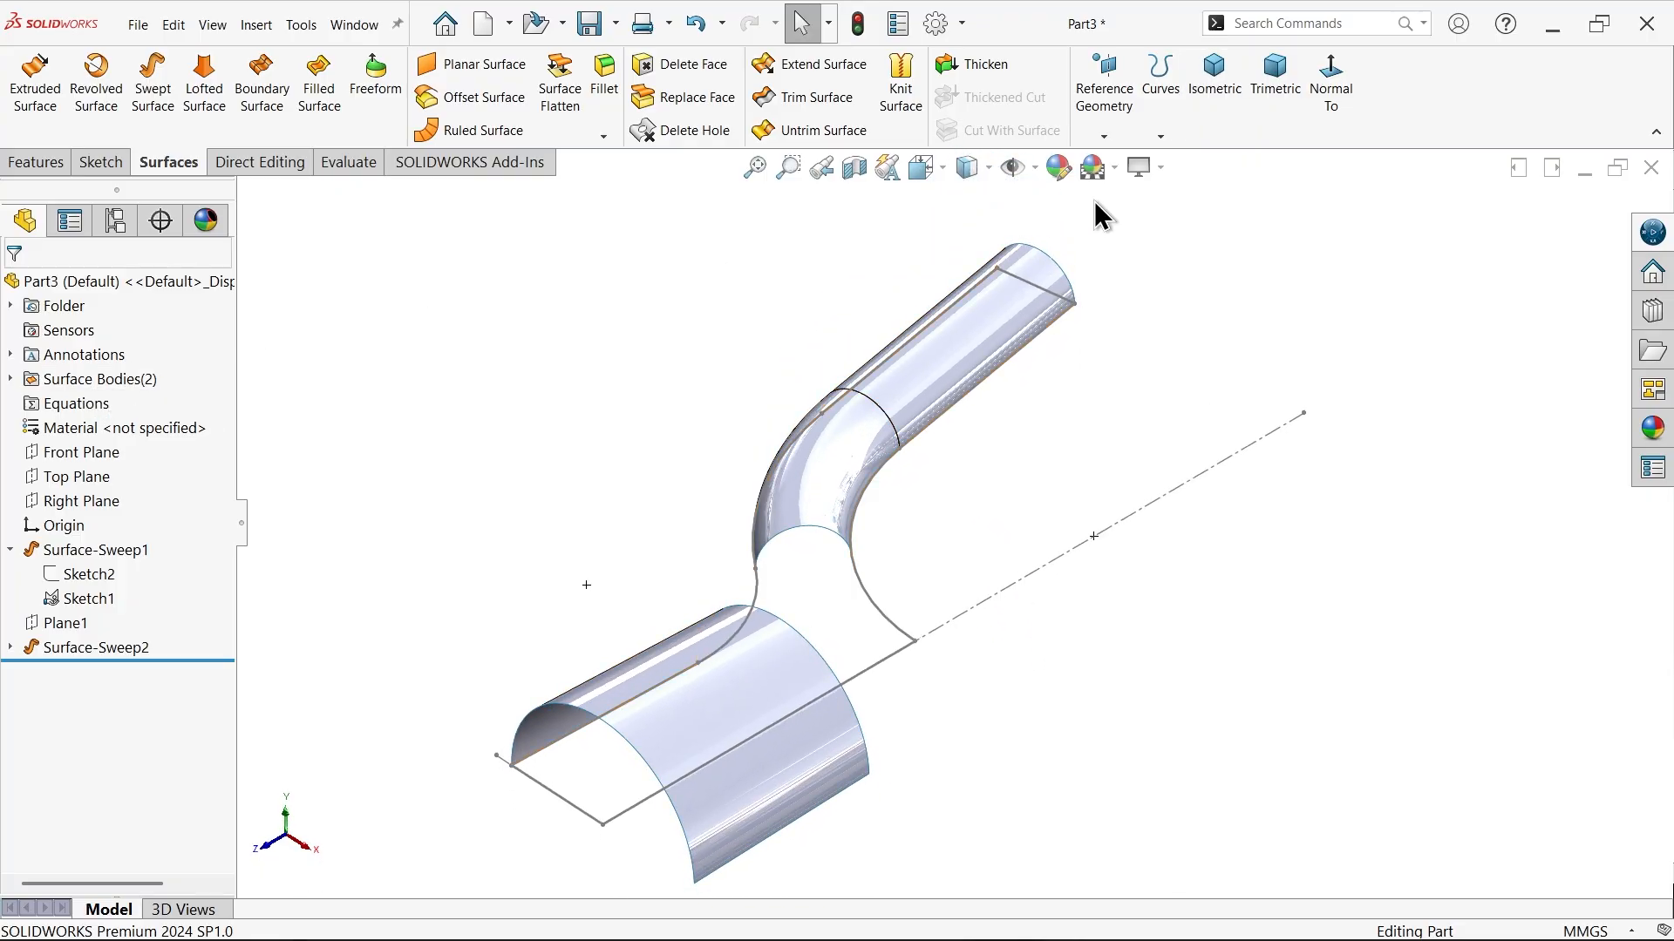
Apply a green colour appearance to both swept surface bodies
left_click(1056, 166)
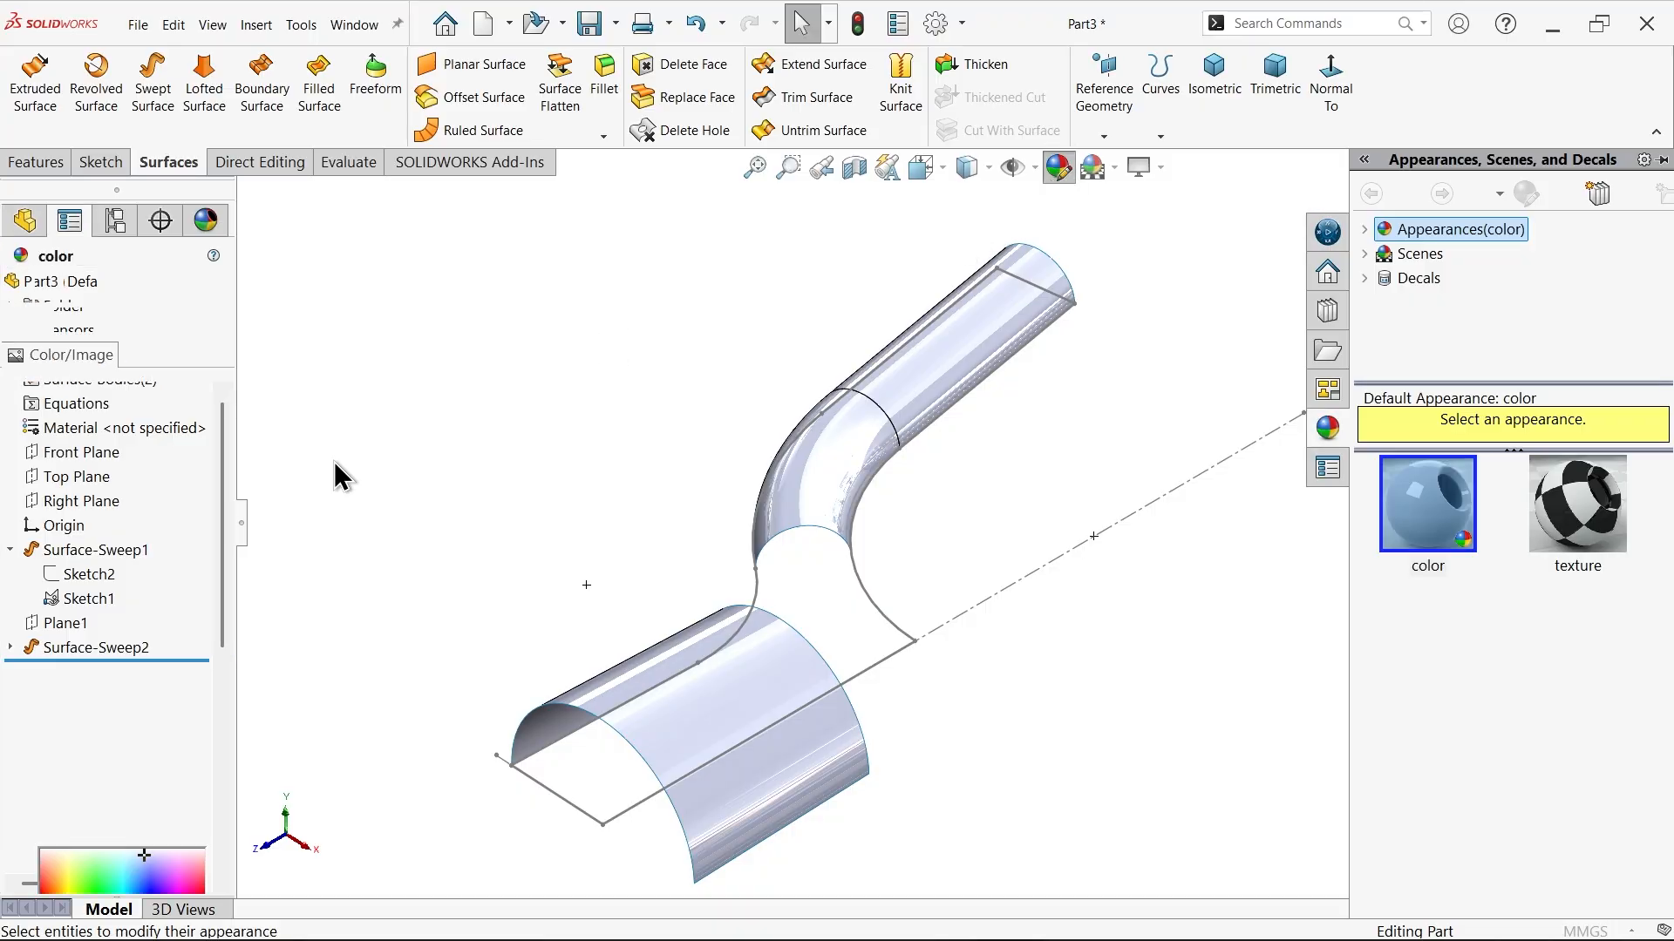
left_click(100, 788)
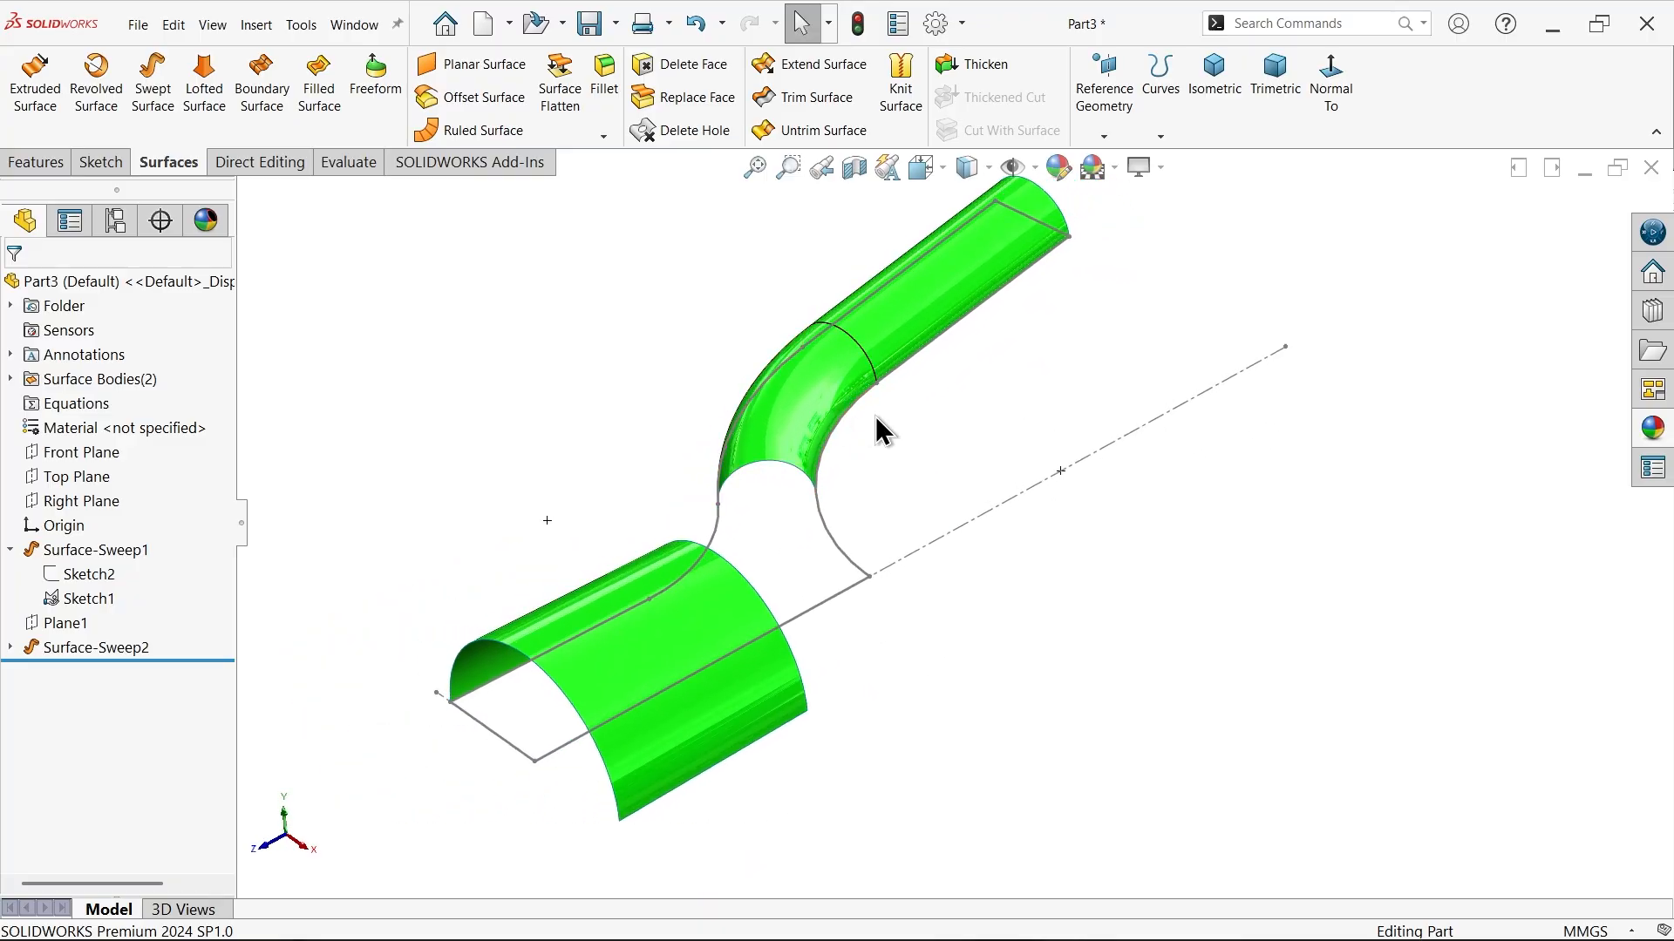
left_click(76, 476)
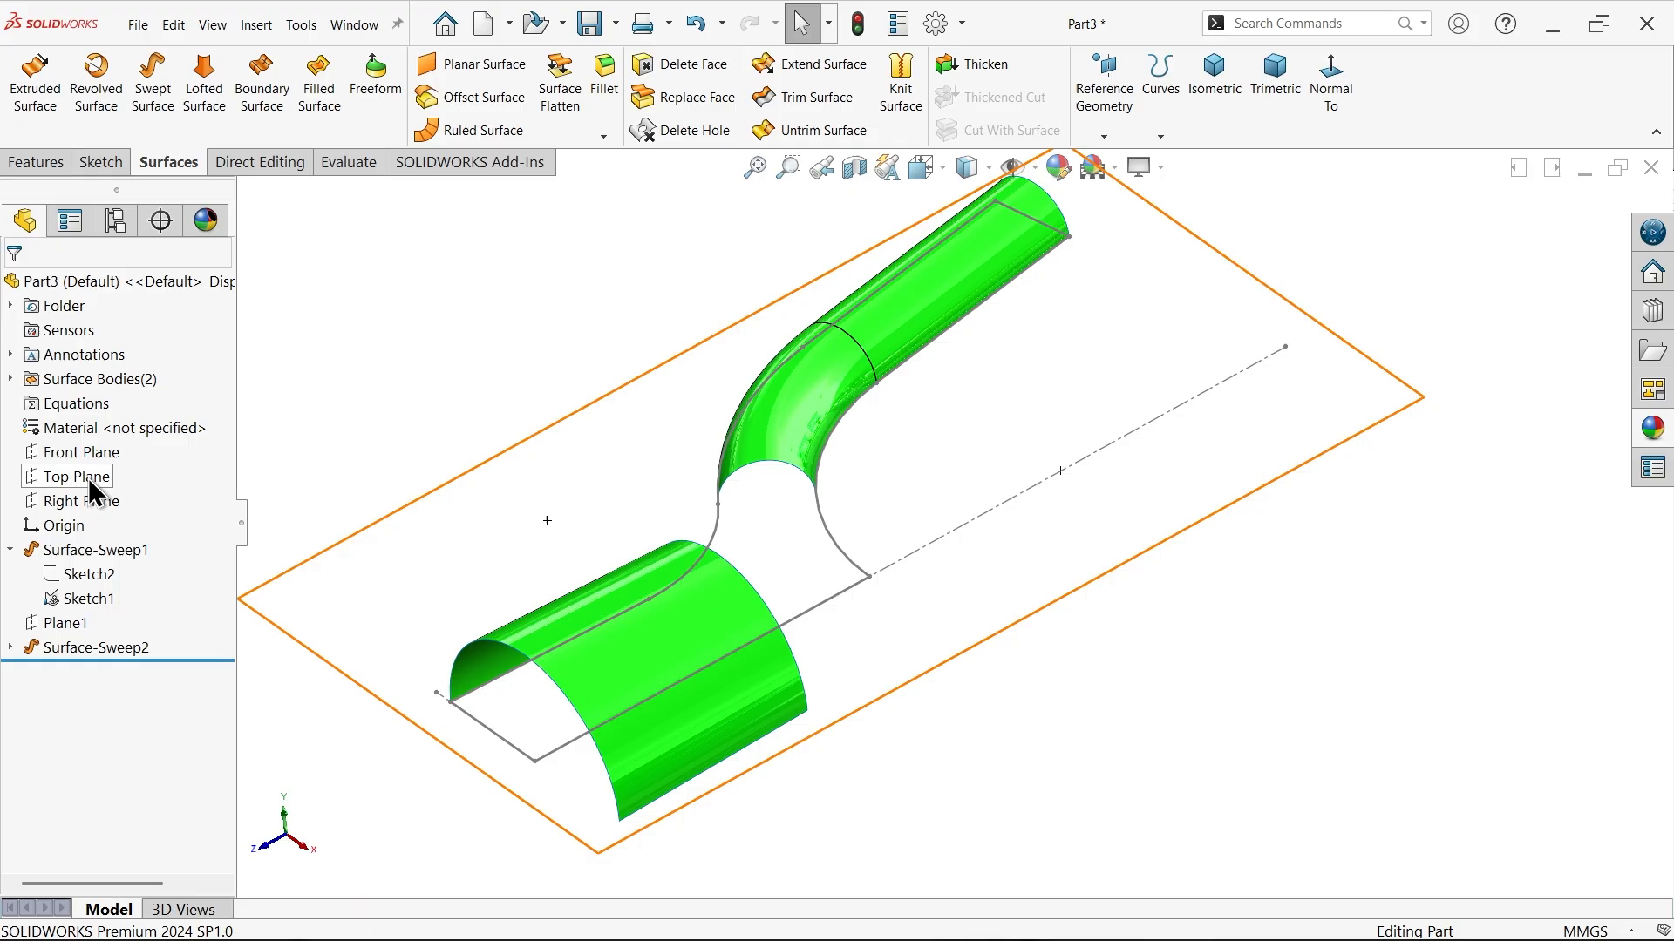
Mirror the green upper leg across the Right Plane, then select the Top Plane
left_click(78, 500)
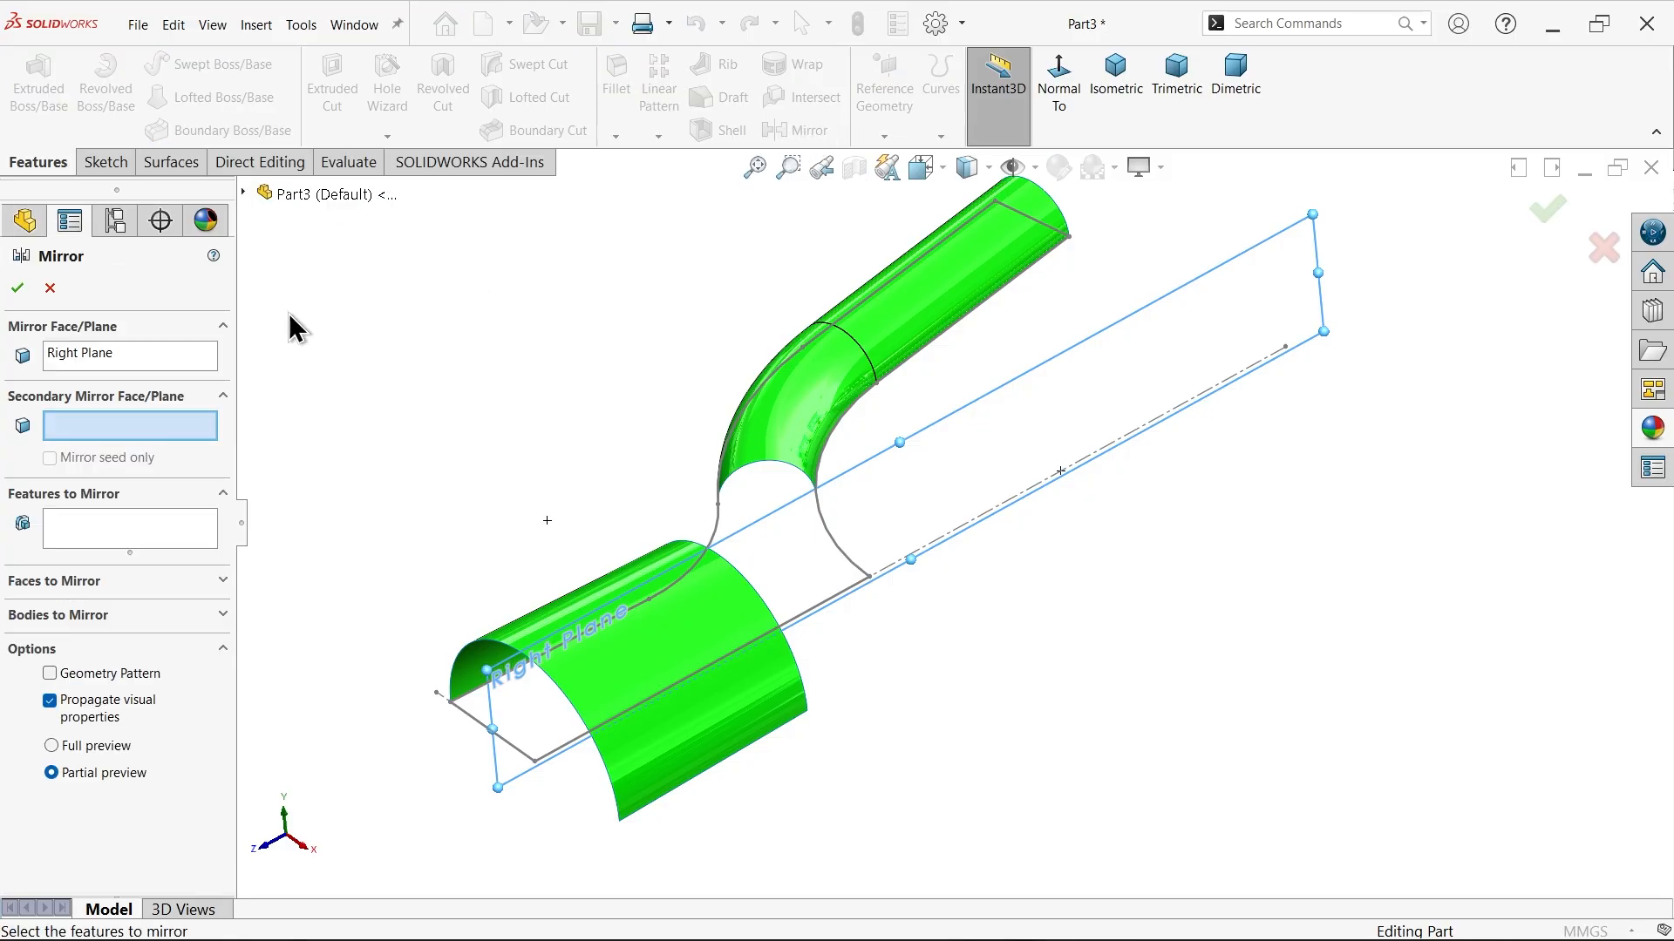
mouse_move(75, 629)
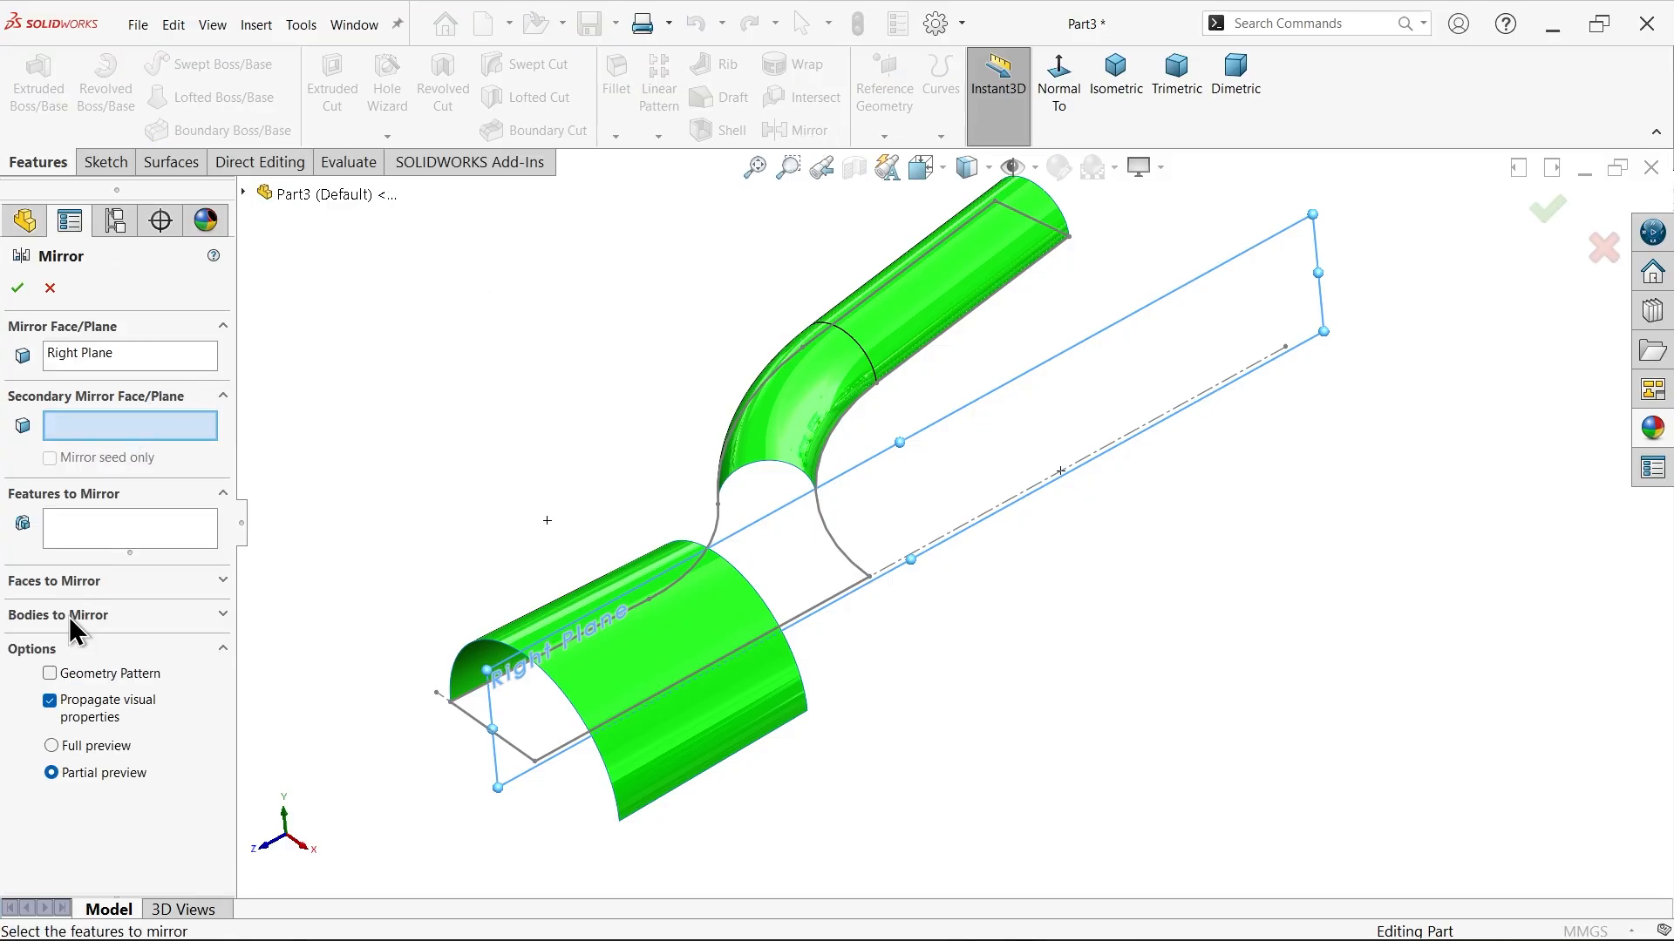
left_click(854, 384)
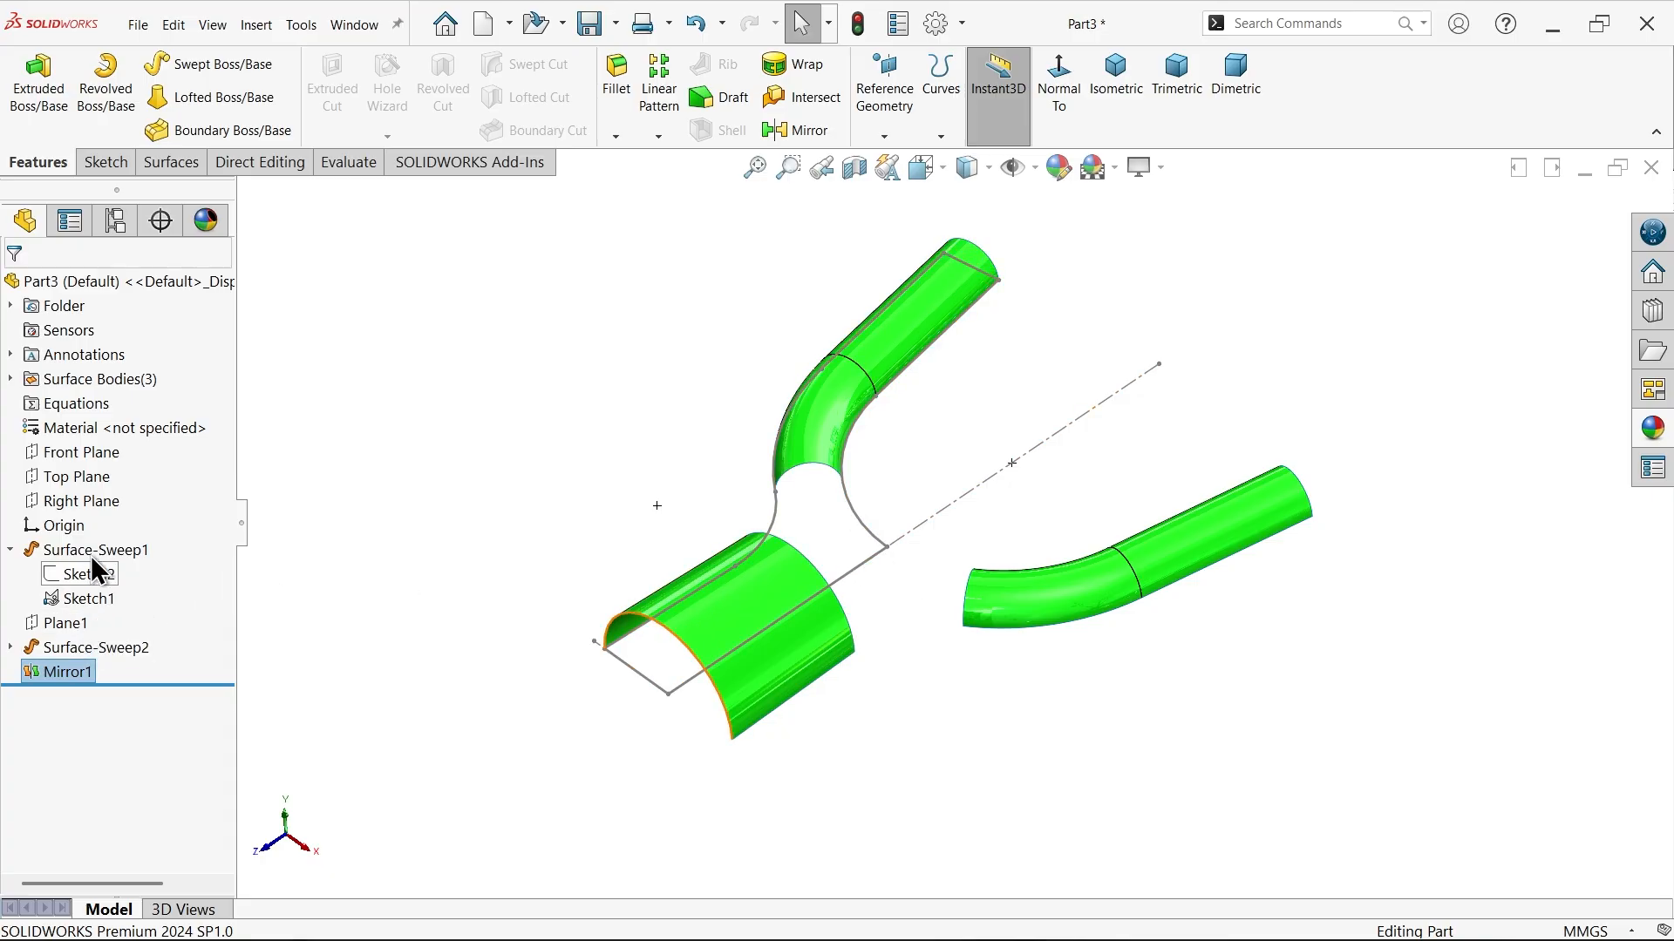
left_click(77, 476)
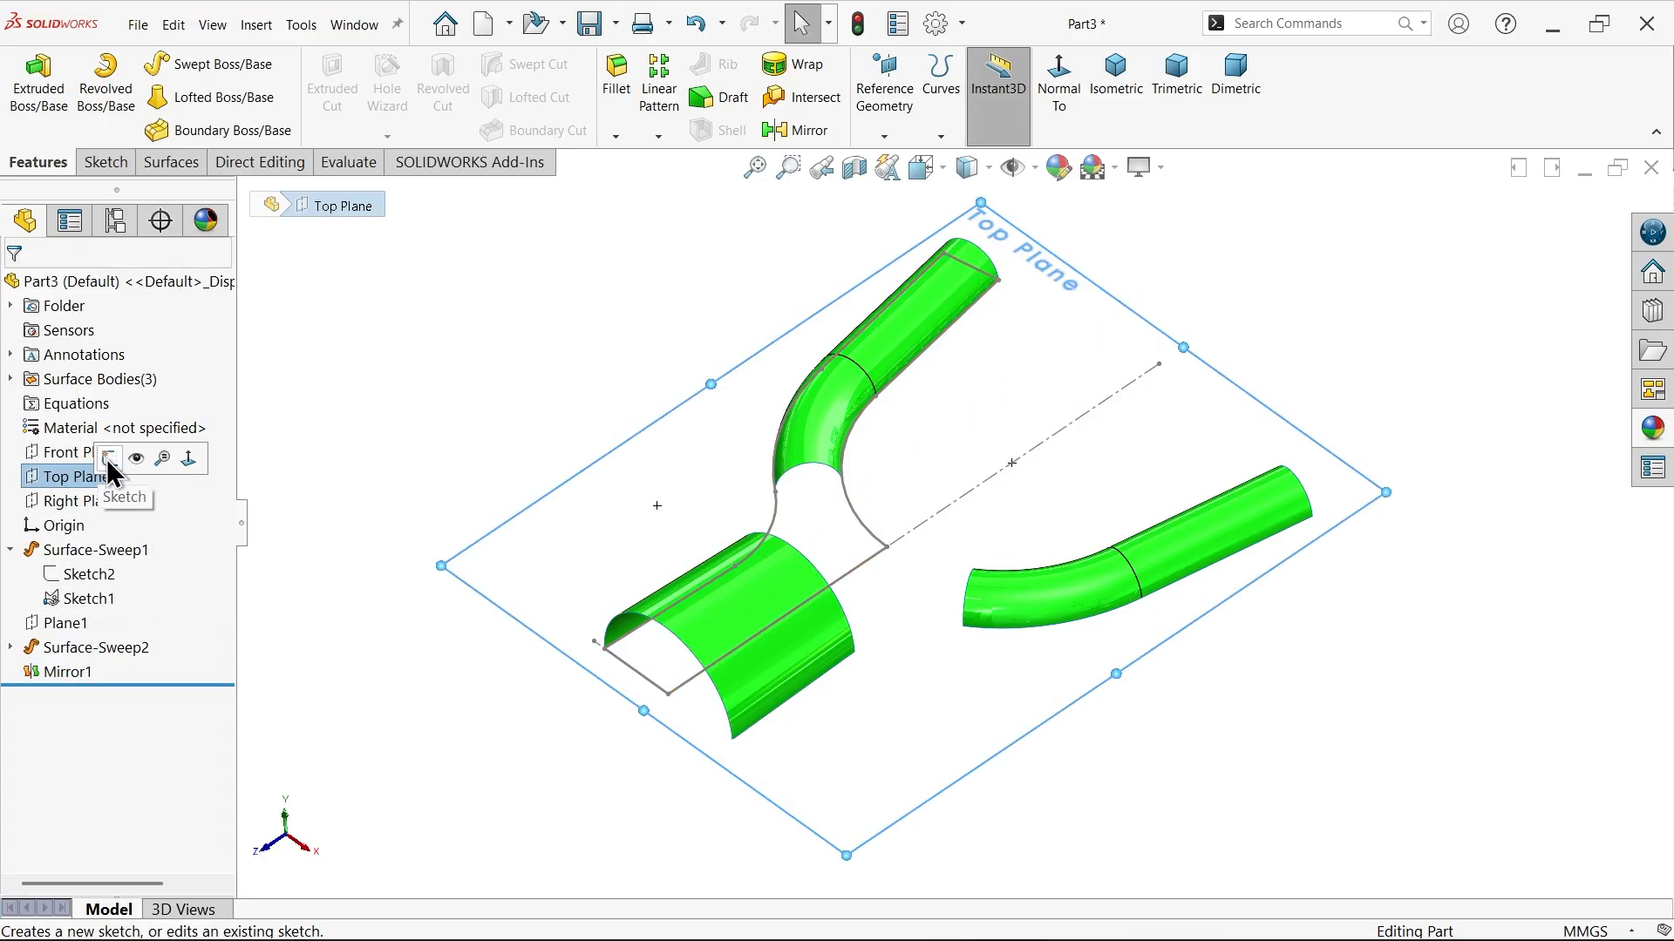
On the Top Plane, convert the right branch end edge and left branch curves into sketch entities
left_click(105, 460)
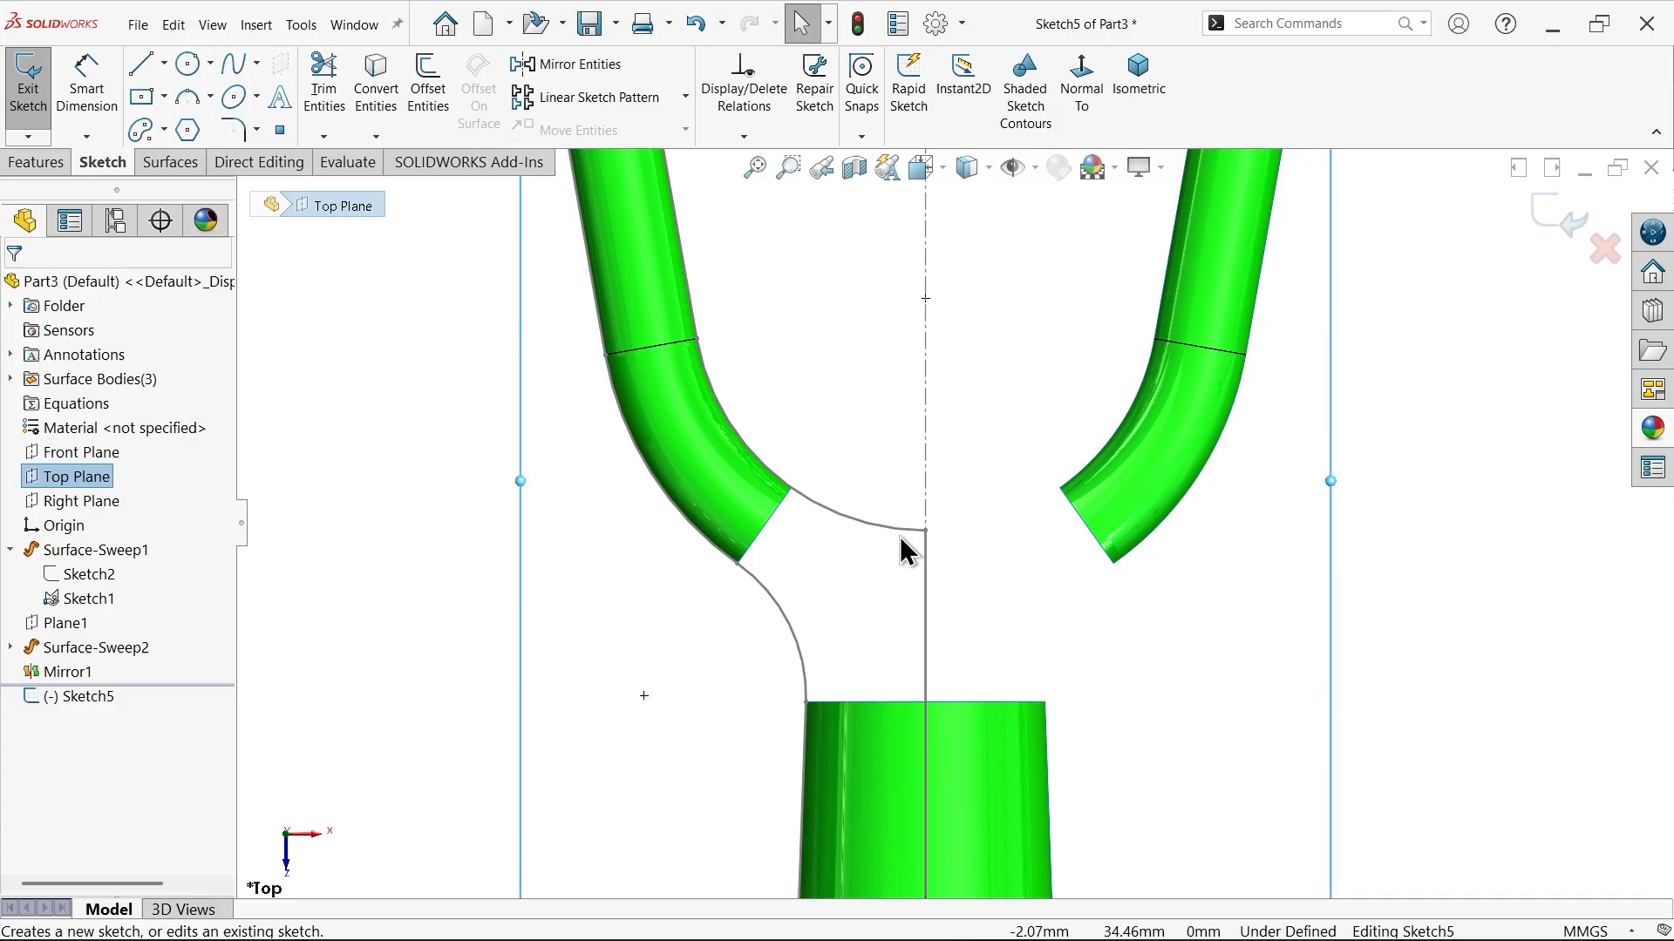
mouse_move(891, 562)
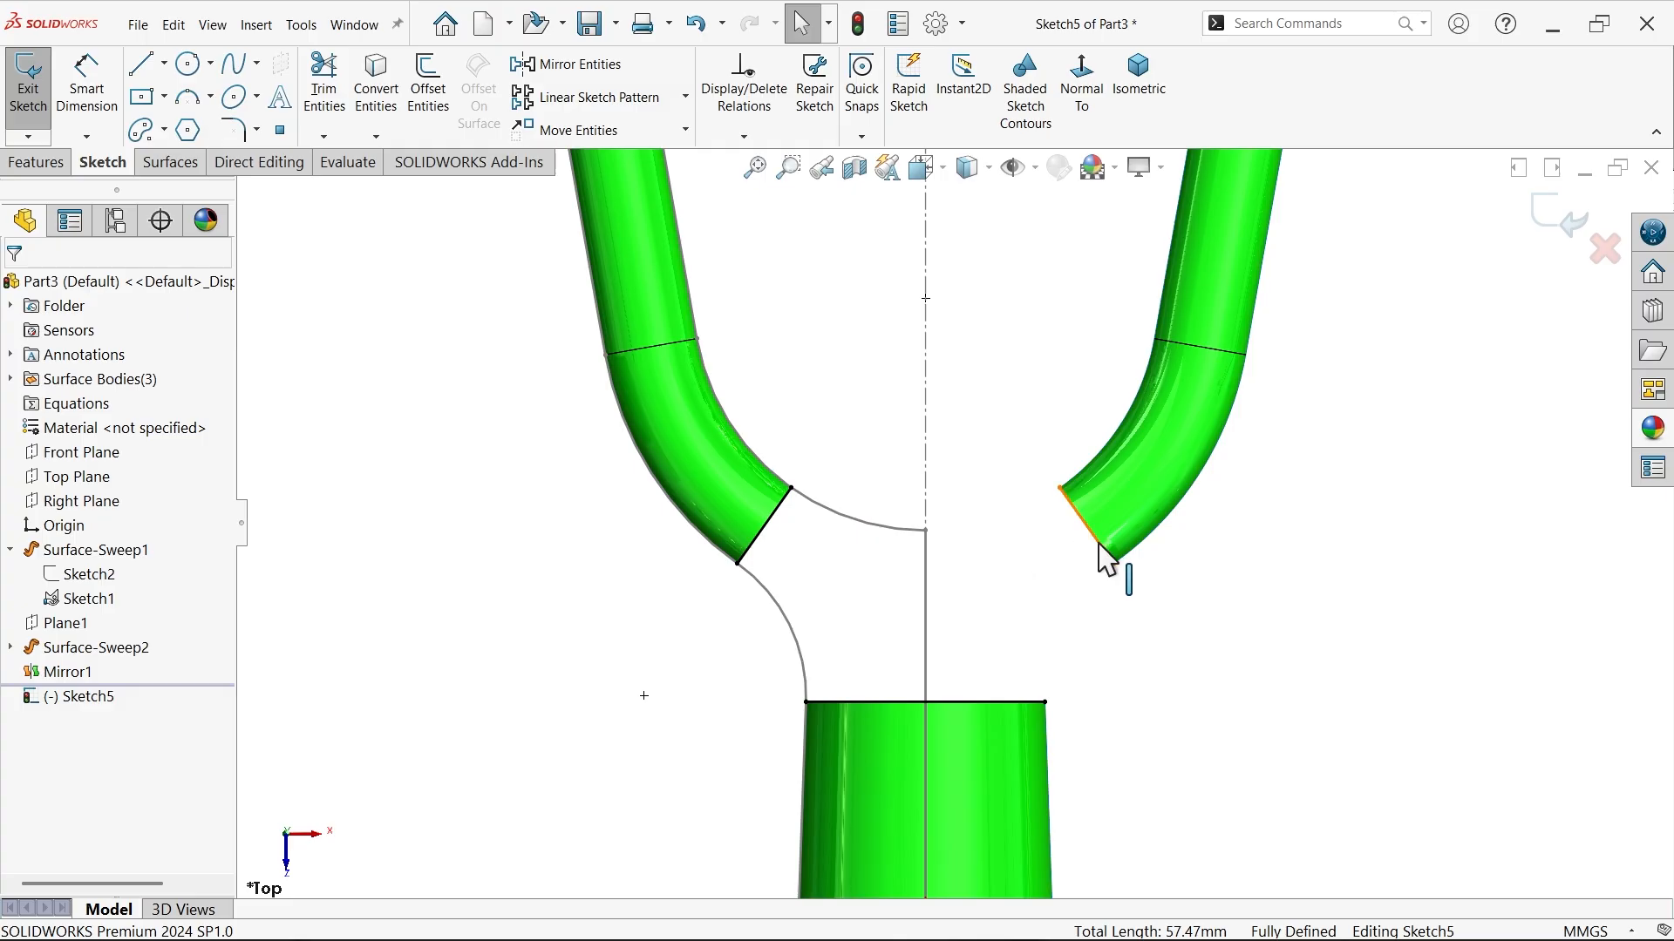
left_click(1089, 523)
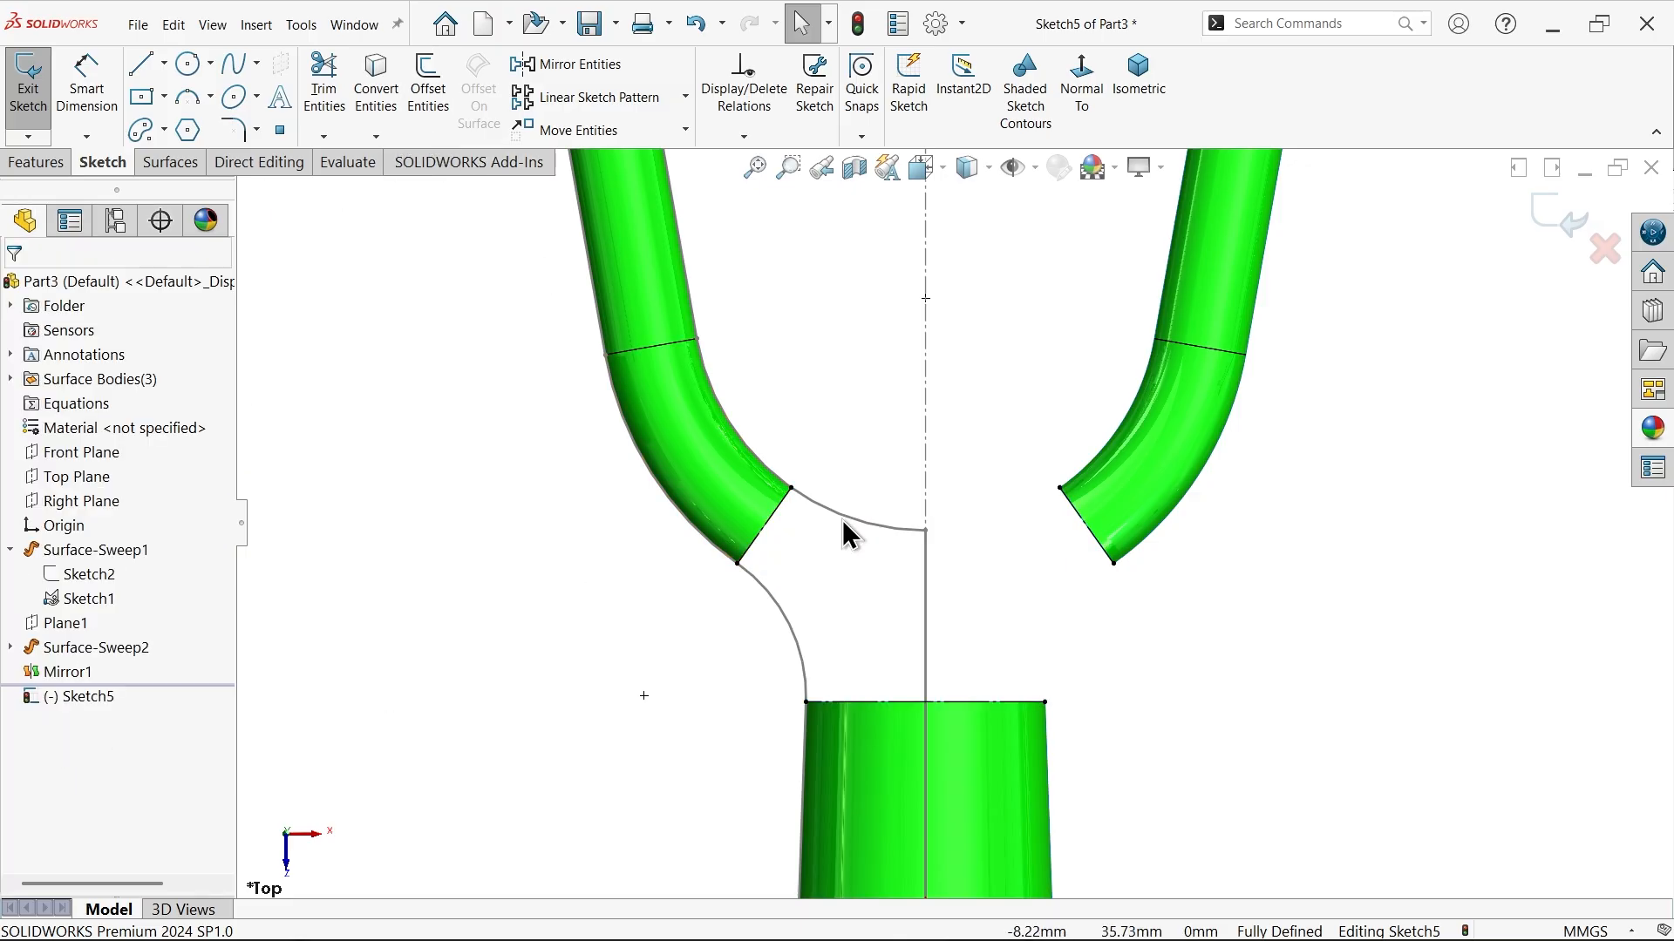
left_click(843, 528)
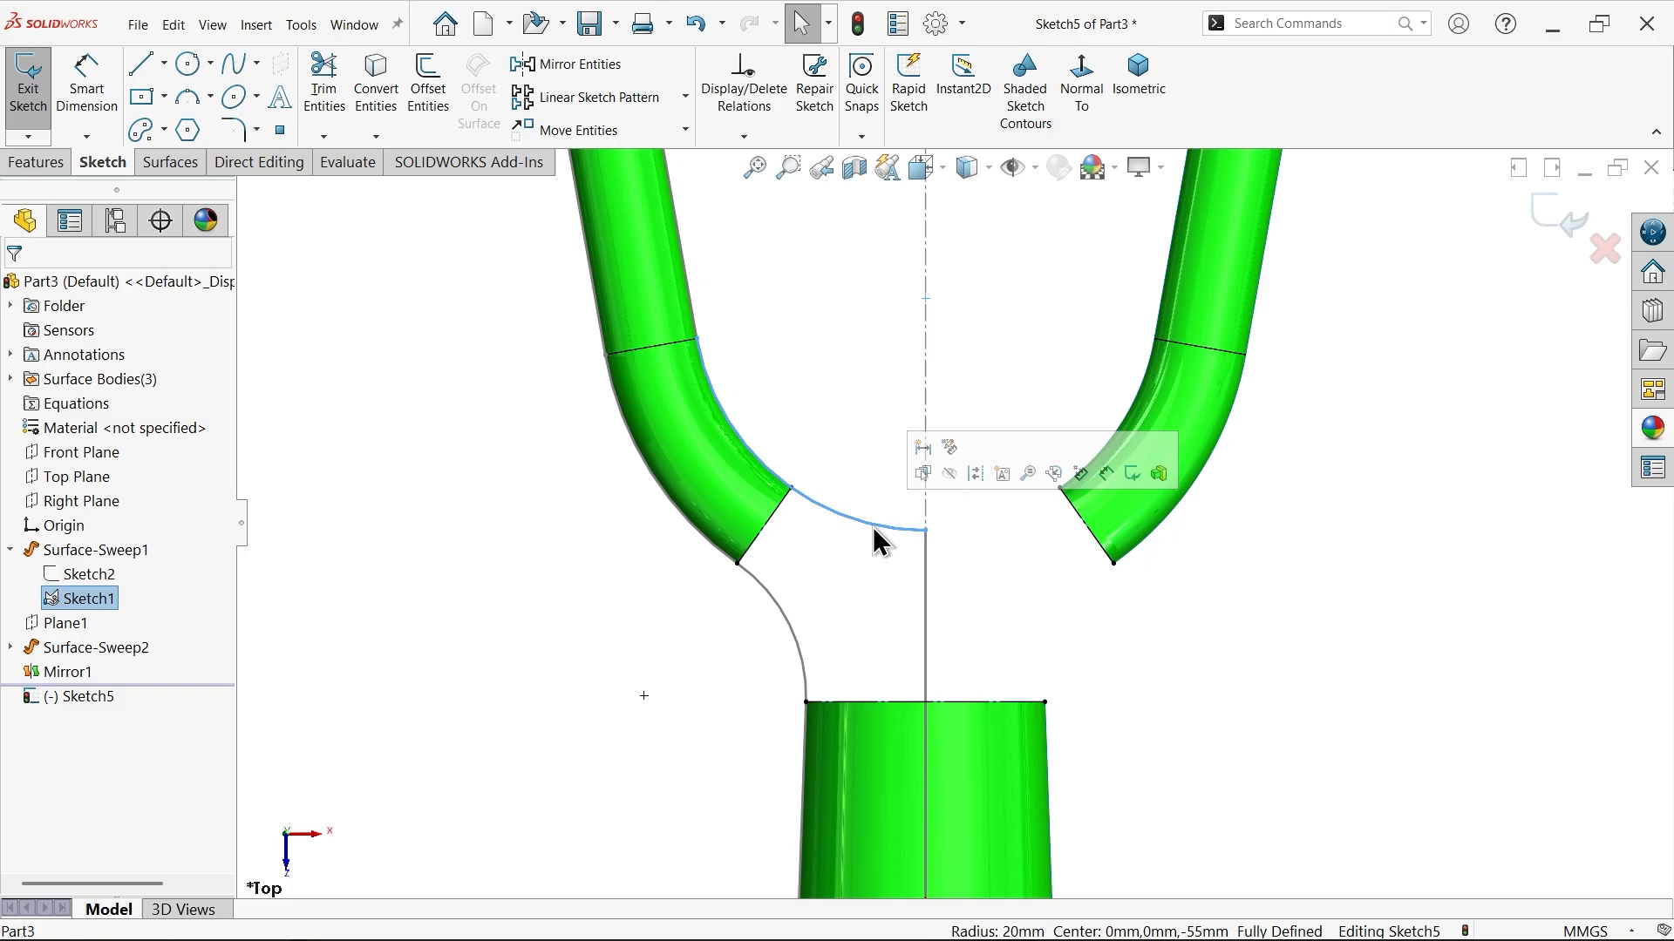
left_click(795, 641)
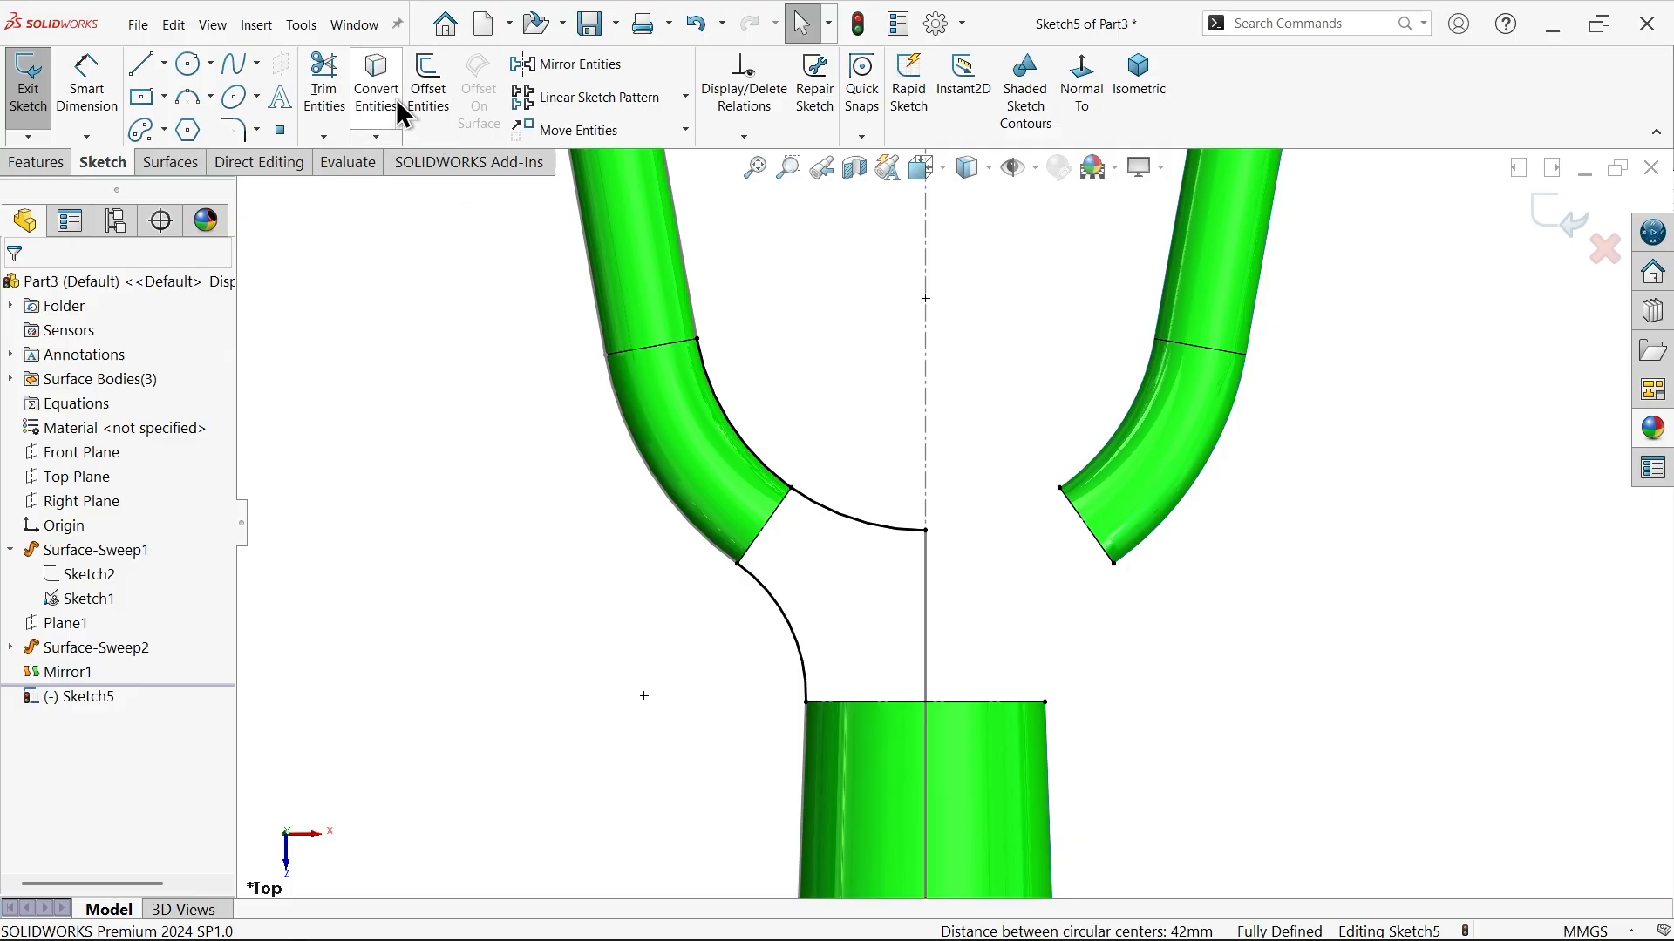
left_click(323, 84)
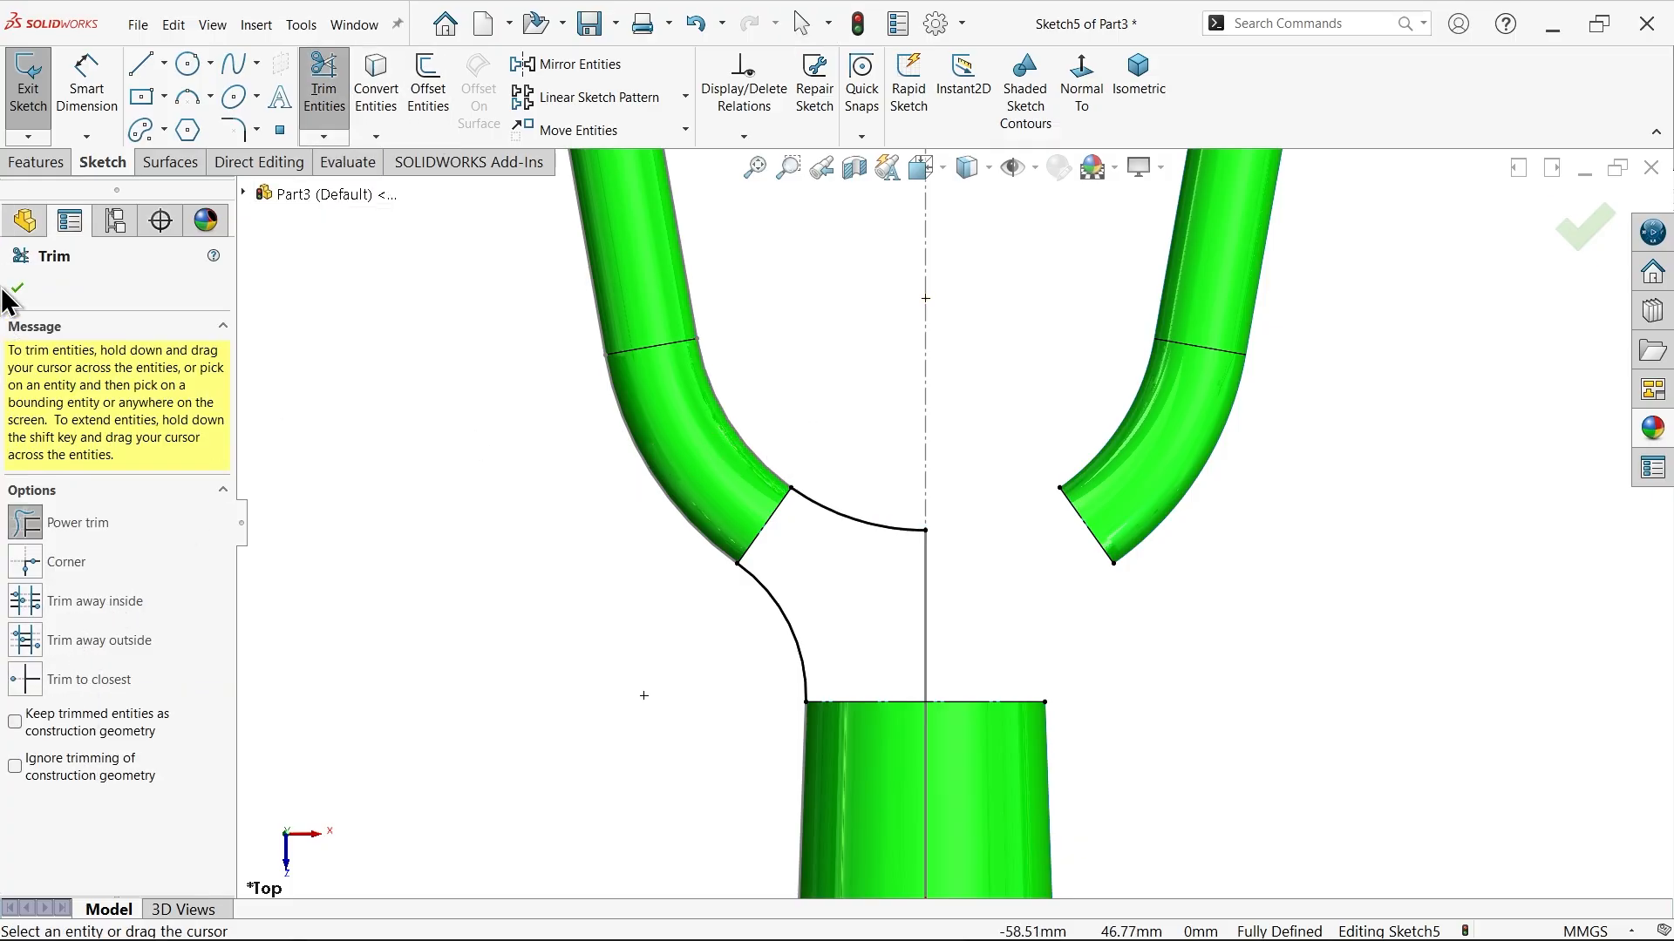
Trim the projected curves and join the two branches with an R20 arc
left_click(13, 272)
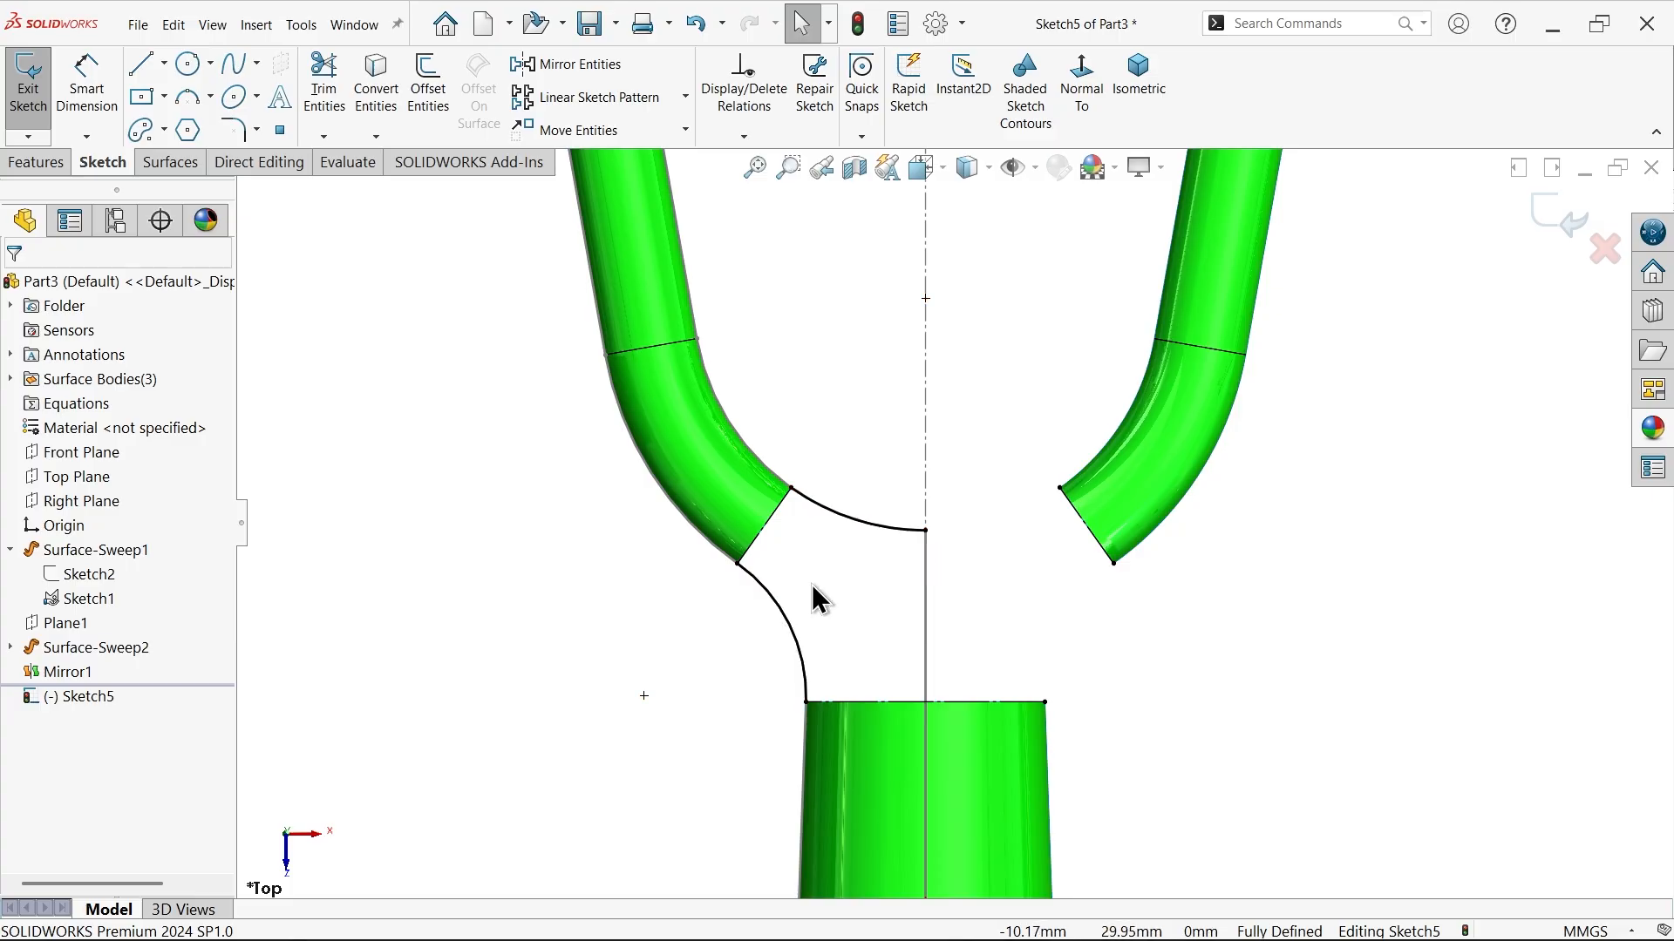
mouse_move(886, 556)
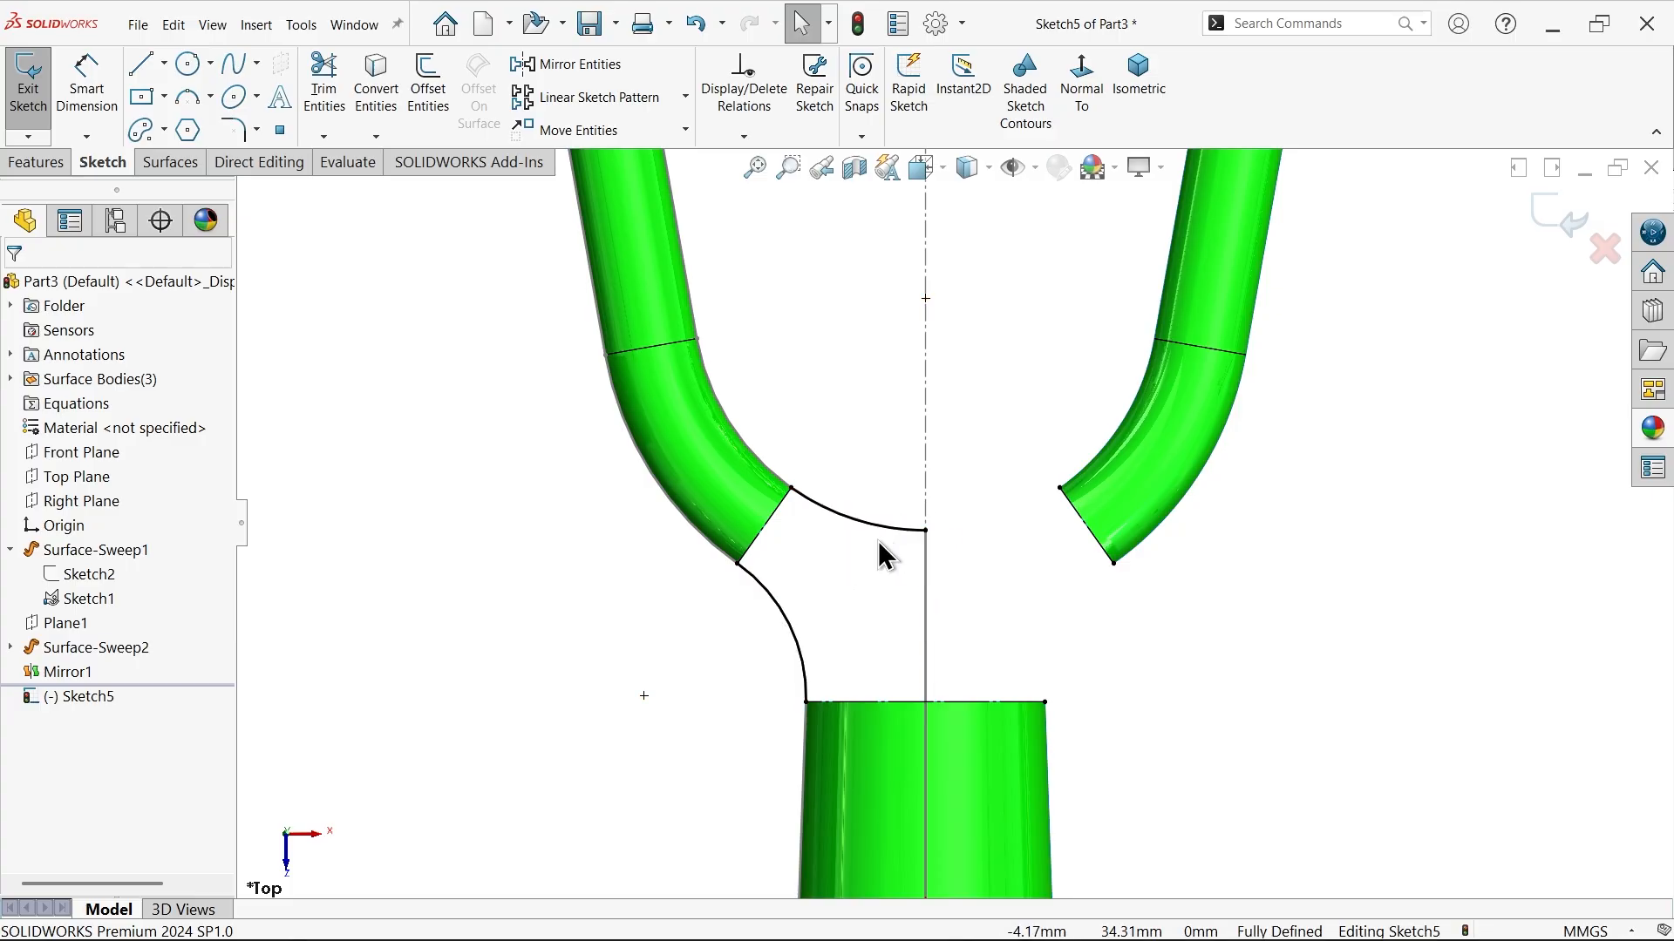
mouse_move(894, 553)
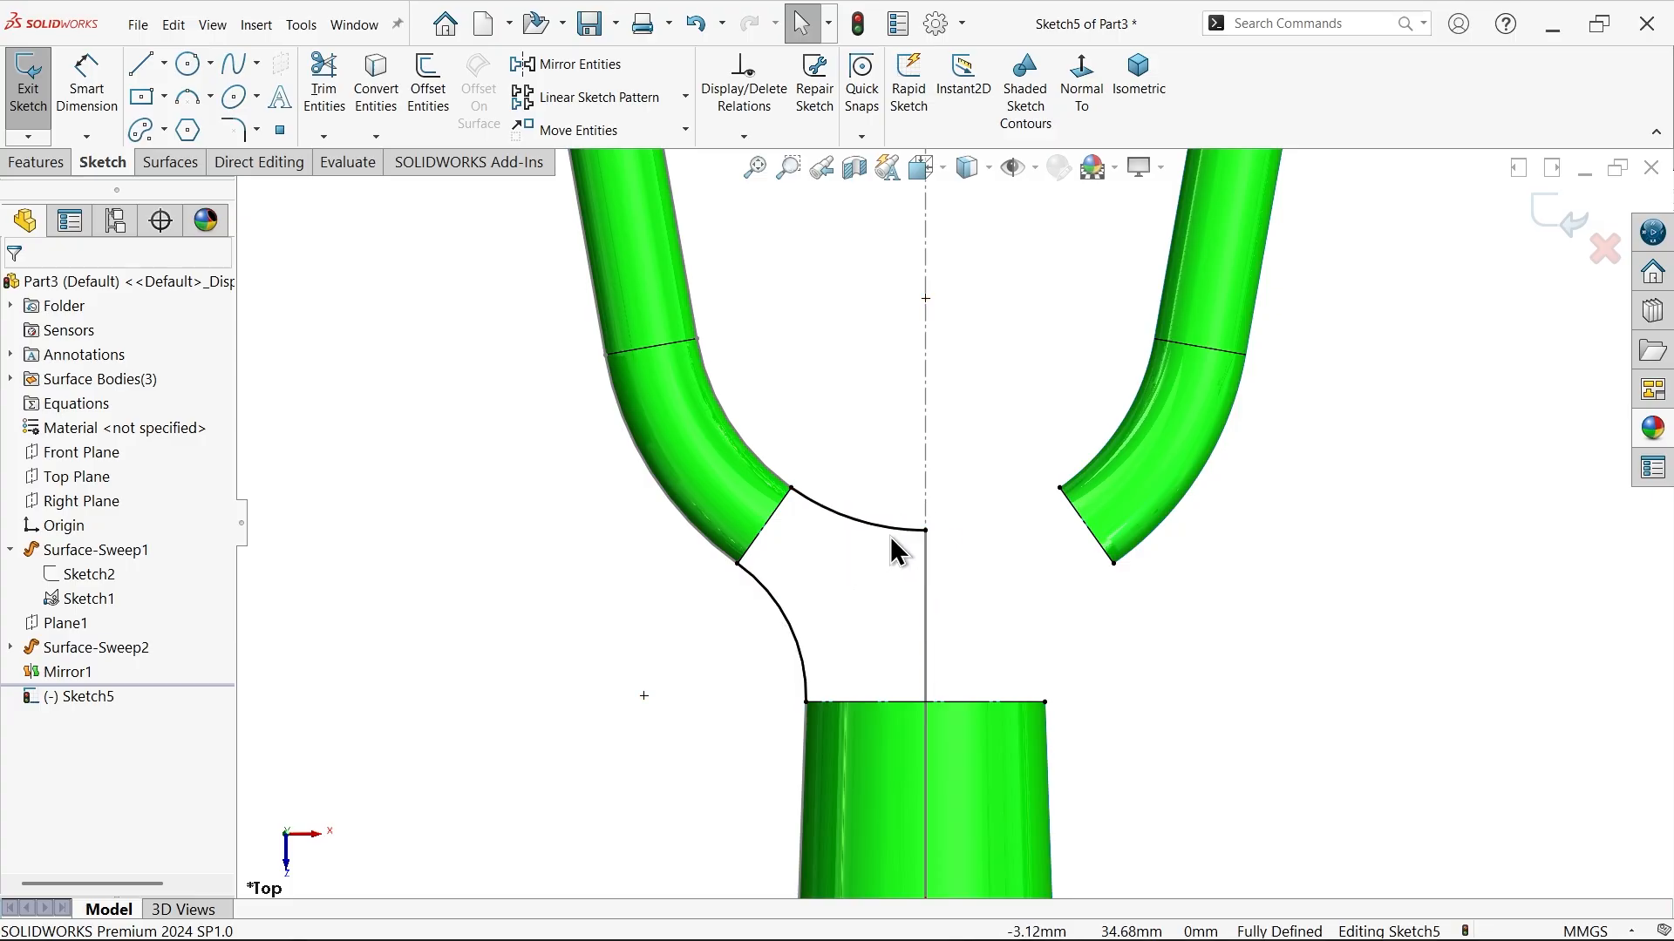
mouse_move(897, 518)
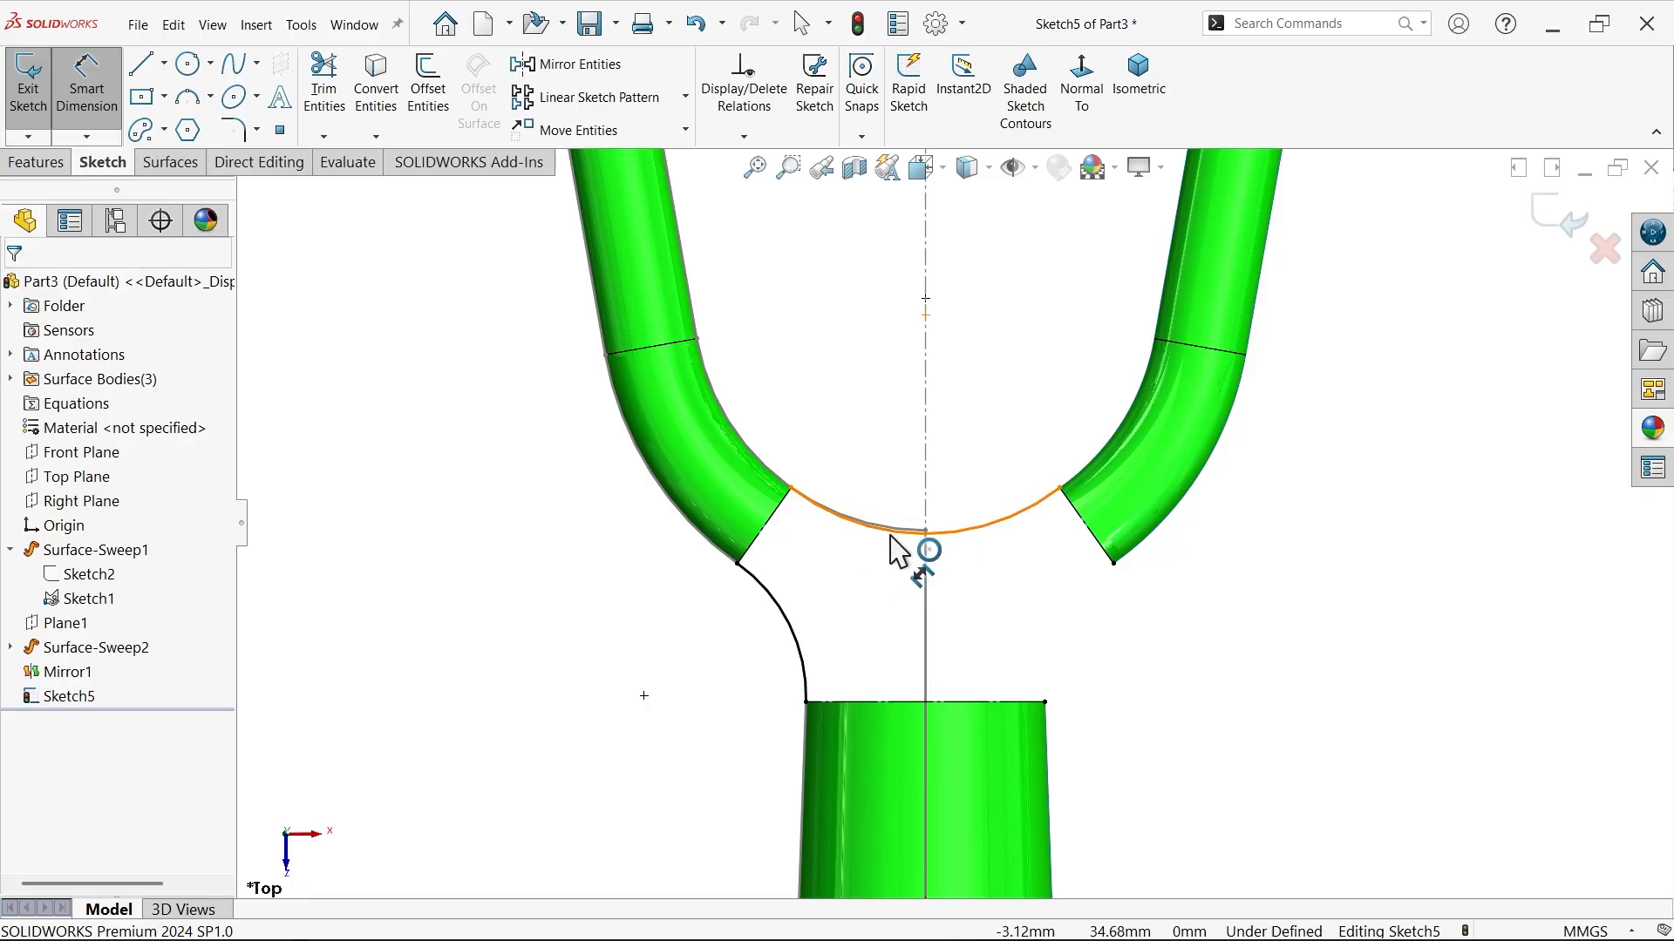
left_click(927, 533)
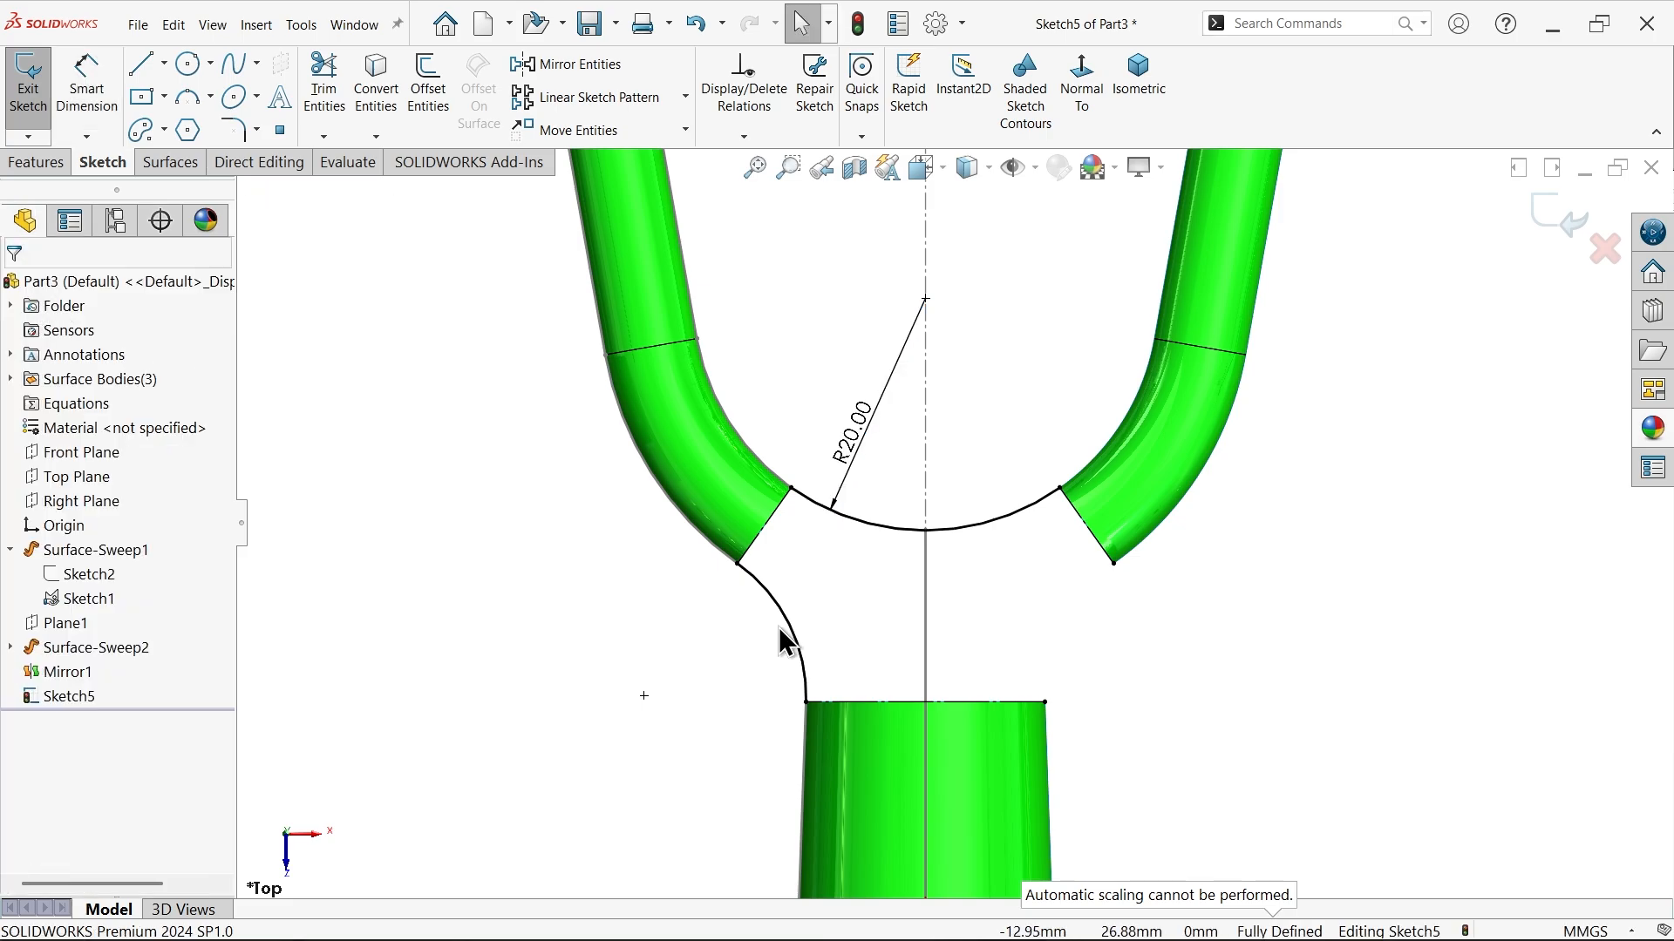
left_click(566, 64)
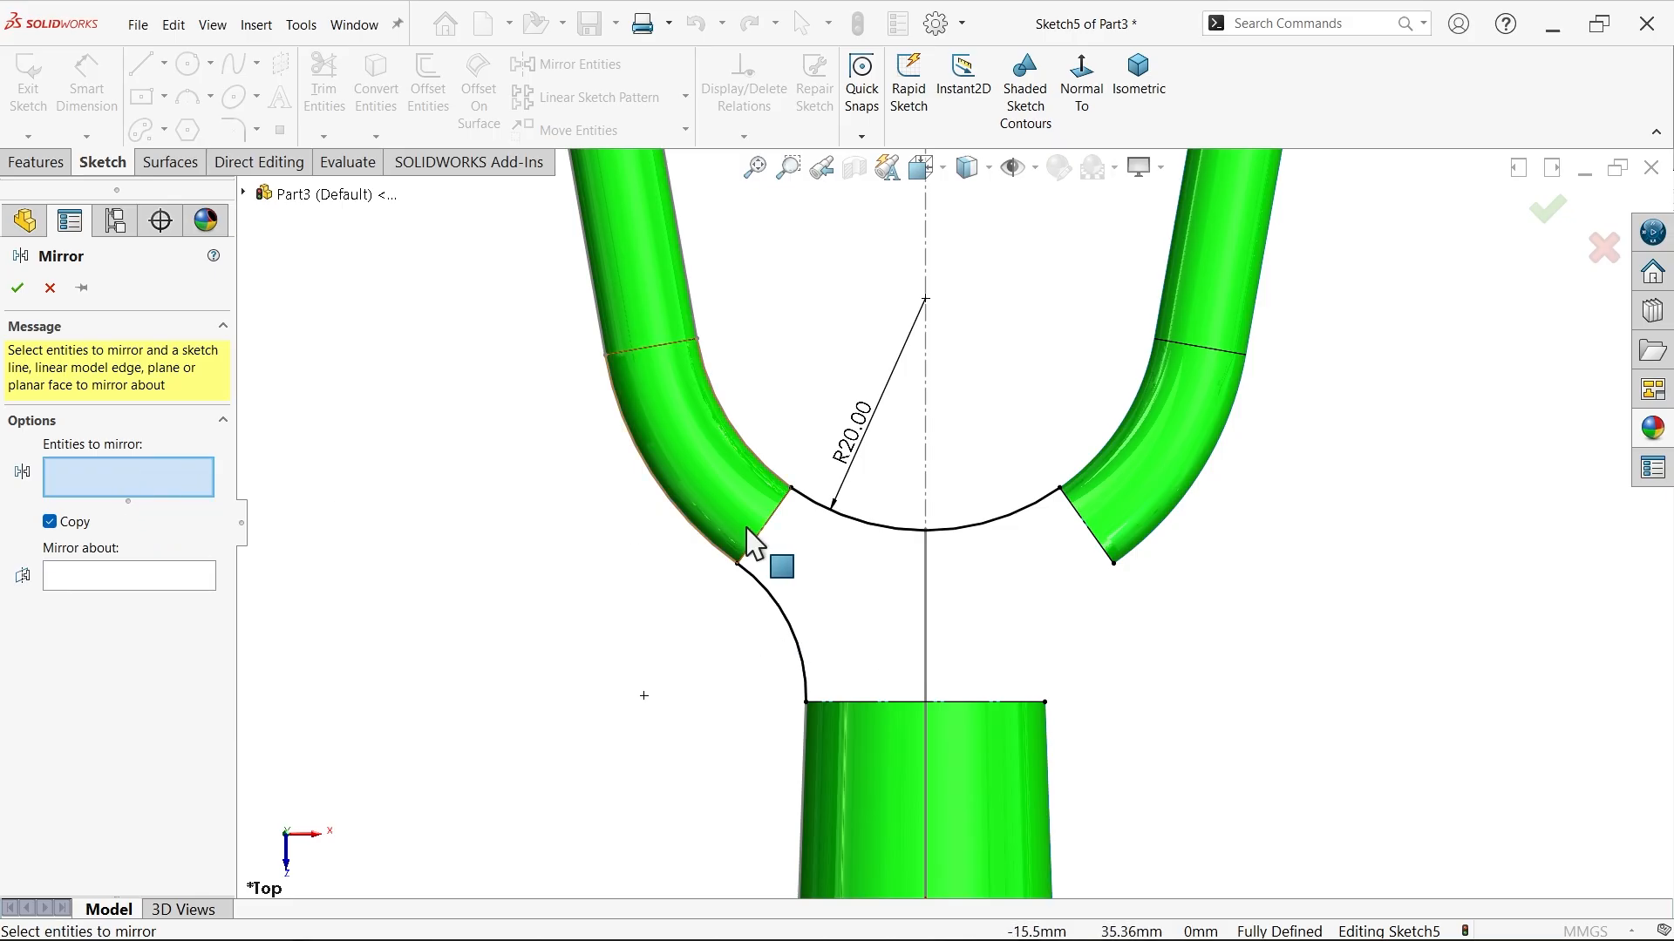
Draw a vertical construction centreline through the origin and mirror the left side curve across it
left_click(163, 64)
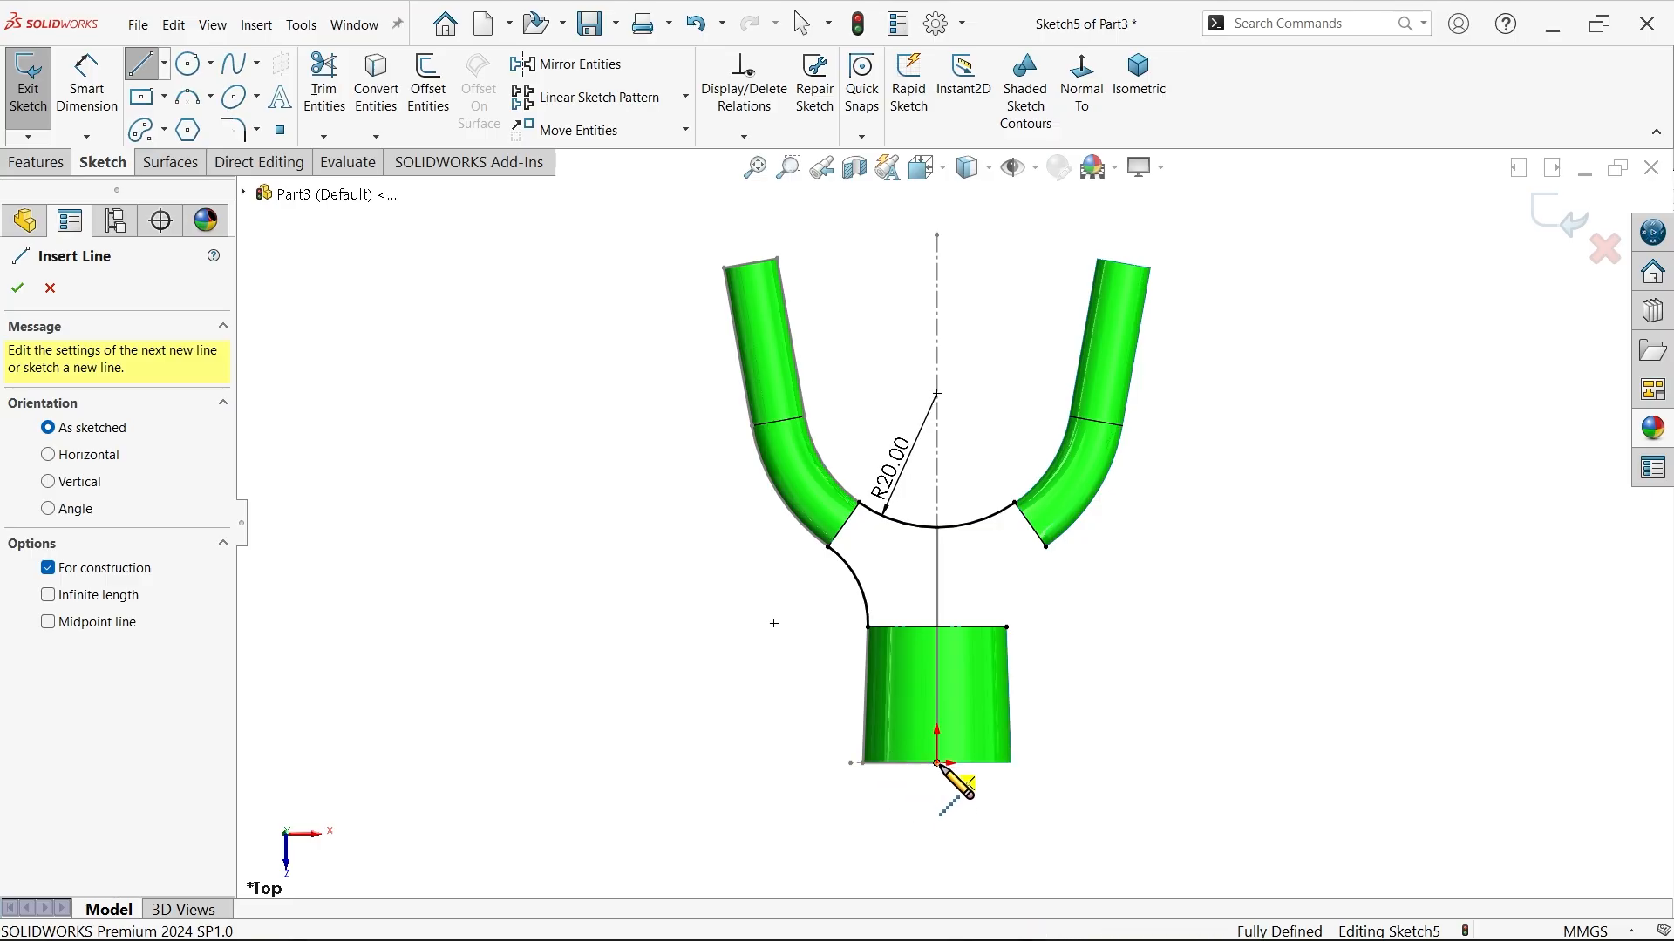
left_click_drag(937, 761, 953, 361)
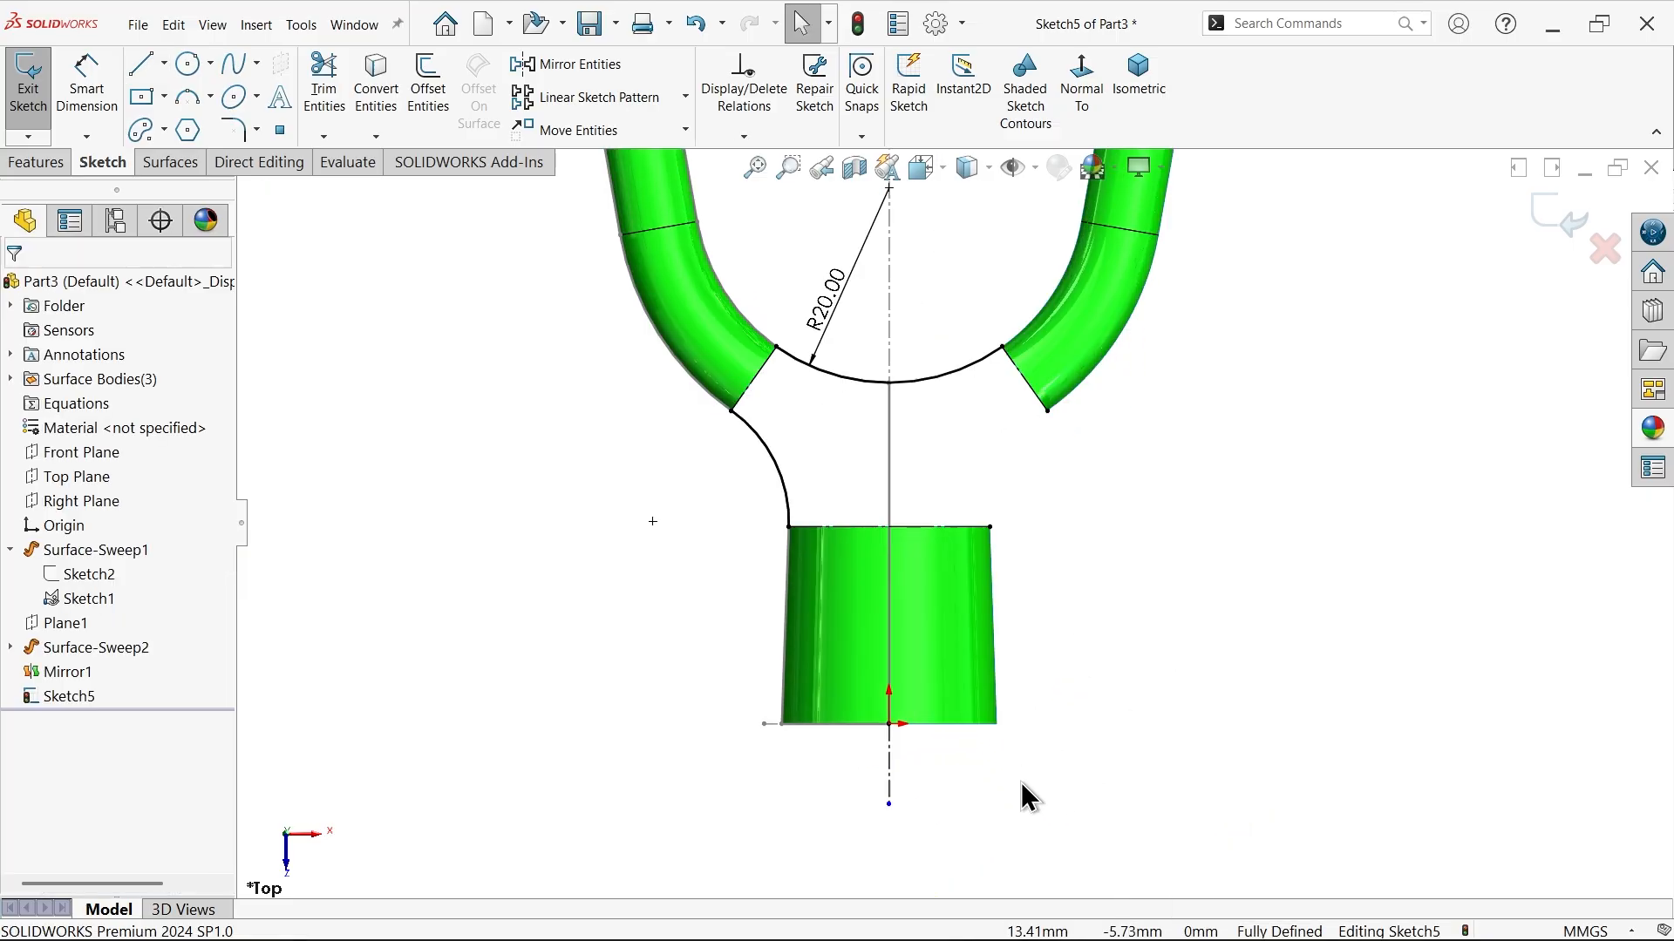
left_click(566, 64)
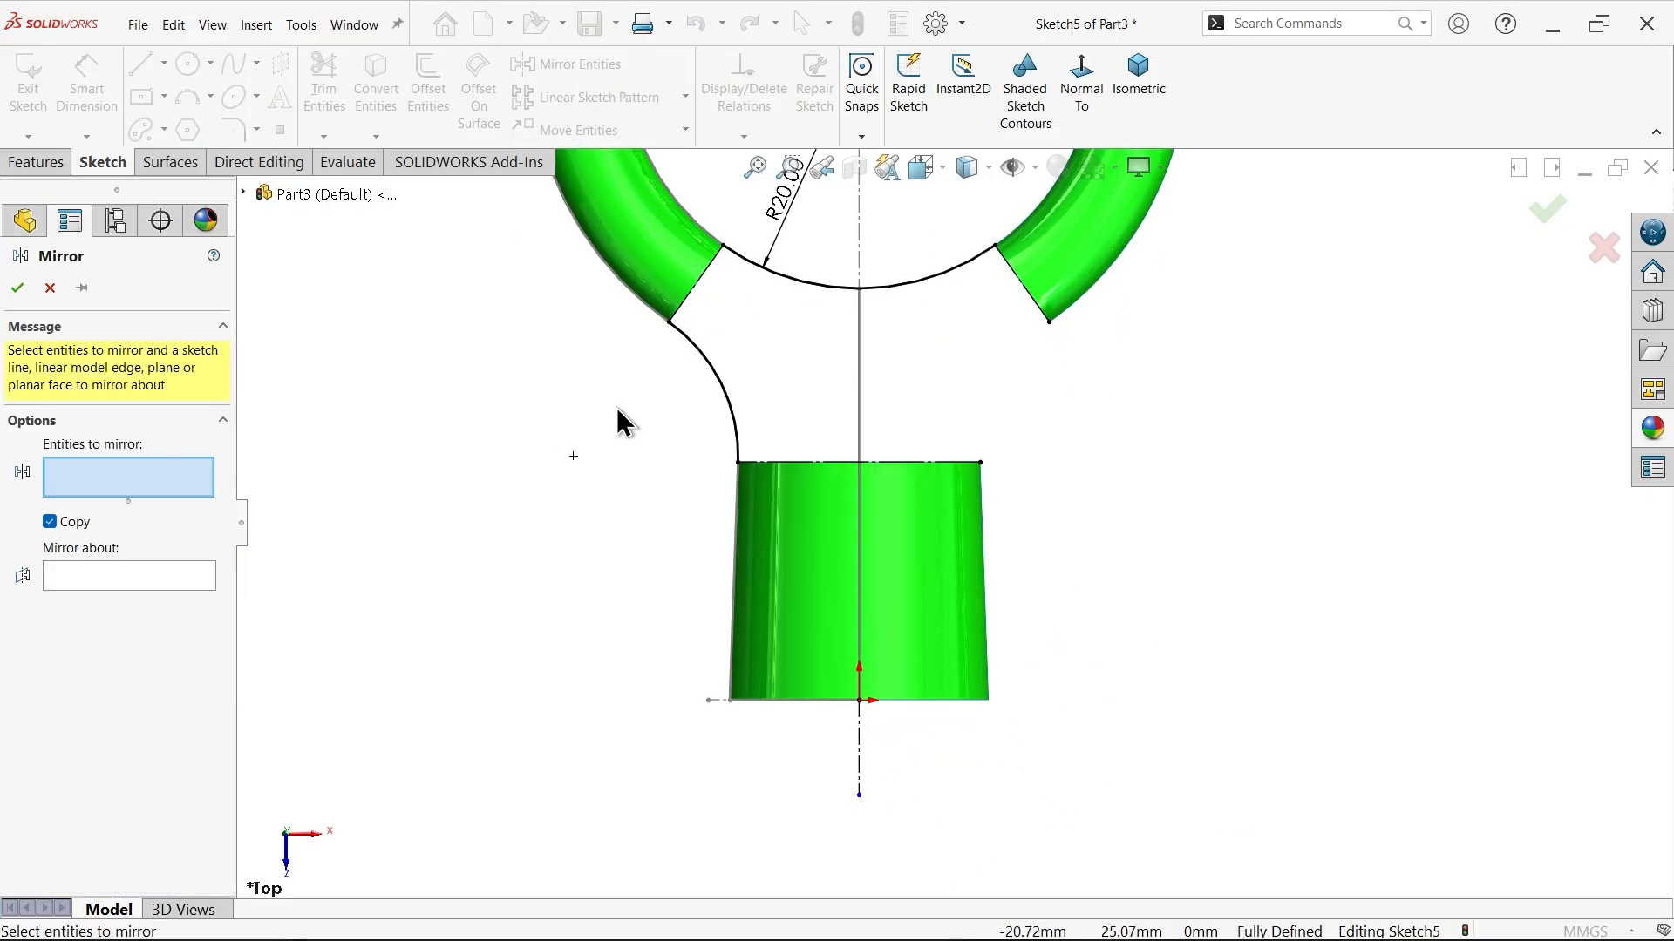
left_click(729, 395)
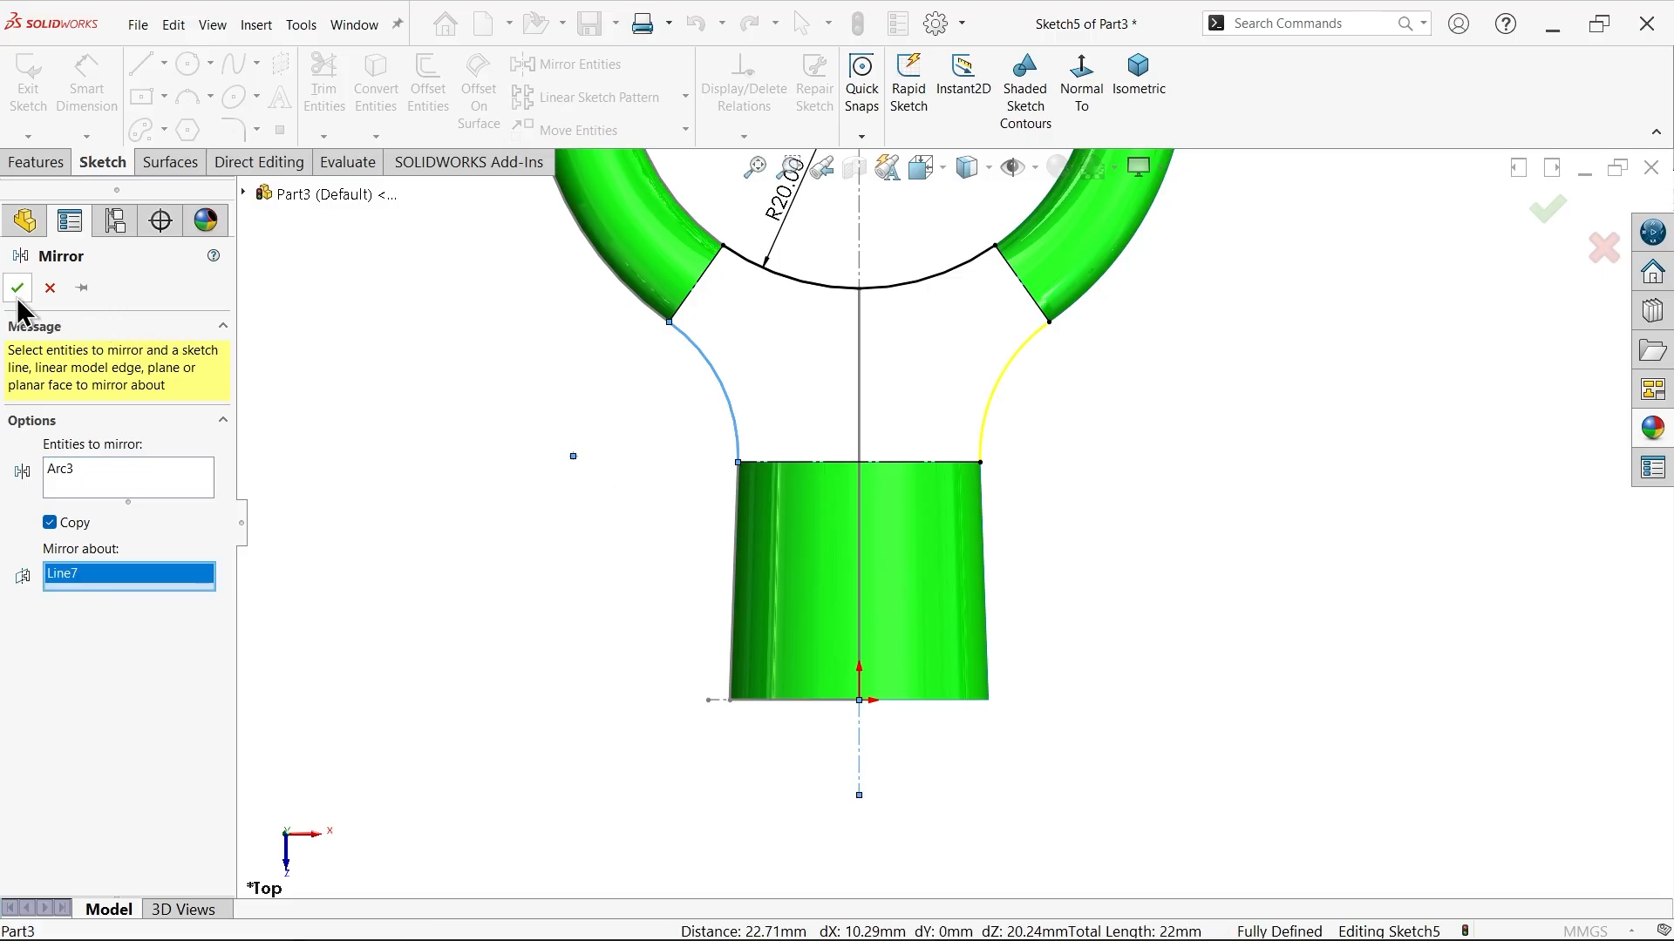
left_click(17, 288)
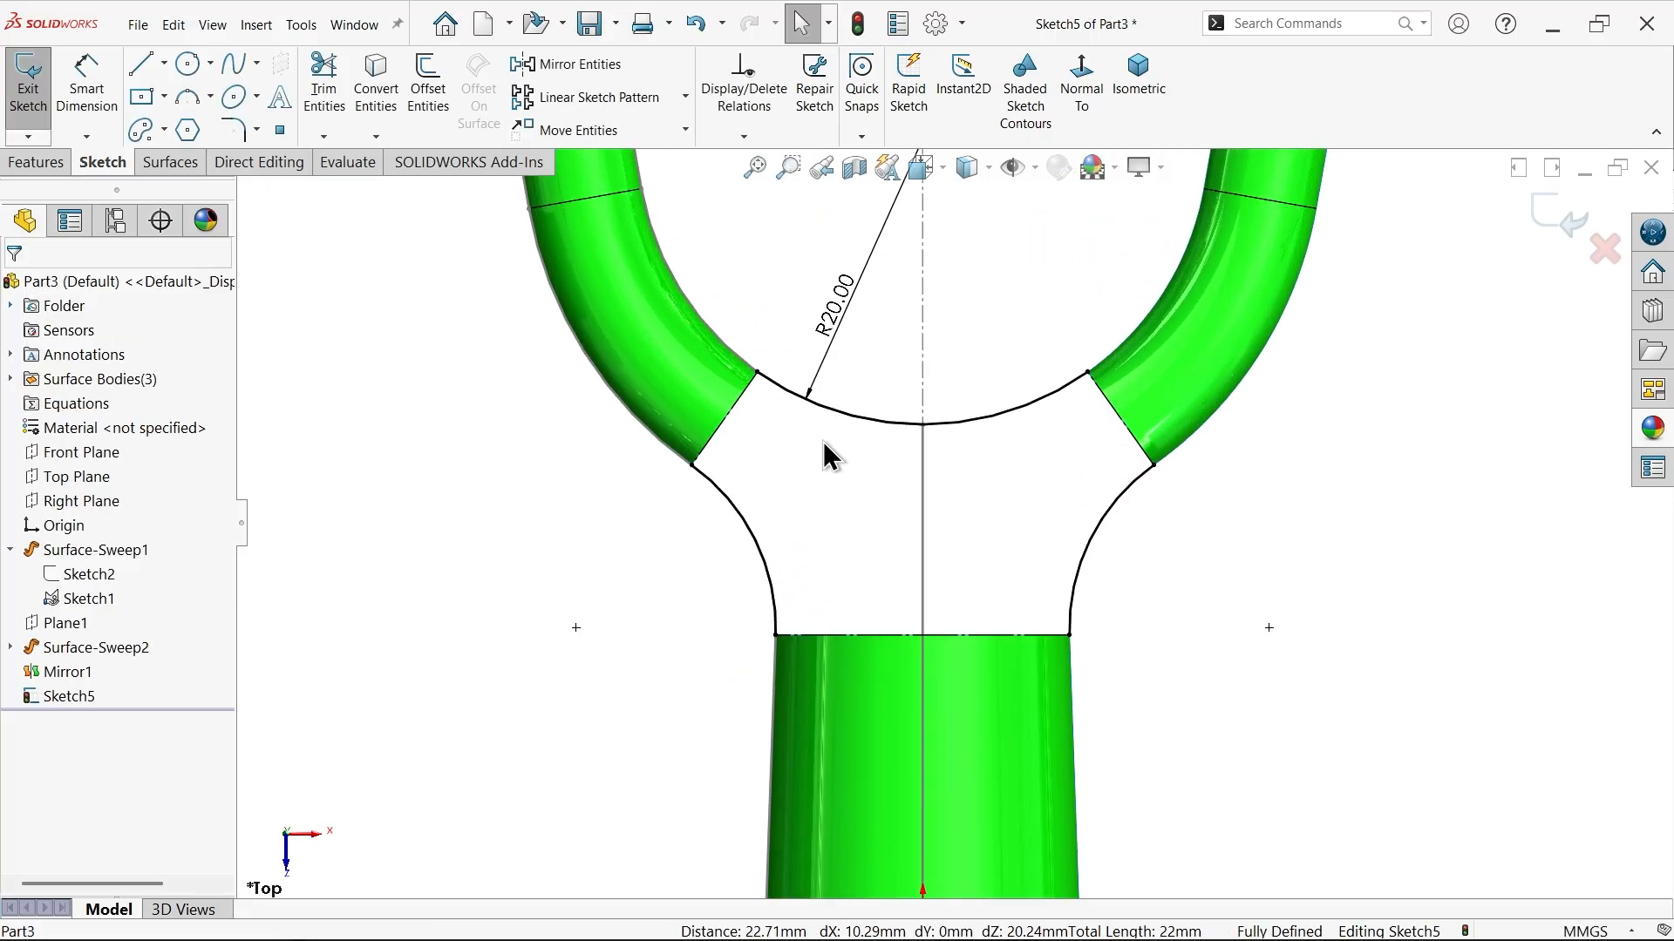
mouse_move(1206, 176)
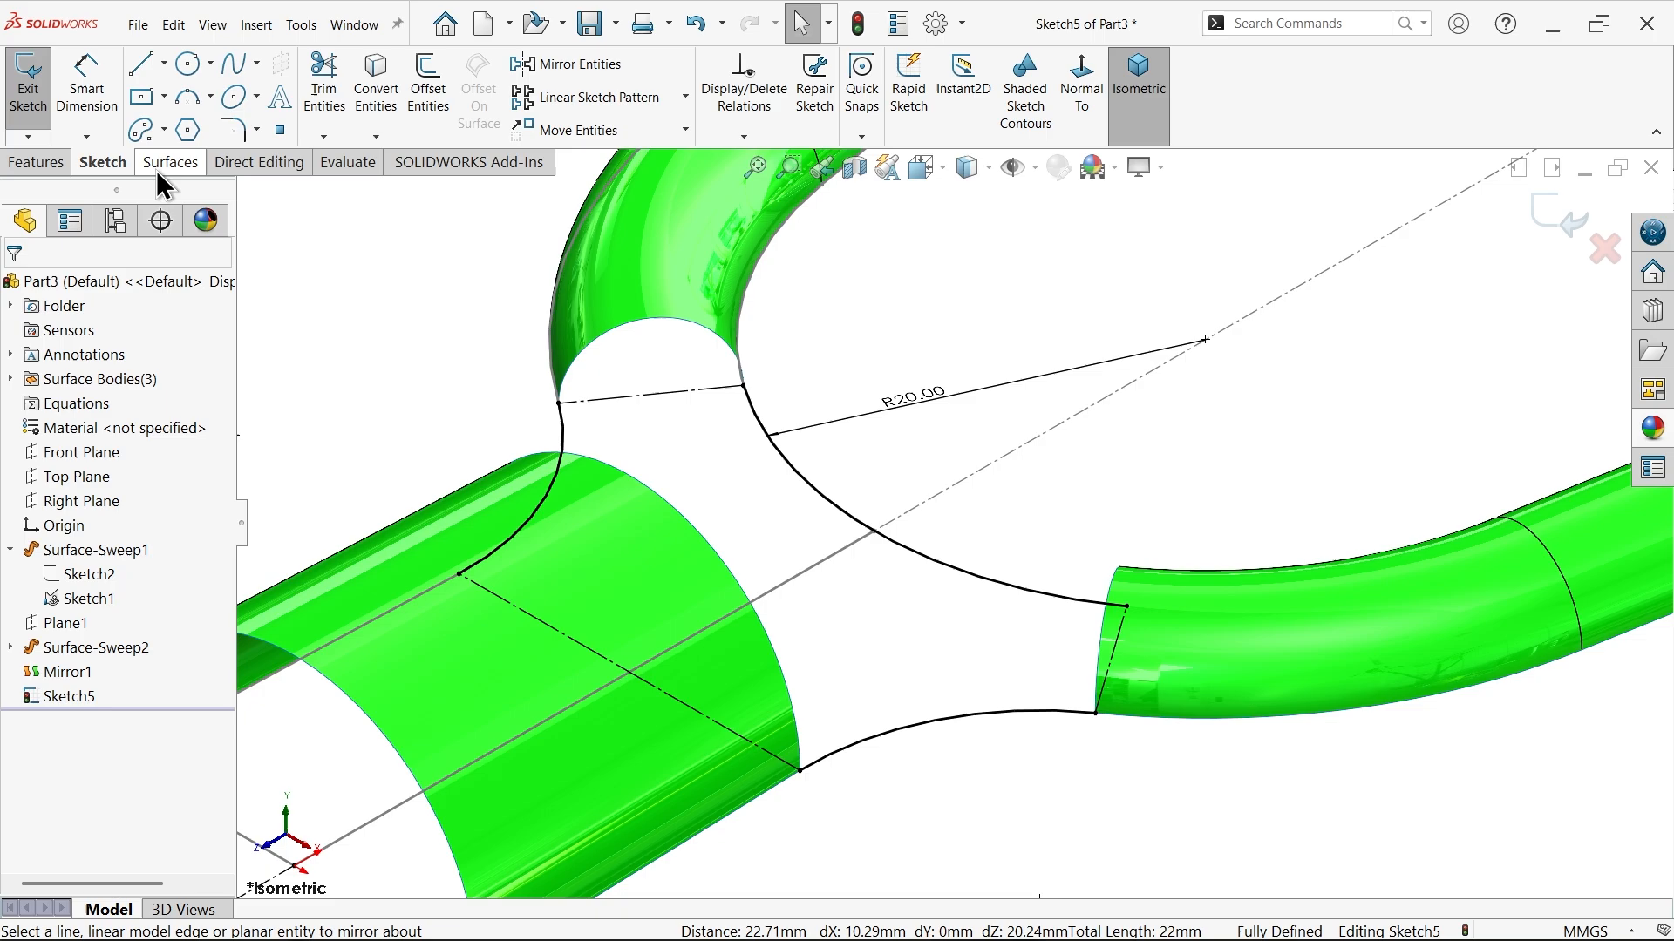
Extrude Sketch5's junction outline as Surface-Extrude1 and hide the guide sketch
left_click(170, 161)
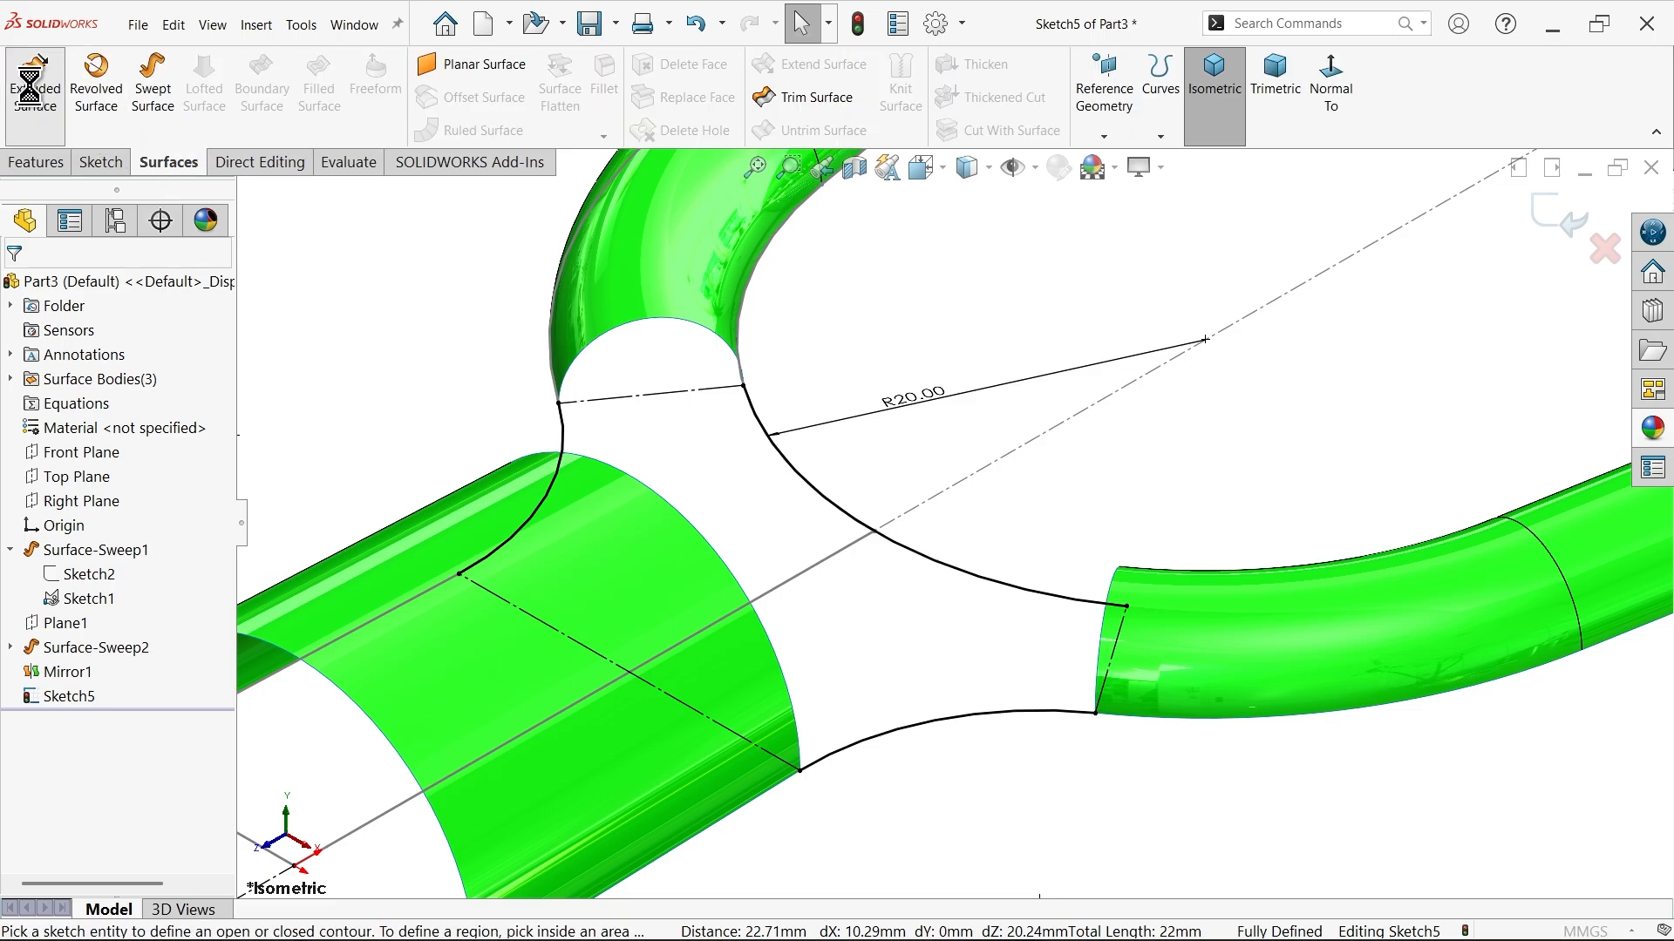
left_click(34, 84)
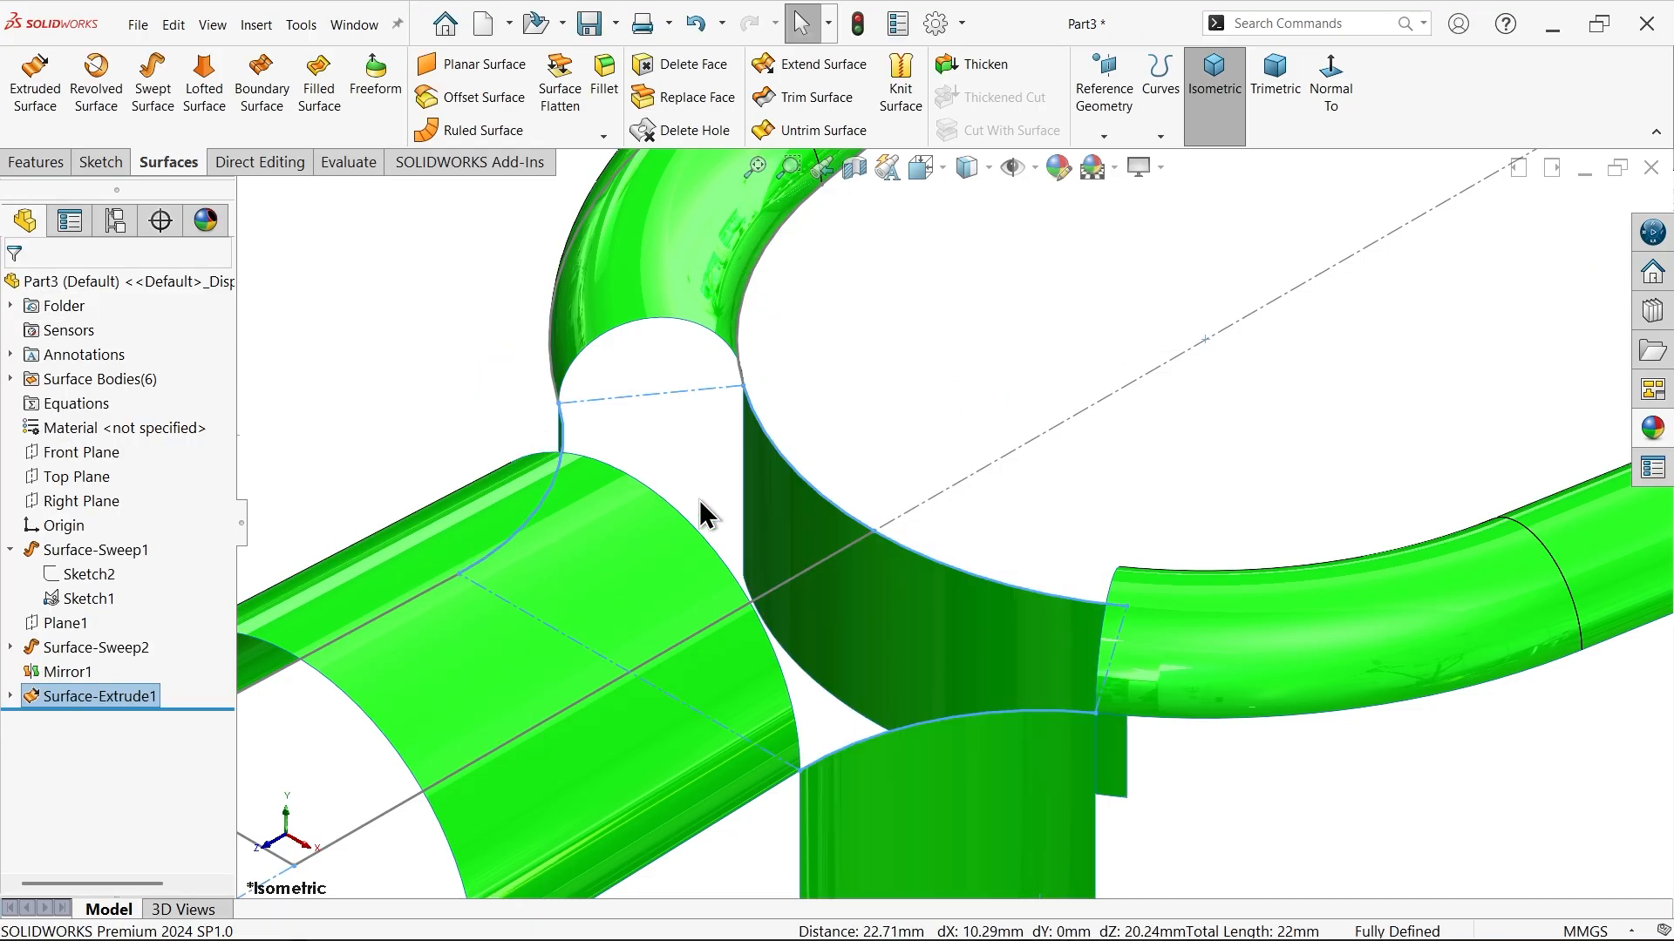
mouse_move(1030, 368)
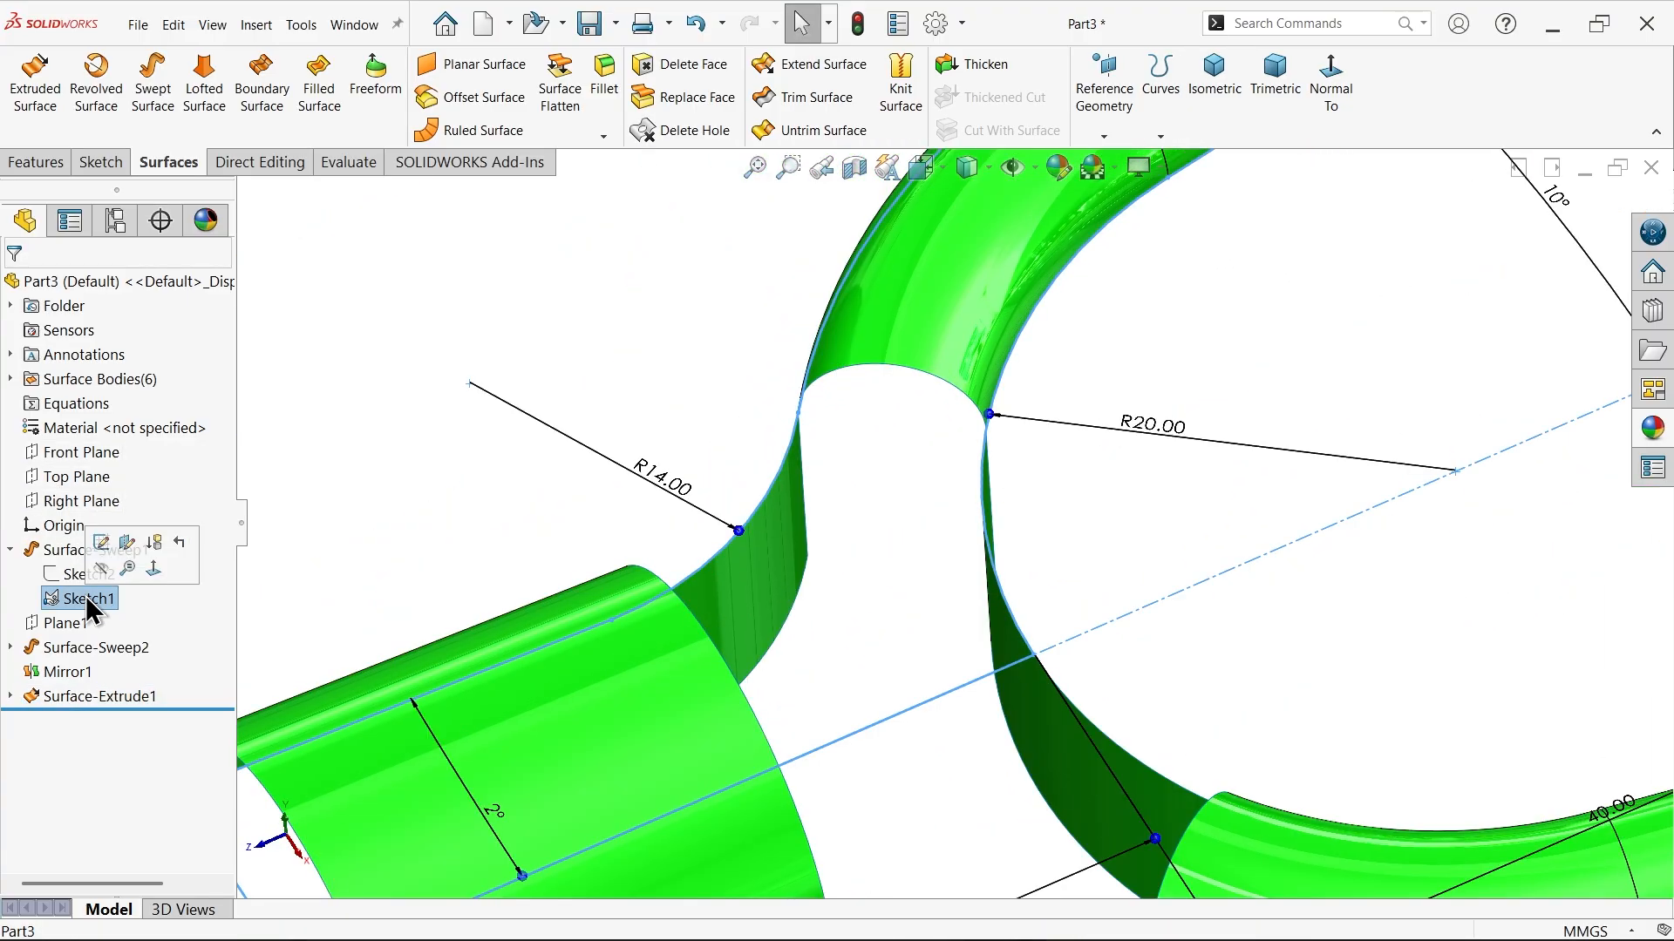
right_click(81, 598)
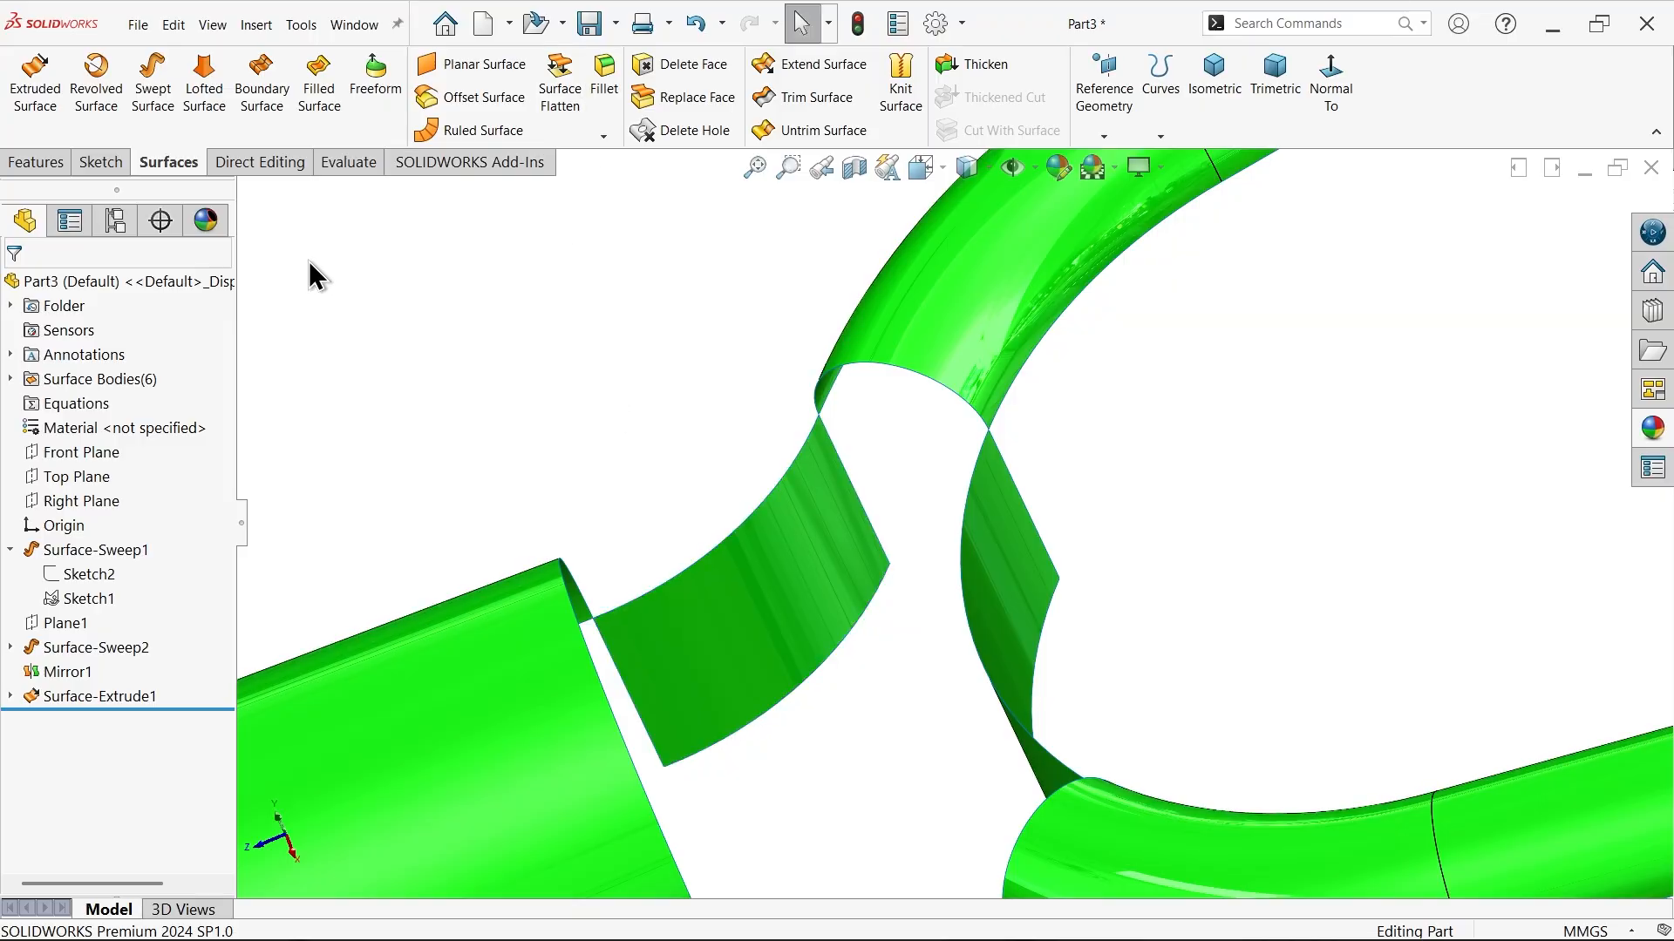
Fill the junction with a curvature-continuous, merged patch bounded by the branch, strip and pipe edges
left_click(317, 82)
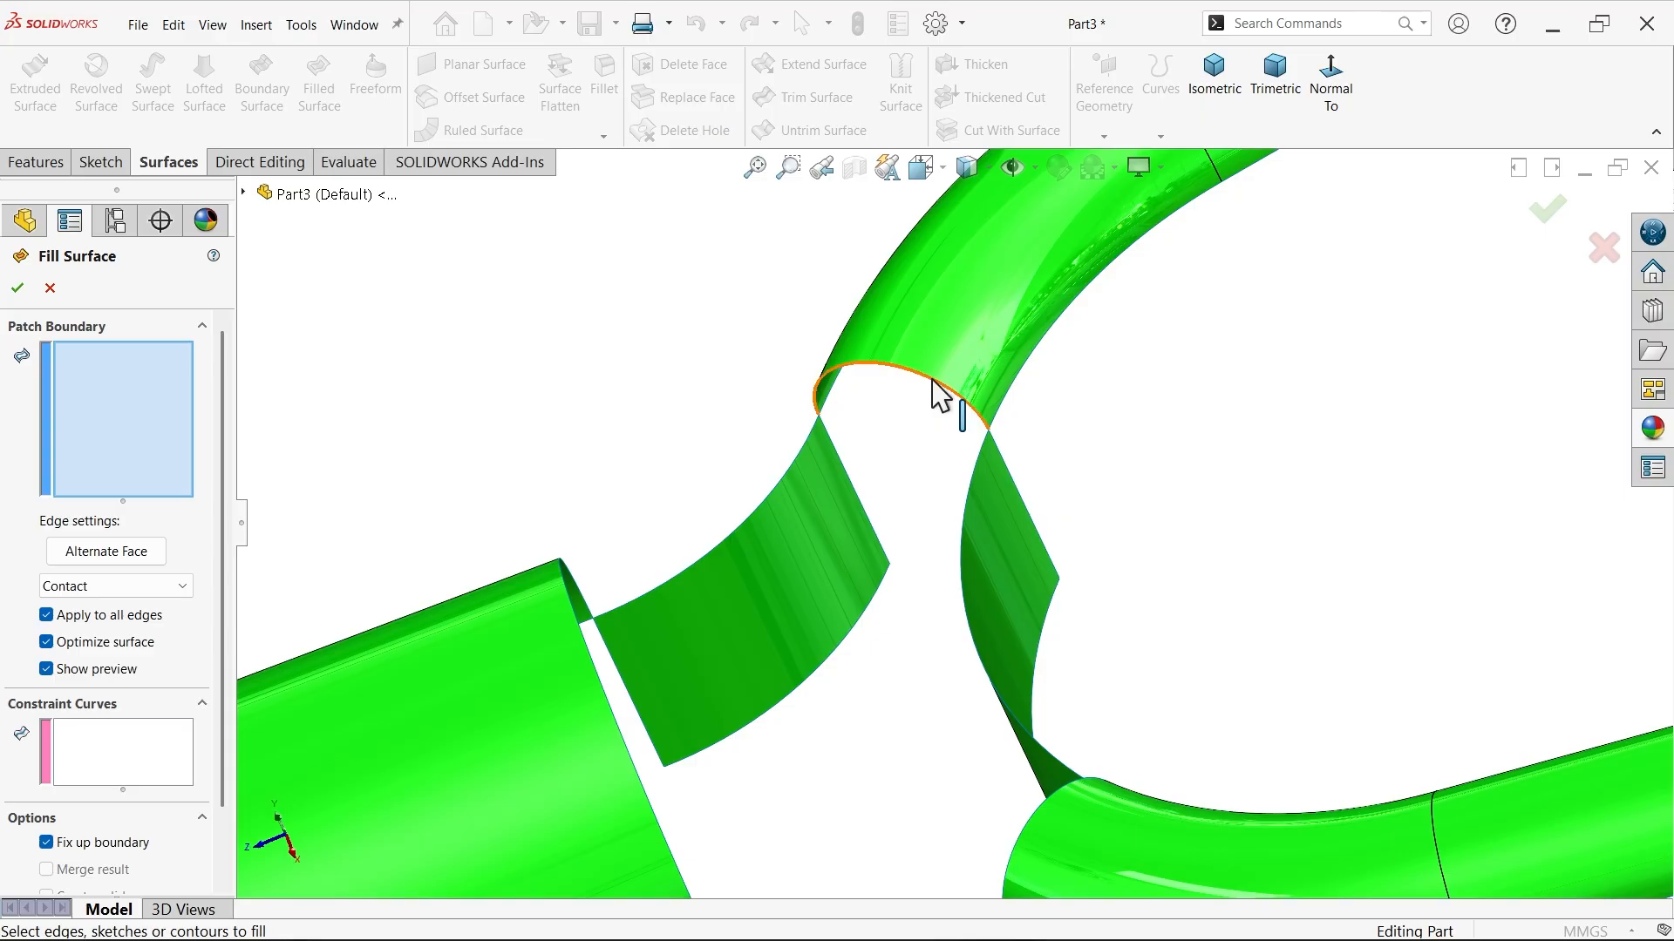
left_click(933, 400)
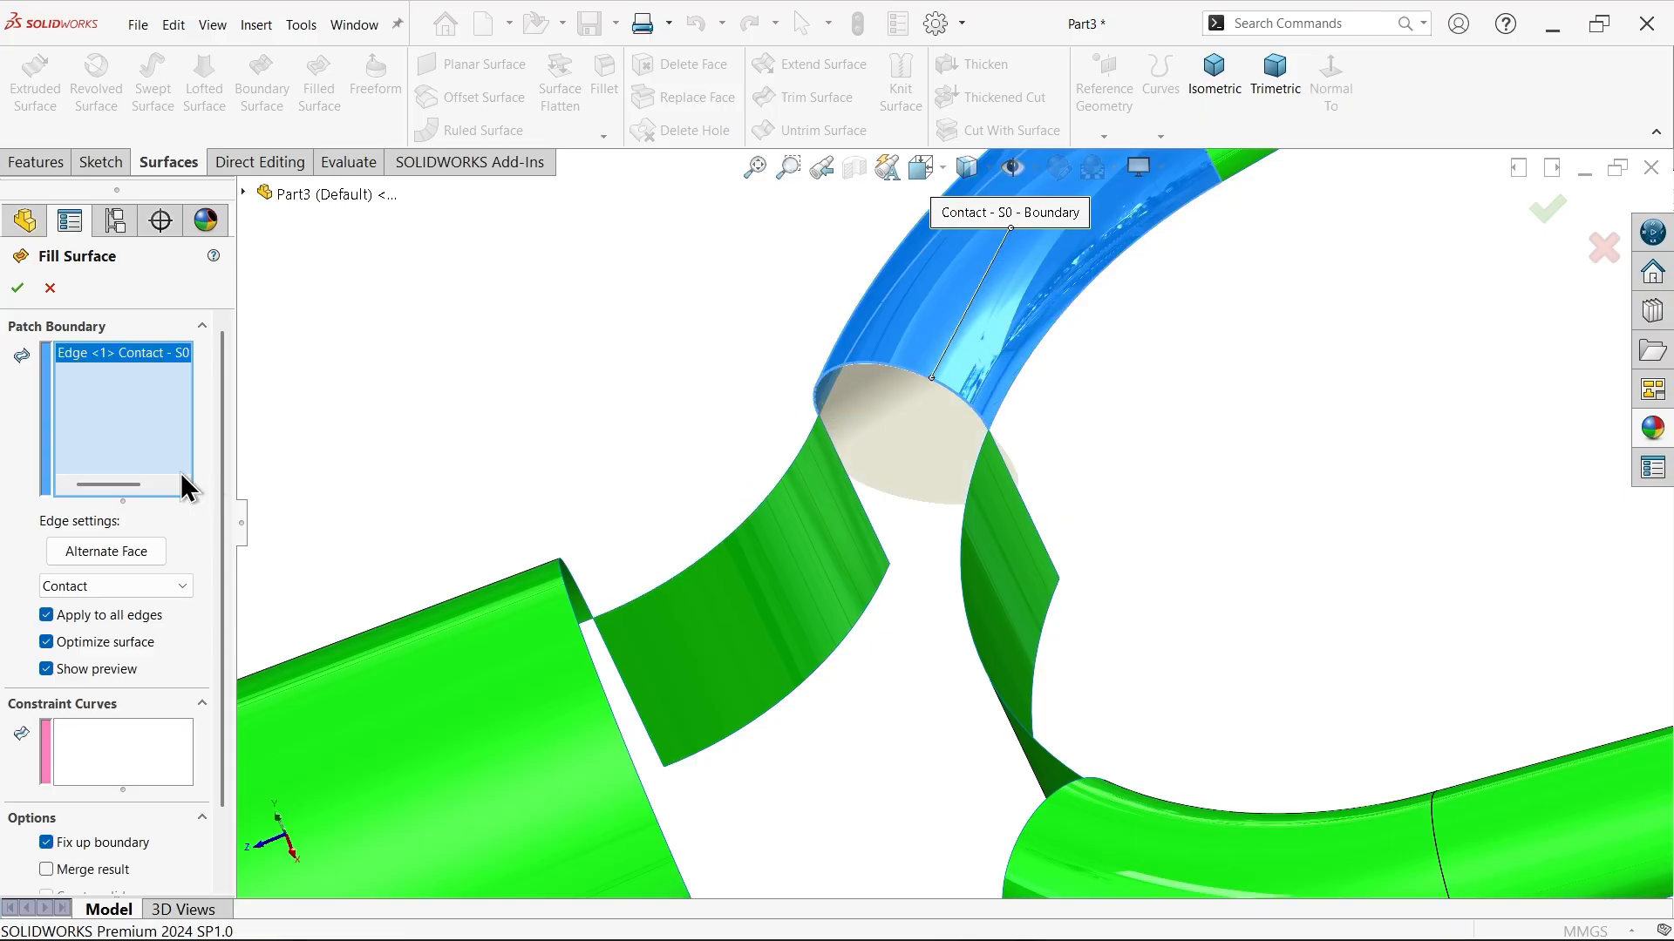
left_click(114, 585)
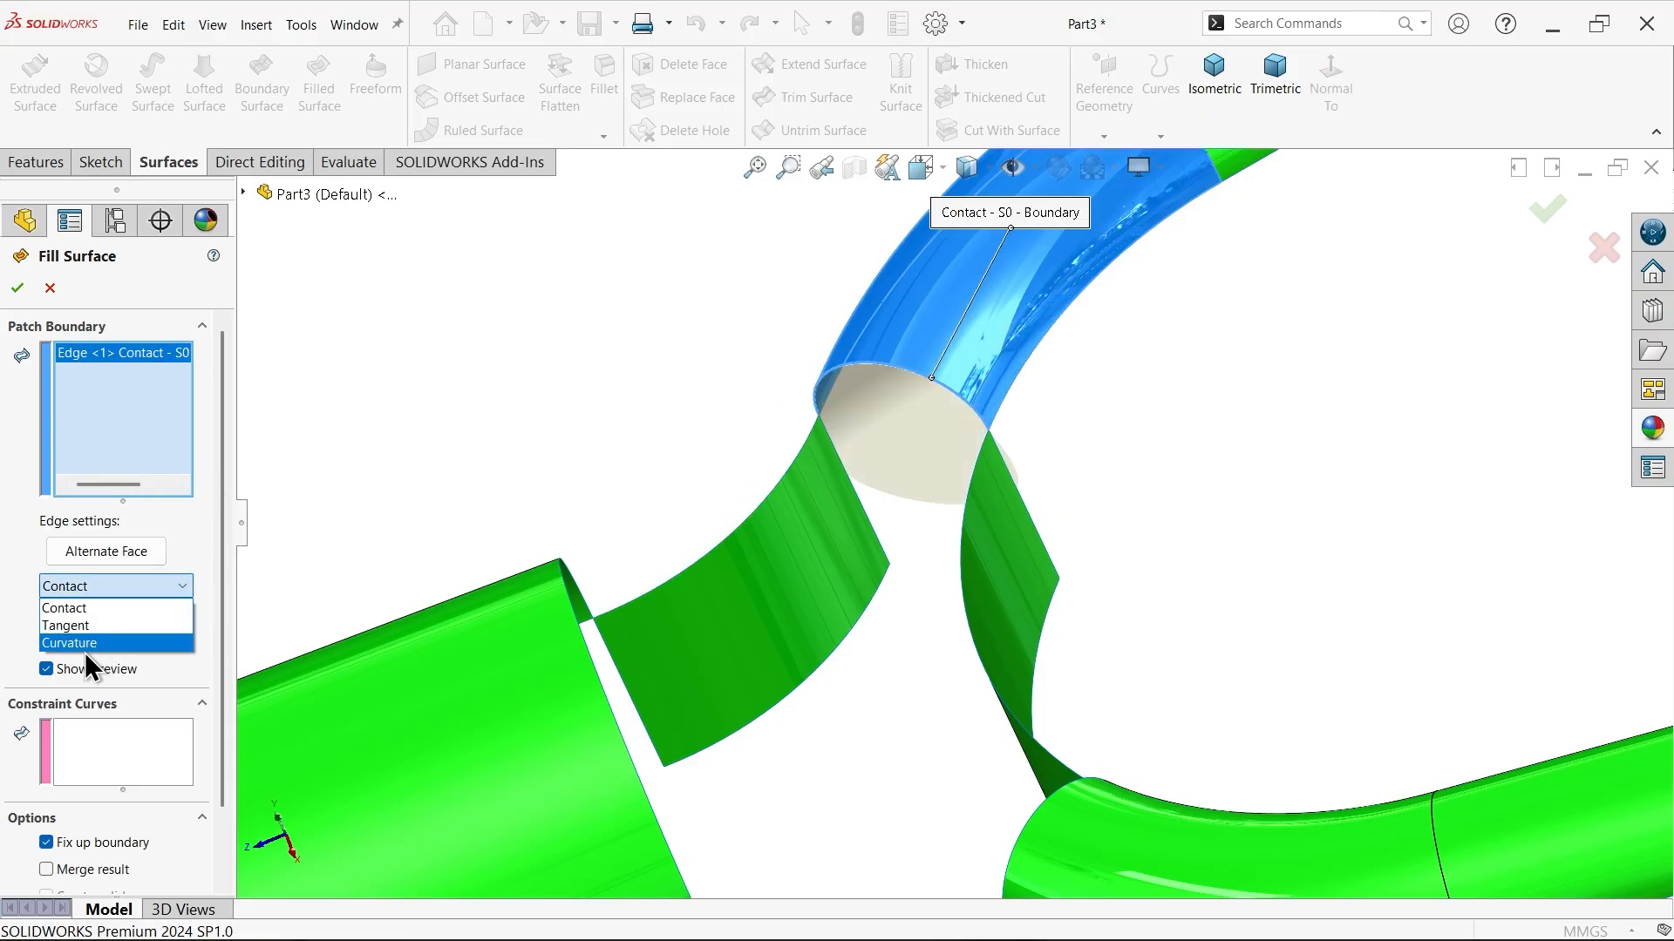
left_click(70, 643)
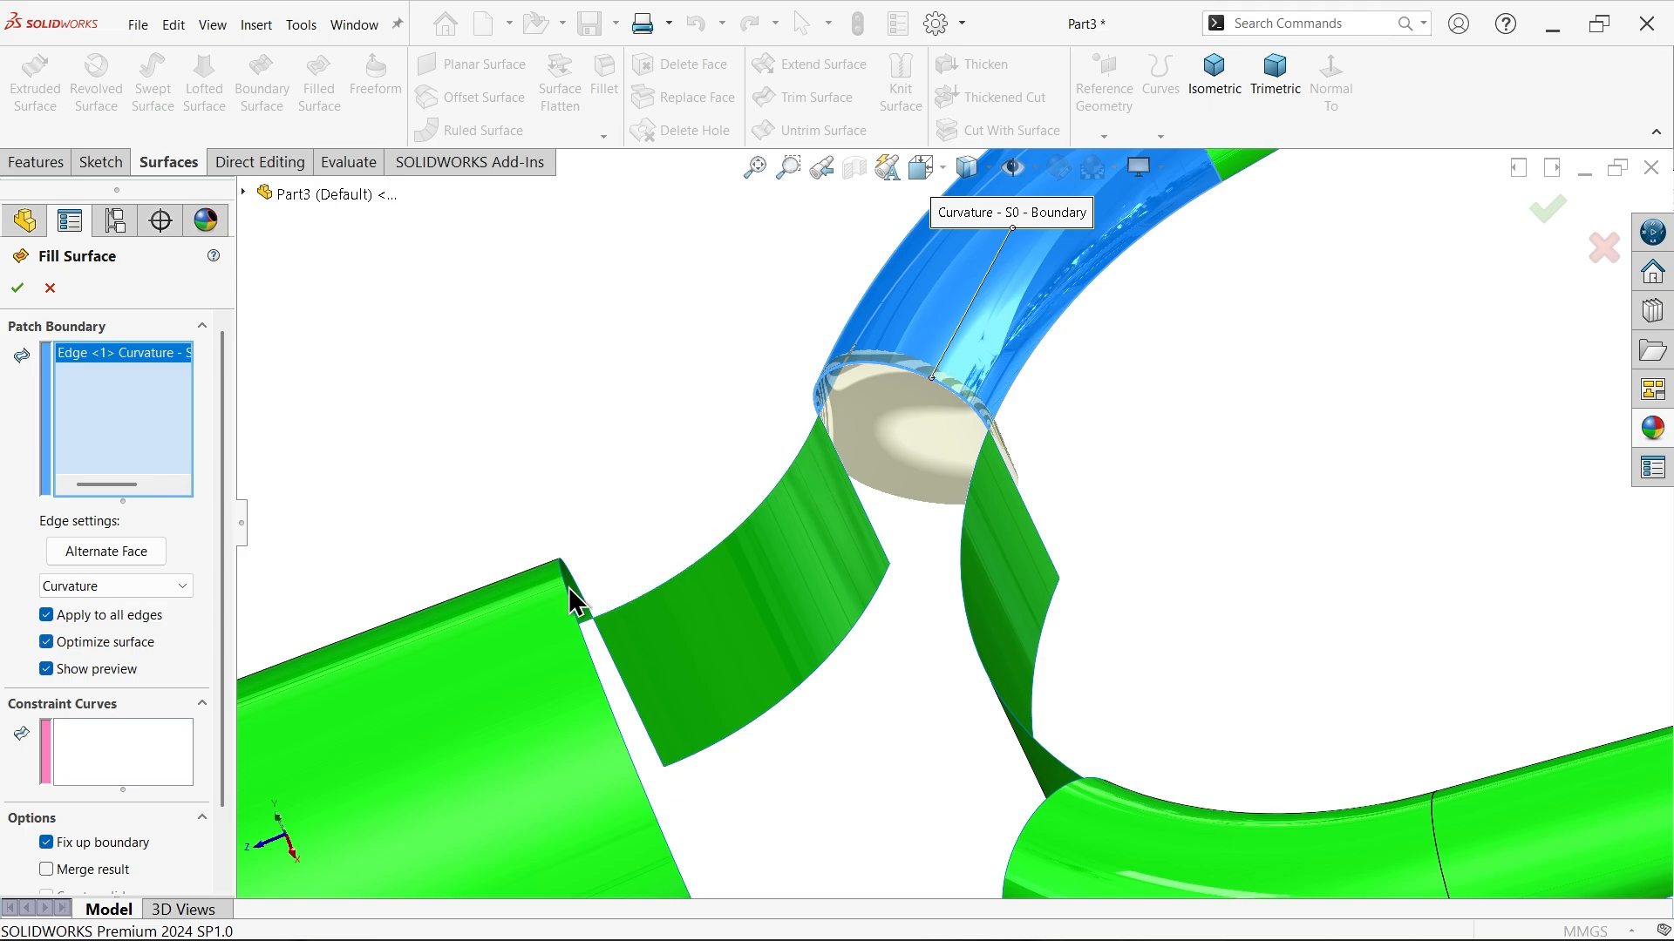
mouse_move(123, 646)
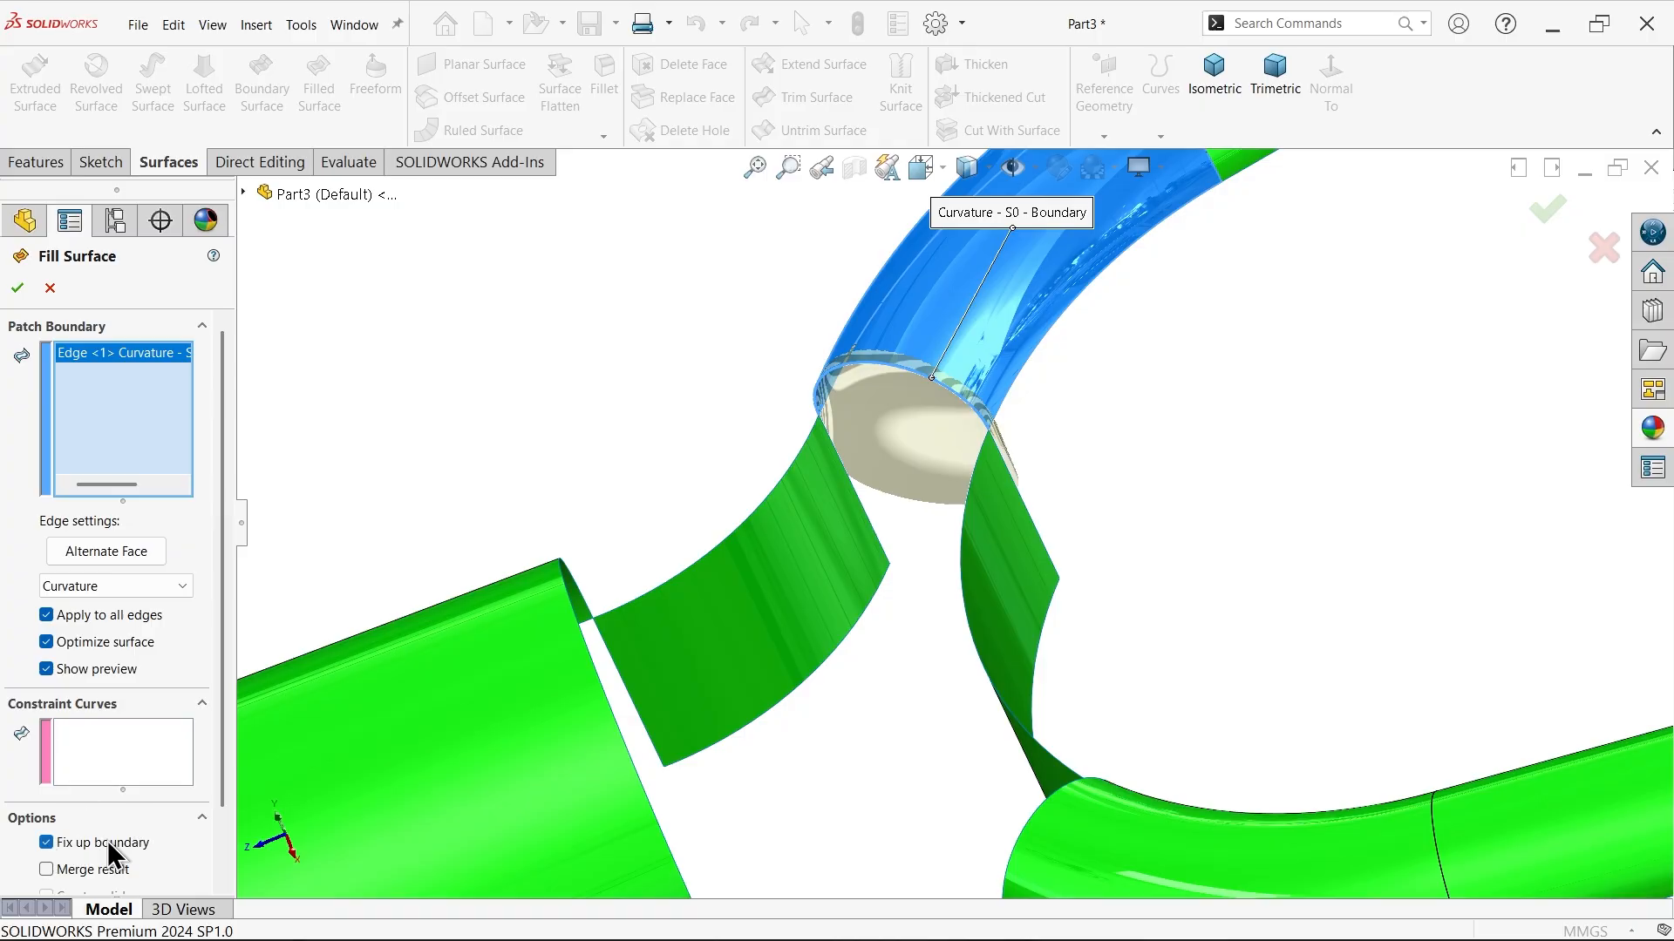
left_click(48, 869)
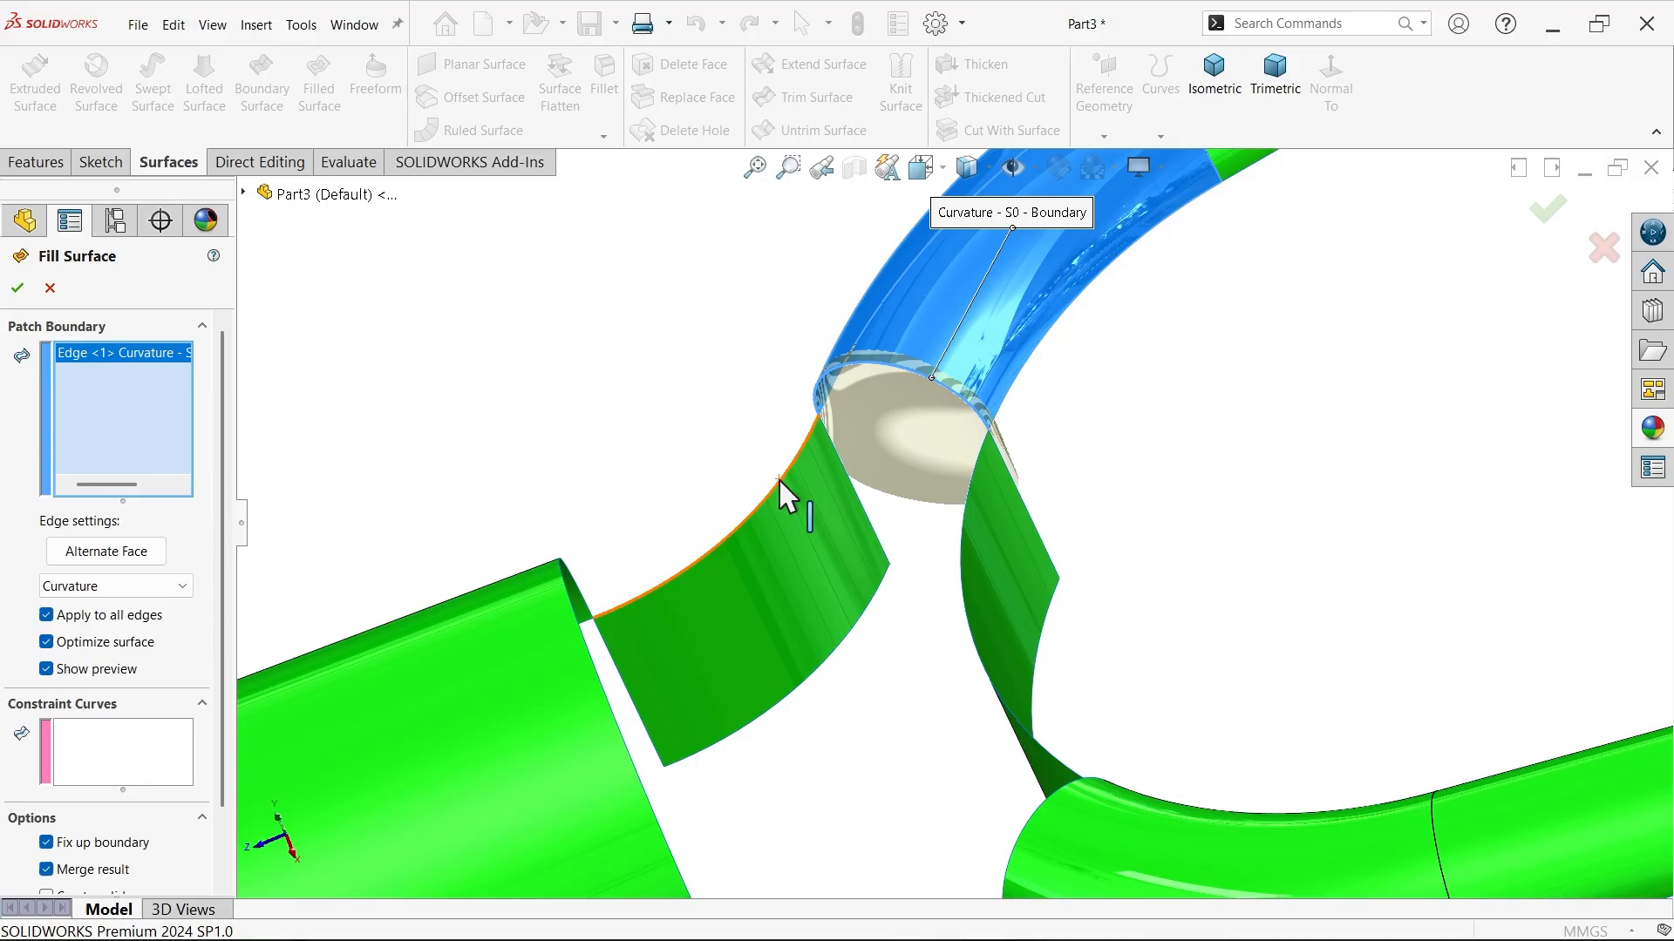
left_click(593, 635)
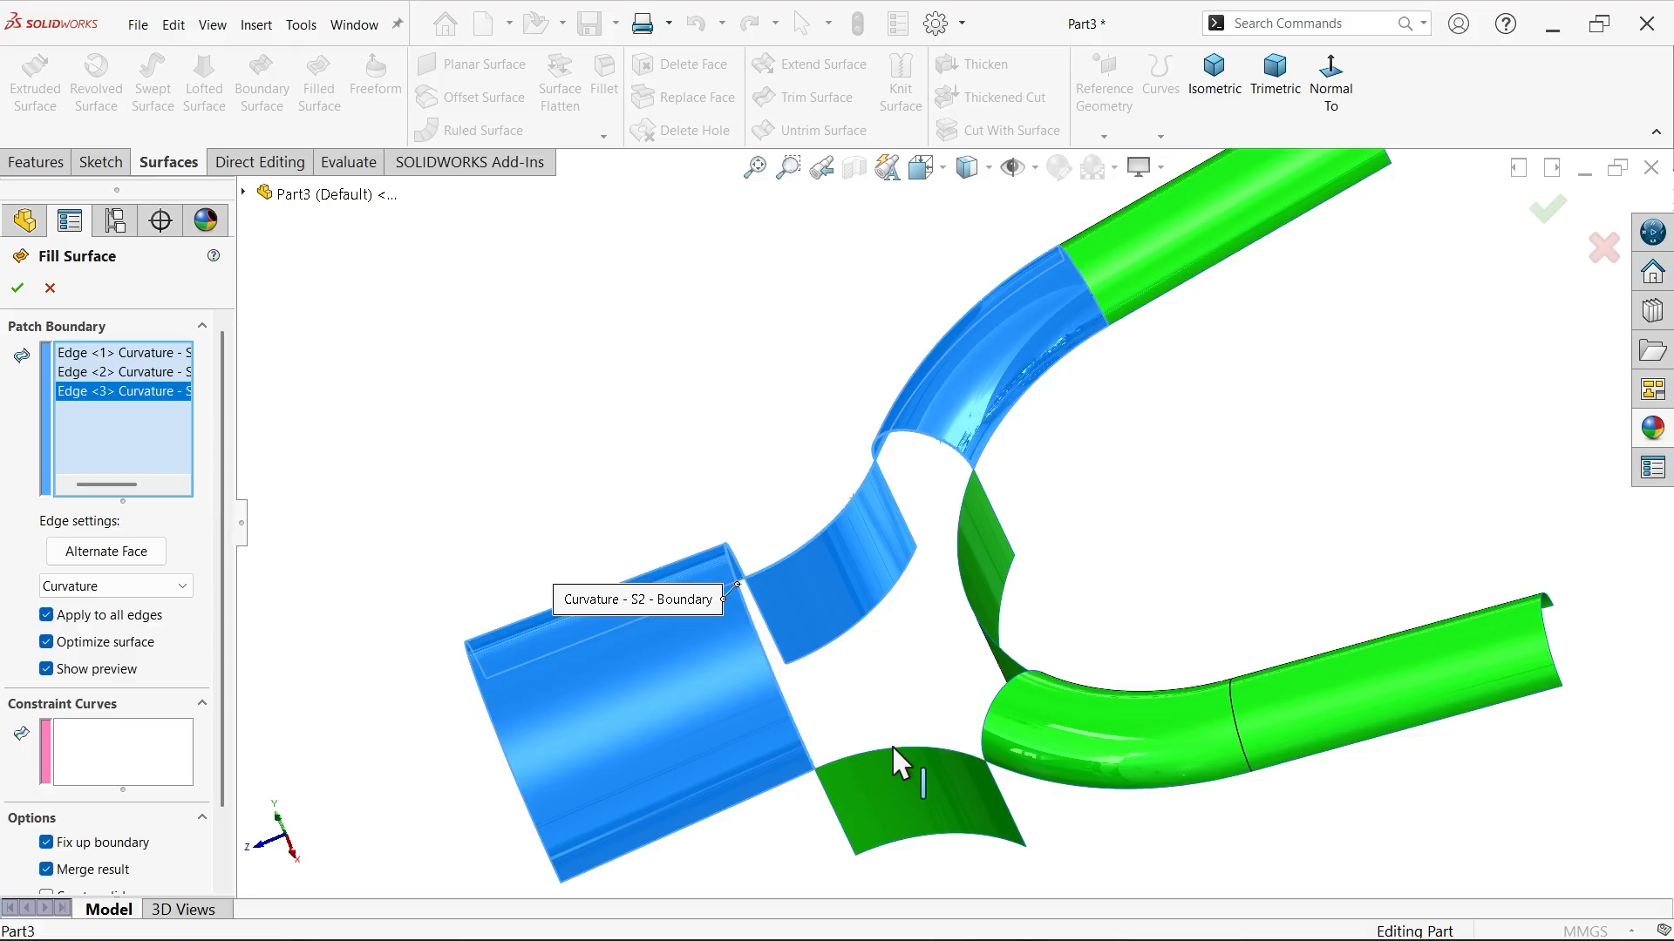
left_click(903, 758)
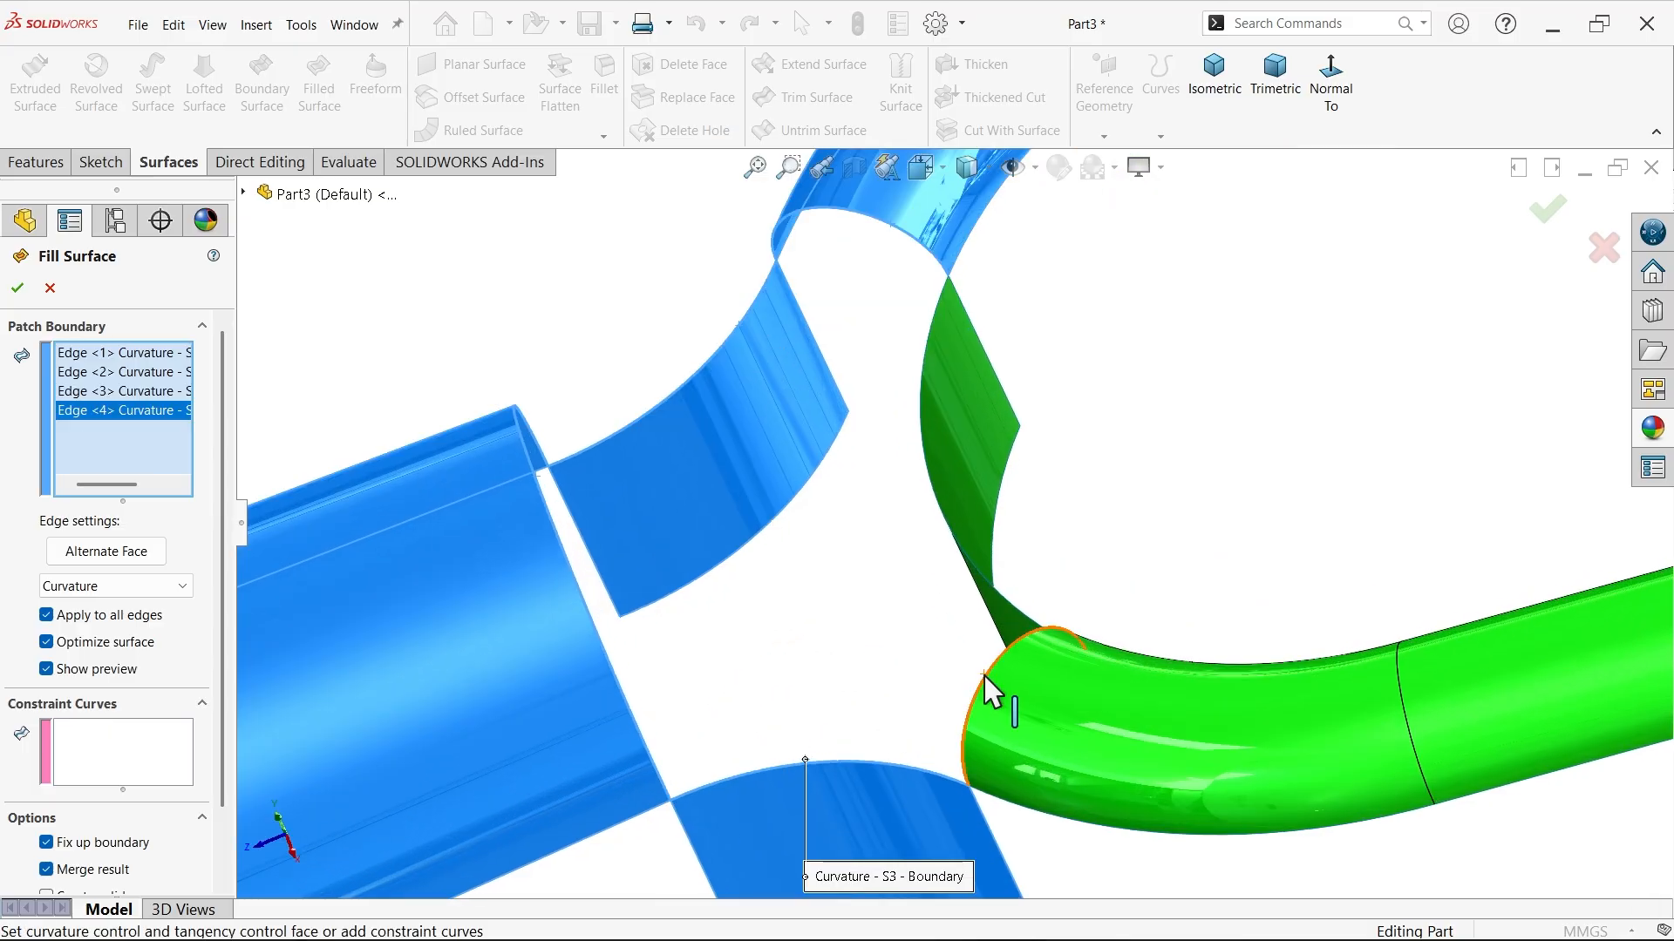
left_click(998, 688)
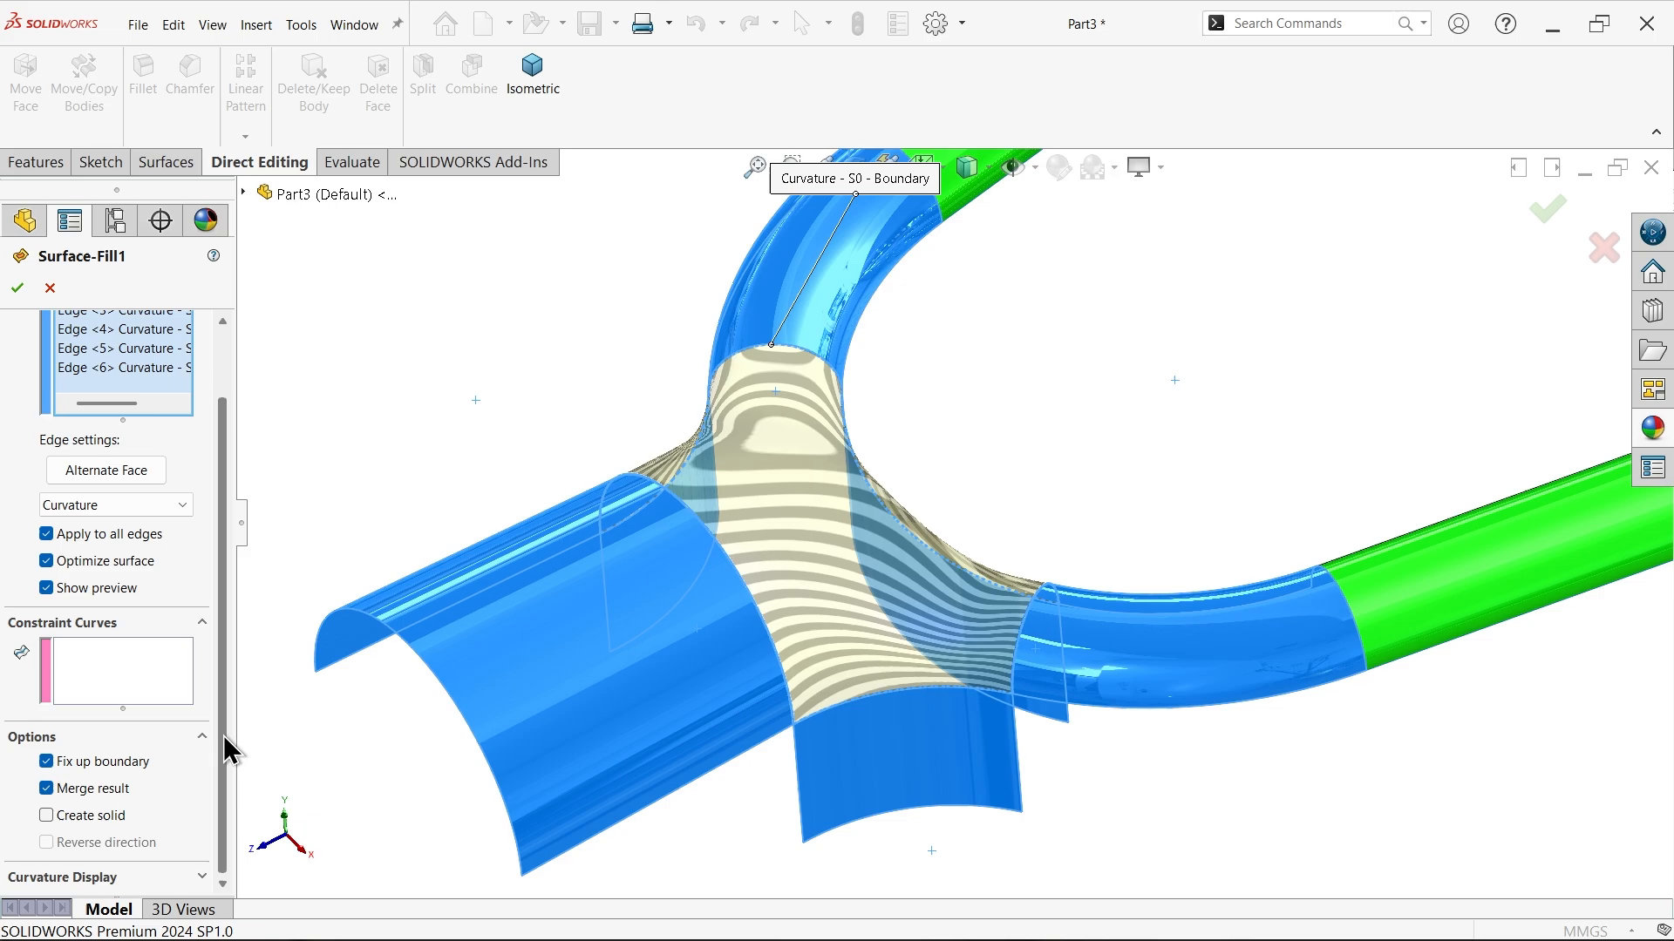
left_click(46, 788)
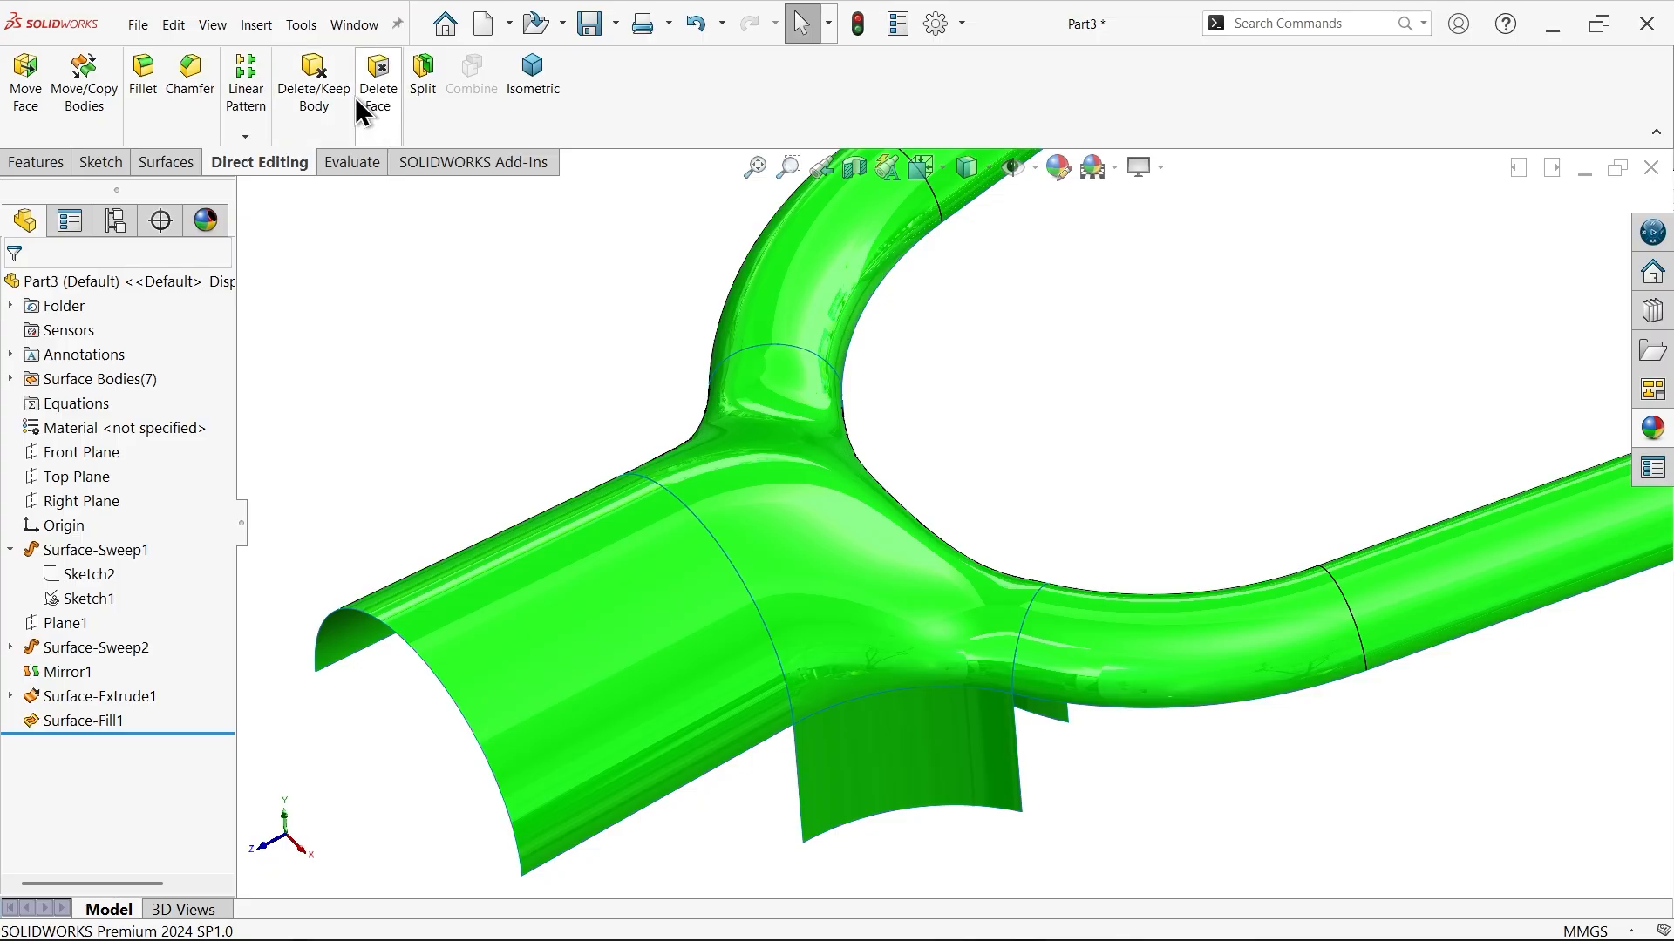
Delete the three Surface-Extrude1 helper bodies and switch to the isometric view
left_click(313, 80)
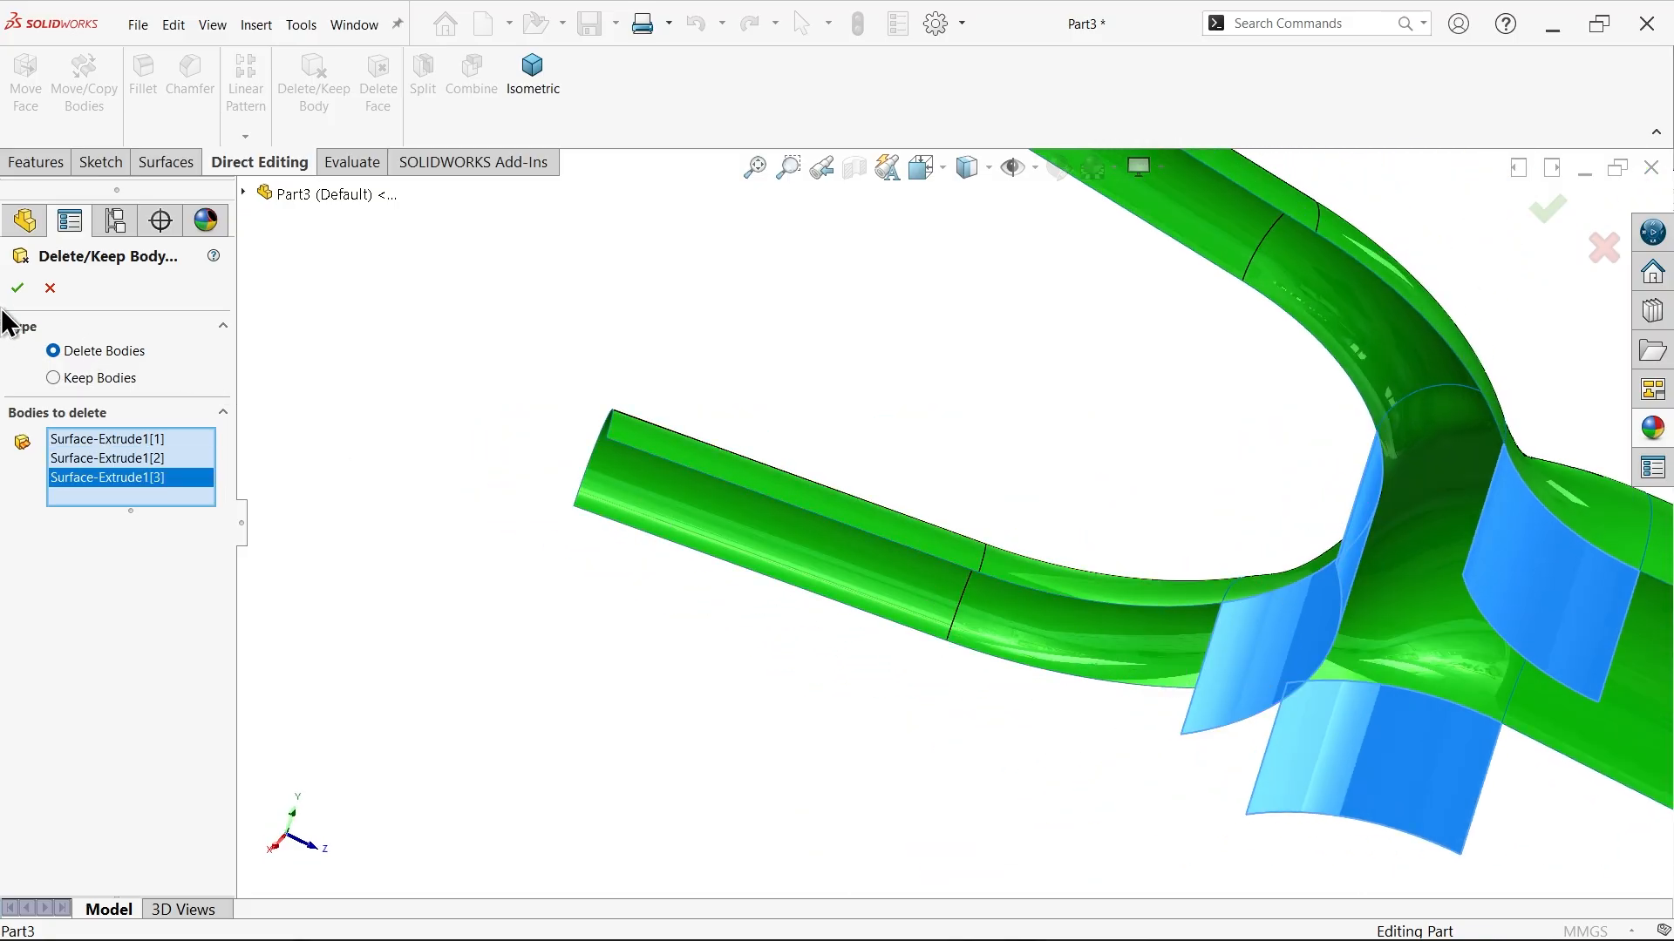
left_click(16, 289)
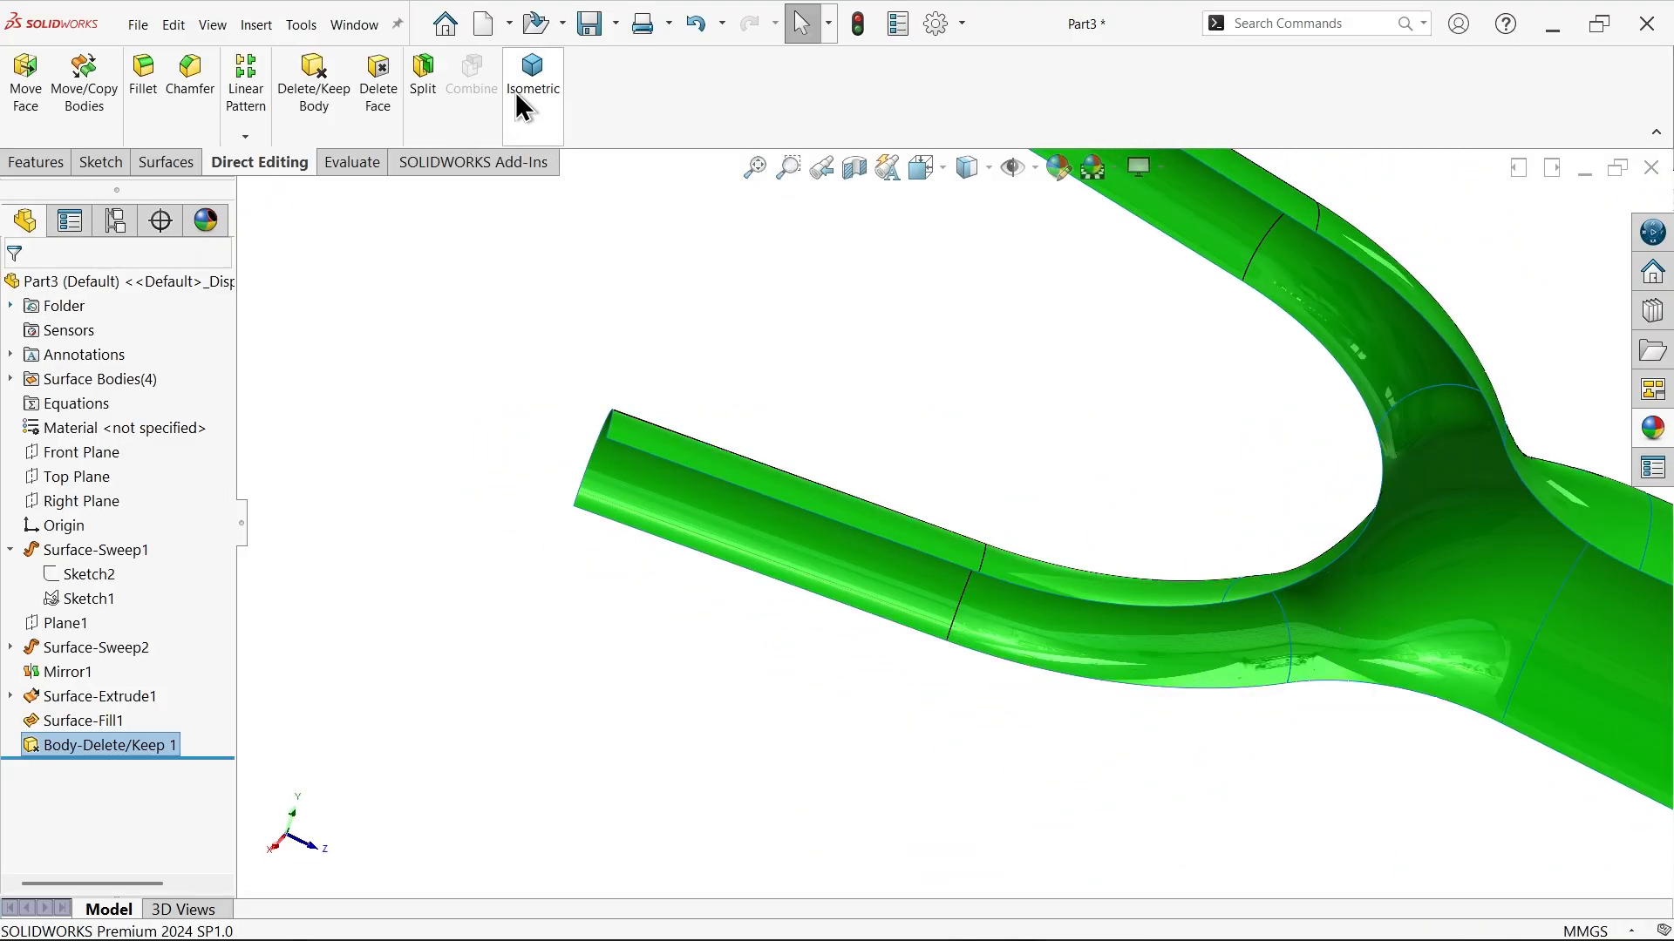
left_click(532, 81)
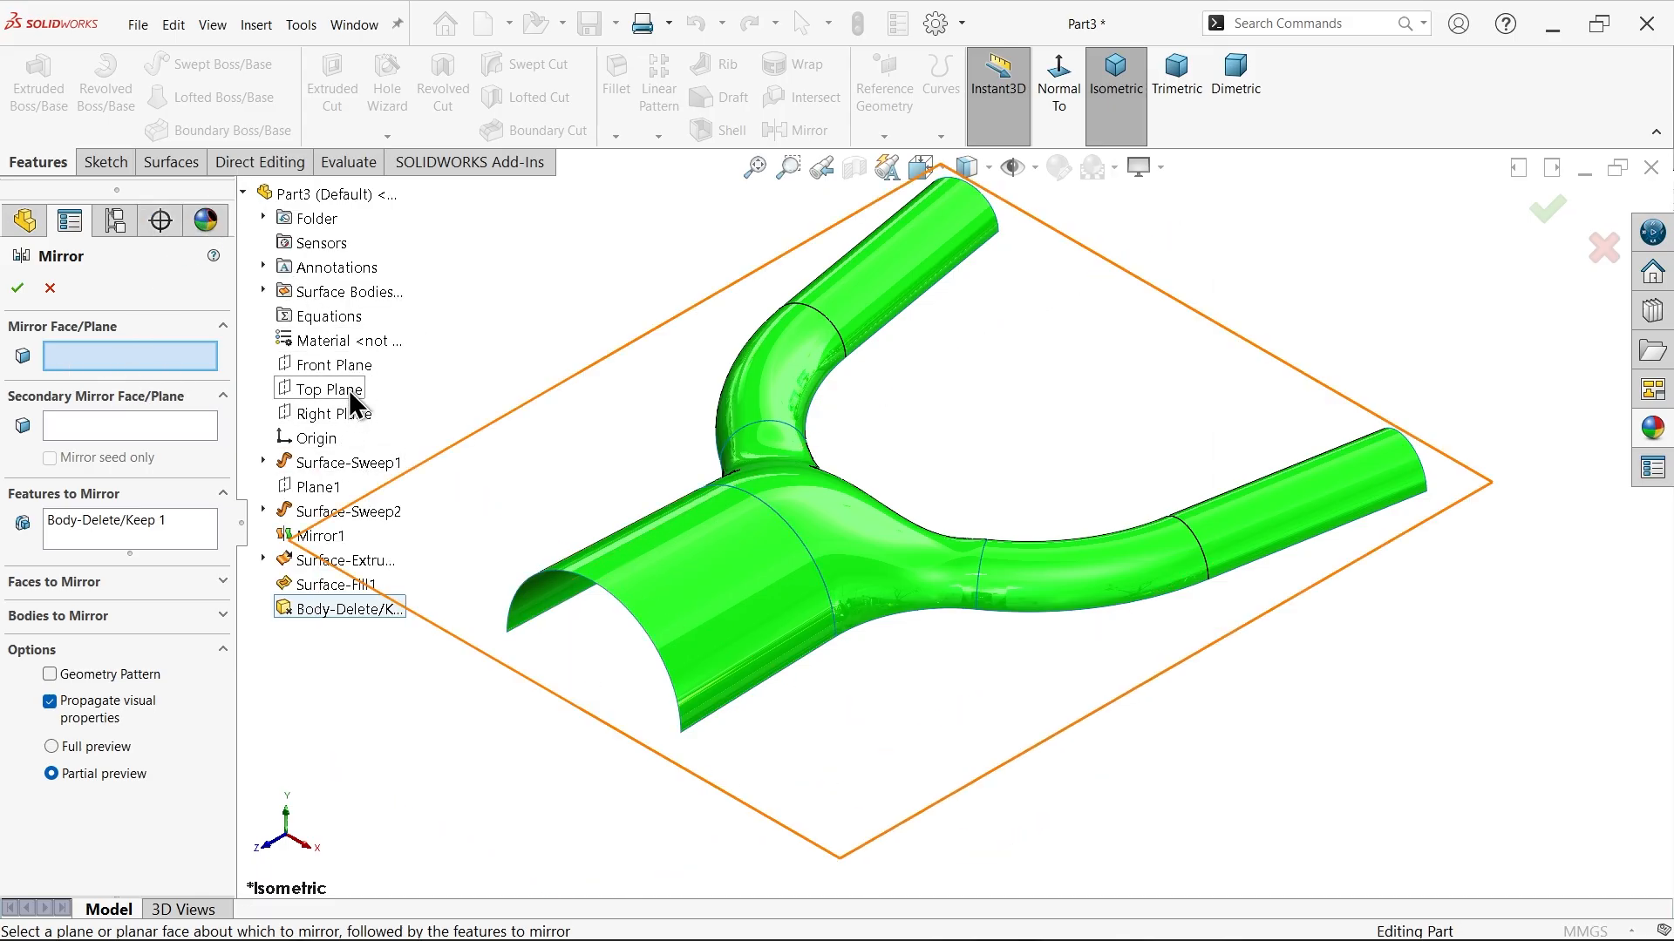
Mirror the four pipe surface bodies about the Top Plane and inspect the resulting Mirror2 bodies
left_click(330, 389)
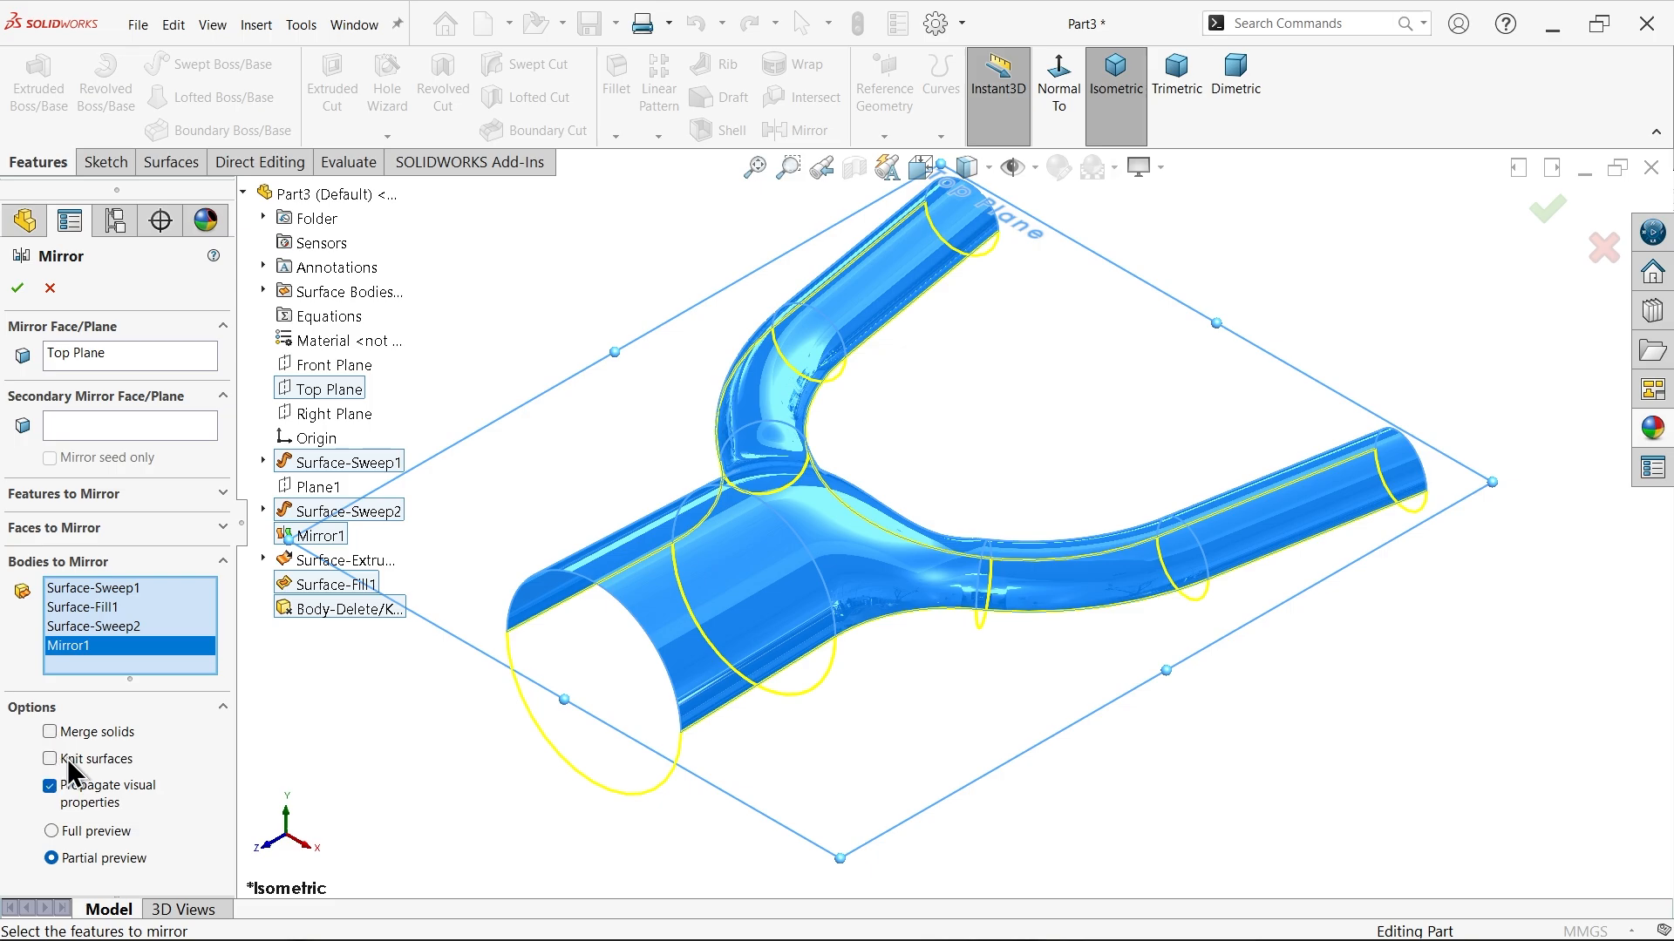
left_click(49, 760)
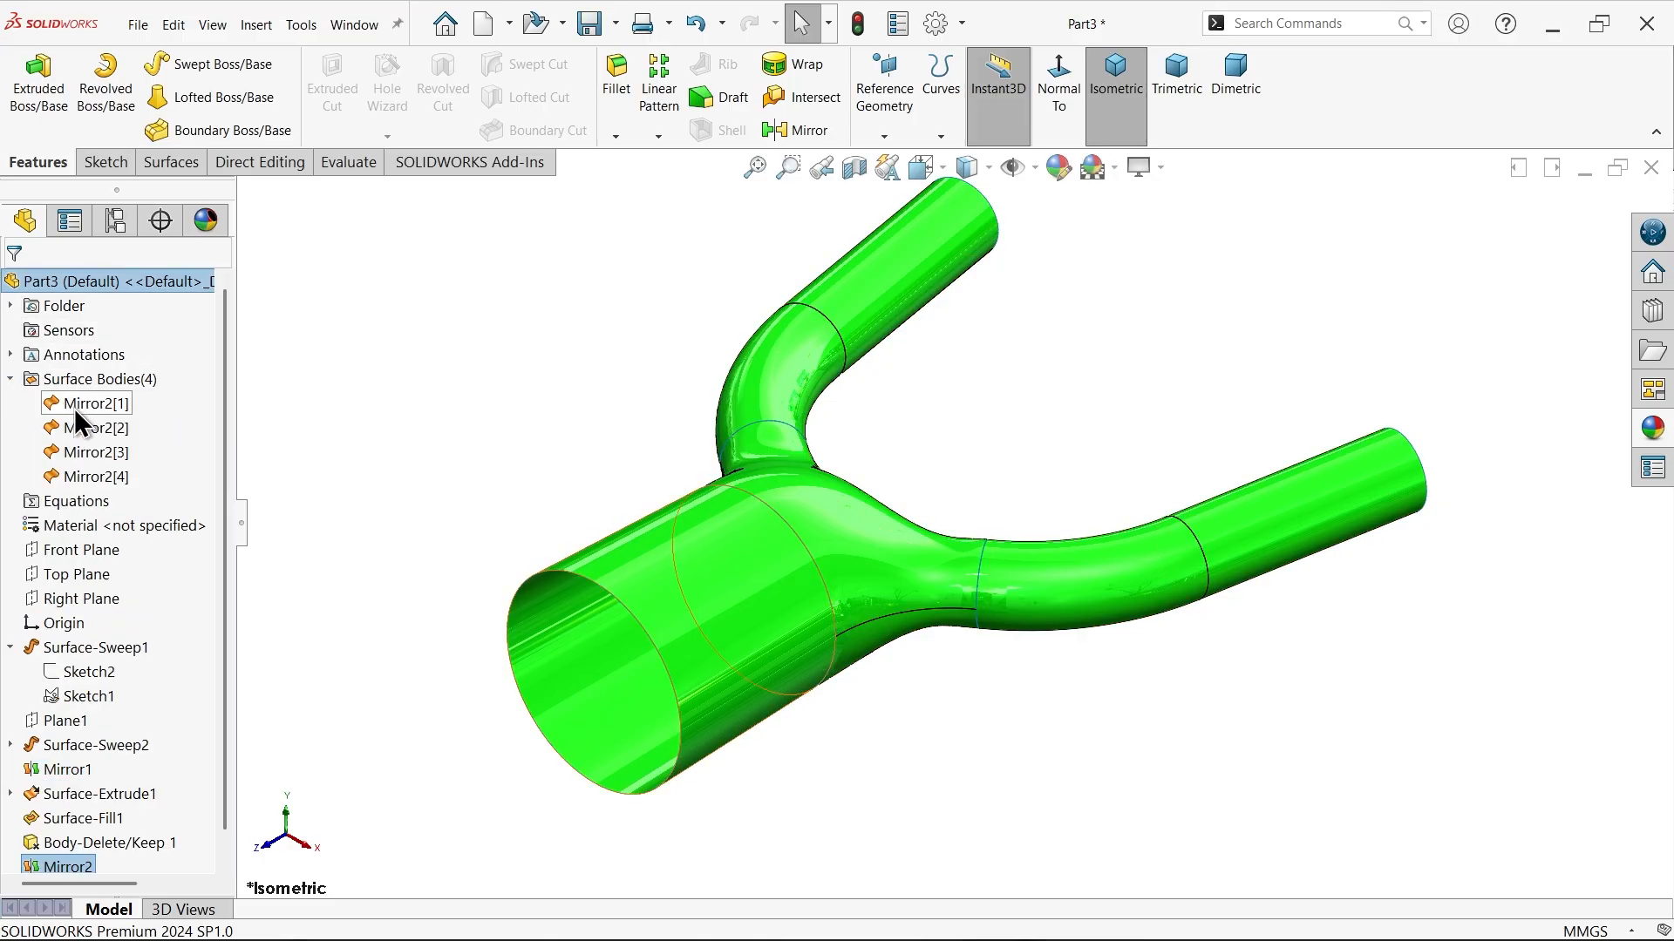
left_click(96, 427)
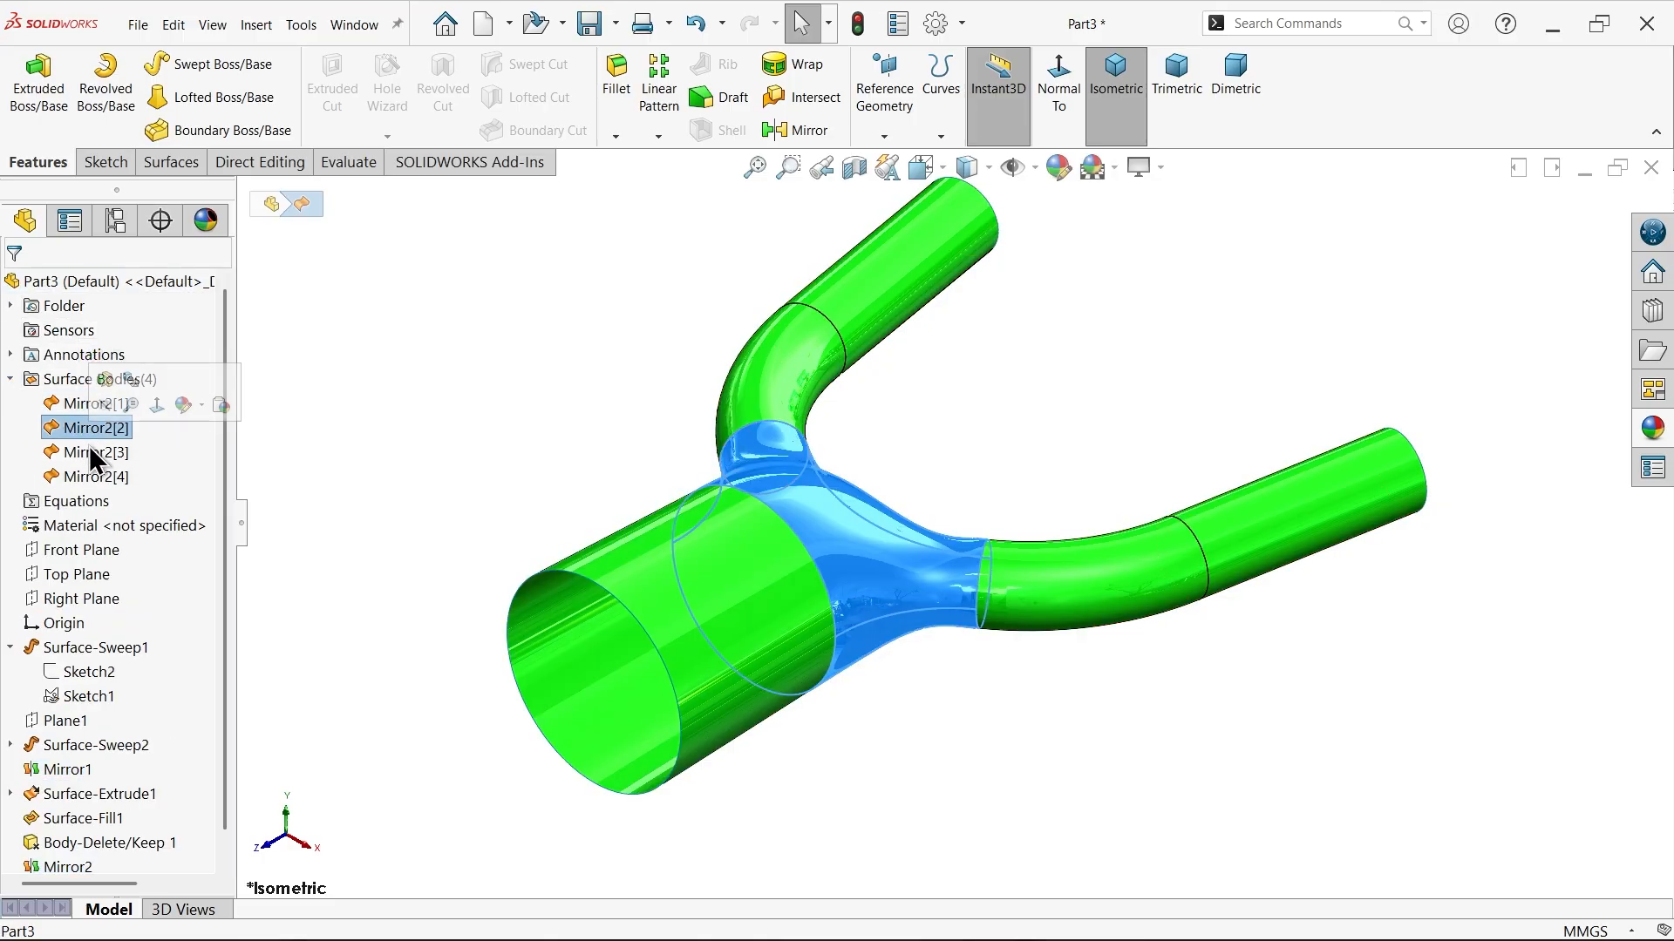
left_click(97, 452)
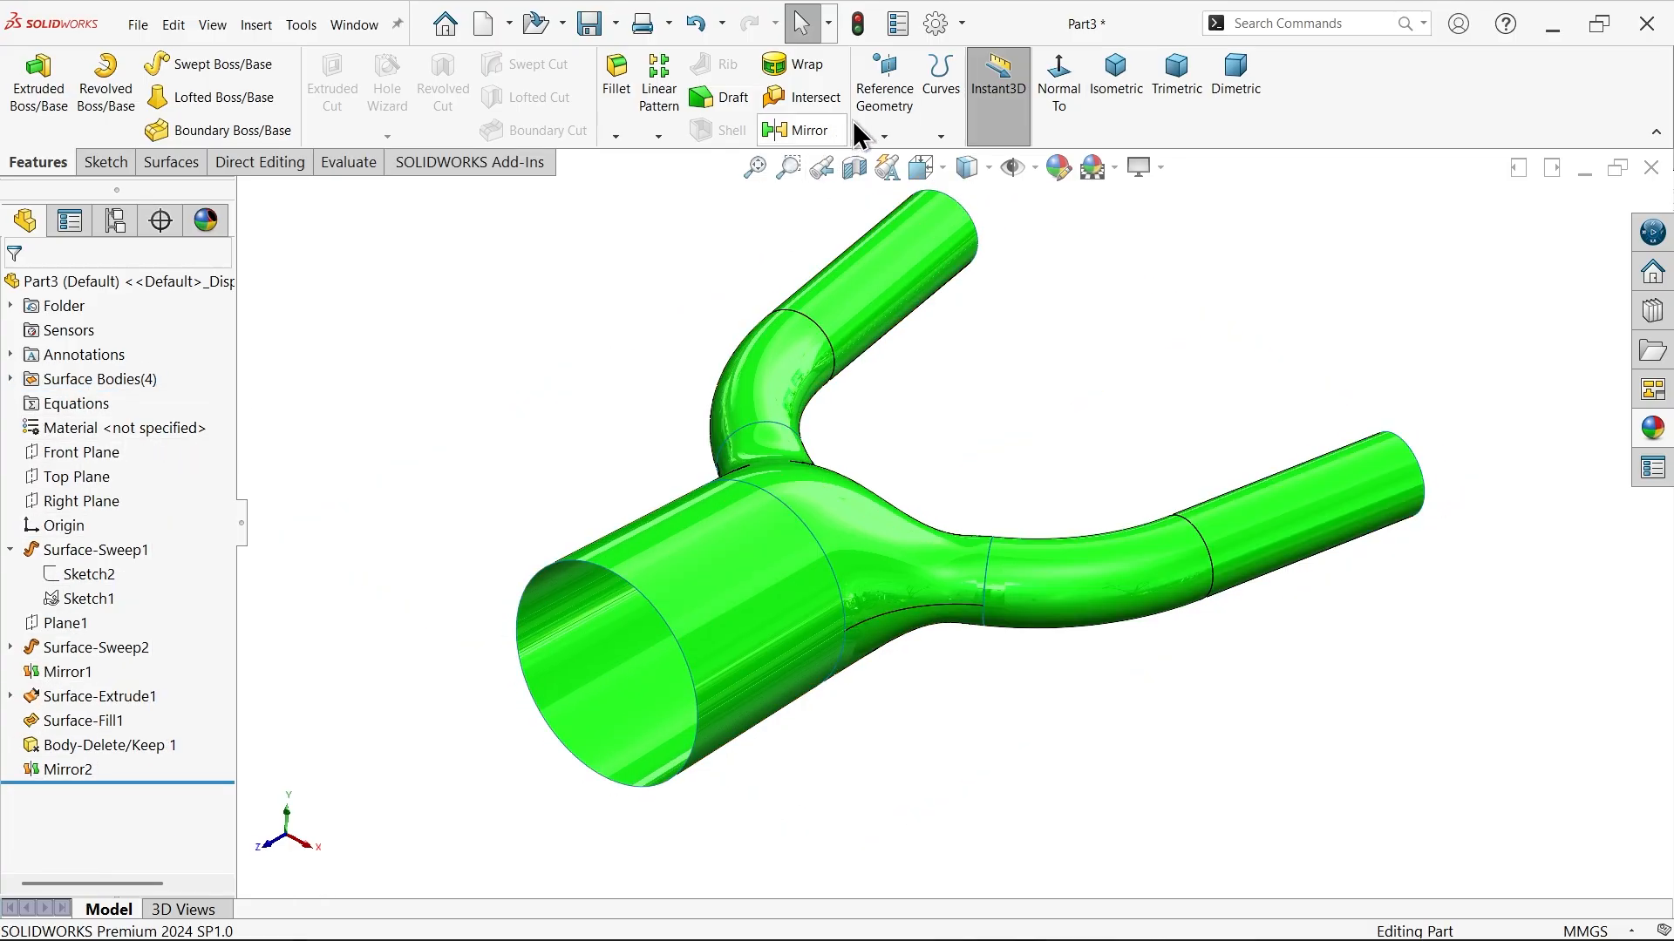
Knit the four mirrored surfaces into Surface-Knit1 with Merge entities enabled
left_click(170, 162)
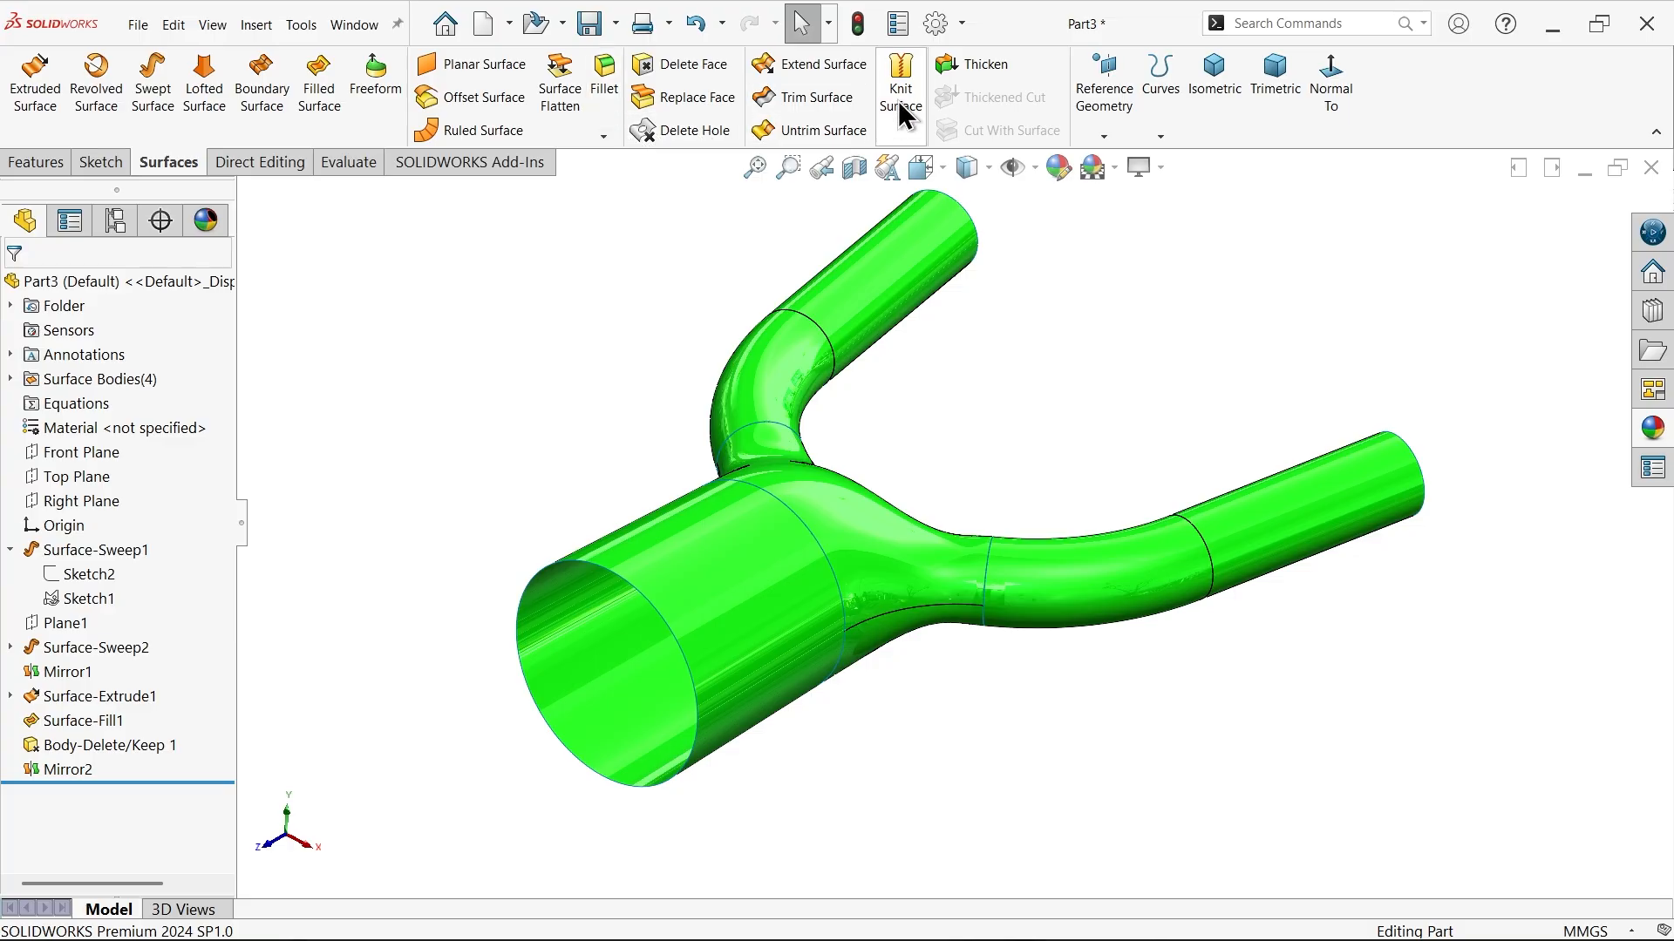
left_click(899, 80)
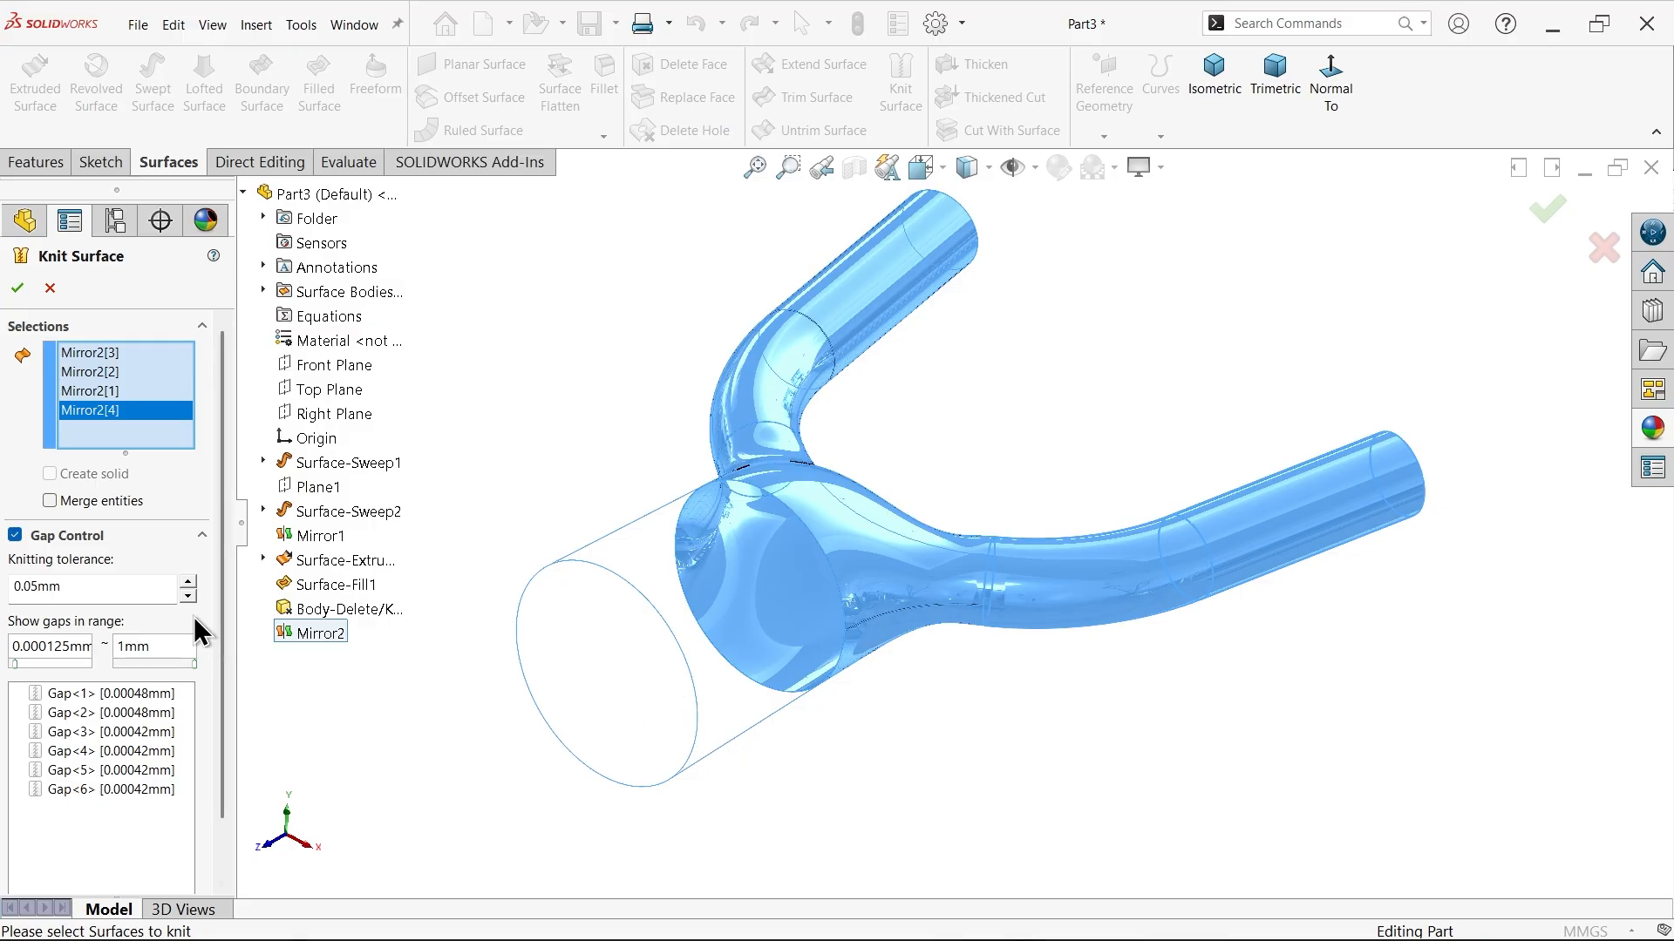
left_click(49, 500)
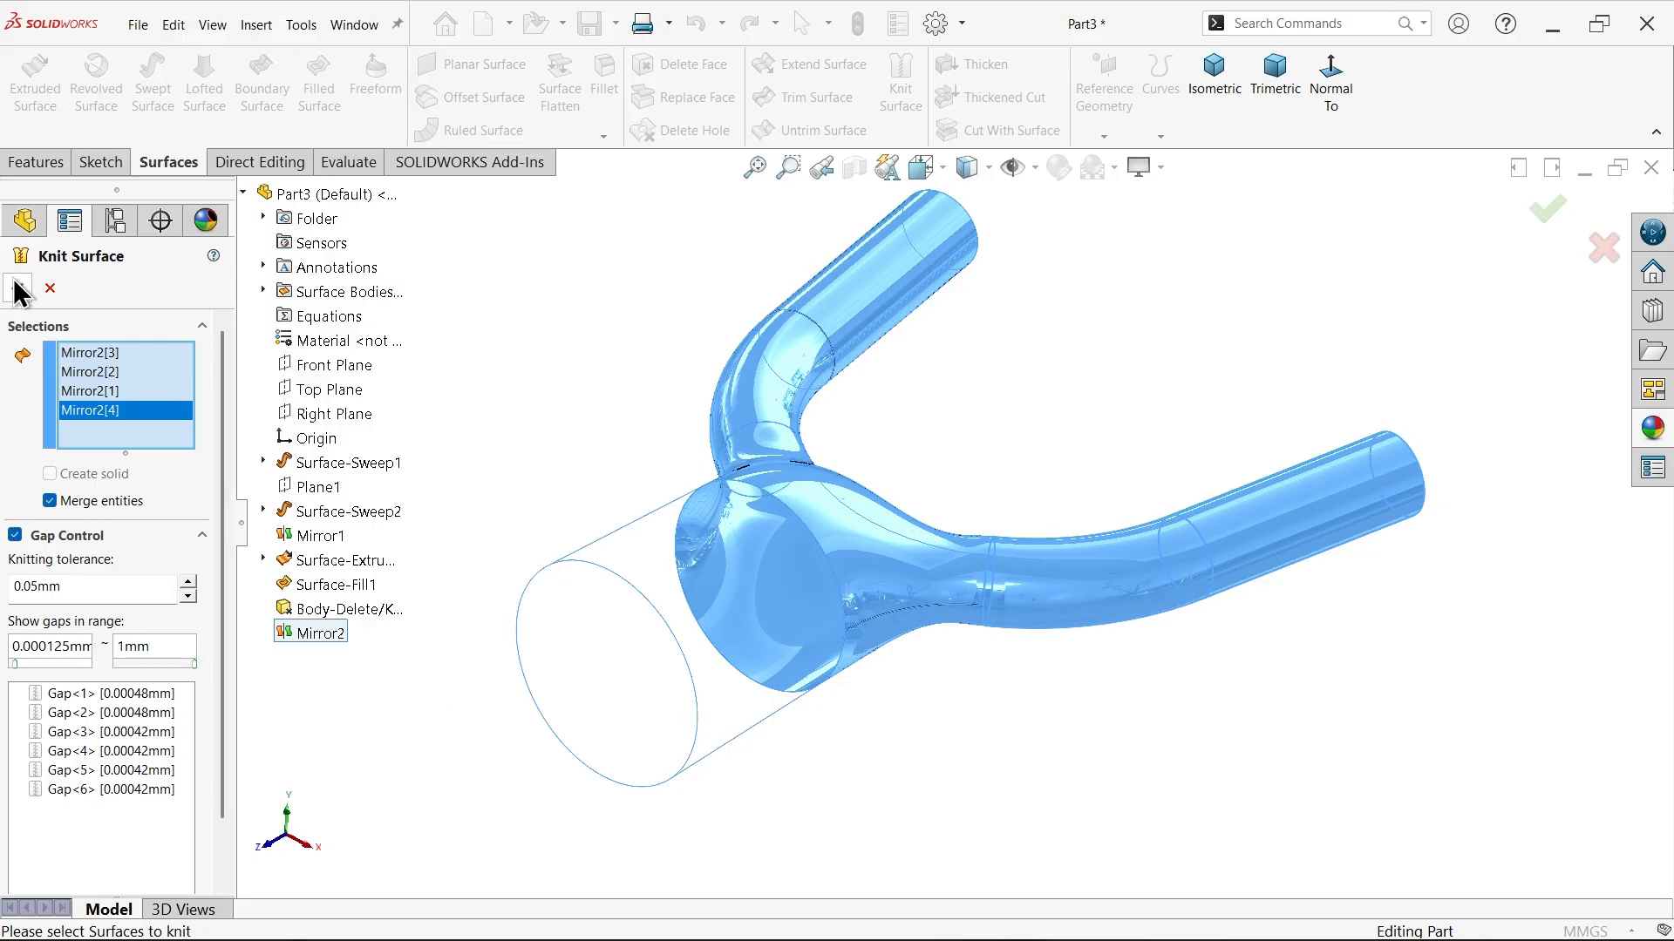
left_click(1541, 209)
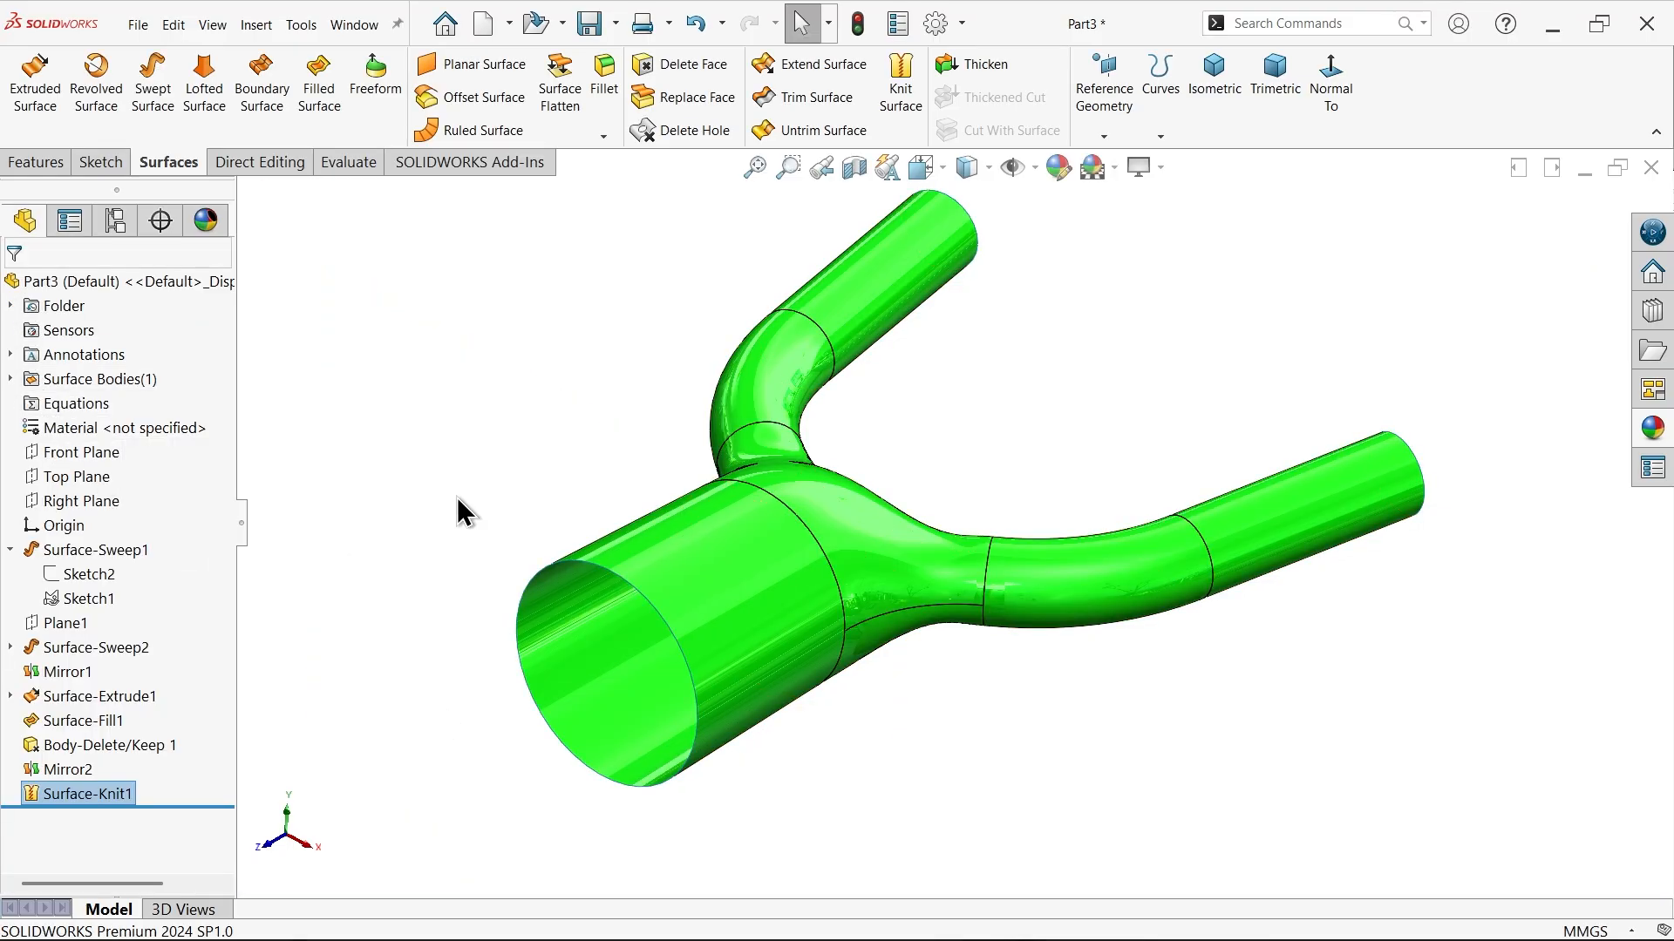
left_click(972, 63)
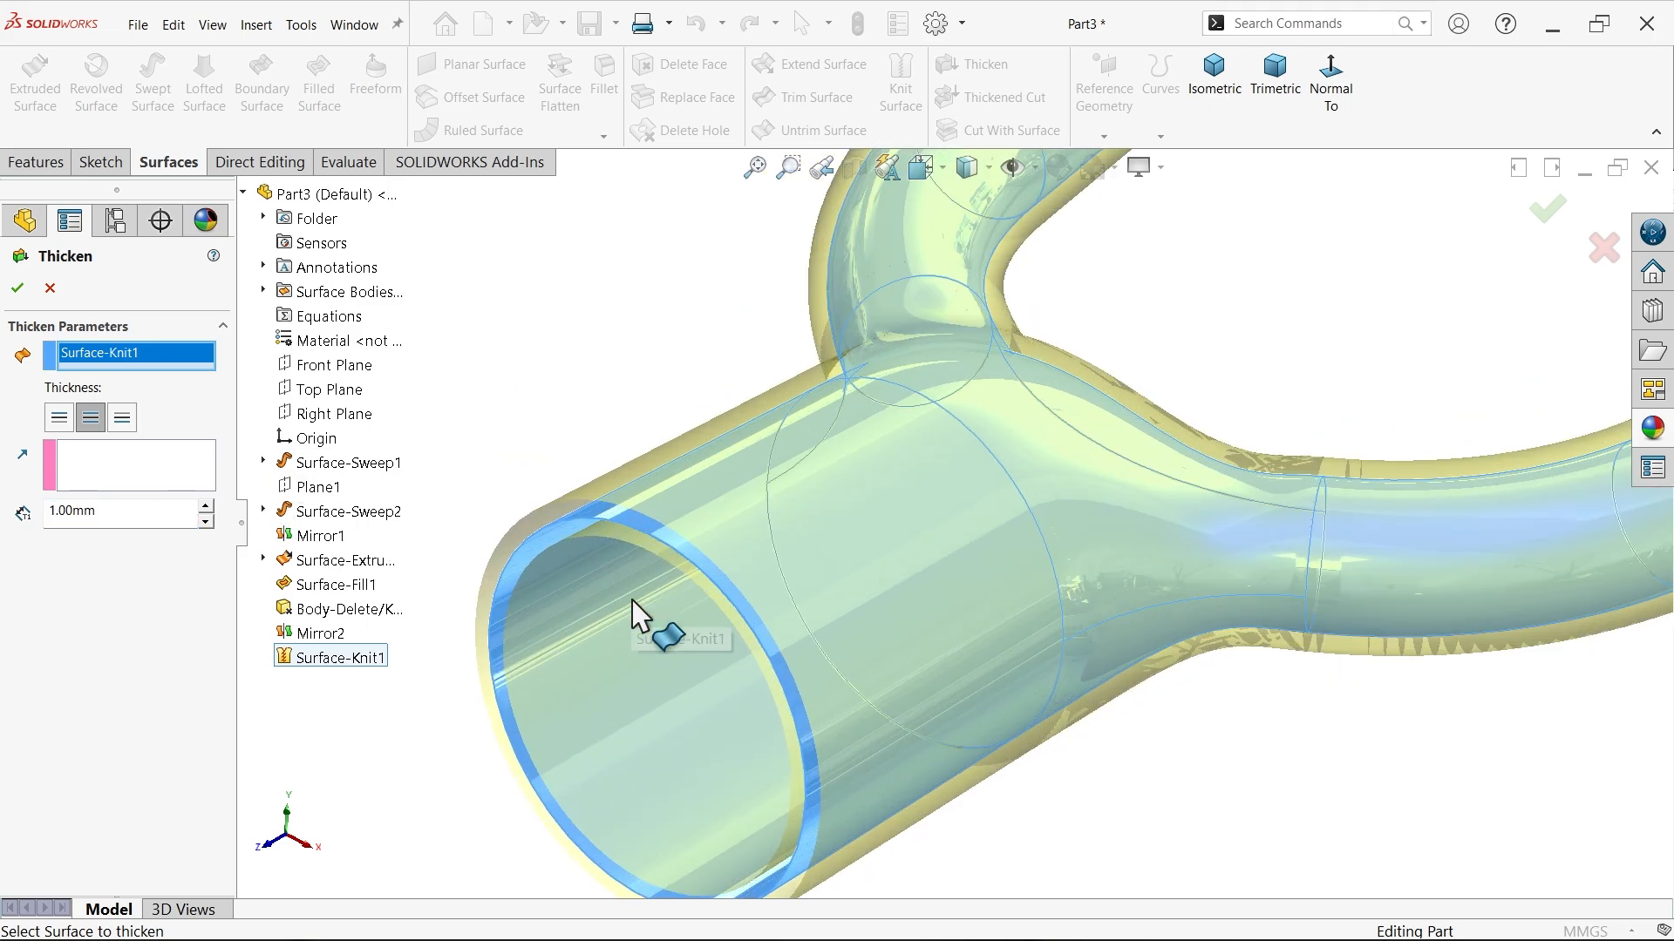
Thicken Surface-Knit1 by 1.00 mm toward Side 1
left_click(59, 418)
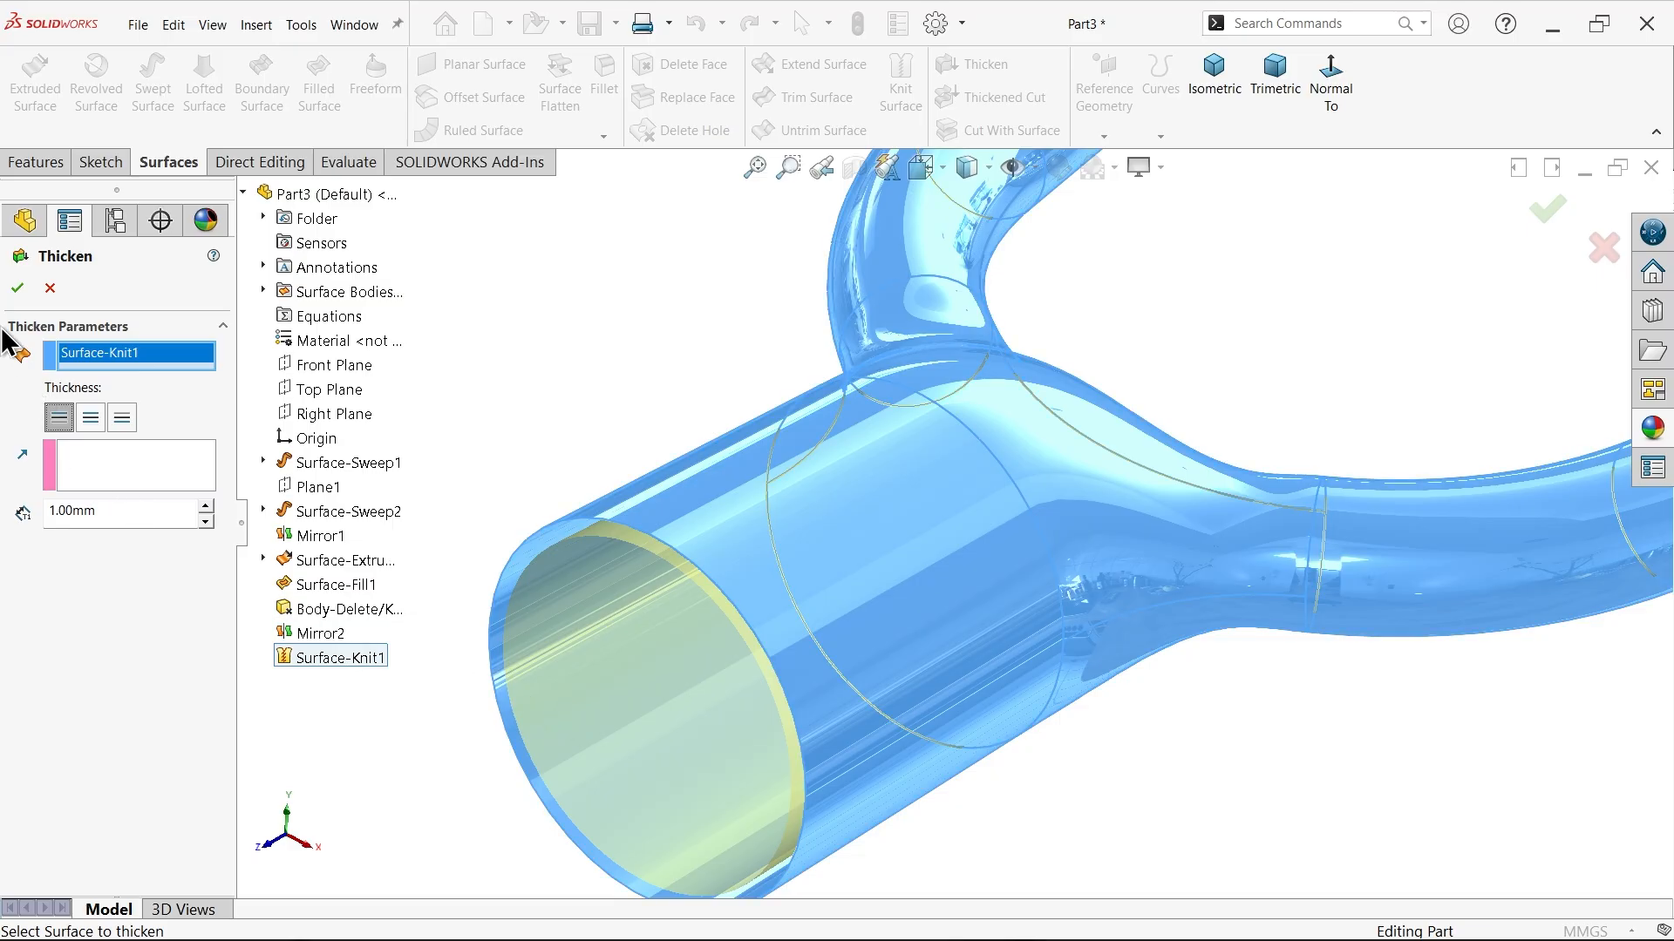
left_click(17, 289)
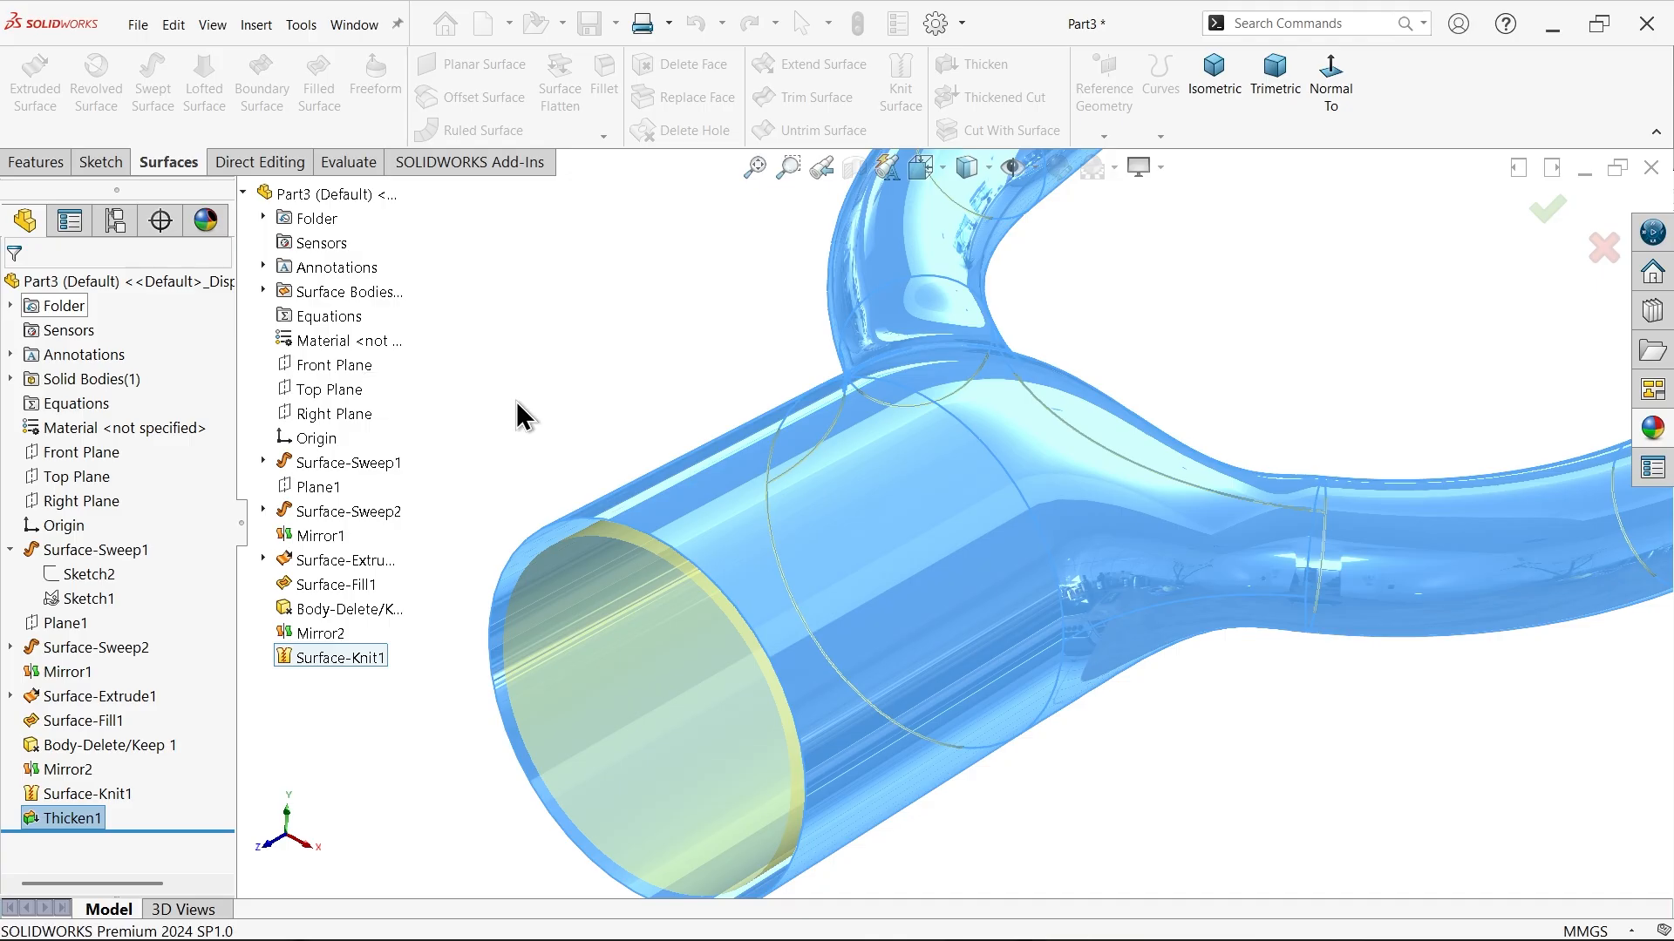
left_click(1544, 209)
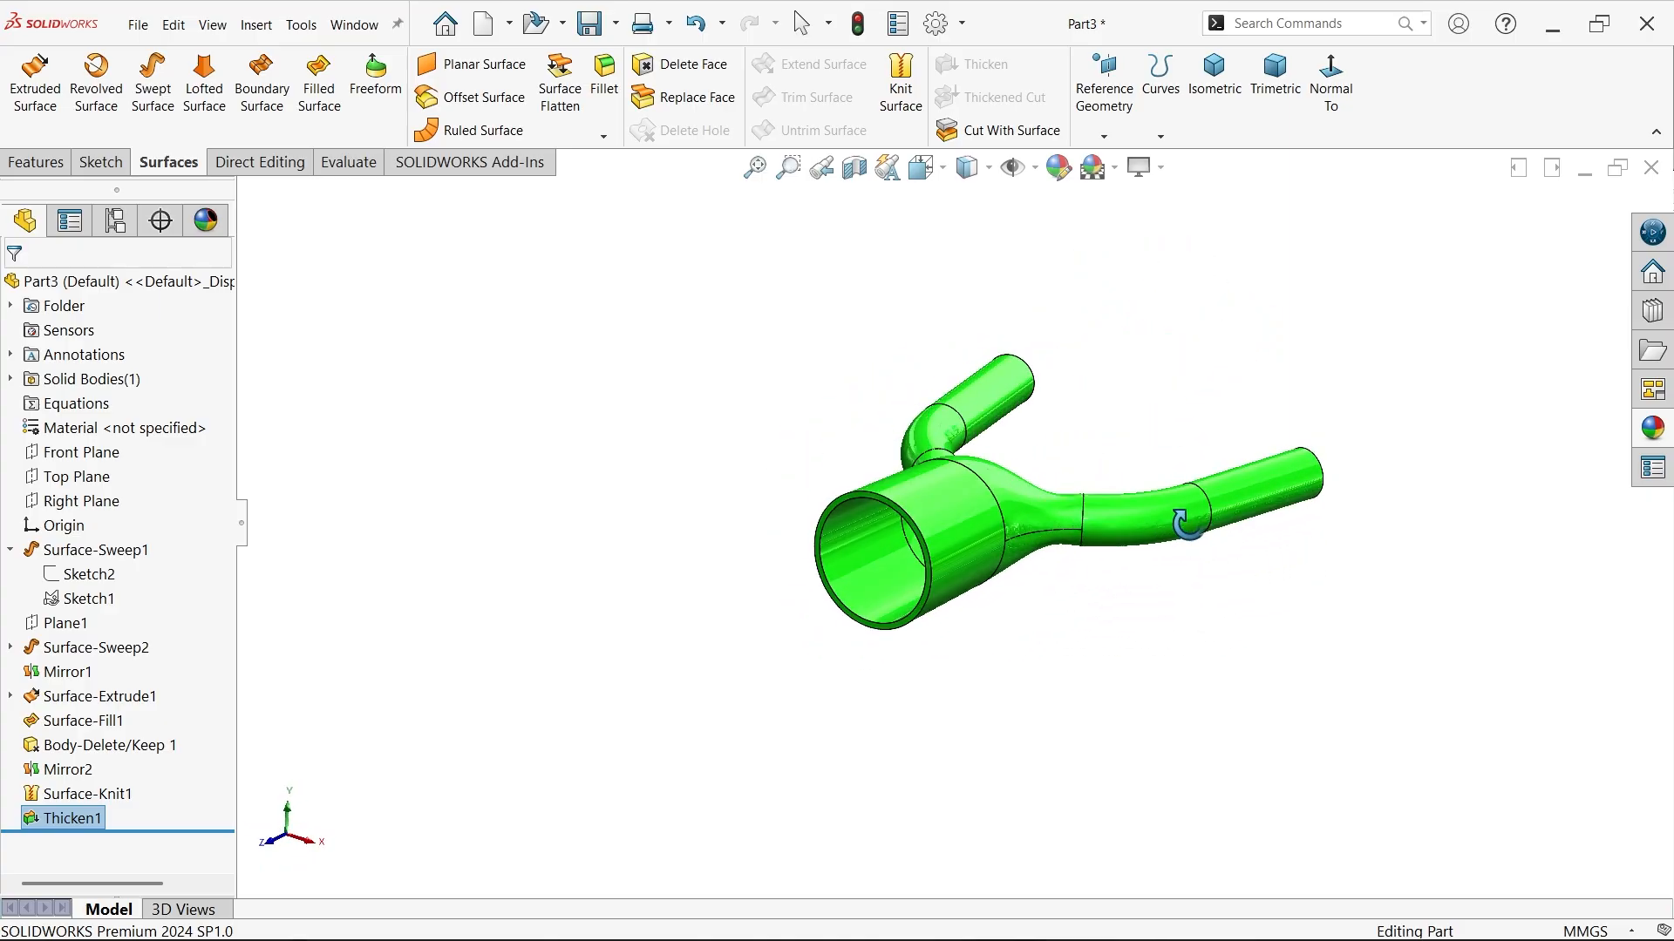
scroll("up", 3)
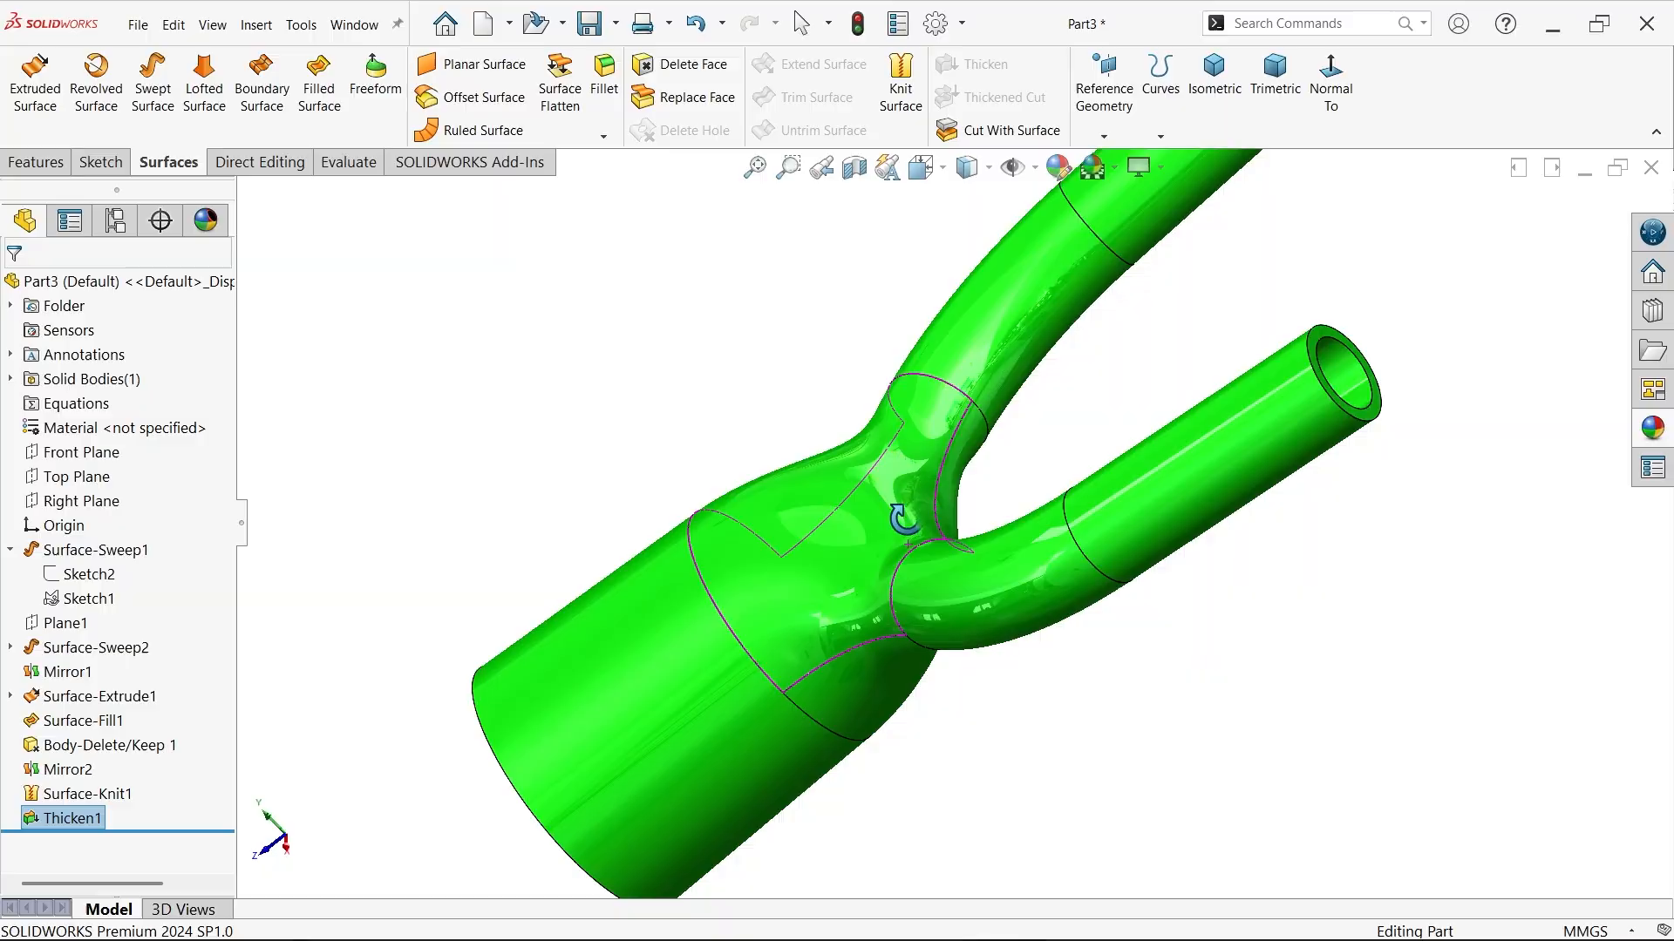
left_click_drag(902, 523, 1041, 432)
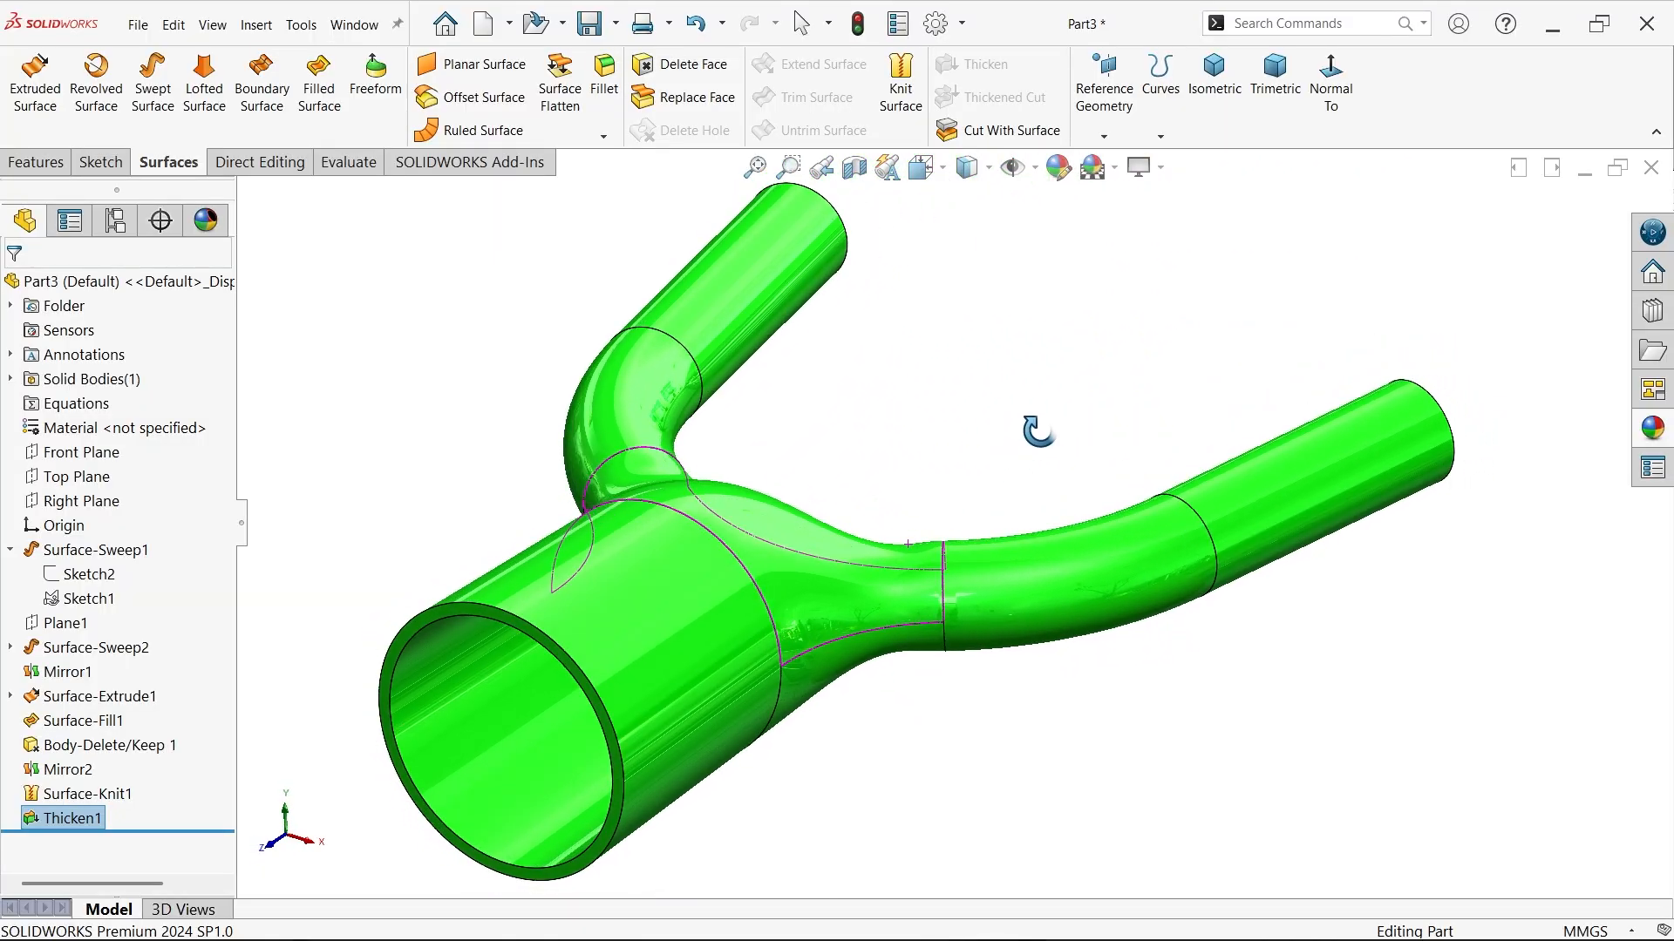